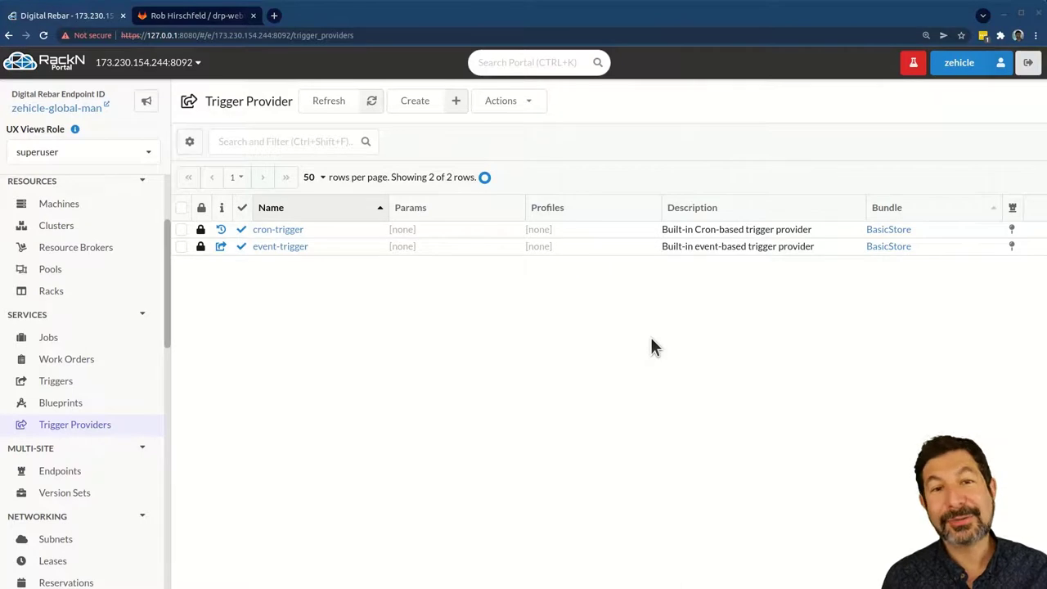
{"action": "mouse_move", "coordinate": [485, 449]}
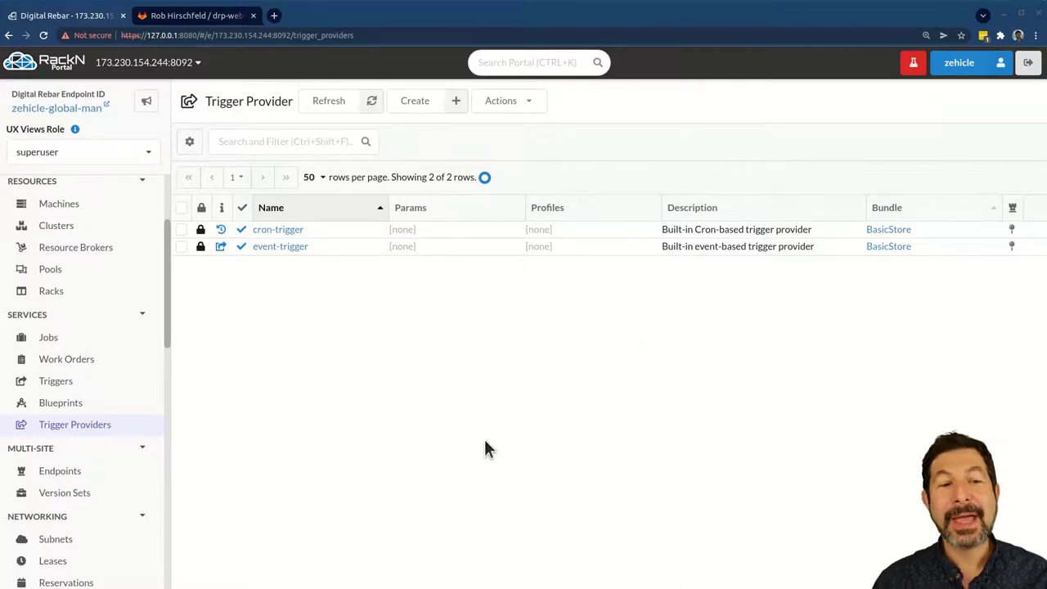
{"action": "mouse_move", "coordinate": [423, 422]}
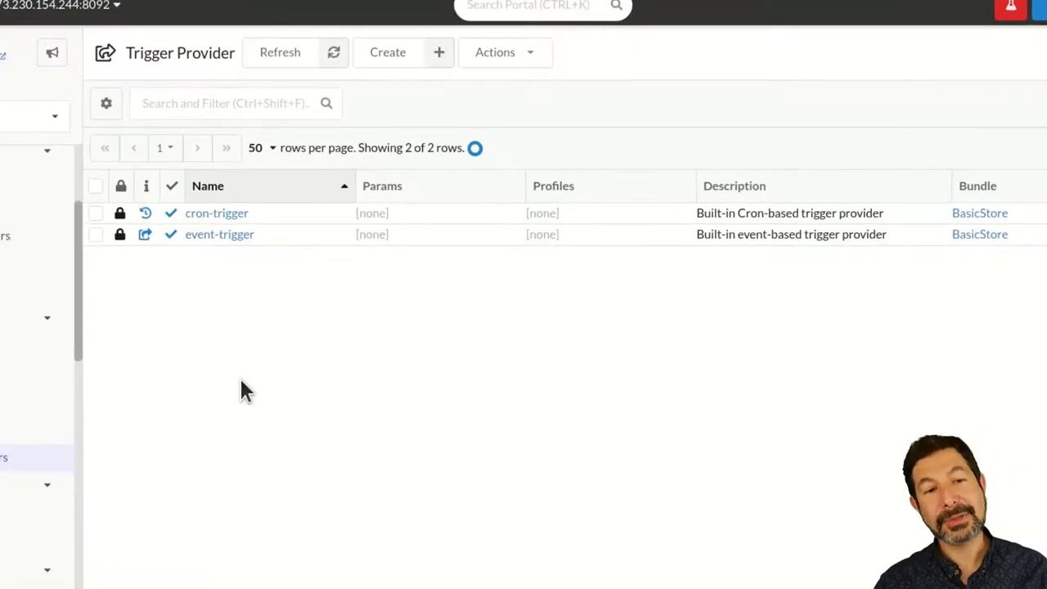
{"action": "mouse_move", "coordinate": [216, 213]}
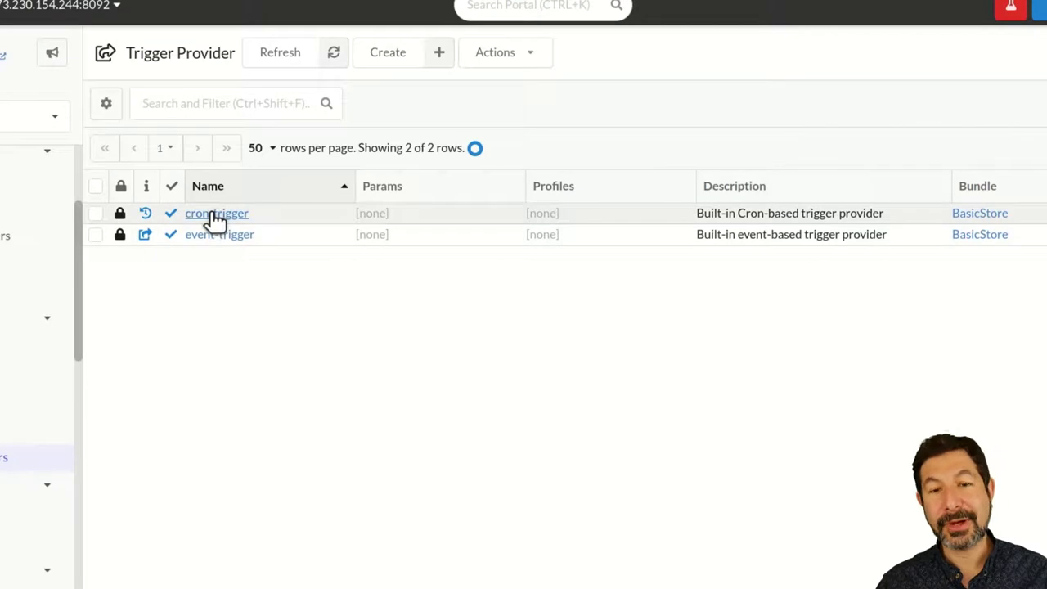
{"action": "mouse_move", "coordinate": [215, 240]}
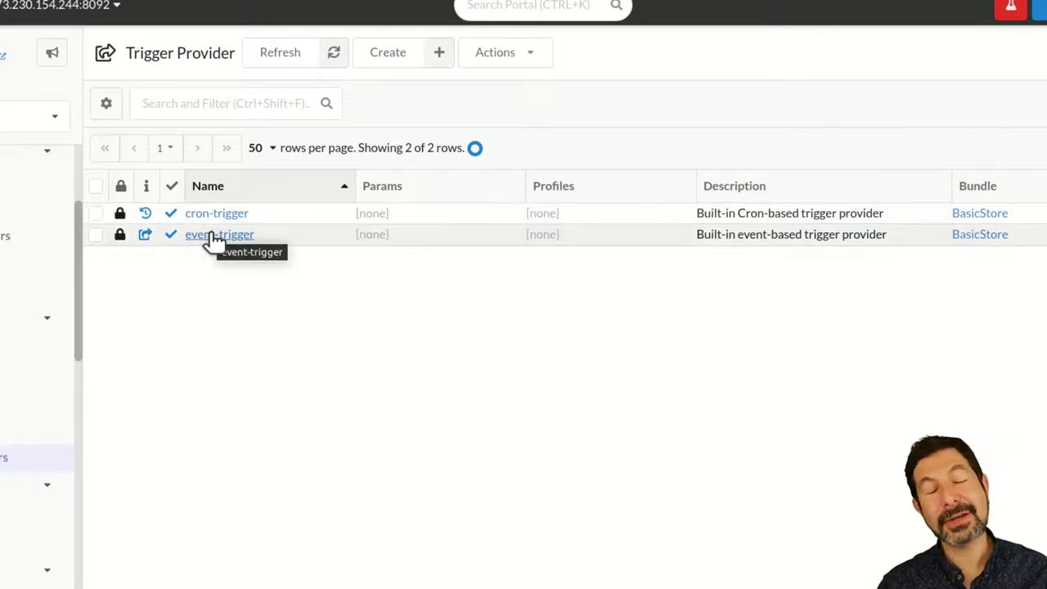
{"action": "mouse_move", "coordinate": [319, 366]}
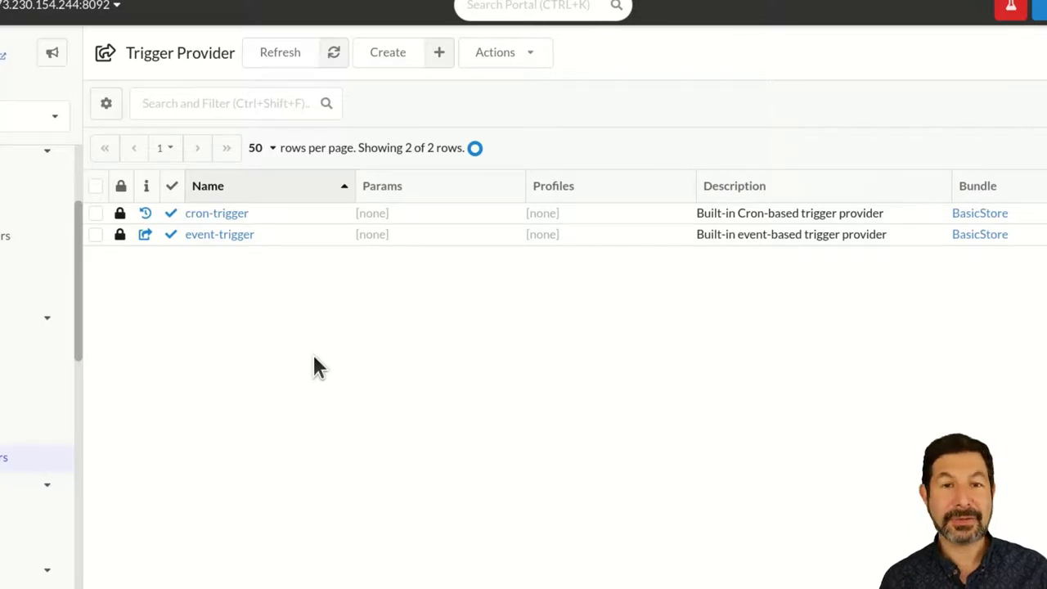
{"action": "mouse_move", "coordinate": [132, 486]}
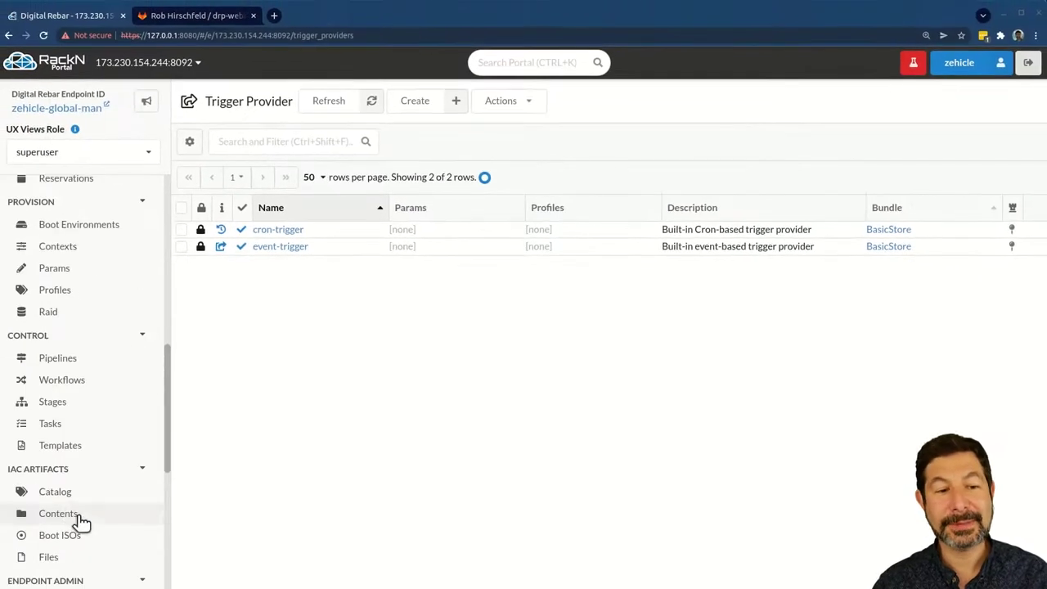
Step: Install the triggers content pack from the Catalog, expanding Trigger Providers to 36
{"action": "scroll", "scroll_direction": "down", "scroll_amount": 3}
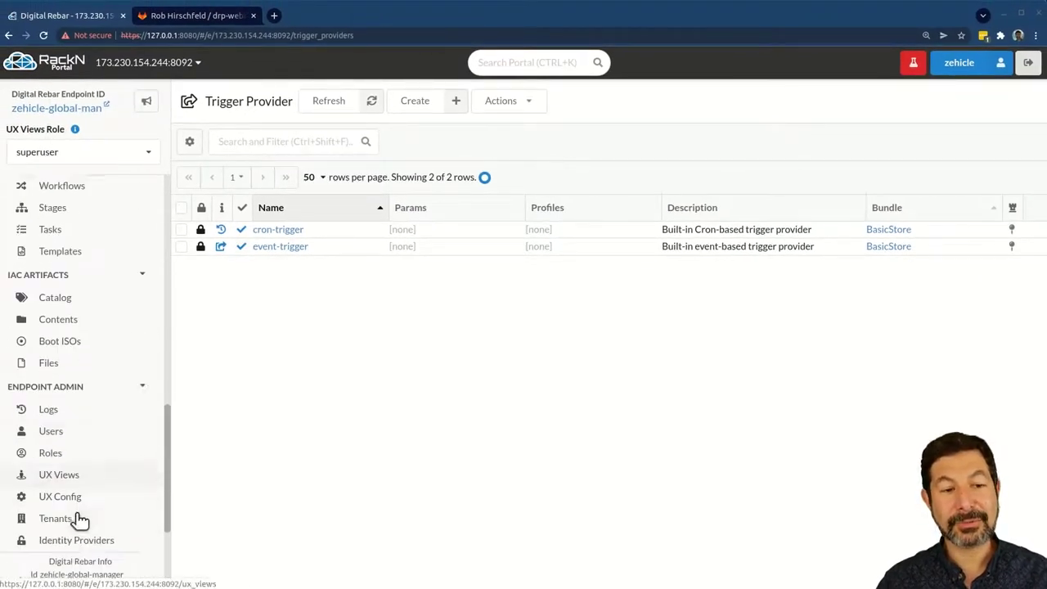
{"action": "scroll", "scroll_direction": "up", "scroll_amount": 3}
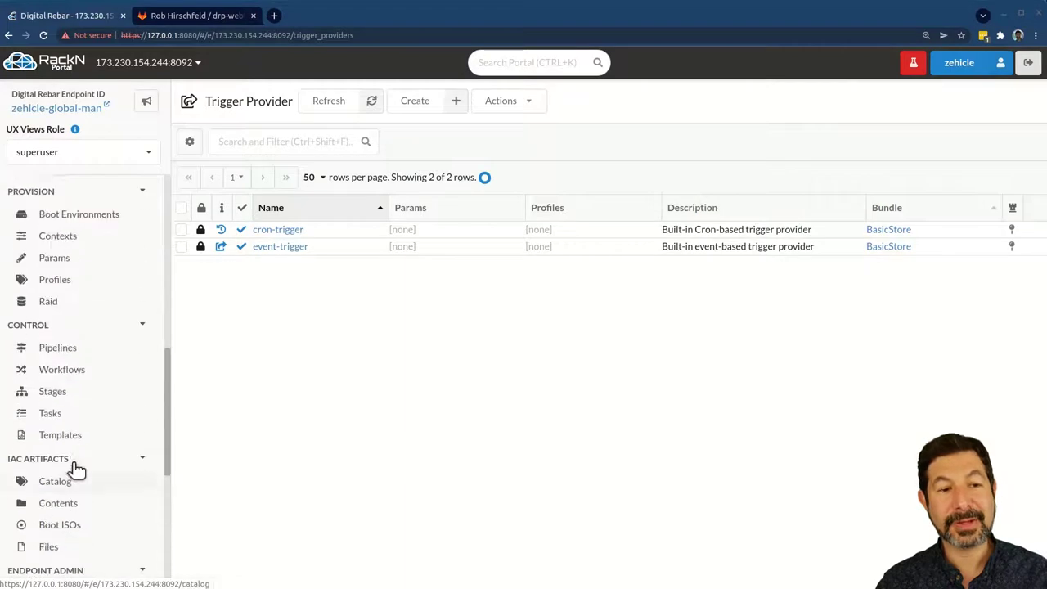
{"action": "left_click", "coordinate": [54, 481]}
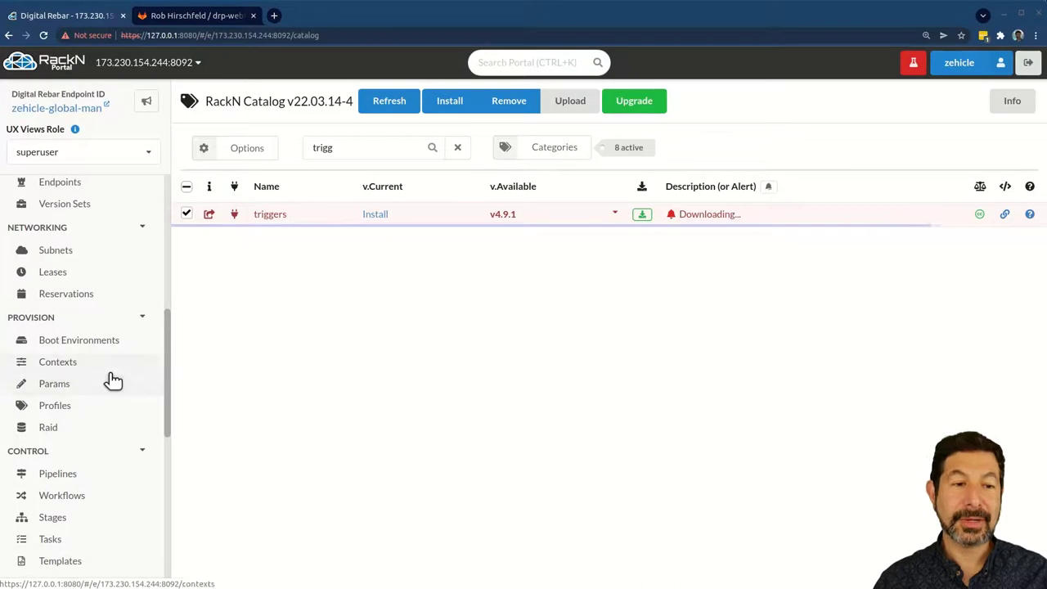
{"action": "scroll", "scroll_direction": "up", "scroll_amount": 3}
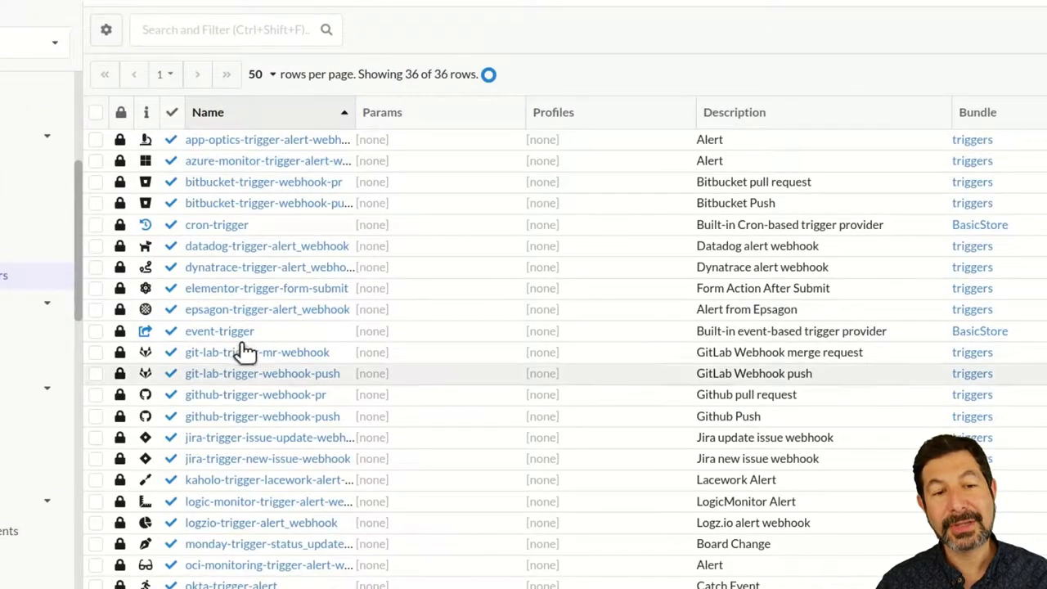
{"action": "scroll", "scroll_direction": "down", "scroll_amount": 3}
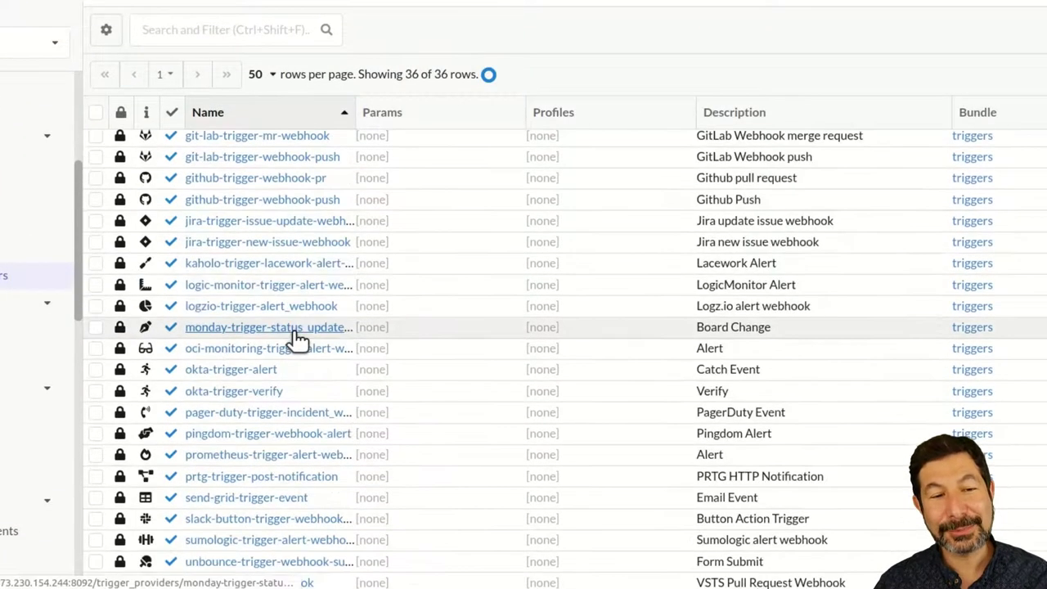
{"action": "scroll", "scroll_direction": "up", "scroll_amount": 3}
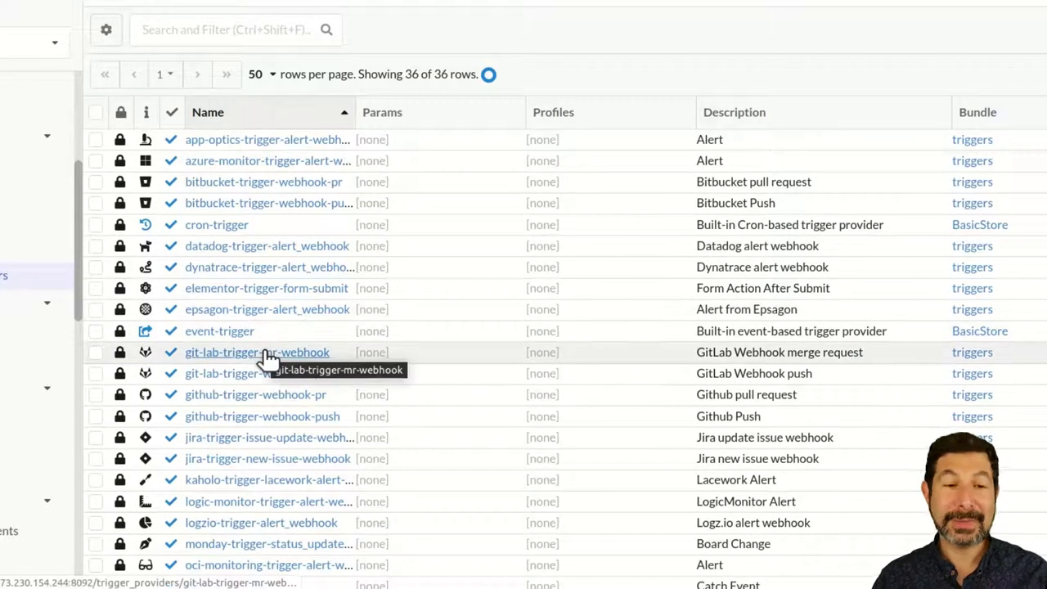
{"action": "mouse_move", "coordinate": [267, 288]}
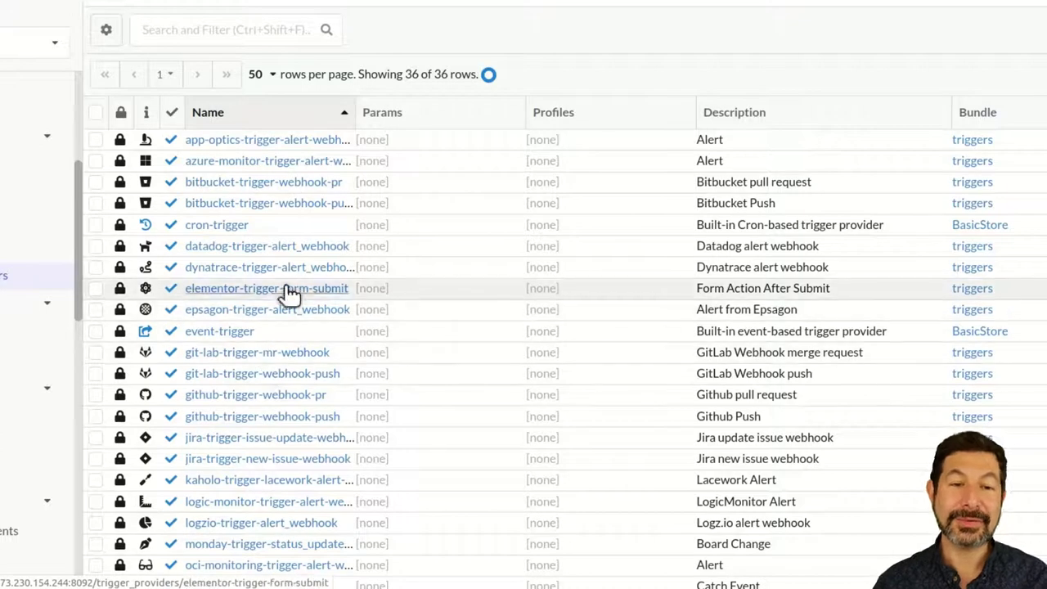
{"action": "mouse_move", "coordinate": [257, 352]}
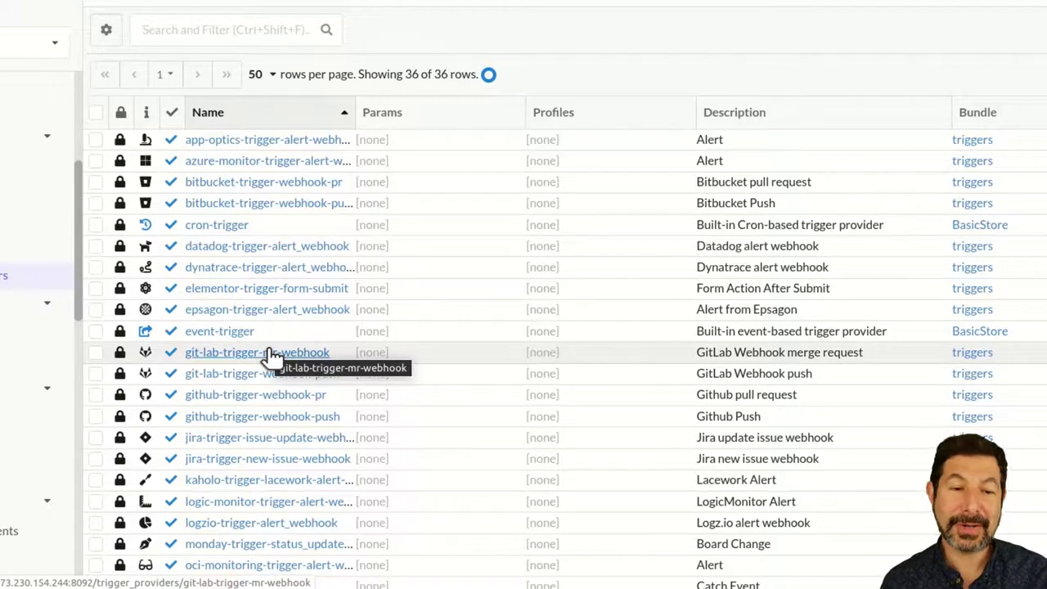
{"action": "mouse_move", "coordinate": [262, 310]}
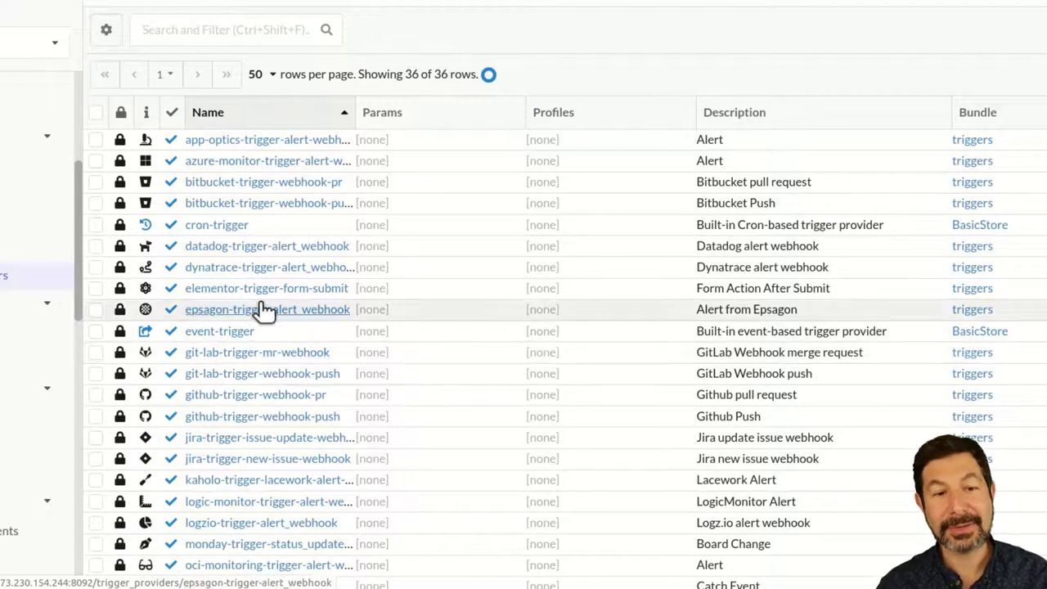
{"action": "scroll", "scroll_direction": "down", "scroll_amount": 3}
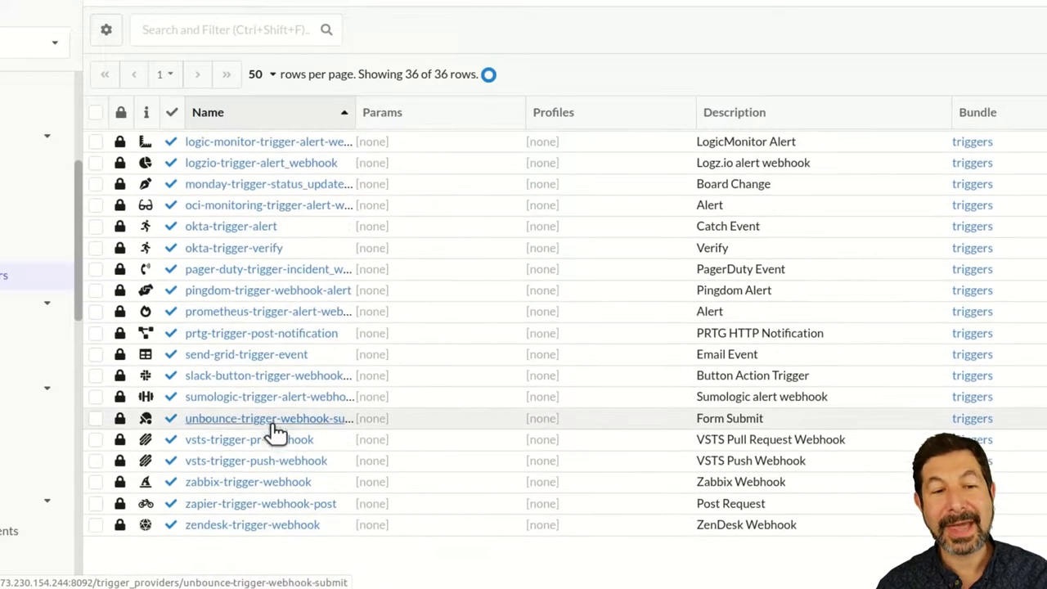
{"action": "scroll", "scroll_direction": "up", "scroll_amount": 3}
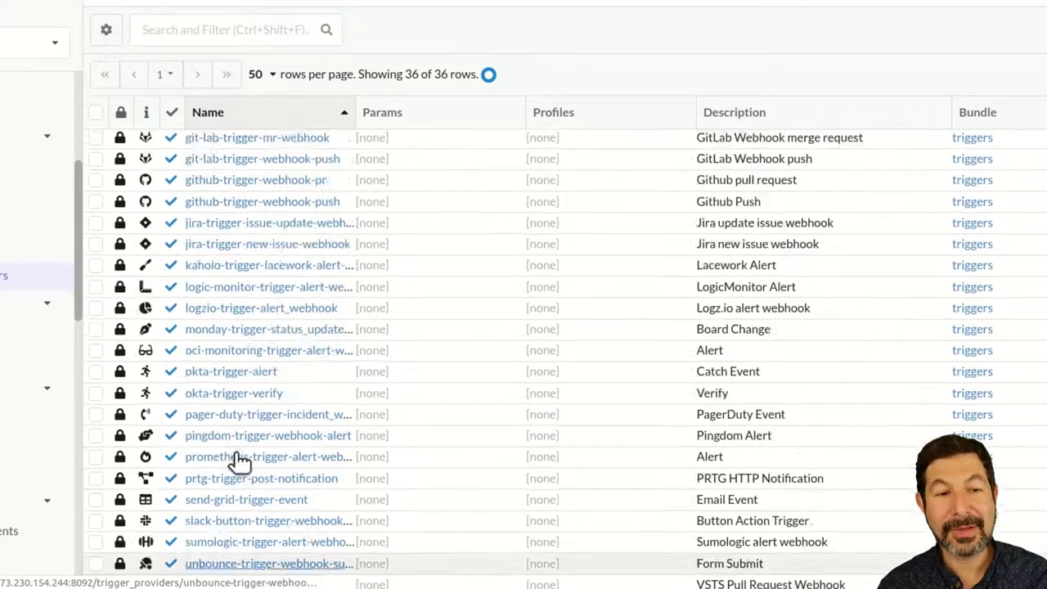
{"action": "scroll", "scroll_direction": "up", "scroll_amount": 3}
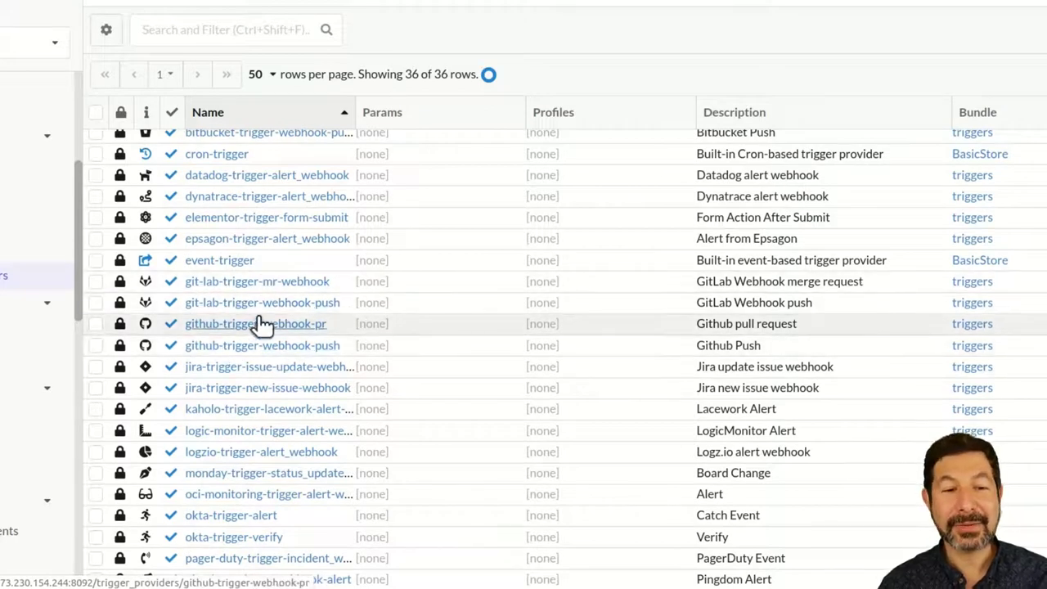
{"action": "scroll", "scroll_direction": "up", "scroll_amount": 3}
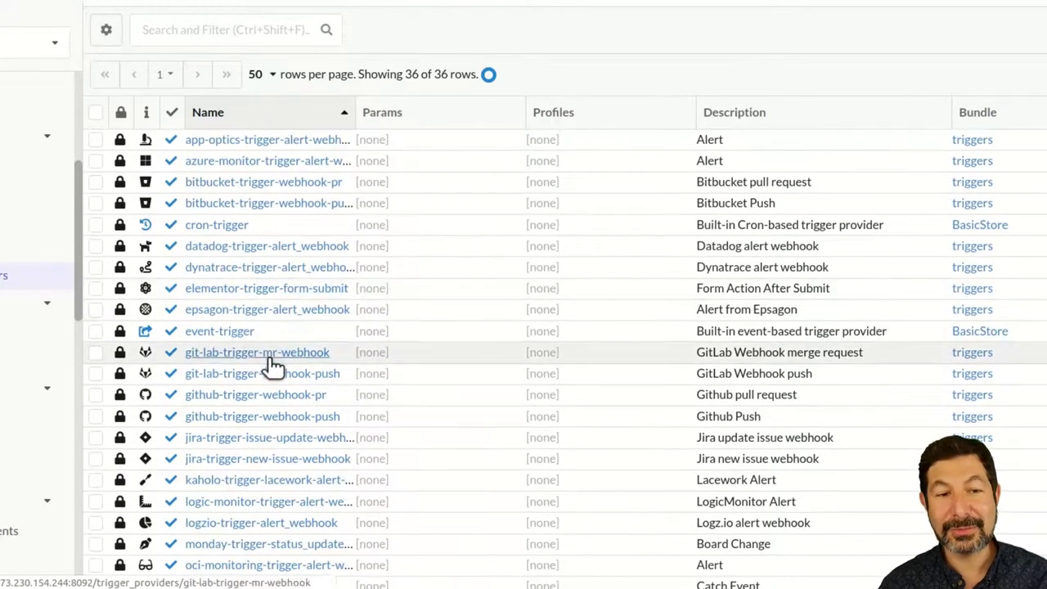
{"action": "mouse_move", "coordinate": [303, 288]}
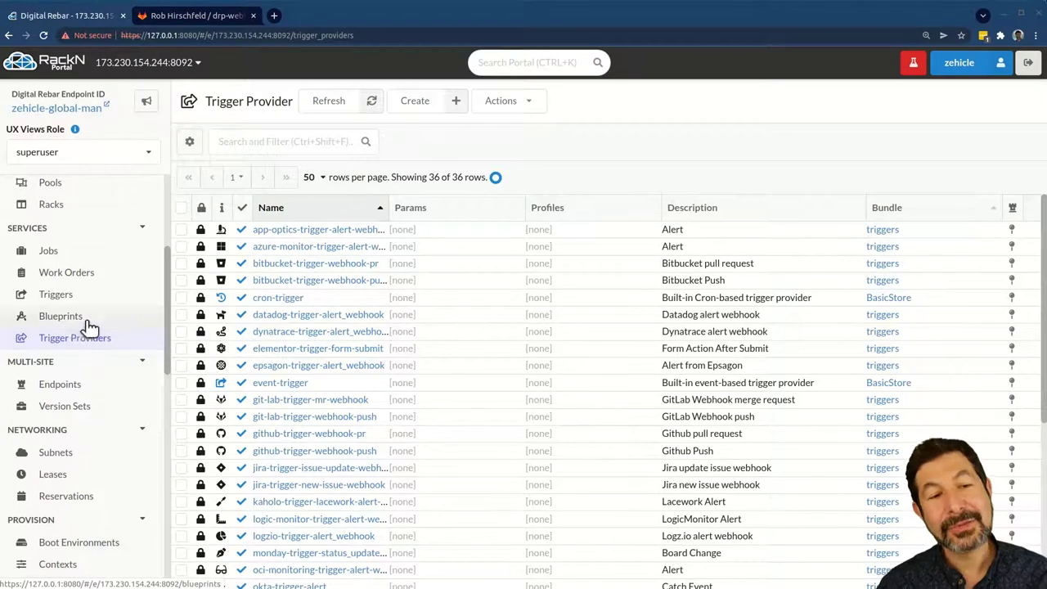
{"action": "mouse_move", "coordinate": [64, 325]}
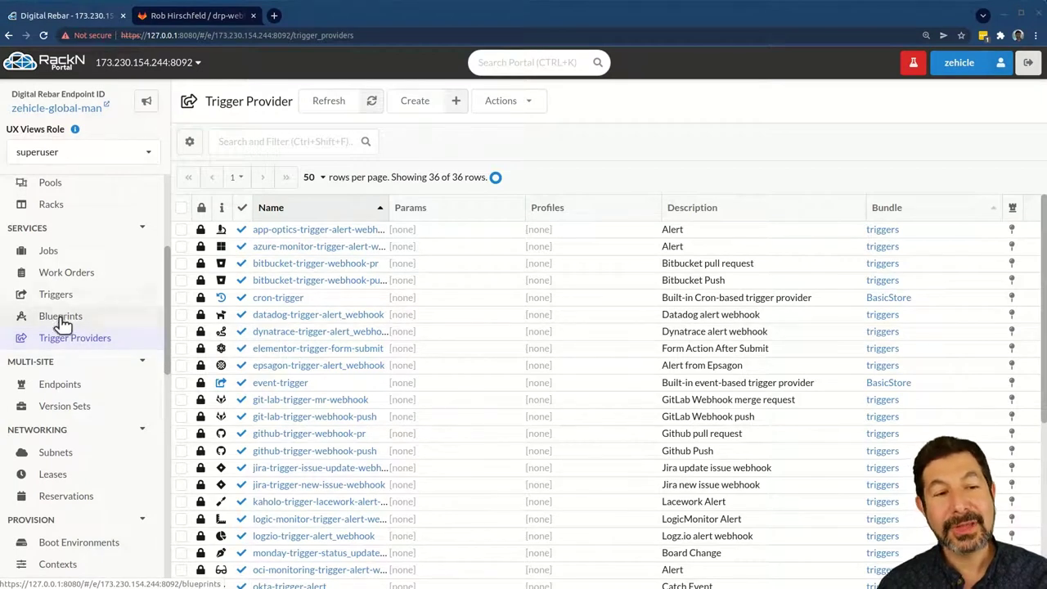
Step: Show the Blueprints list under Services, listing 18 blueprints
{"action": "left_click", "coordinate": [60, 316]}
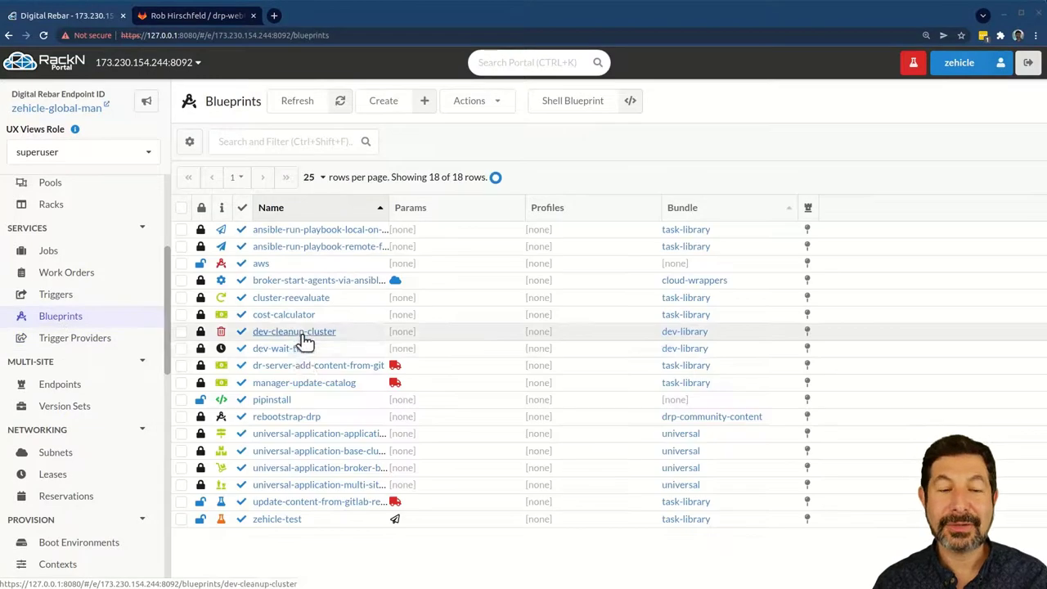
{"action": "mouse_move", "coordinate": [317, 365]}
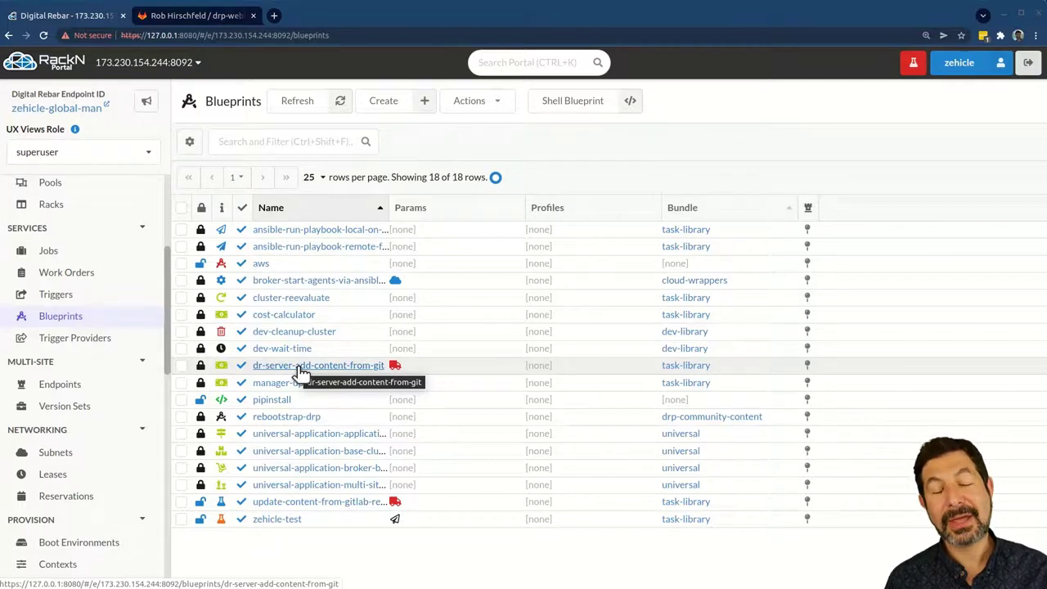
{"action": "mouse_move", "coordinate": [323, 347]}
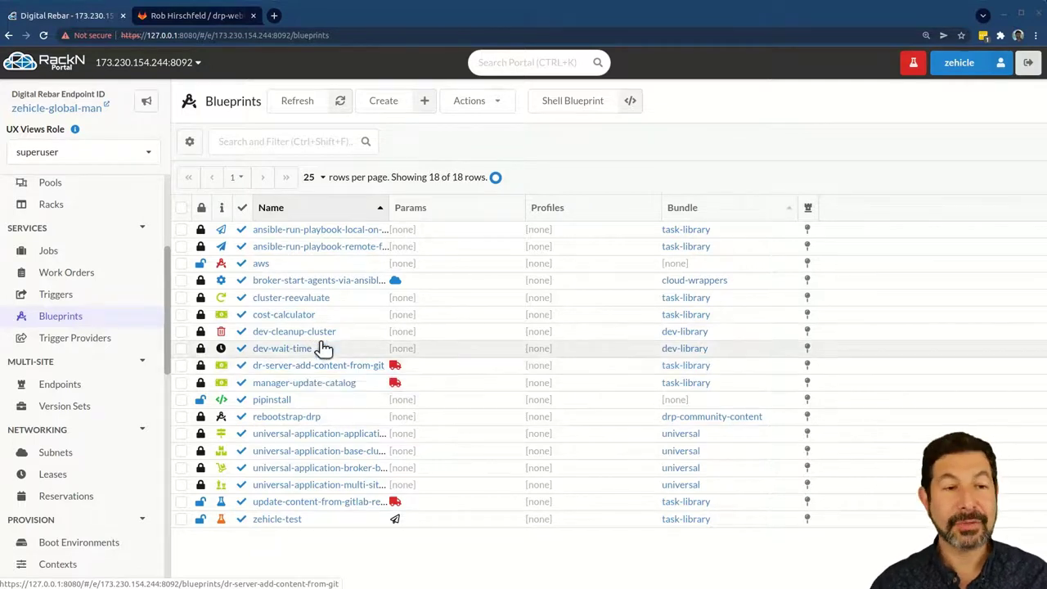
Step: Draft a new trigger named demo1 described as 'clean up system every hour'
{"action": "left_click", "coordinate": [56, 294]}
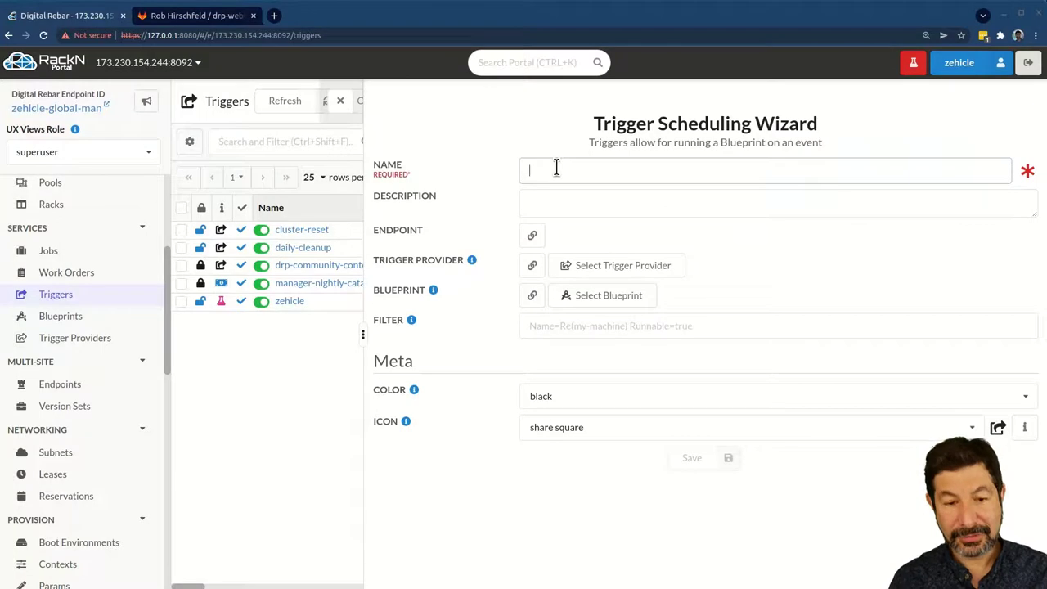
{"action": "type", "text": "demo1"}
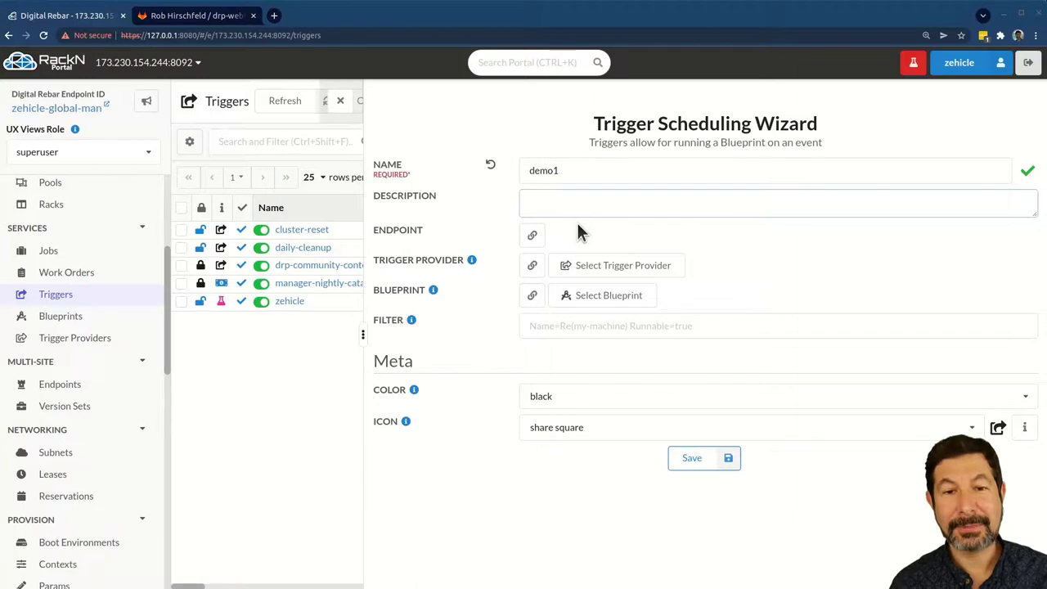
{"action": "type", "text": "cron"}
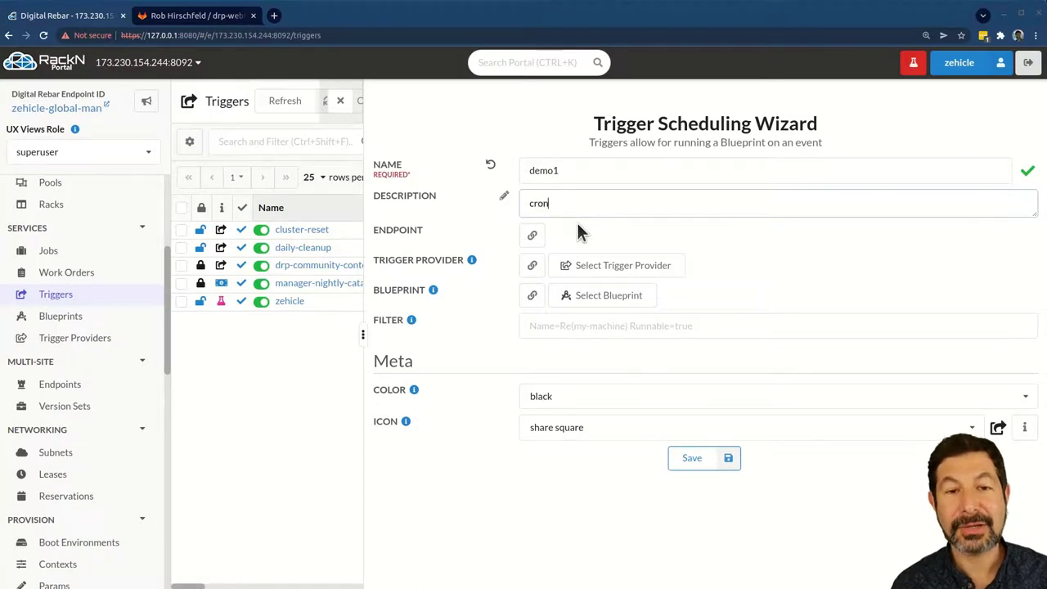
{"action": "type", "text": "trigger"}
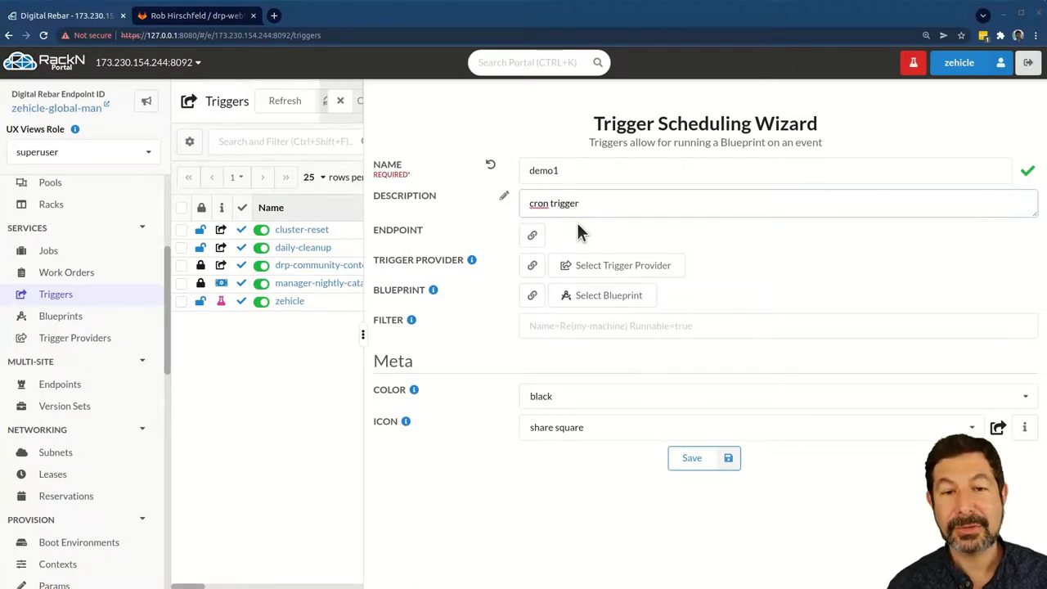
{"action": "type", "text": "c"}
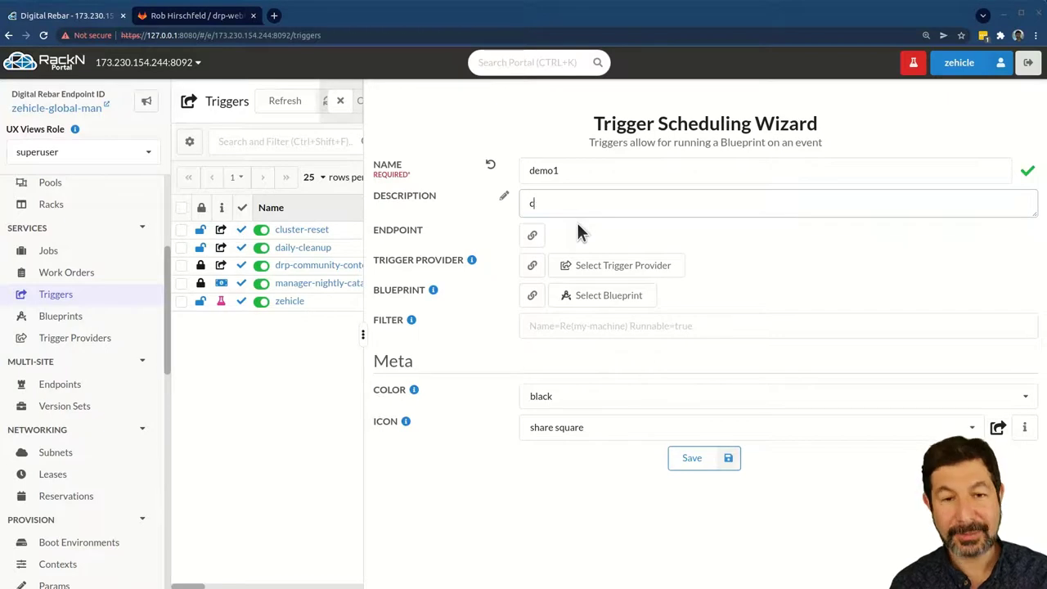
{"action": "type", "text": "lean up system"}
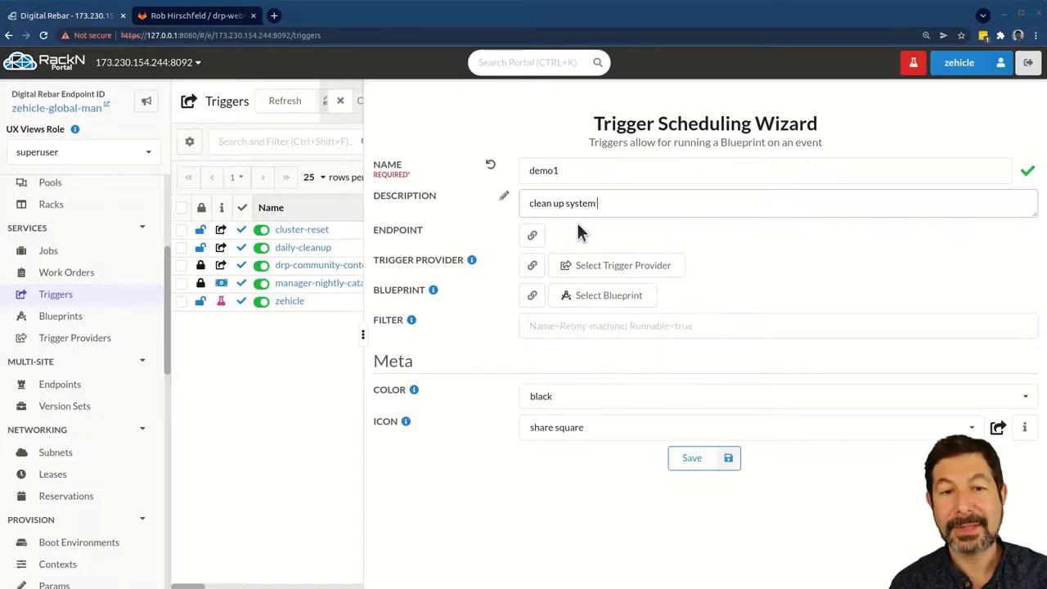
{"action": "type", "text": "every hour"}
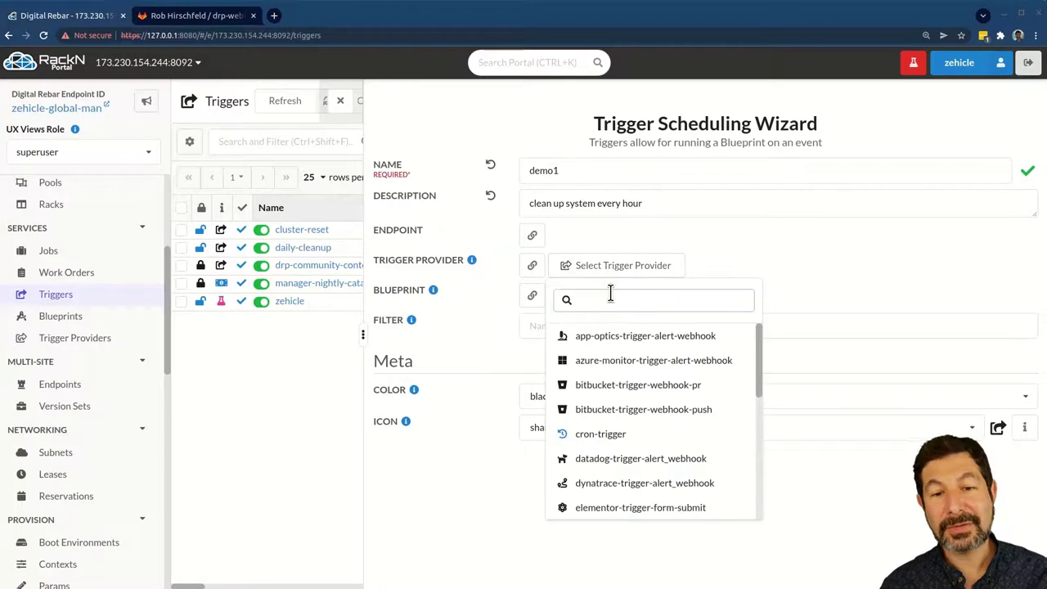
{"action": "mouse_move", "coordinate": [601, 433]}
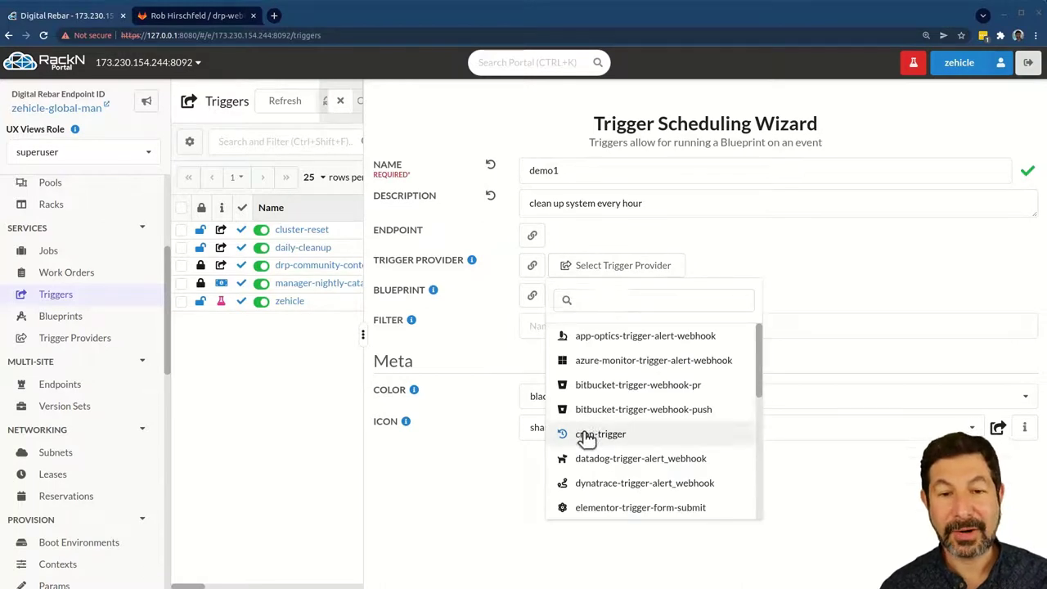
Step: Set demo1's provider to cron-trigger and its blueprint to dev-cleanup-cluster
{"action": "left_click", "coordinate": [600, 433]}
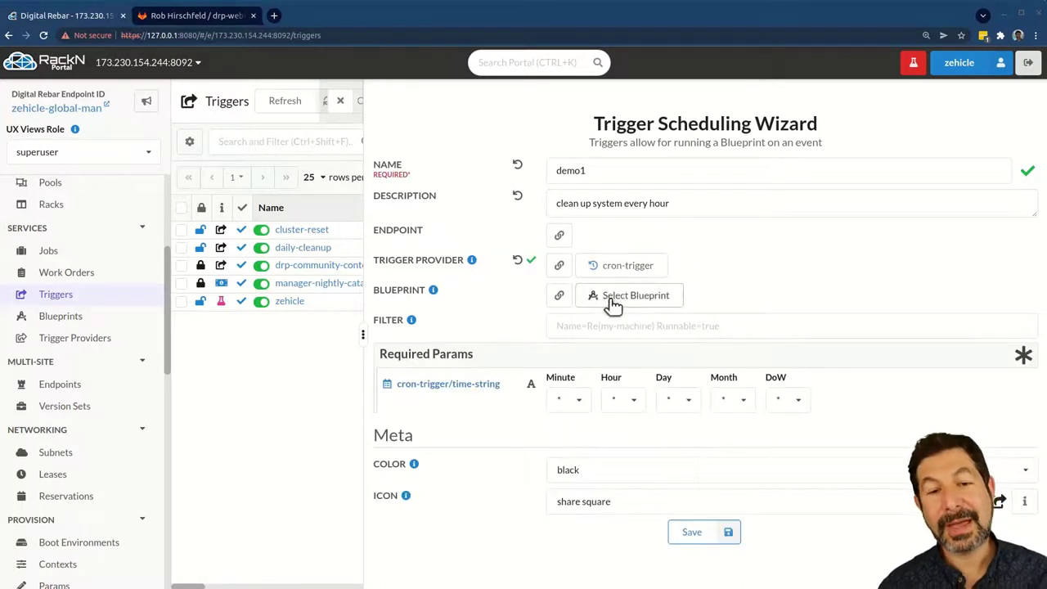
{"action": "left_click", "coordinate": [629, 295]}
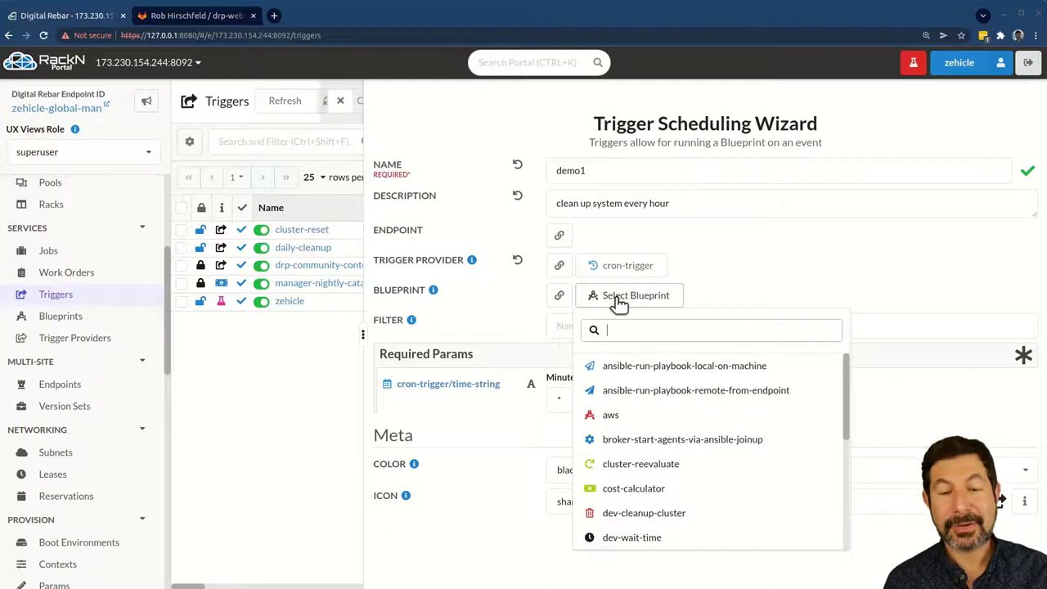
{"action": "scroll", "scroll_direction": "down", "scroll_amount": 3}
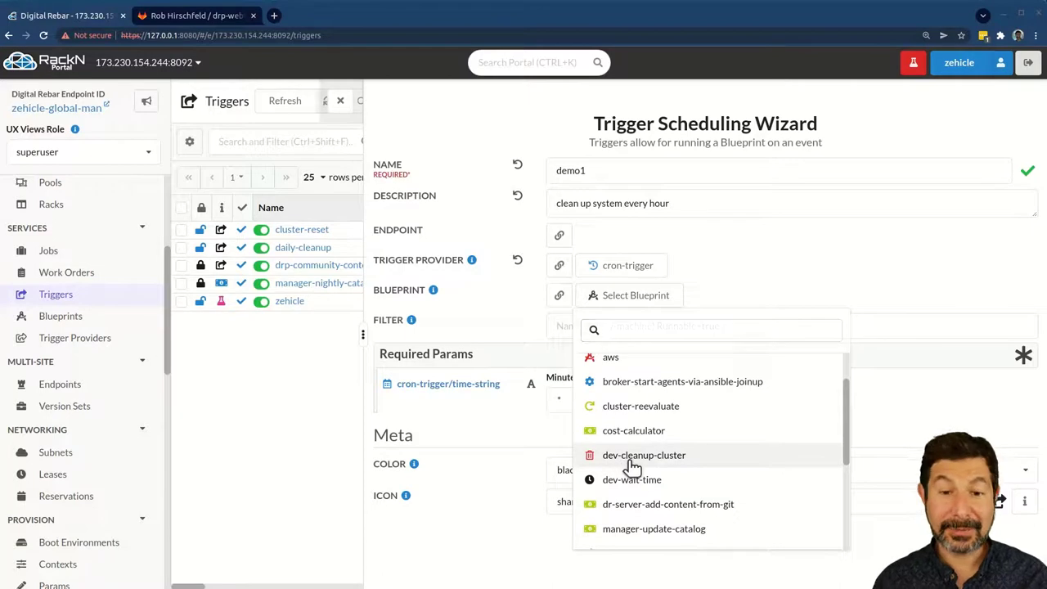
{"action": "left_click", "coordinate": [644, 454]}
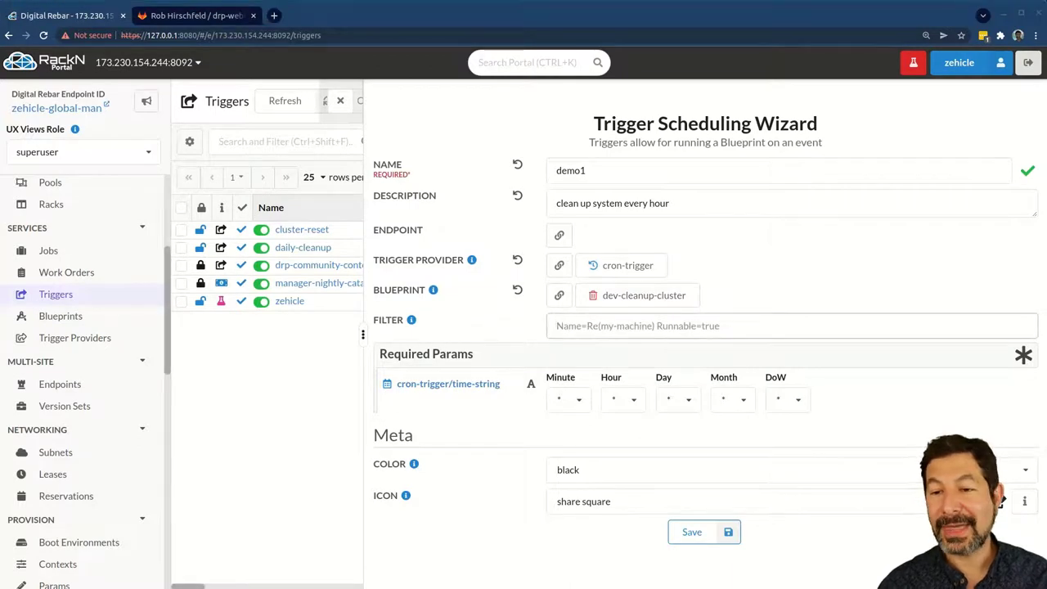
Step: Filter demo1 on Params.machine-self-runner=true, run at hour 8, with brown setting icon
{"action": "left_click", "coordinate": [792, 326]}
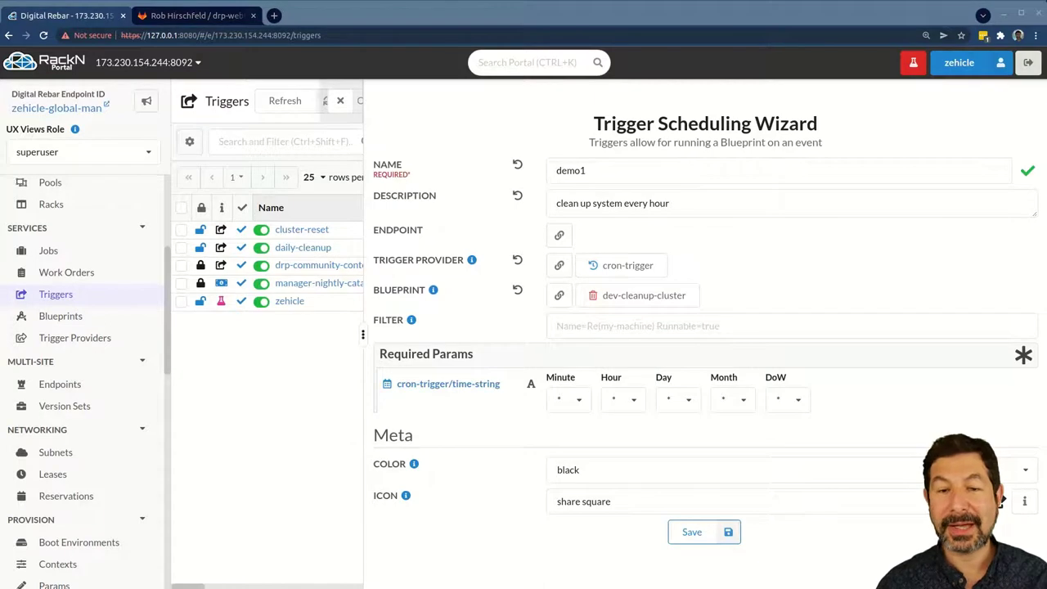
{"action": "type", "text": "Params.machine-self-runner=true"}
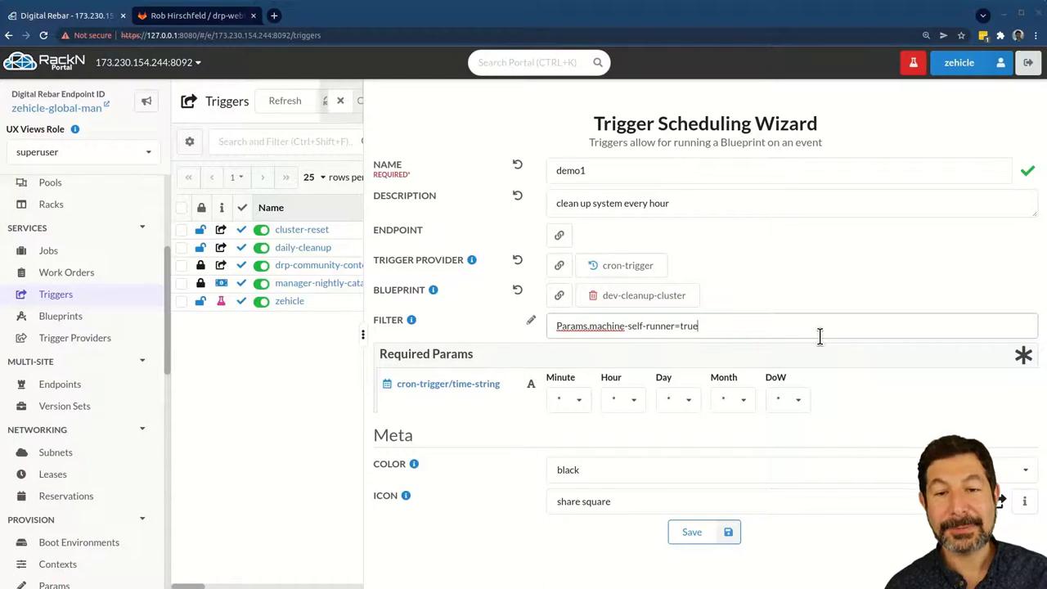
{"action": "mouse_move", "coordinate": [662, 360]}
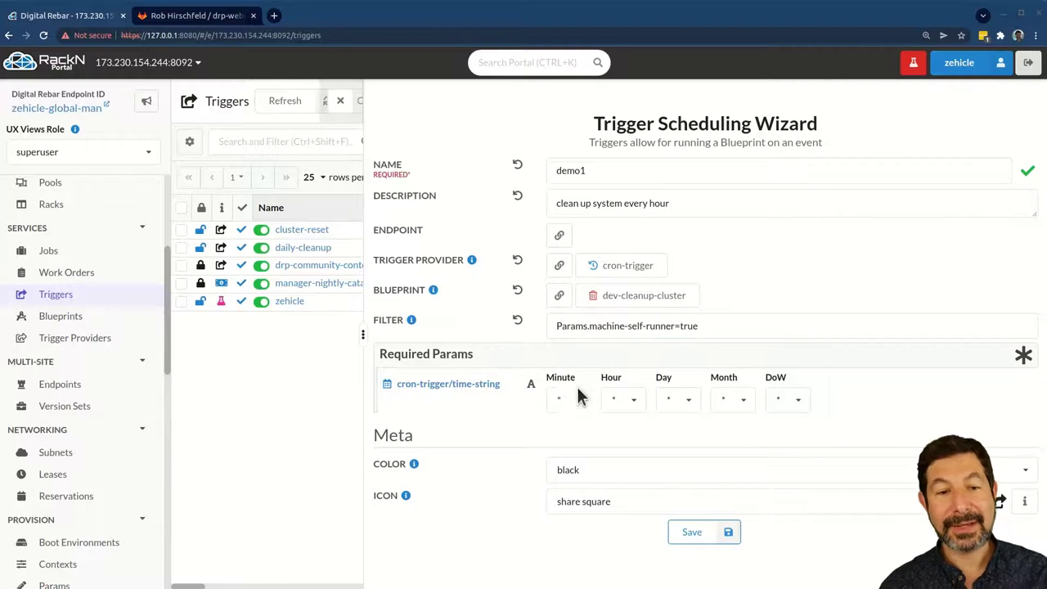
{"action": "mouse_move", "coordinate": [581, 400]}
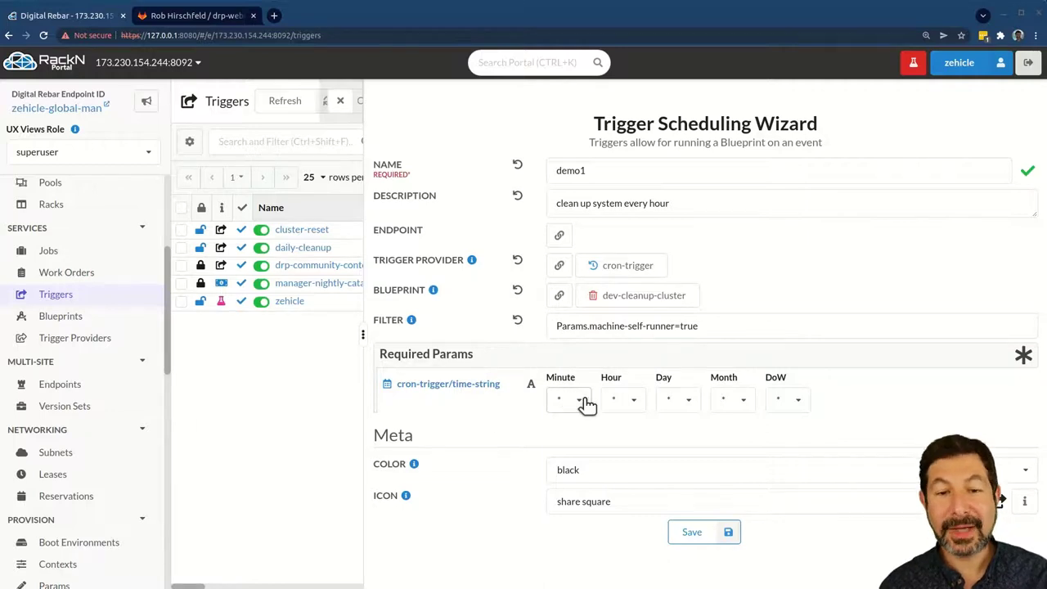
{"action": "mouse_move", "coordinate": [575, 409]}
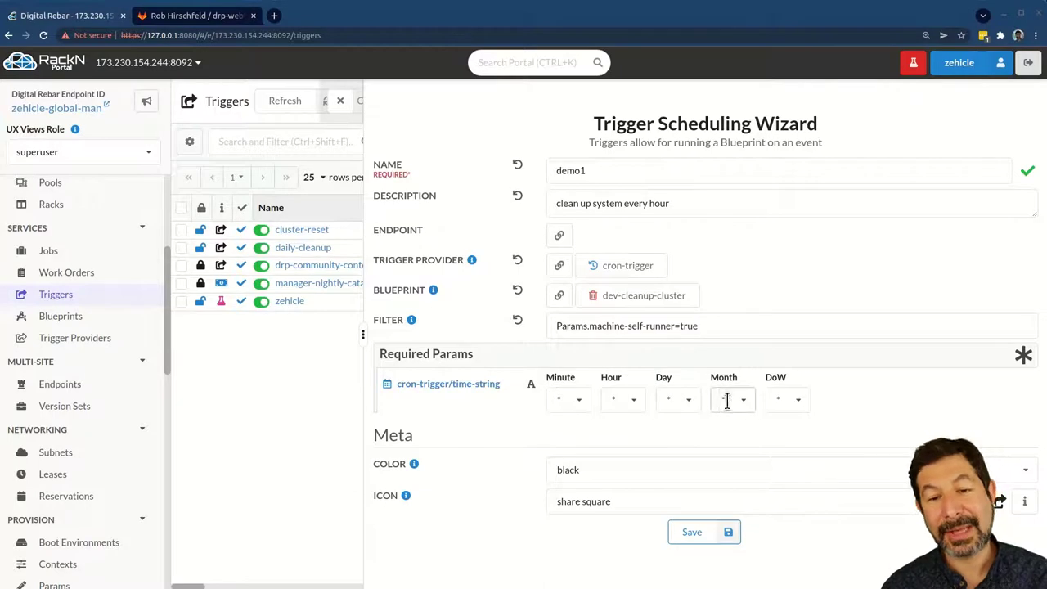
{"action": "left_click", "coordinate": [623, 399]}
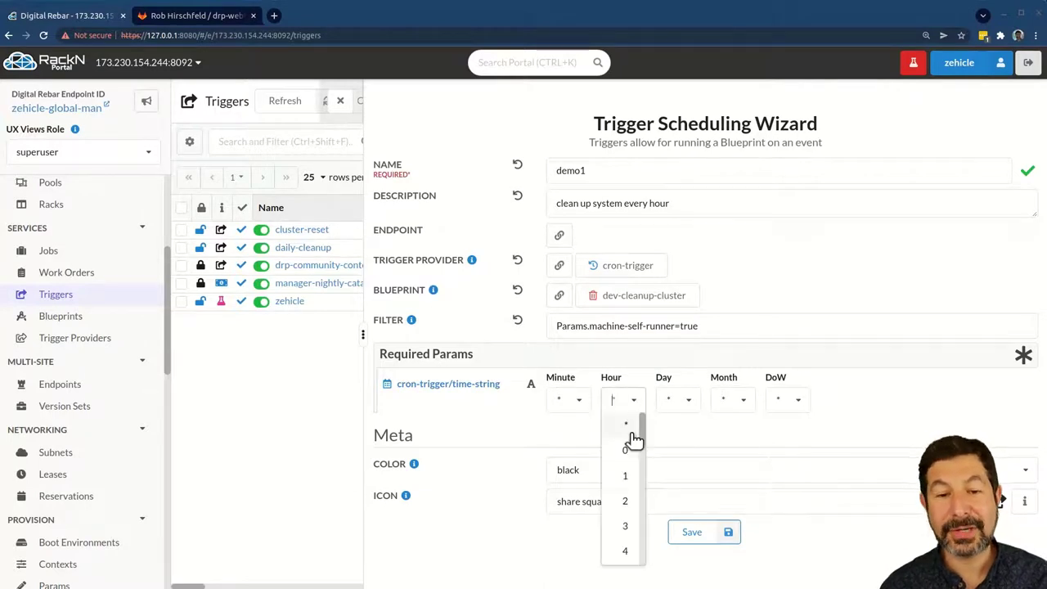
{"action": "left_click", "coordinate": [624, 475]}
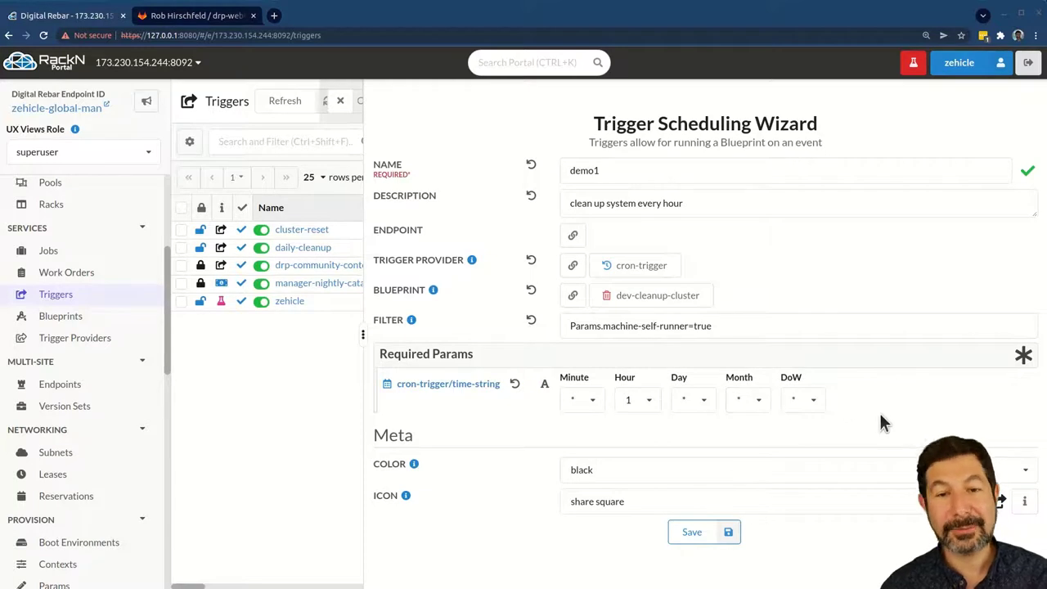
{"action": "mouse_move", "coordinate": [912, 425]}
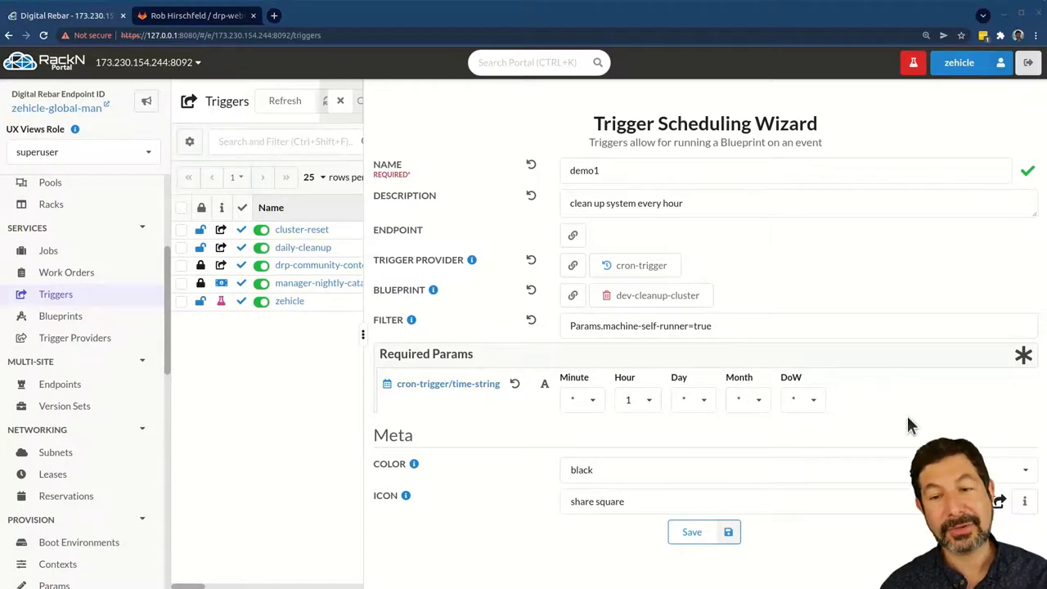
{"action": "left_click", "coordinate": [637, 399]}
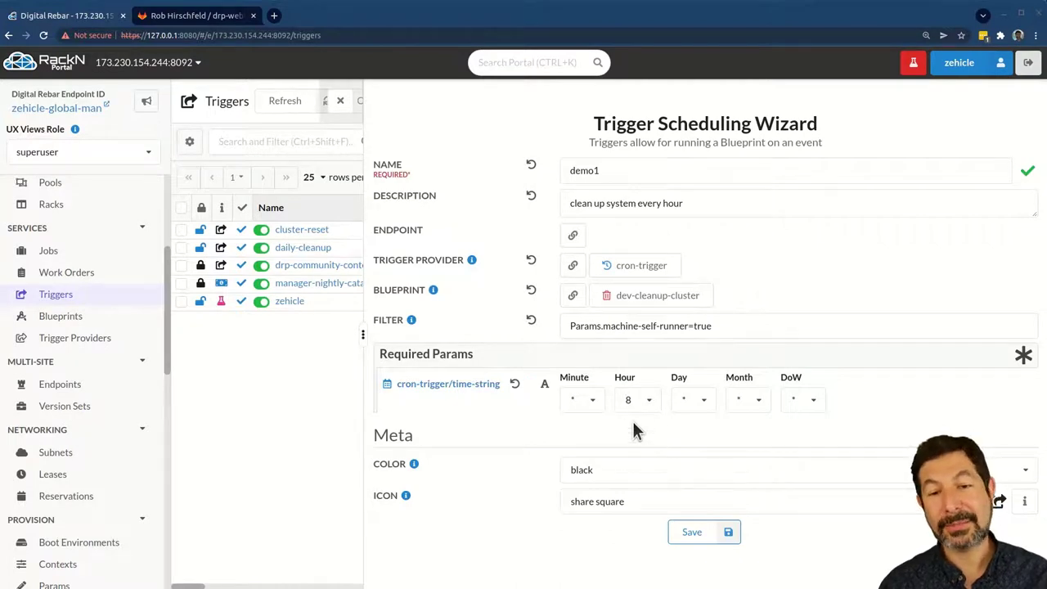
{"action": "mouse_move", "coordinate": [721, 441]}
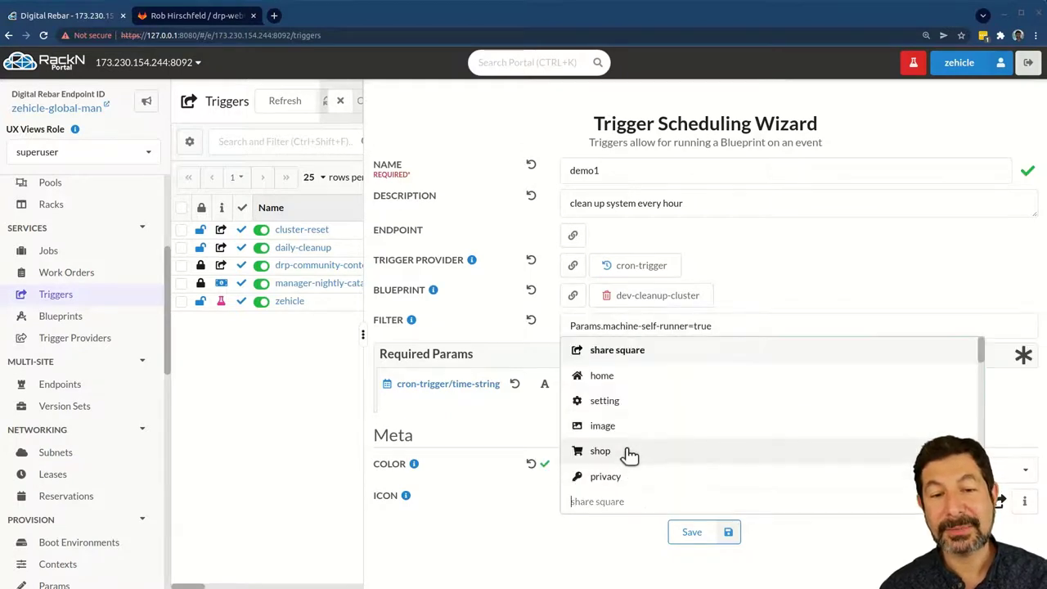
{"action": "left_click", "coordinate": [604, 400]}
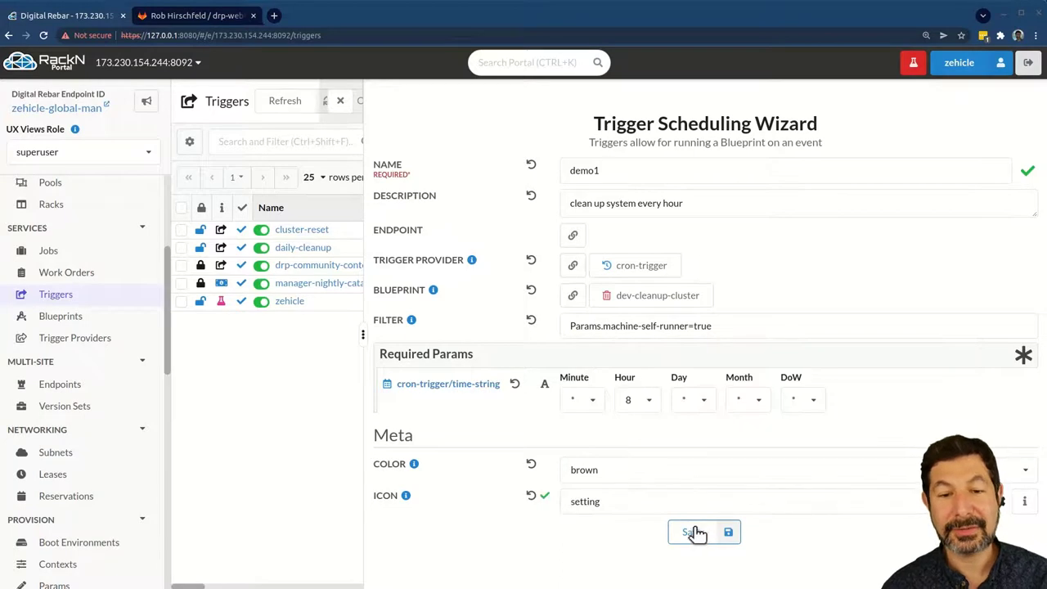
{"action": "left_click", "coordinate": [696, 532]}
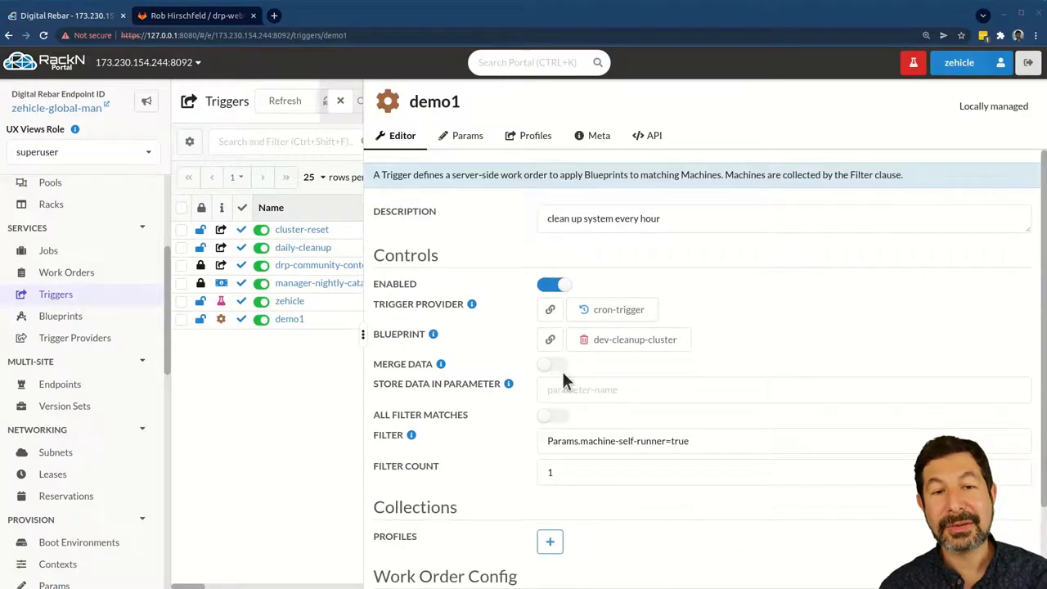
{"action": "mouse_move", "coordinate": [791, 246]}
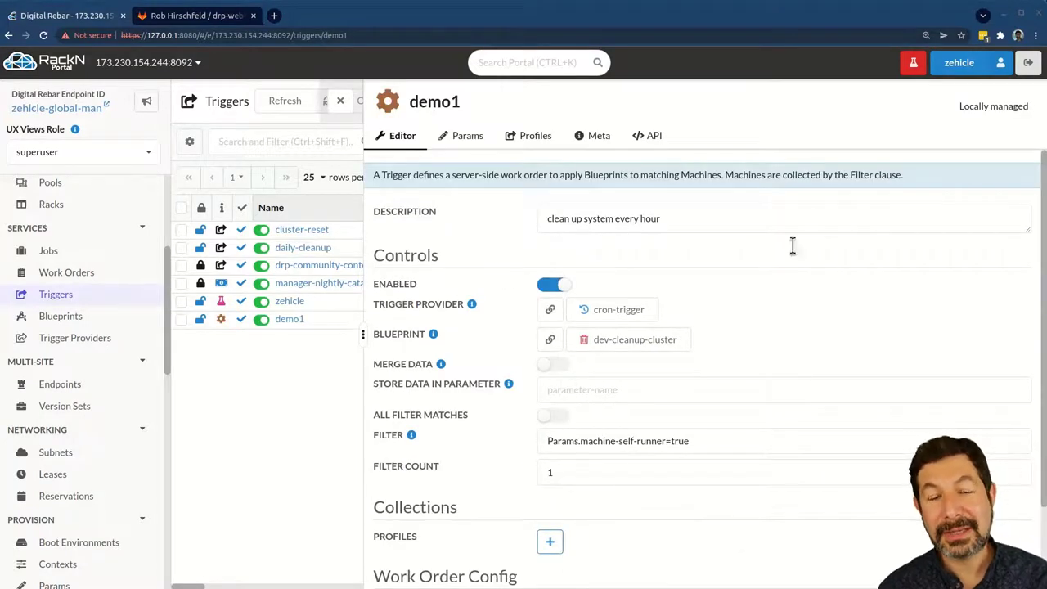
{"action": "scroll", "scroll_direction": "down", "scroll_amount": 3}
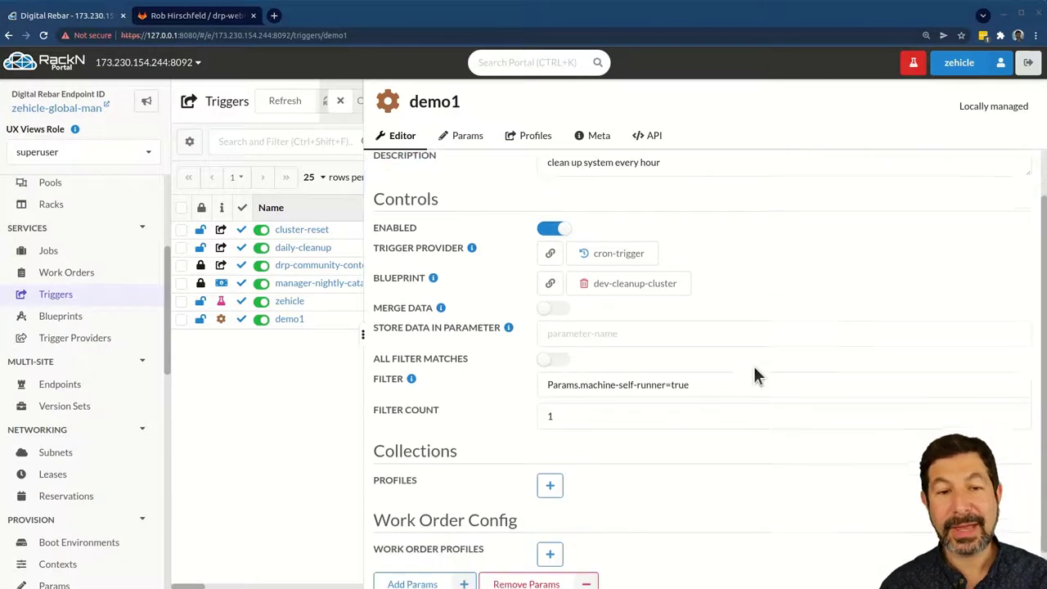
{"action": "left_click", "coordinate": [467, 135]}
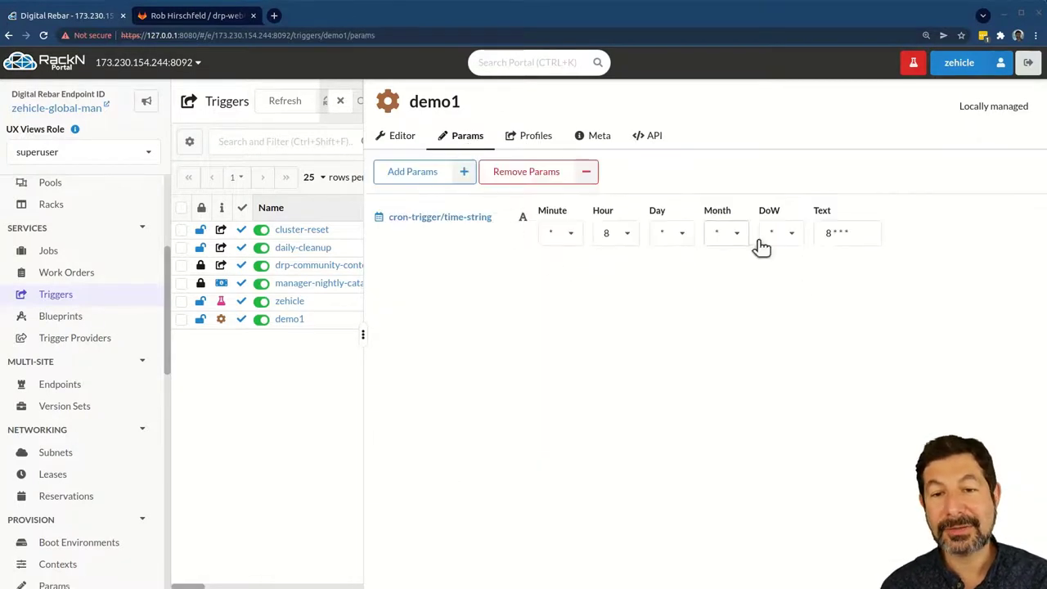
{"action": "left_click", "coordinate": [847, 233]}
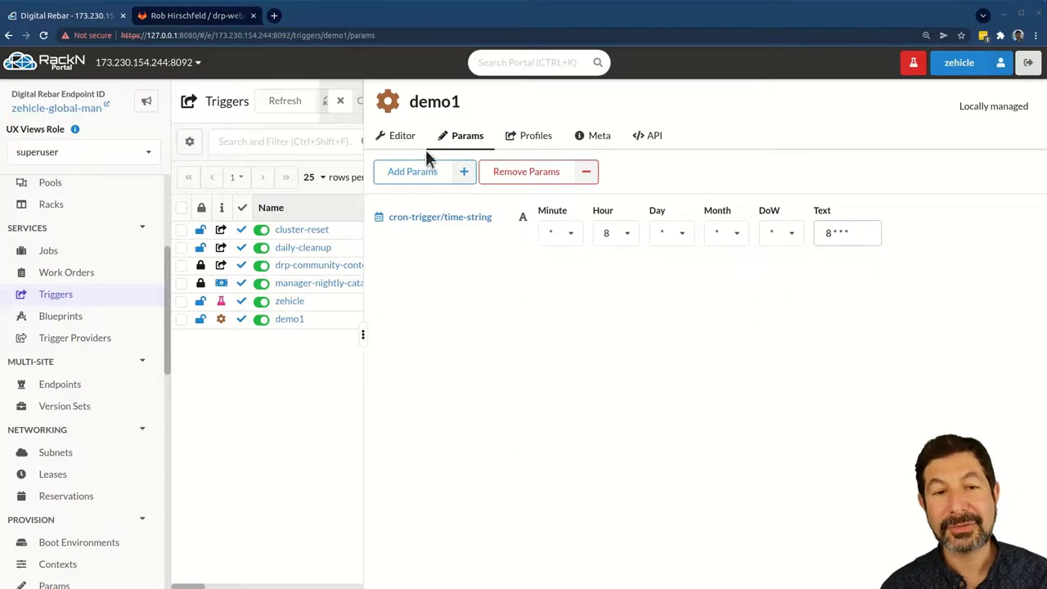
{"action": "left_click", "coordinate": [401, 135]}
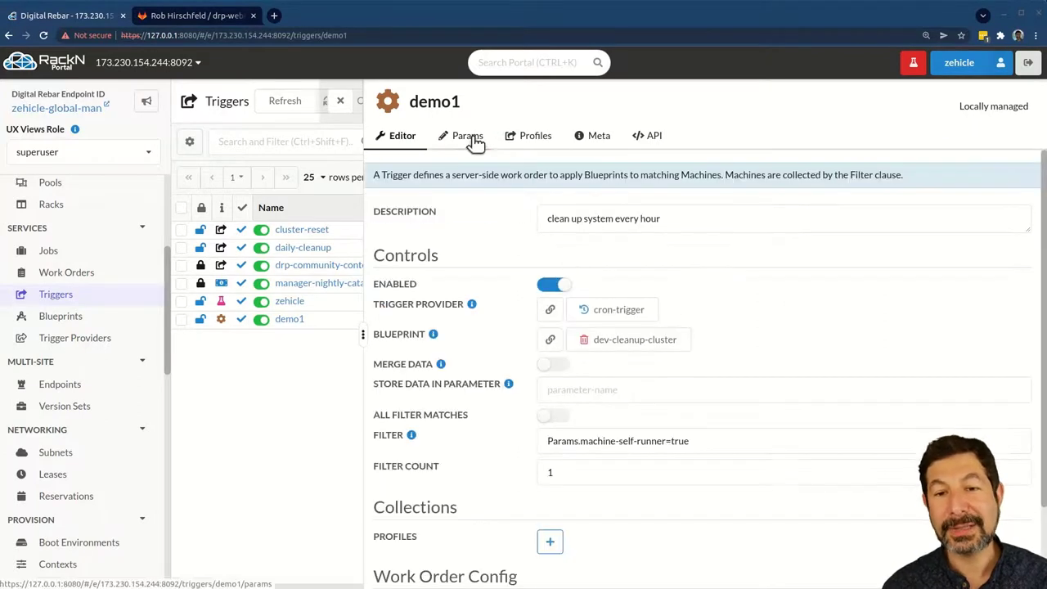
{"action": "left_click", "coordinate": [467, 135]}
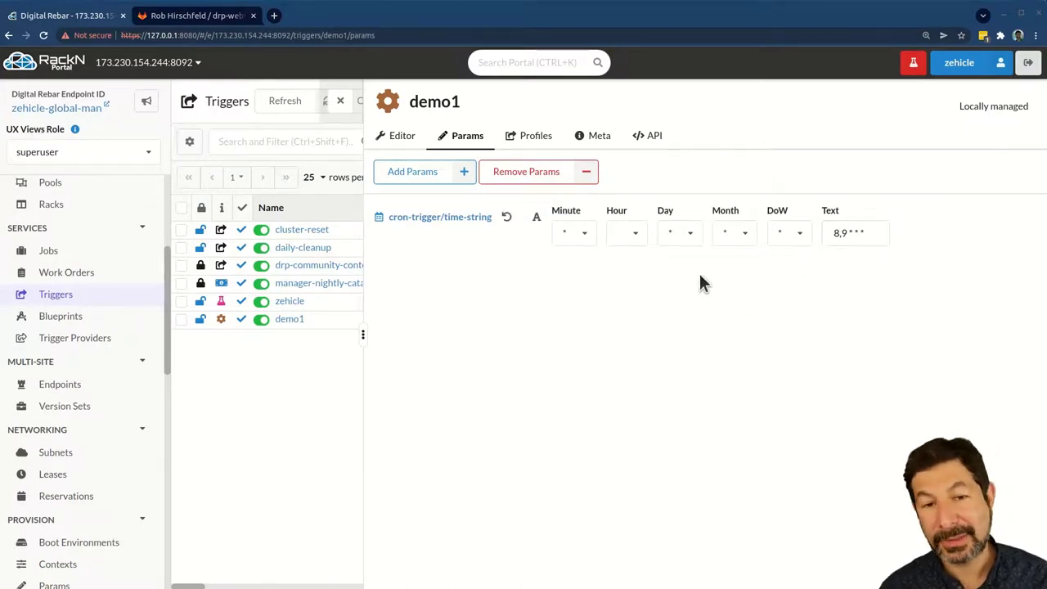
{"action": "left_click", "coordinate": [402, 135]}
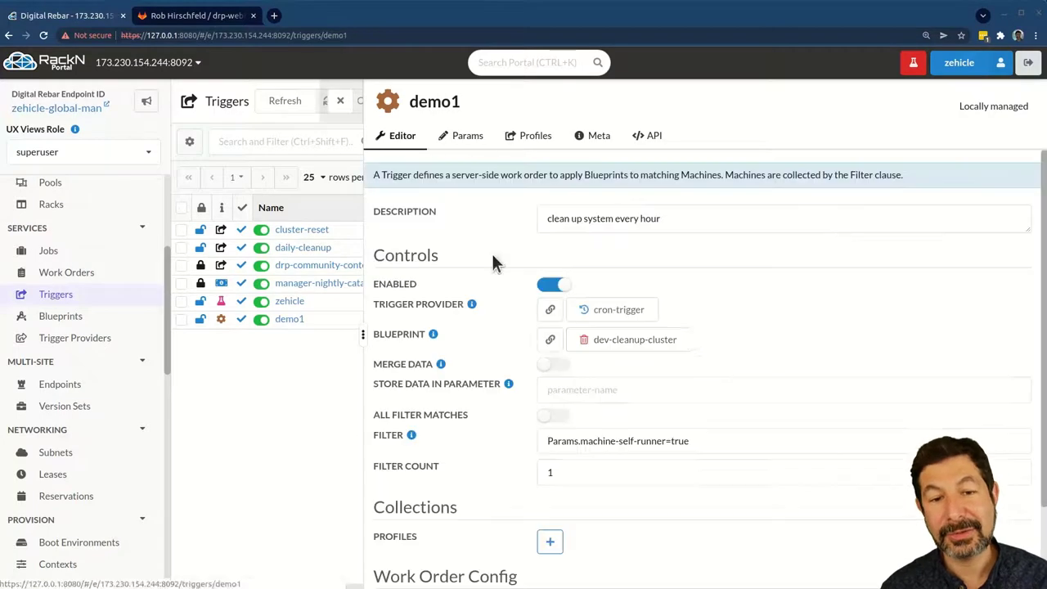
{"action": "mouse_move", "coordinate": [576, 430]}
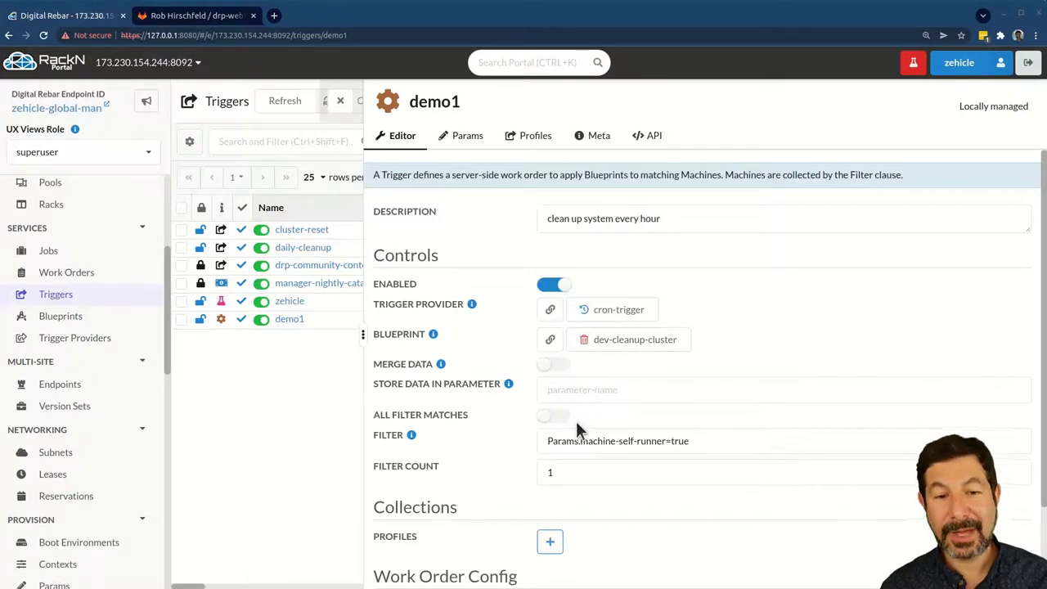
{"action": "scroll", "scroll_direction": "down", "scroll_amount": 3}
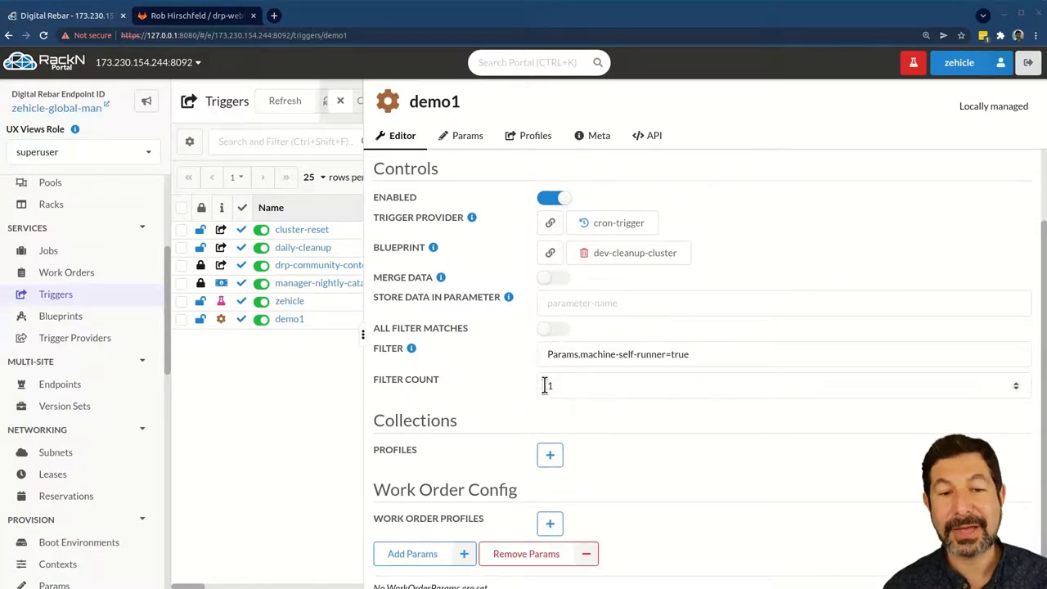
{"action": "mouse_move", "coordinate": [561, 397]}
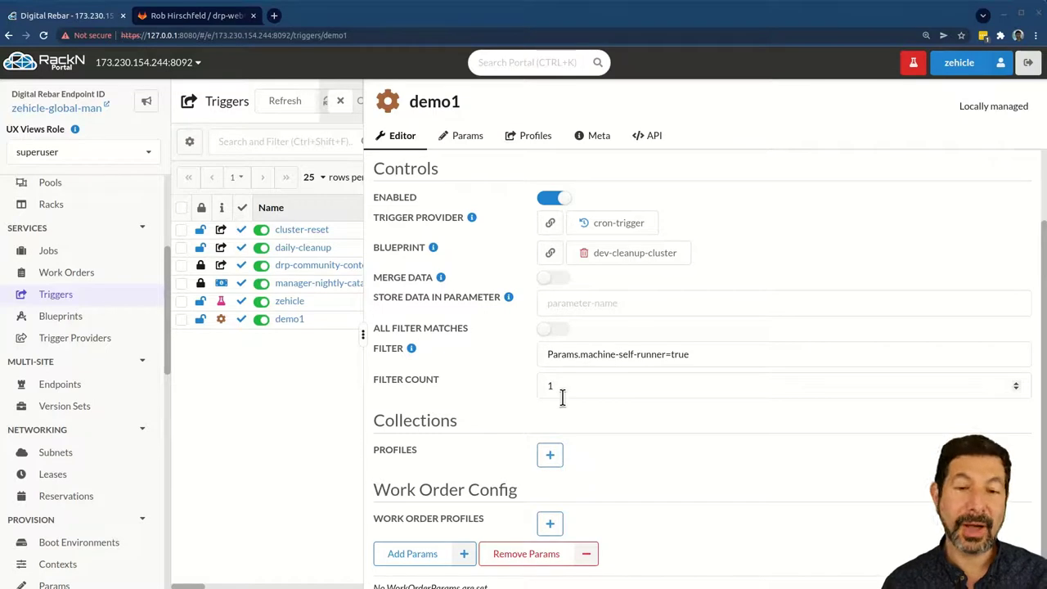
{"action": "mouse_move", "coordinate": [683, 413]}
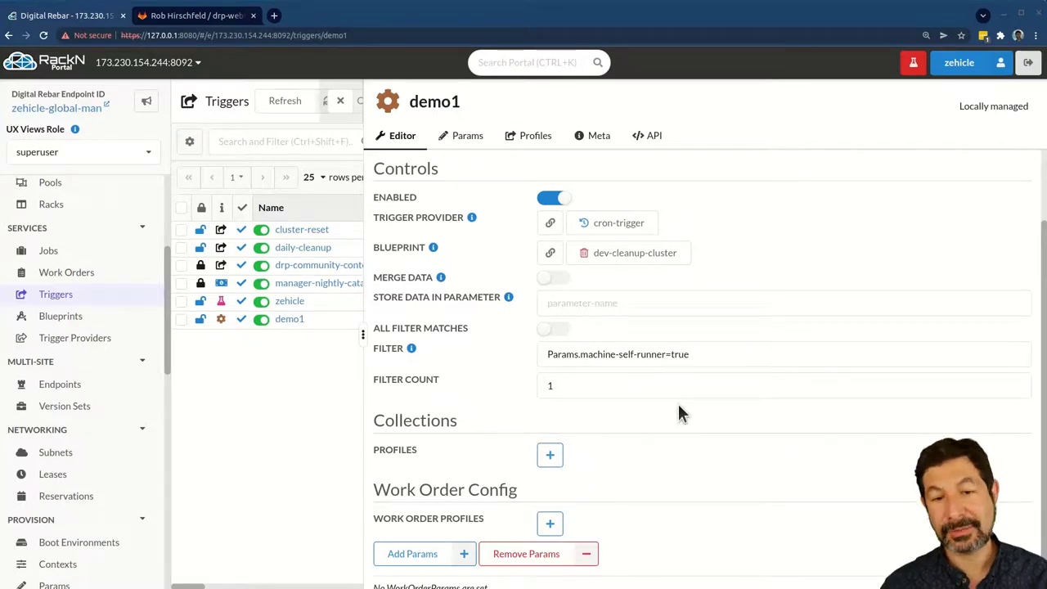
{"action": "mouse_move", "coordinate": [646, 425]}
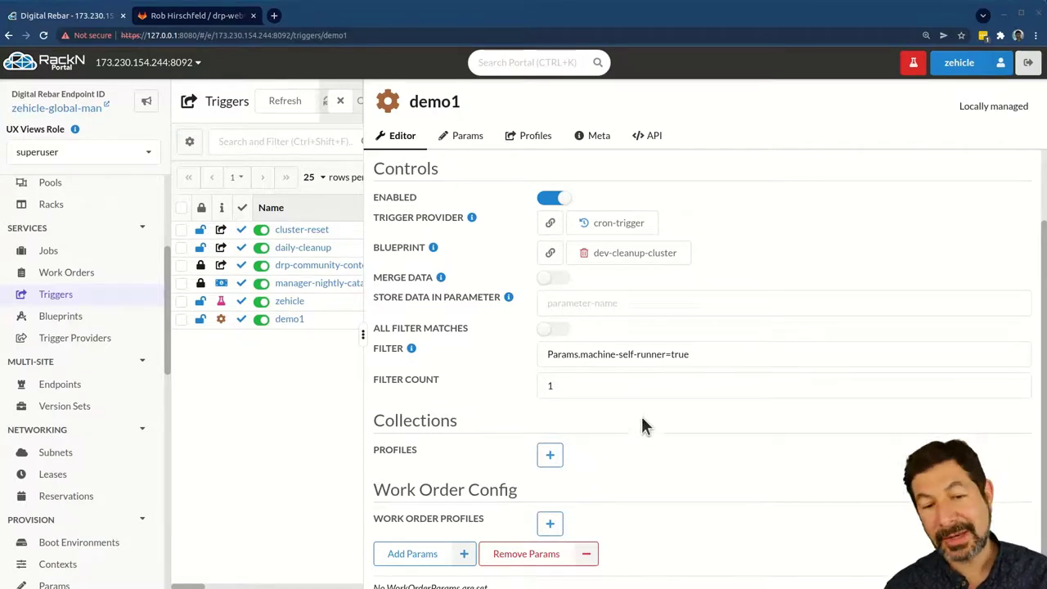
{"action": "scroll", "scroll_direction": "down", "scroll_amount": 3}
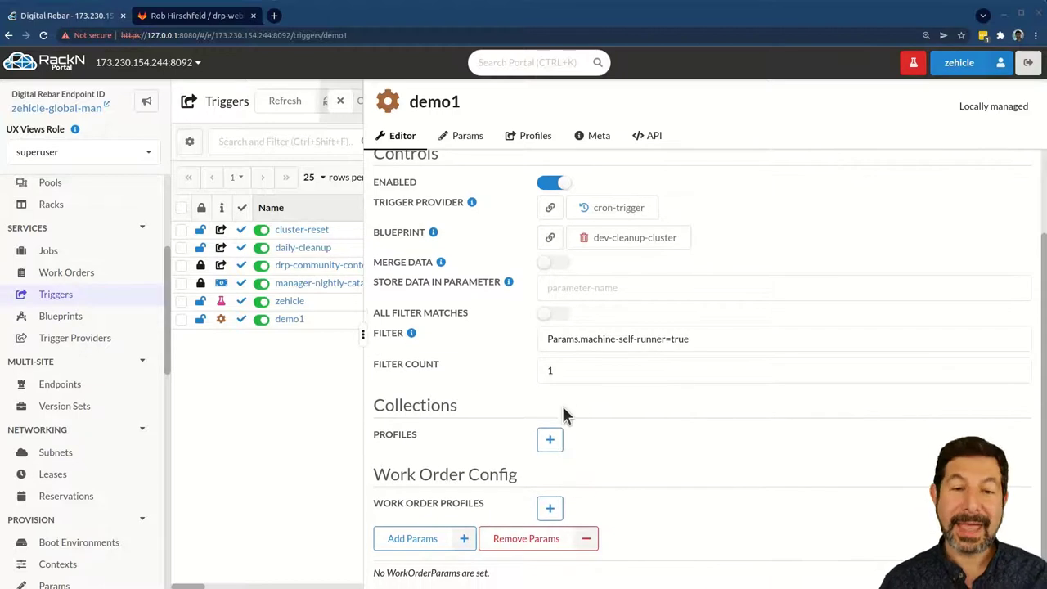
{"action": "mouse_move", "coordinate": [594, 436]}
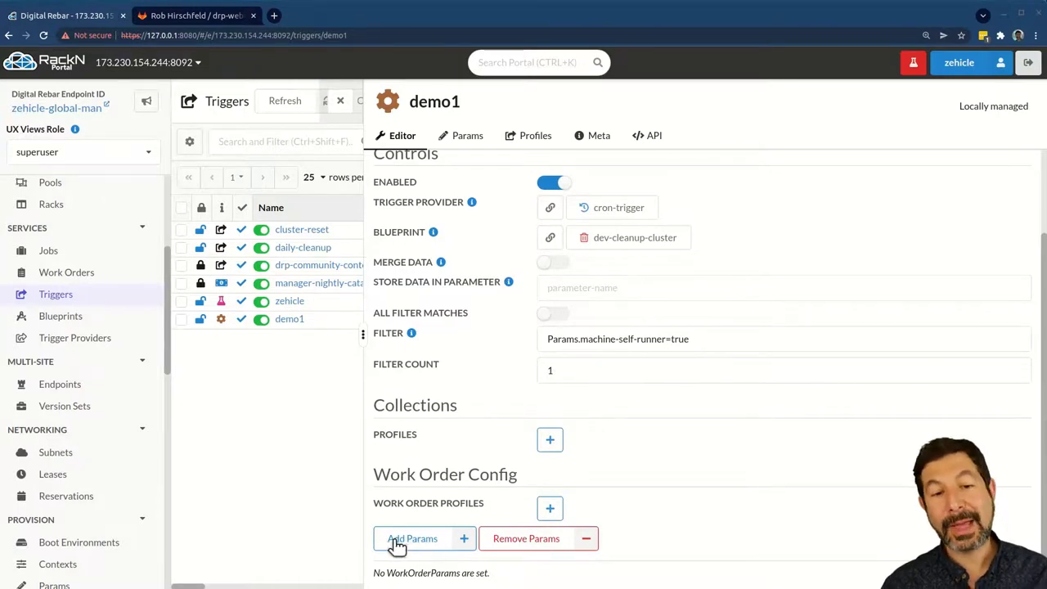
{"action": "mouse_move", "coordinate": [425, 540]}
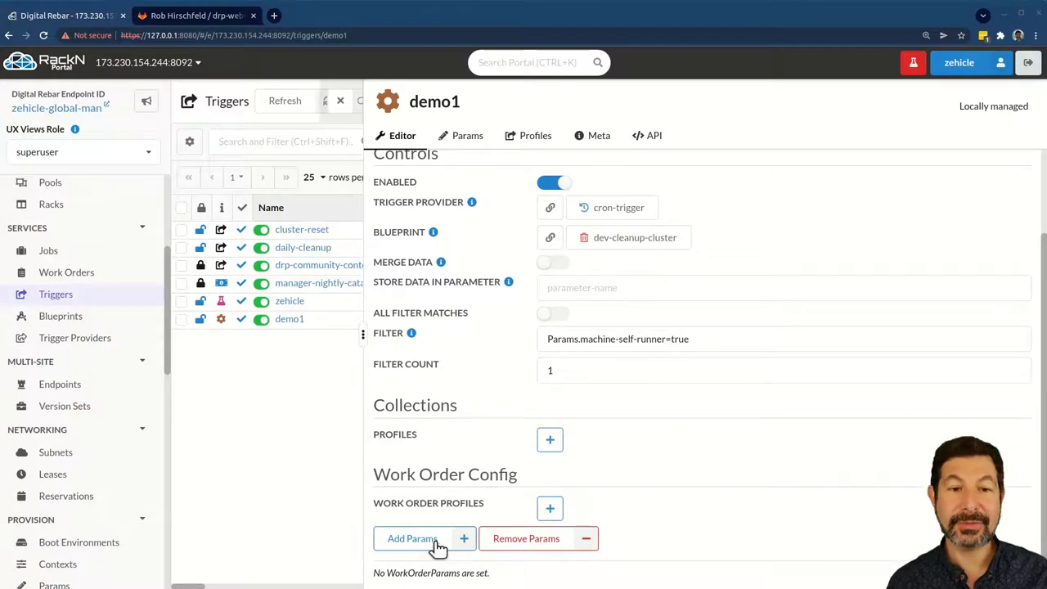
{"action": "scroll", "scroll_direction": "up", "scroll_amount": 3}
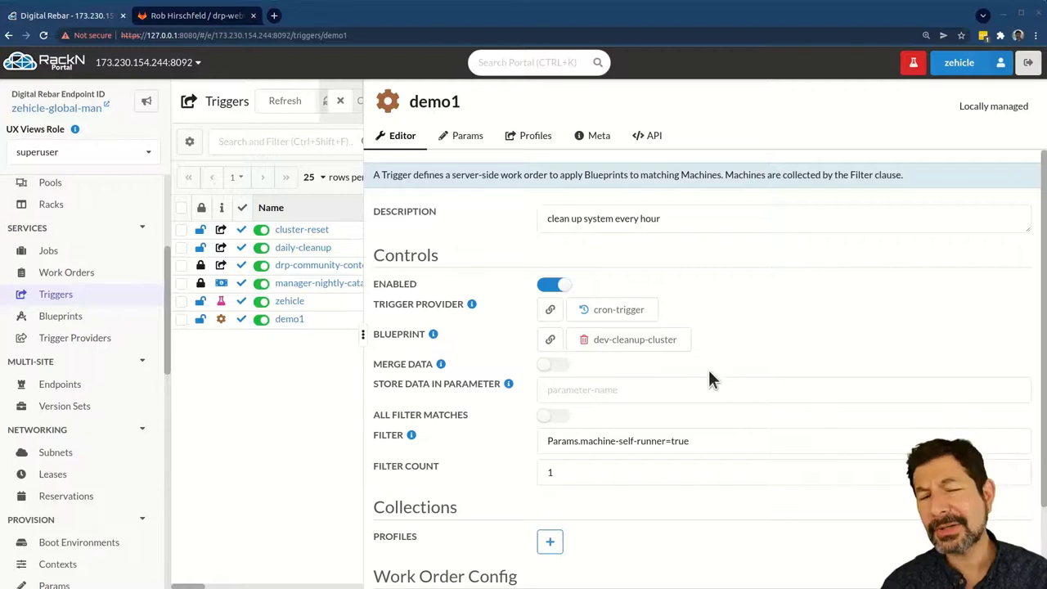
{"action": "scroll", "scroll_direction": "down", "scroll_amount": 3}
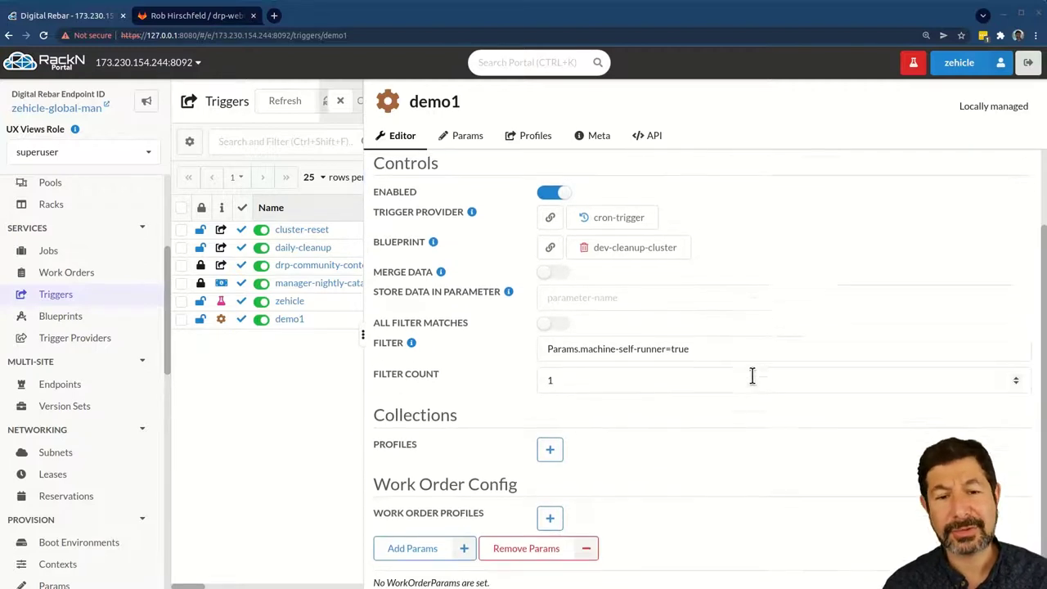
{"action": "scroll", "scroll_direction": "up", "scroll_amount": 3}
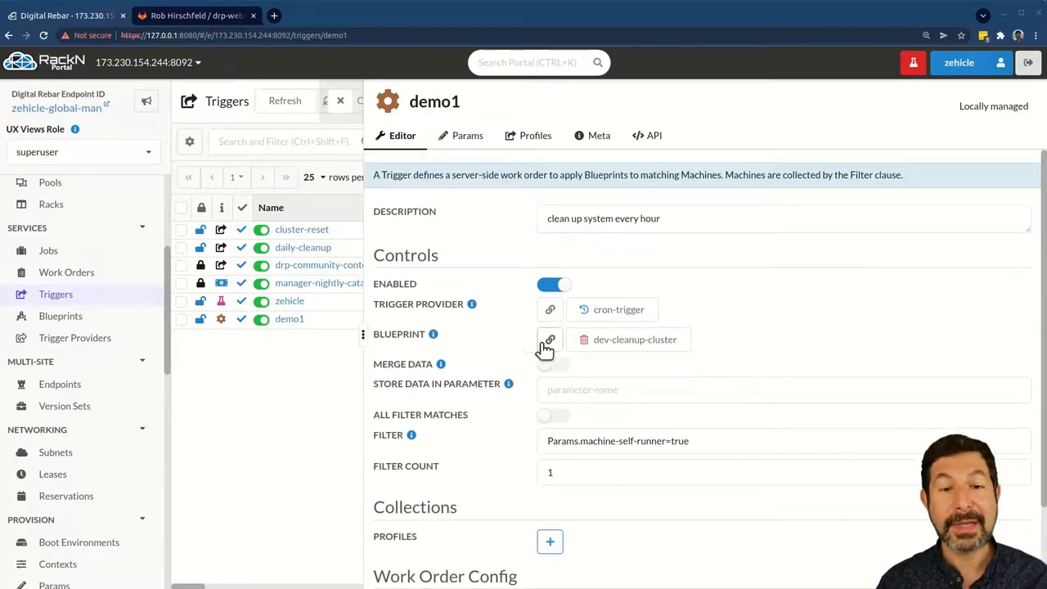
{"action": "mouse_move", "coordinate": [472, 304]}
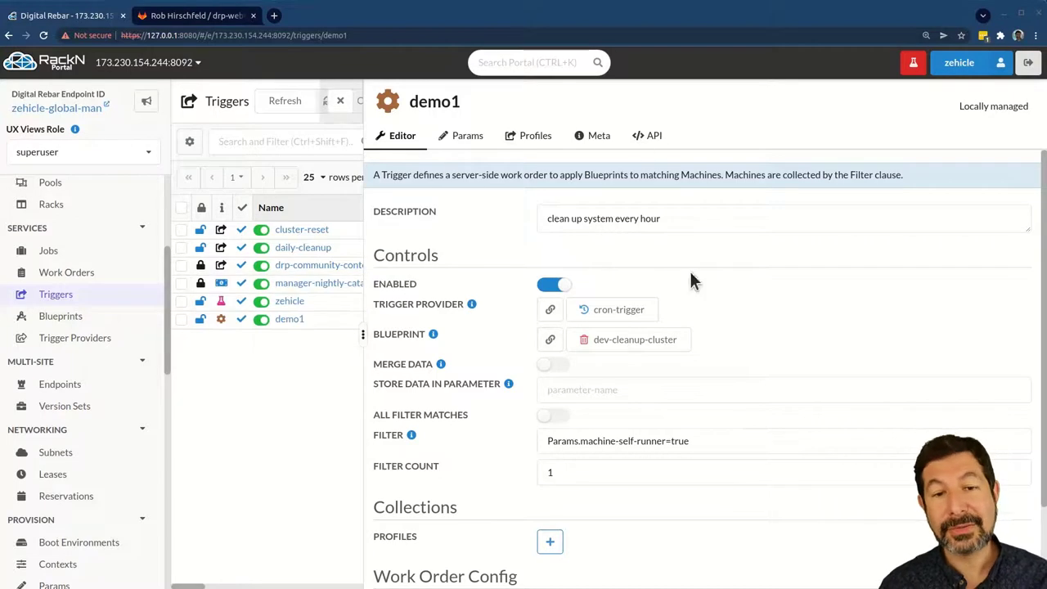
{"action": "scroll", "scroll_direction": "down", "scroll_amount": 3}
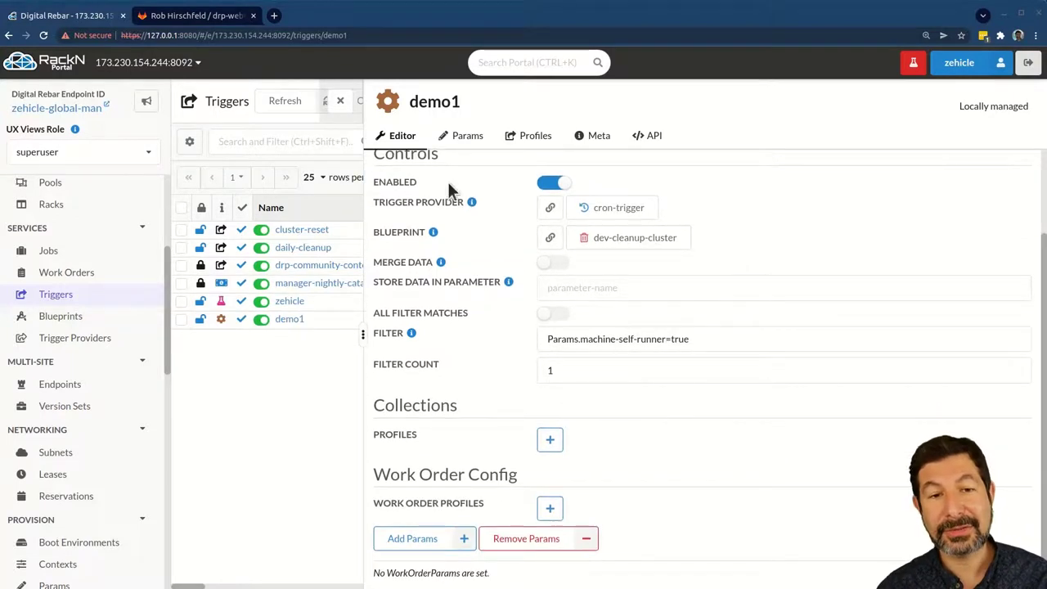
Step: Close demo1, review the daily-cleanup trigger's settings, then close it
{"action": "left_click", "coordinate": [340, 101]}
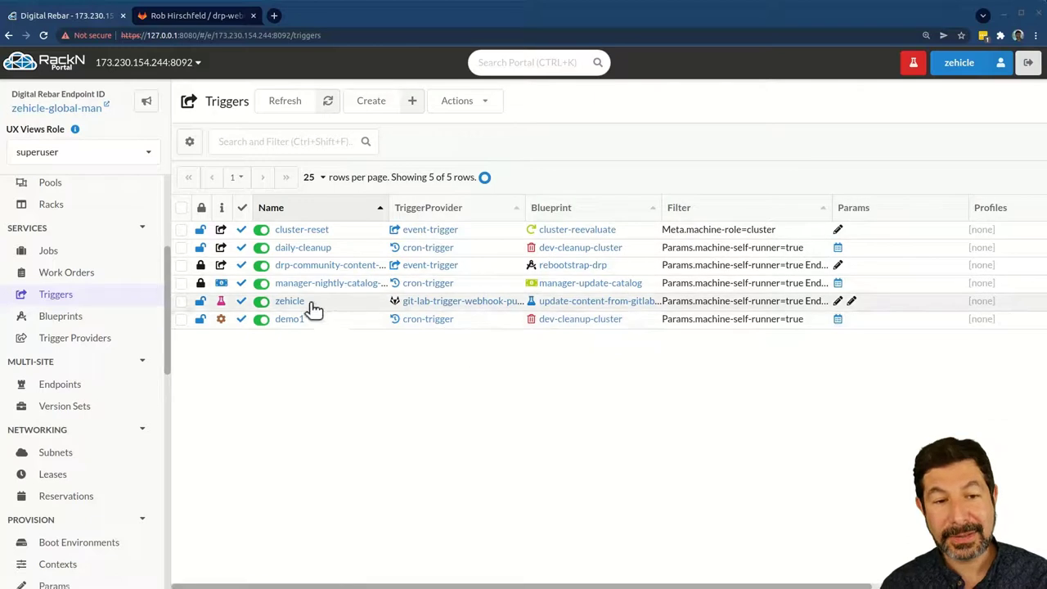
{"action": "mouse_move", "coordinate": [303, 247]}
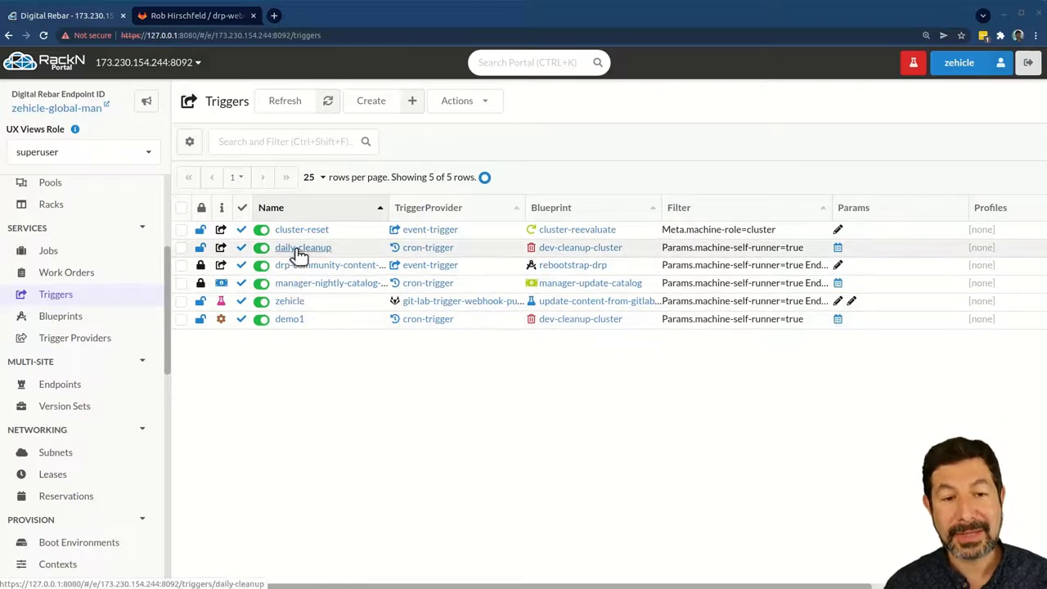
{"action": "left_click", "coordinate": [303, 247]}
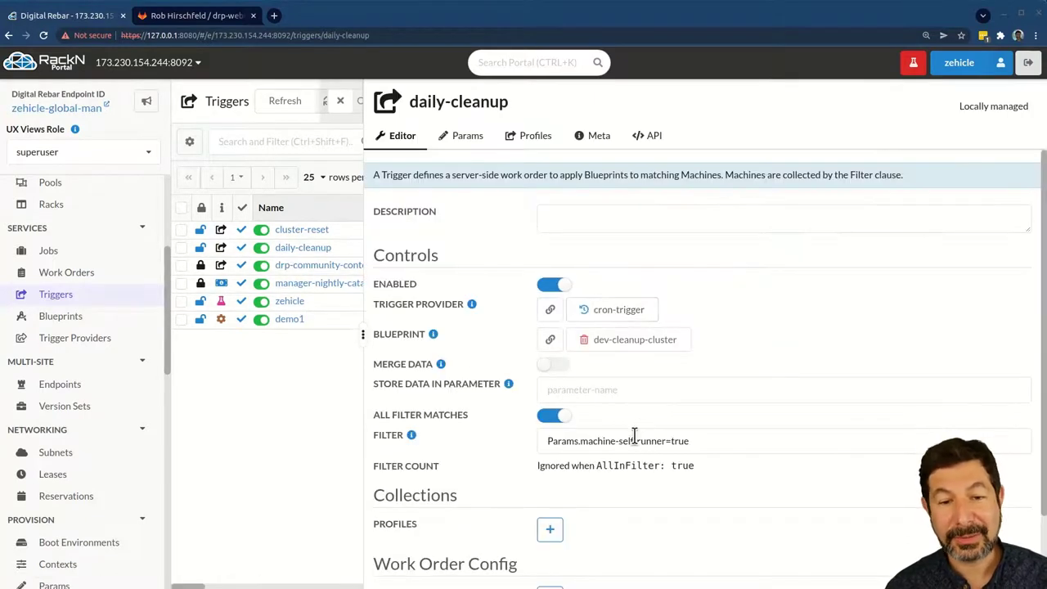
{"action": "scroll", "scroll_direction": "down", "scroll_amount": 3}
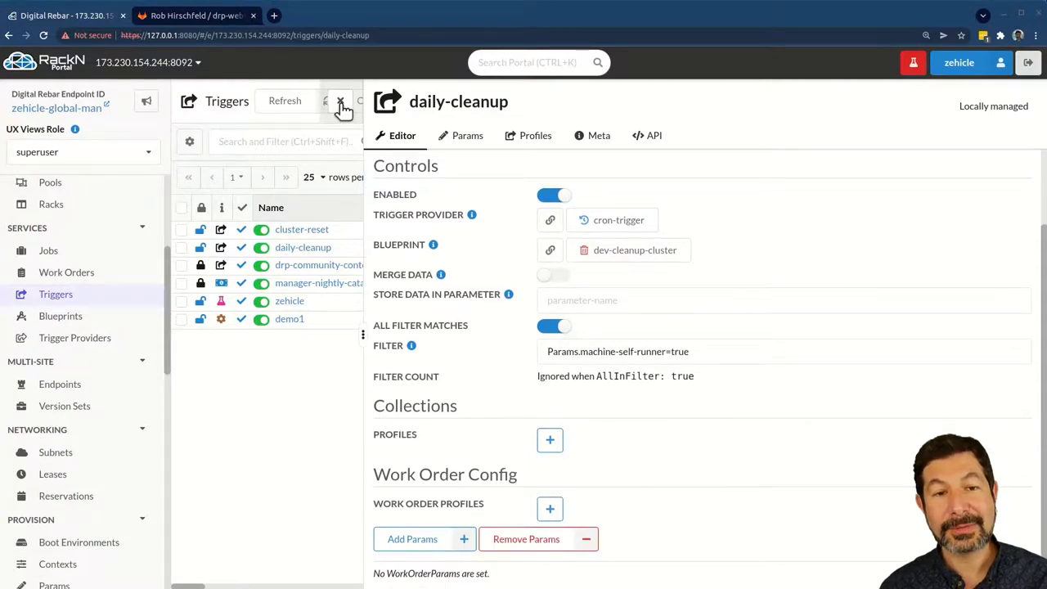
{"action": "mouse_move", "coordinate": [409, 127]}
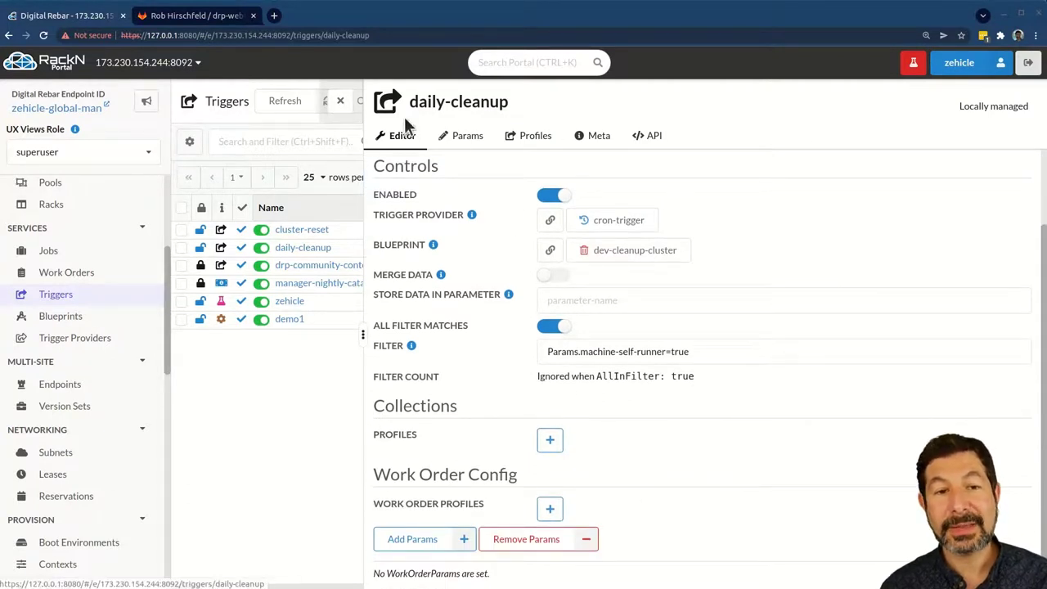
{"action": "left_click", "coordinate": [340, 101]}
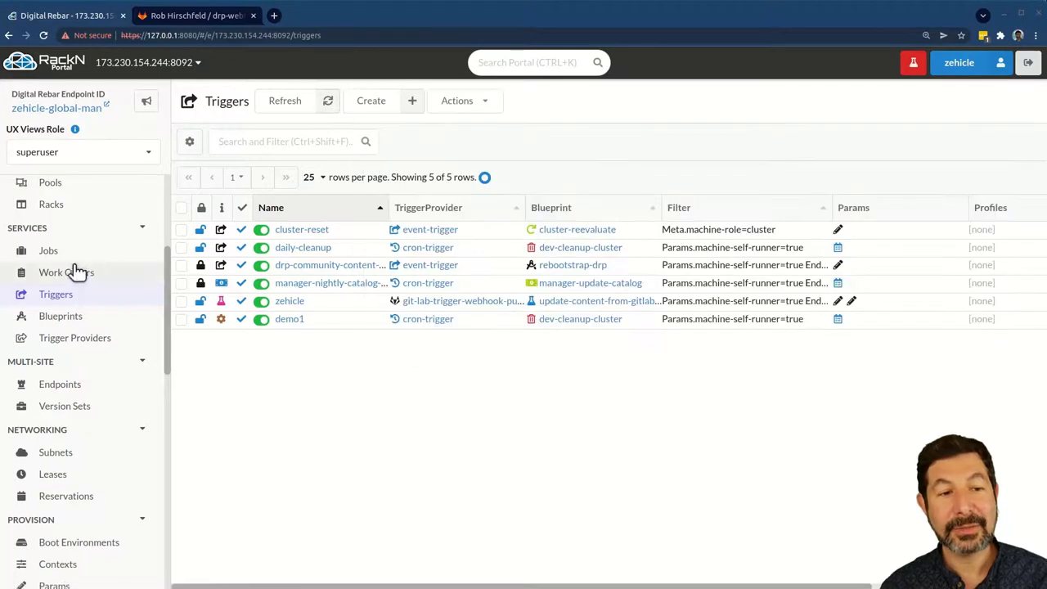
Step: Open the latest dev-cleanup-cluster work order and expand its dev-cluster-cleanup task log
{"action": "left_click", "coordinate": [66, 272]}
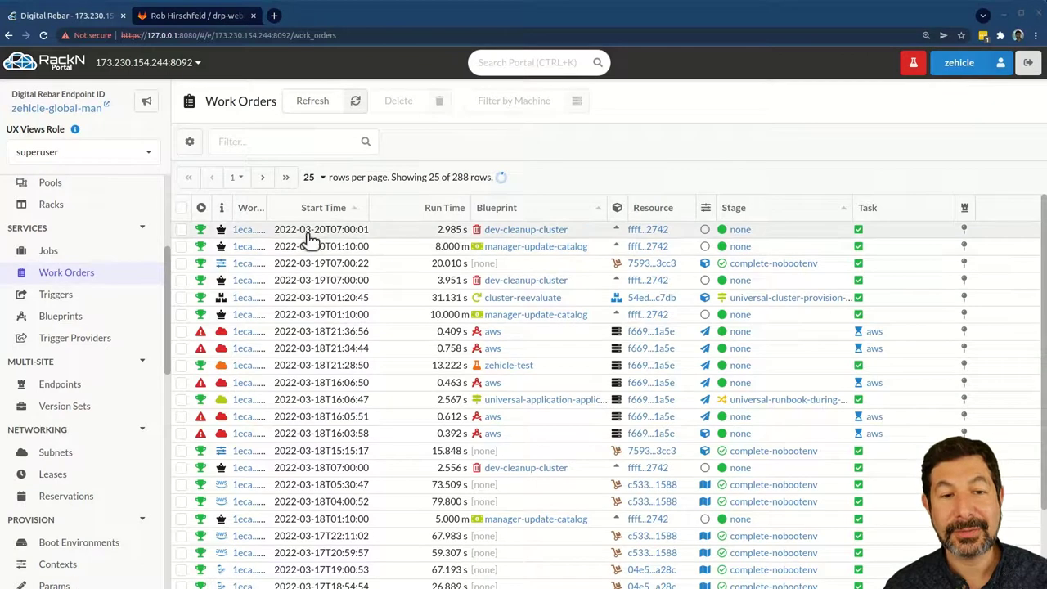
{"action": "mouse_move", "coordinate": [518, 229]}
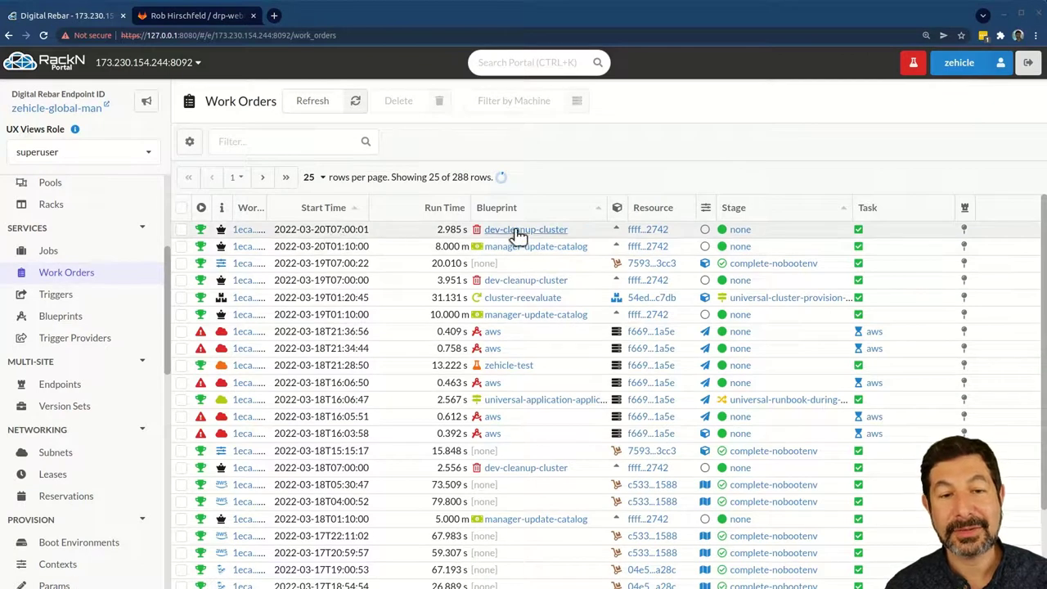
{"action": "left_click", "coordinate": [250, 229]}
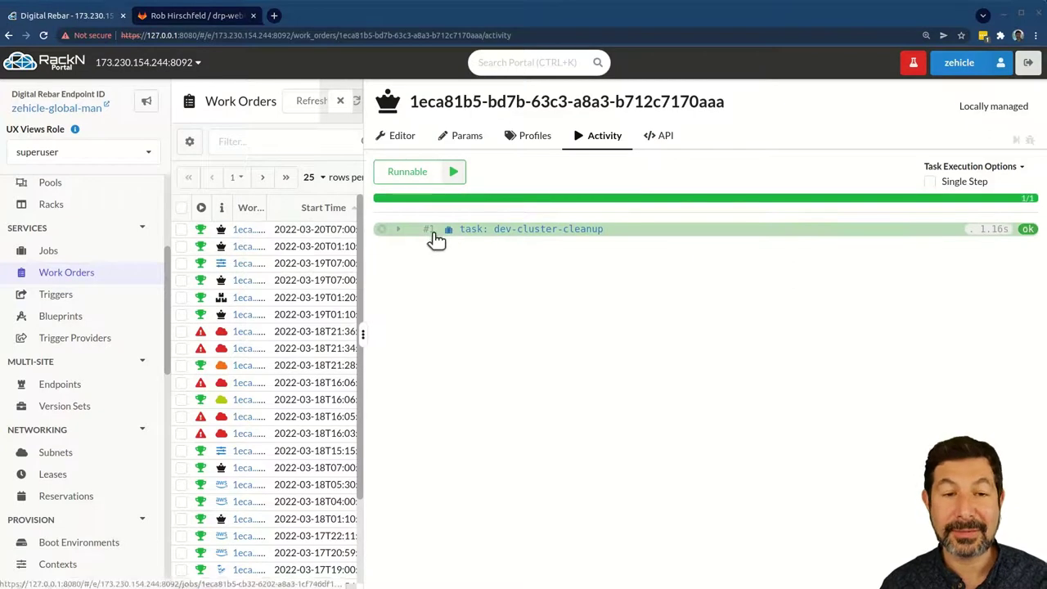
{"action": "left_click", "coordinate": [399, 228]}
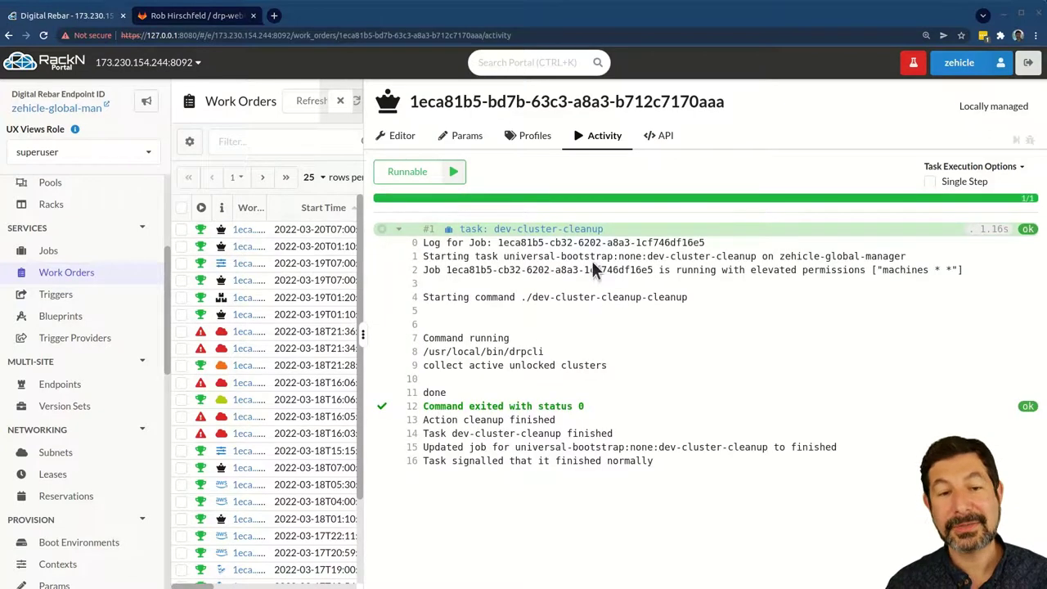
{"action": "mouse_move", "coordinate": [672, 398]}
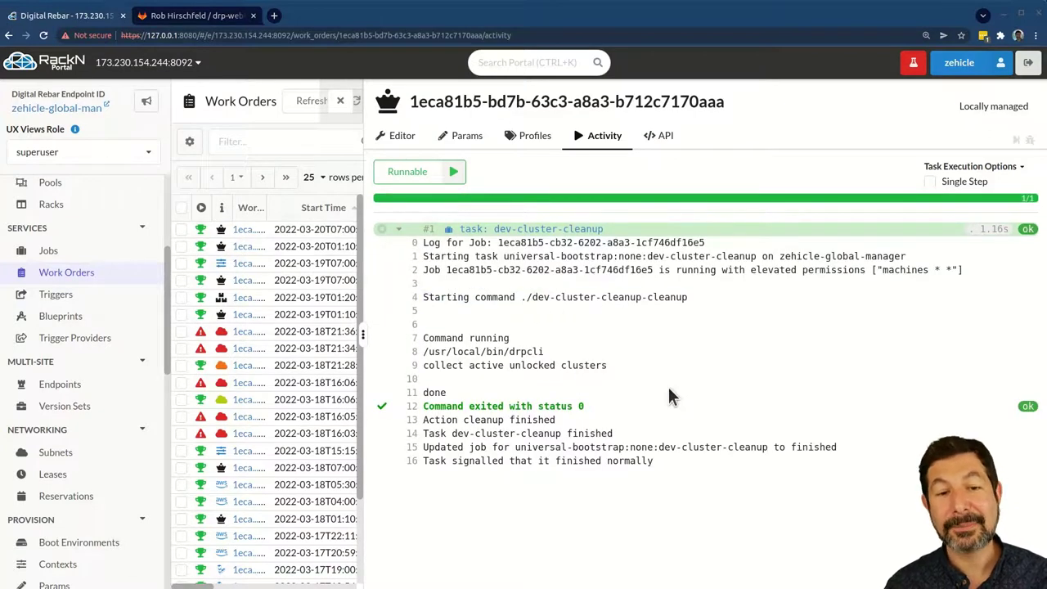
{"action": "mouse_move", "coordinate": [523, 327]}
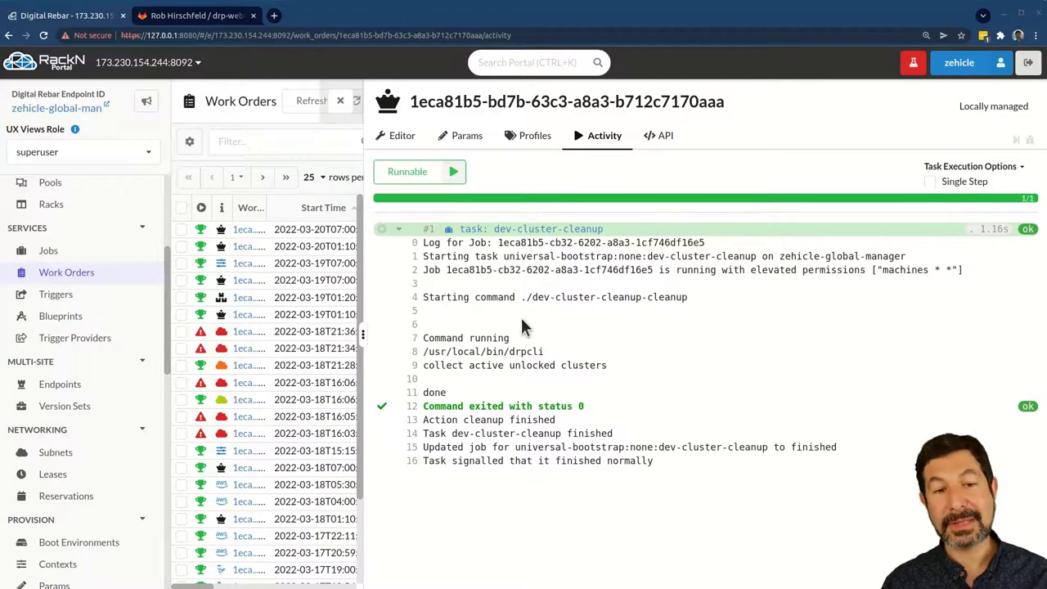
{"action": "mouse_move", "coordinate": [560, 327]}
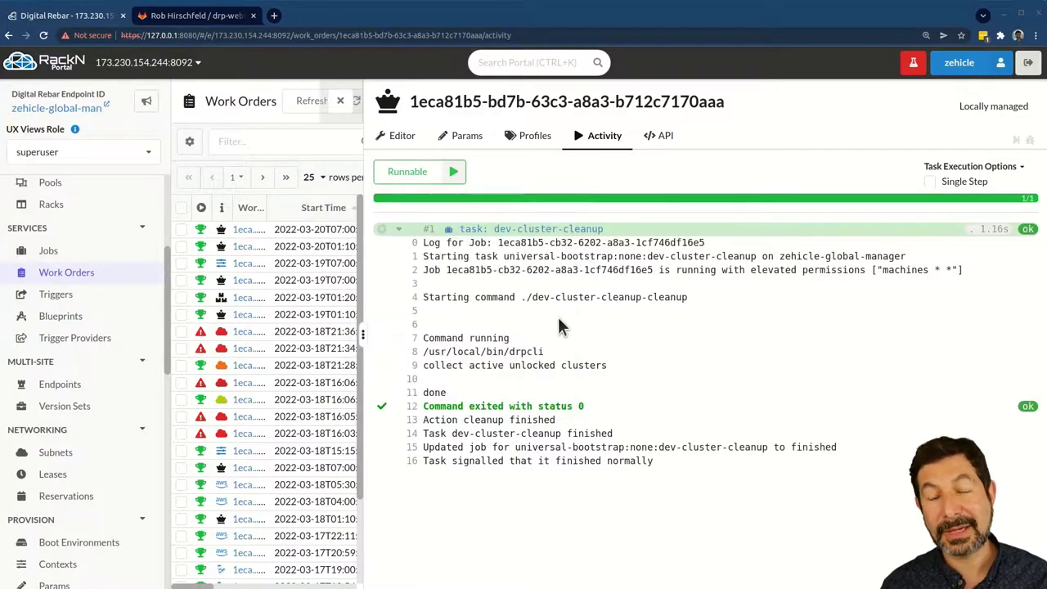
Step: Close the work order, view Trigger Providers, then show the Triggers list
{"action": "left_click", "coordinate": [341, 101]}
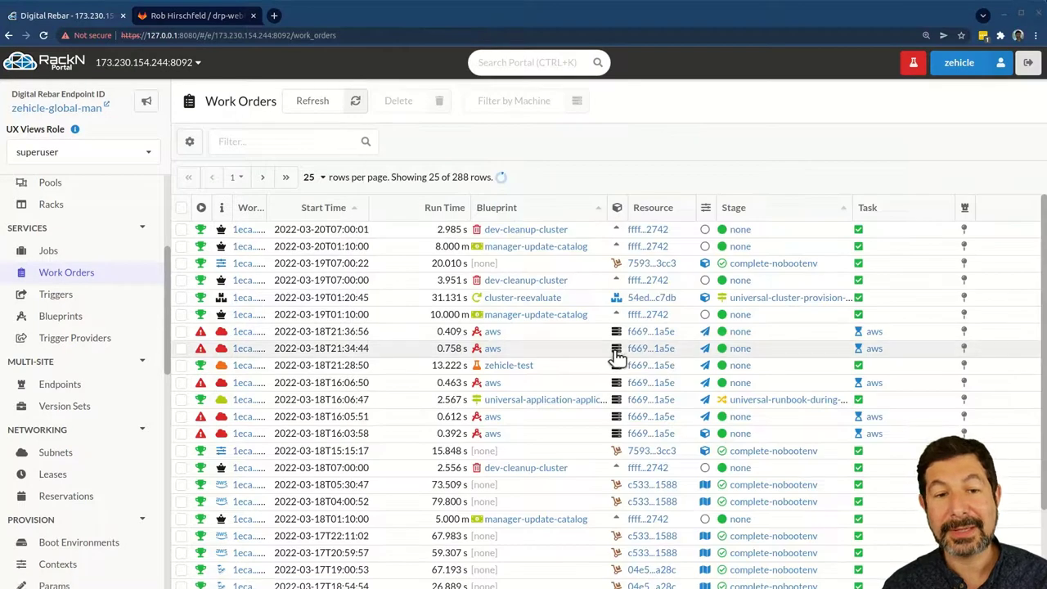
{"action": "mouse_move", "coordinate": [507, 314]}
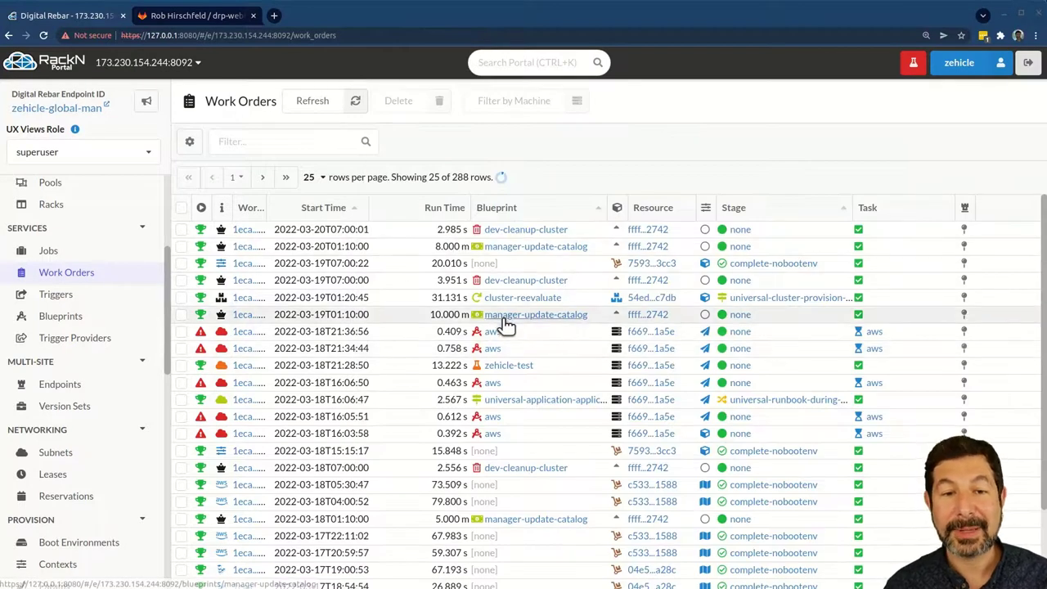
{"action": "mouse_move", "coordinate": [518, 324]}
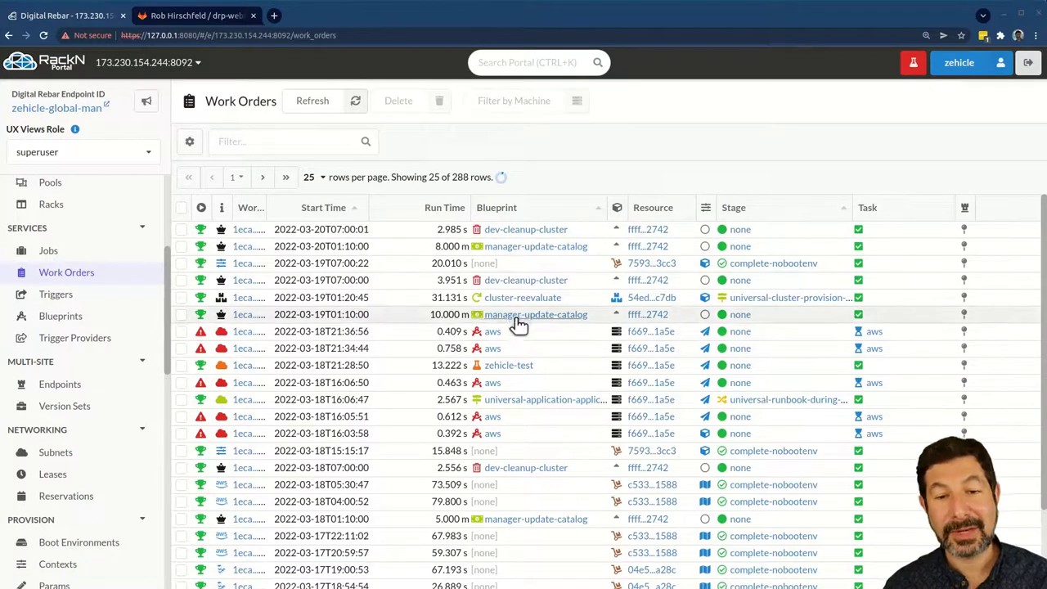
{"action": "mouse_move", "coordinate": [575, 331]}
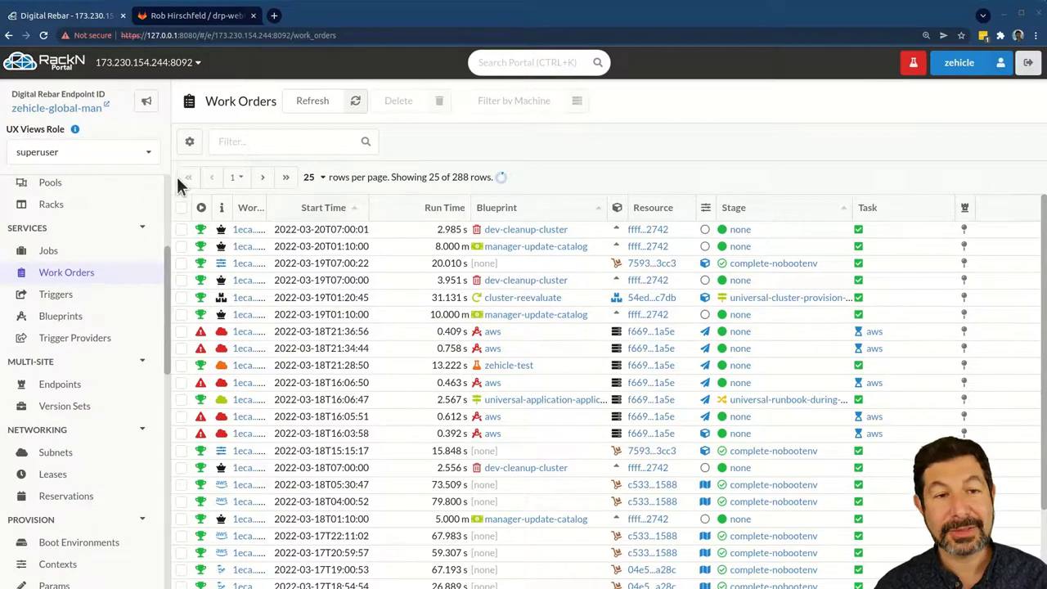
{"action": "mouse_move", "coordinate": [392, 280]}
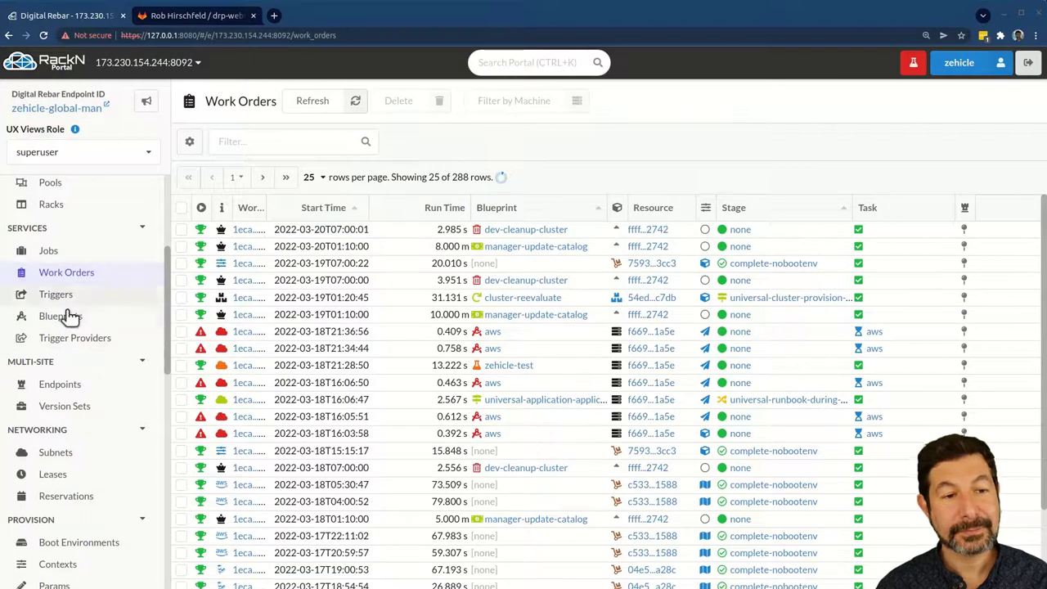
{"action": "left_click", "coordinate": [74, 337]}
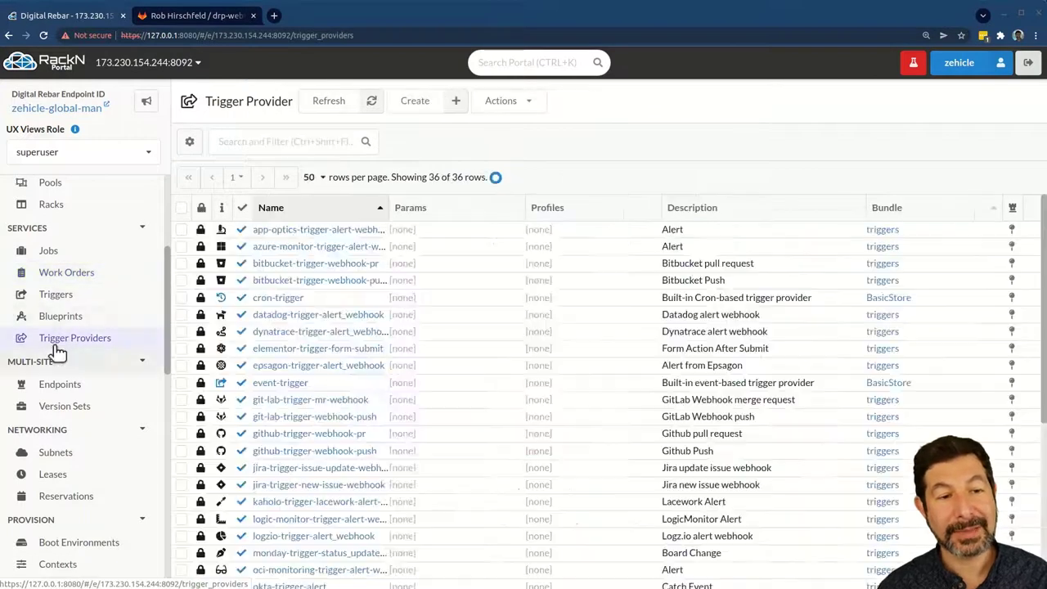
{"action": "left_click", "coordinate": [55, 294]}
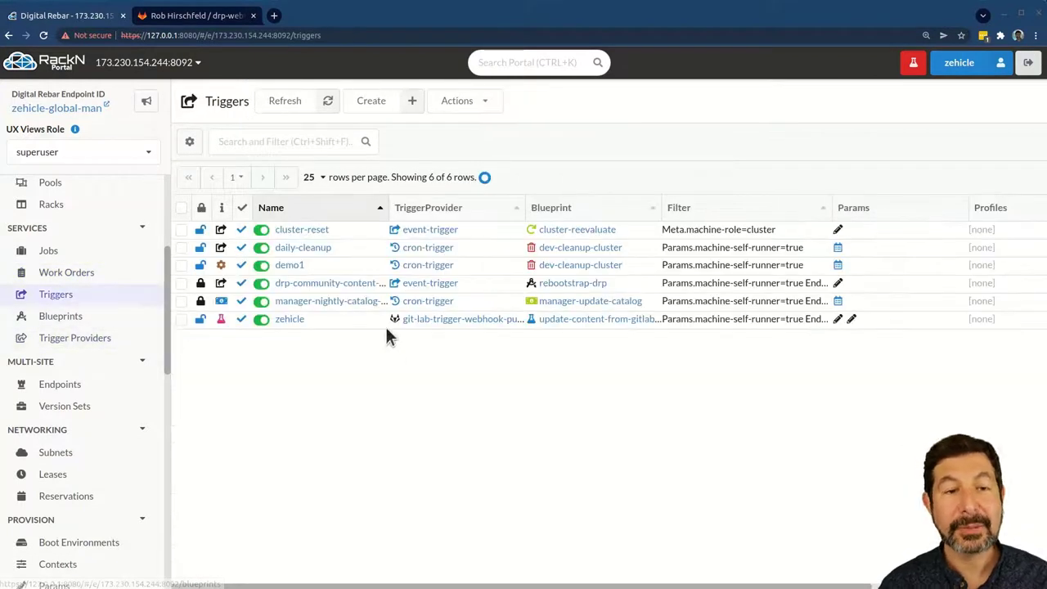
{"action": "mouse_move", "coordinate": [371, 106]}
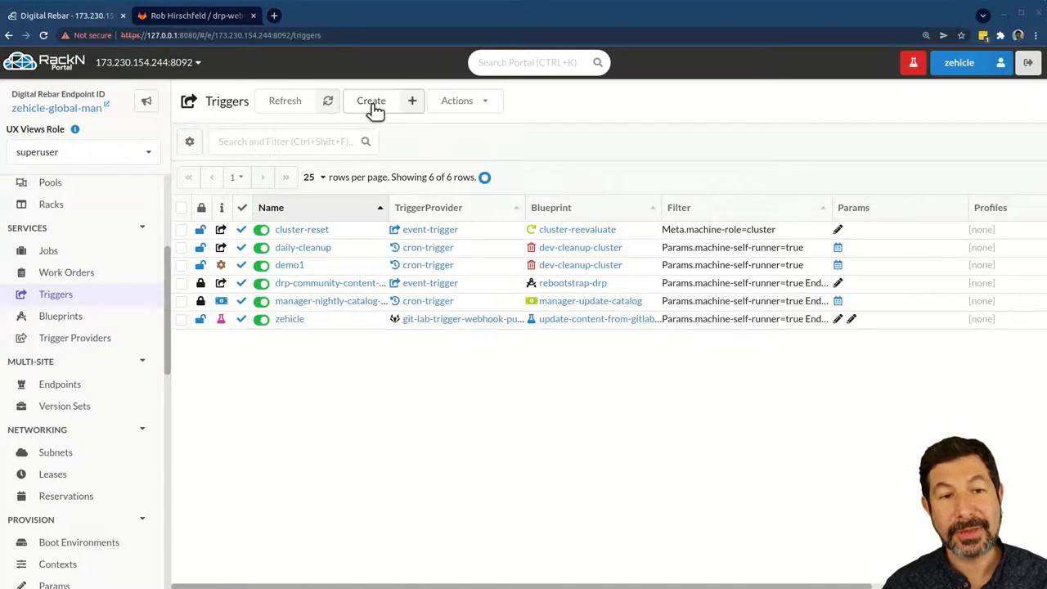
Step: Create trigger demo2 with the git-lab-trigger-webhook-push provider
{"action": "left_click", "coordinate": [371, 101]}
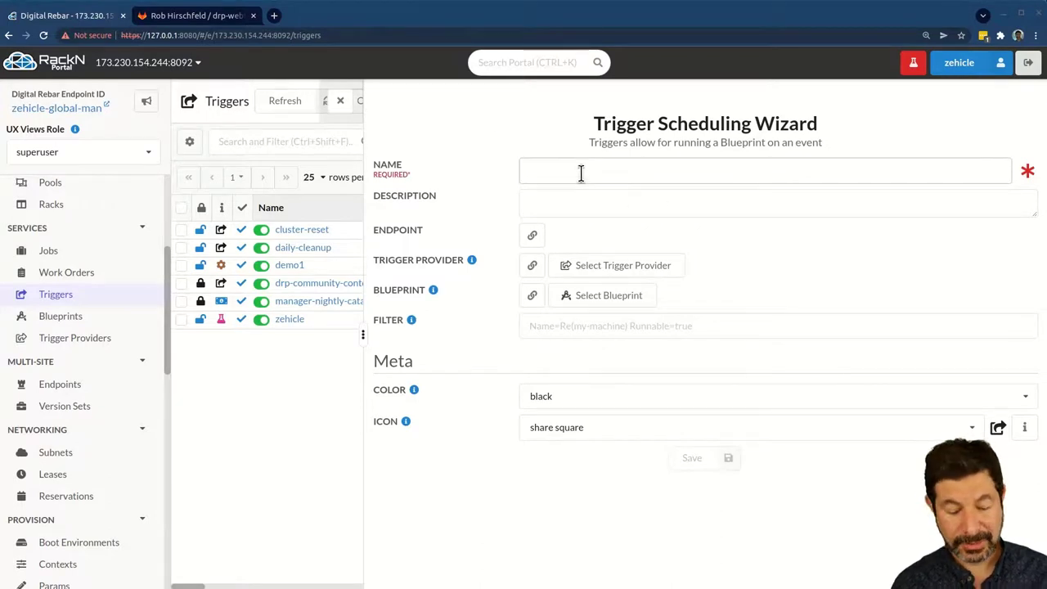
{"action": "type", "text": "demo2"}
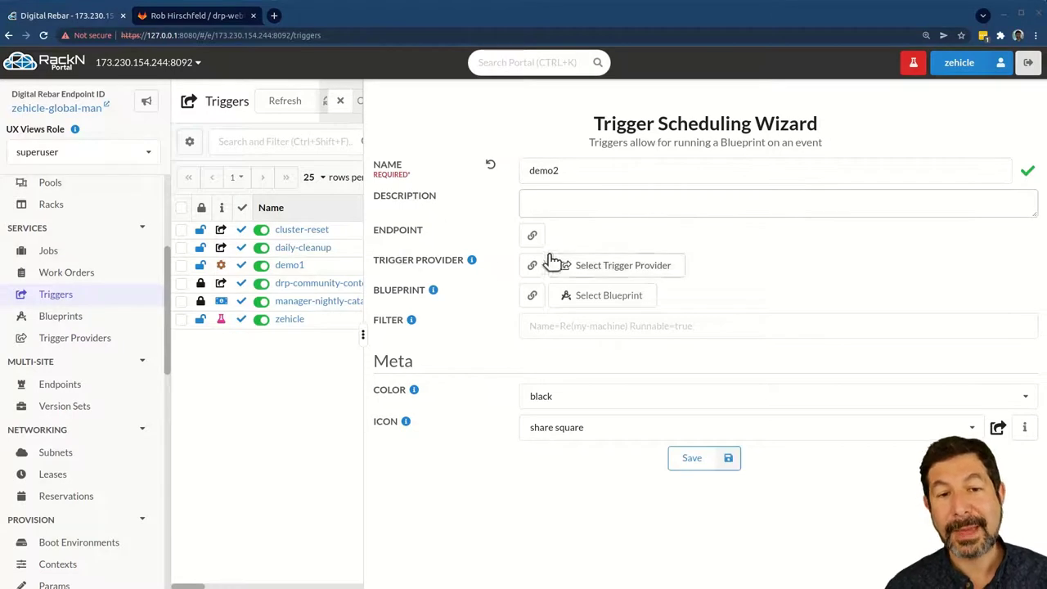
{"action": "left_click", "coordinate": [624, 265]}
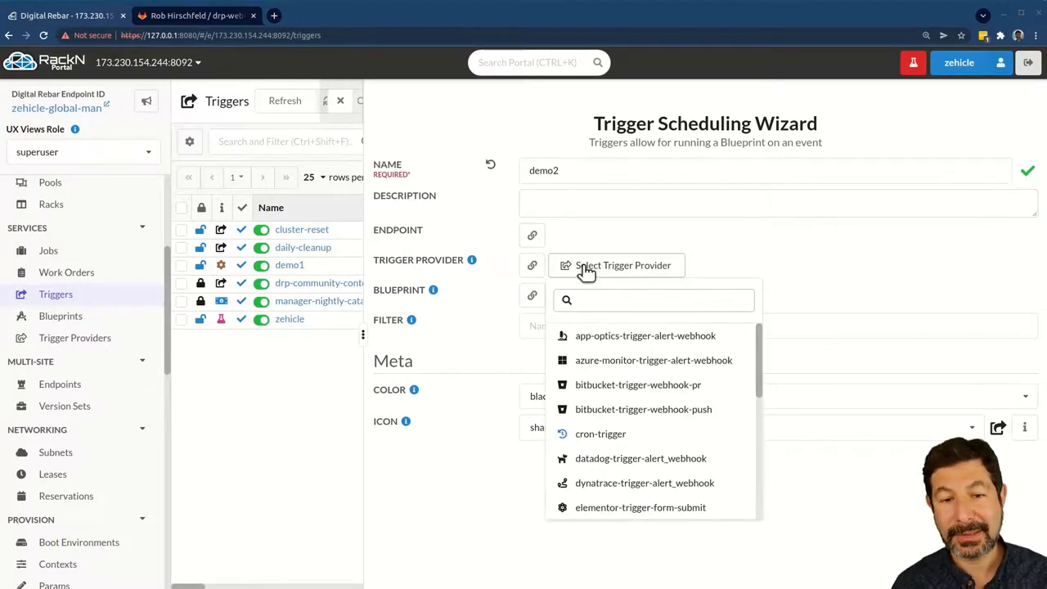
{"action": "type", "text": "git"}
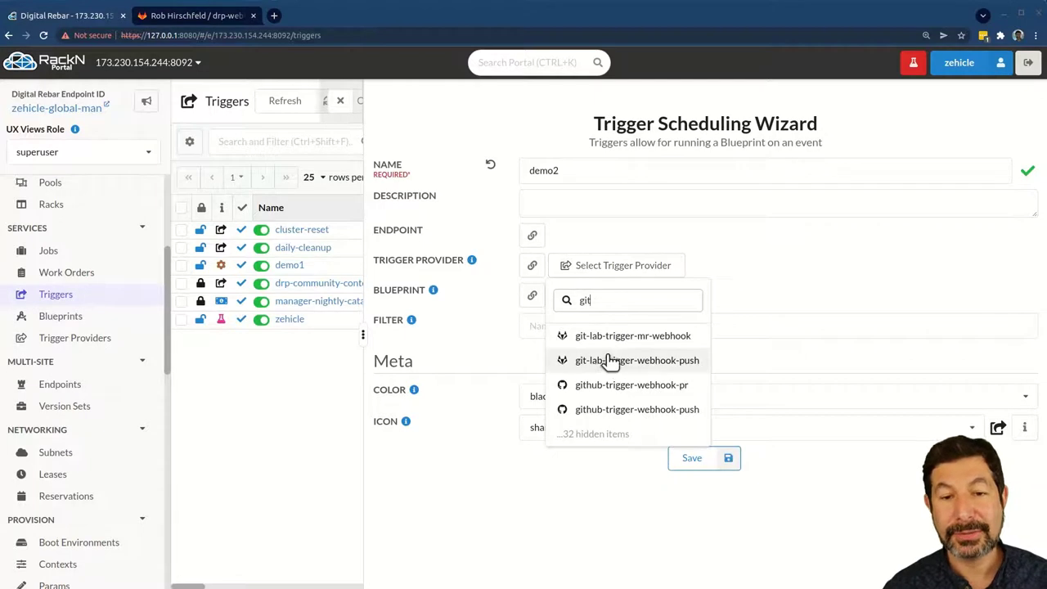
{"action": "mouse_move", "coordinate": [618, 364]}
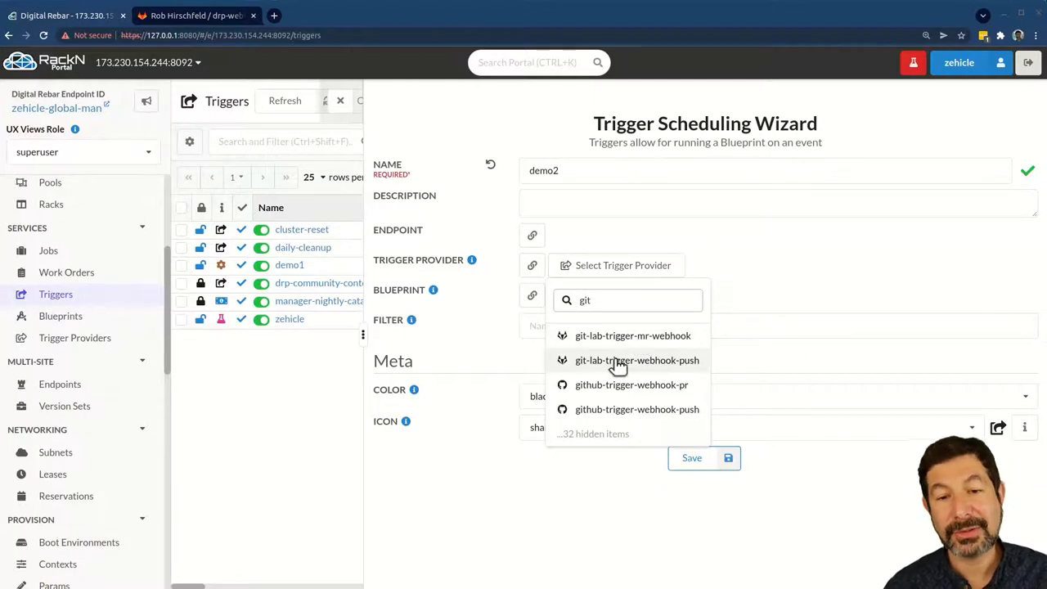
{"action": "mouse_move", "coordinate": [663, 364]}
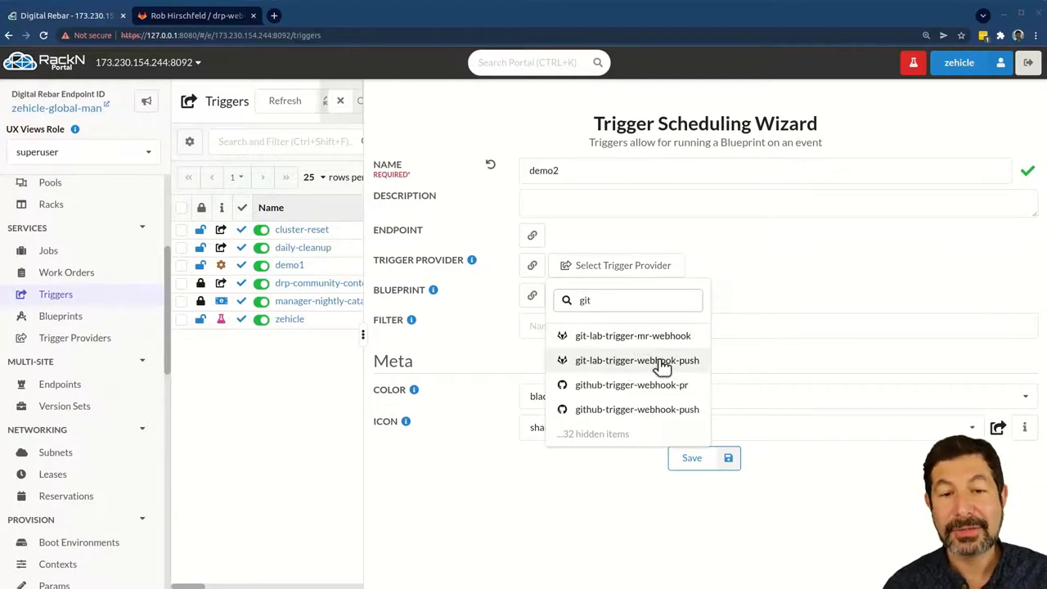
{"action": "left_click", "coordinate": [637, 360]}
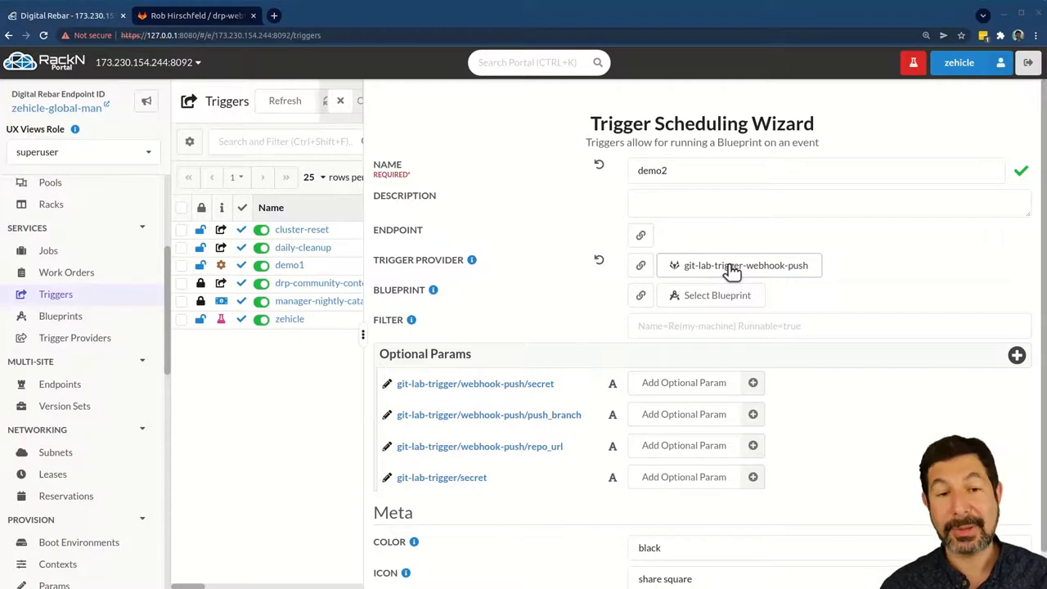
Step: Choose dr-server-add-content-from-git as demo2's blueprint, replacing update-content-from-gitlab-restart-clusters
{"action": "left_click", "coordinate": [716, 295]}
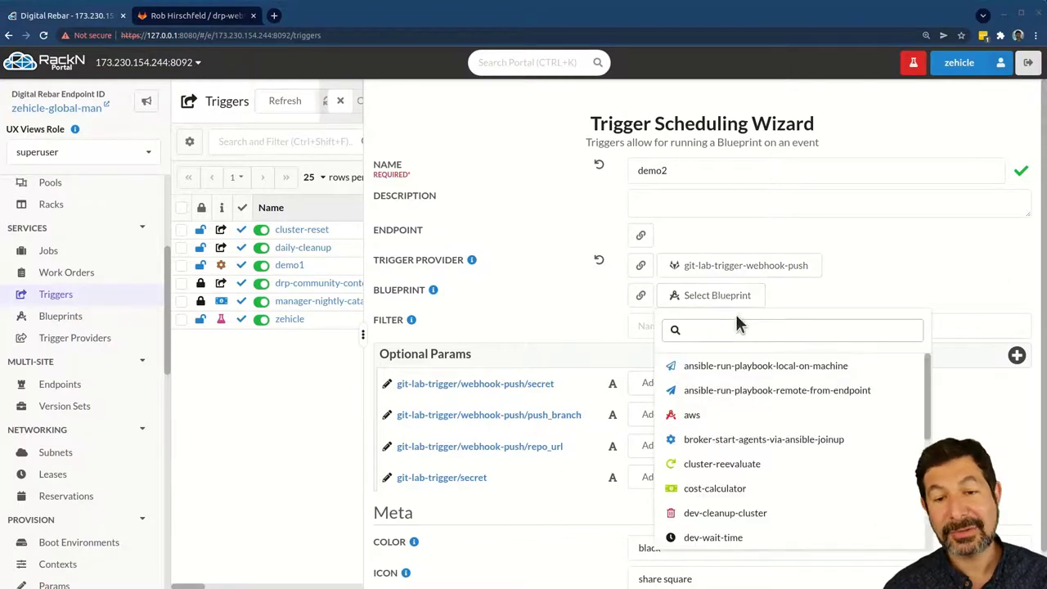
{"action": "scroll", "scroll_direction": "down", "scroll_amount": 3}
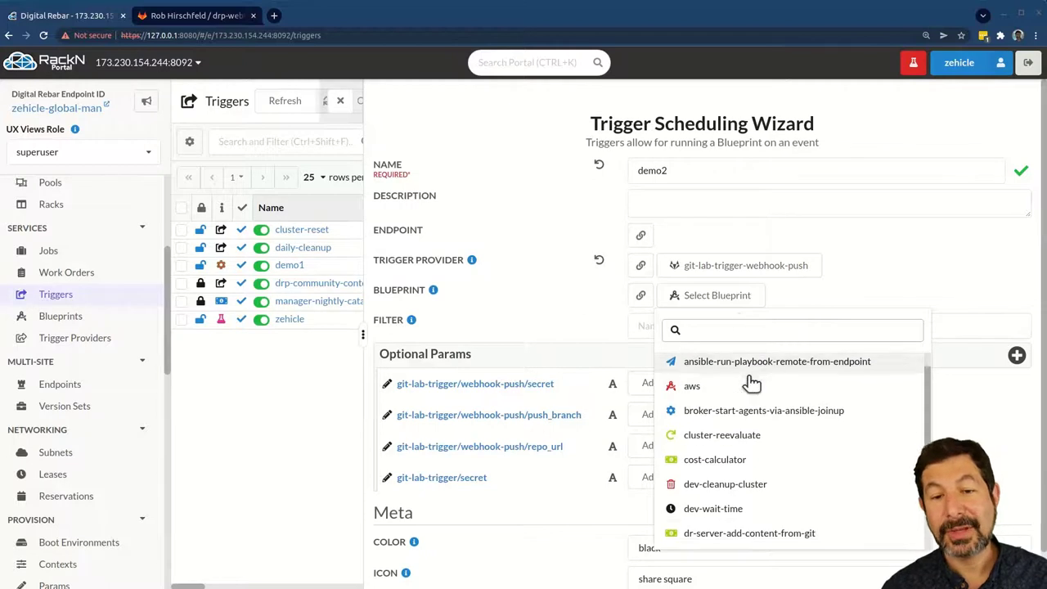
{"action": "scroll", "scroll_direction": "down", "scroll_amount": 3}
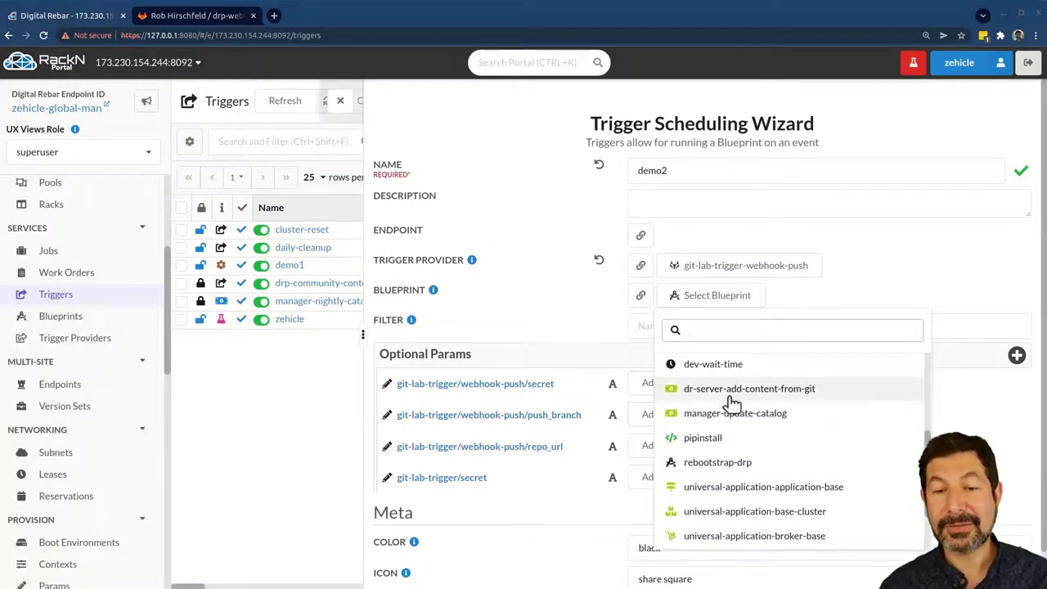
{"action": "scroll", "scroll_direction": "down", "scroll_amount": 3}
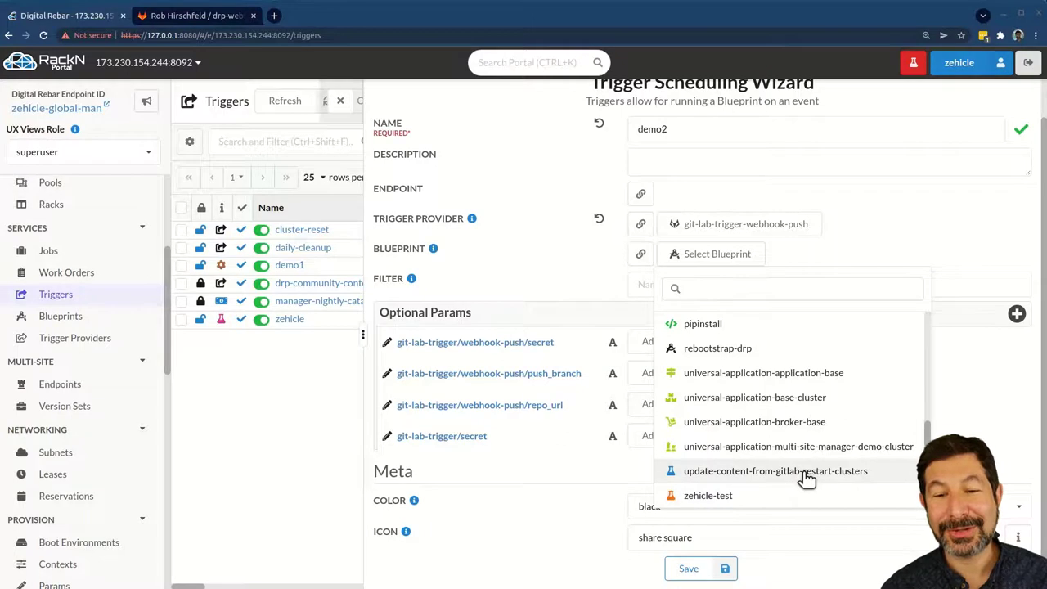
{"action": "left_click", "coordinate": [776, 470]}
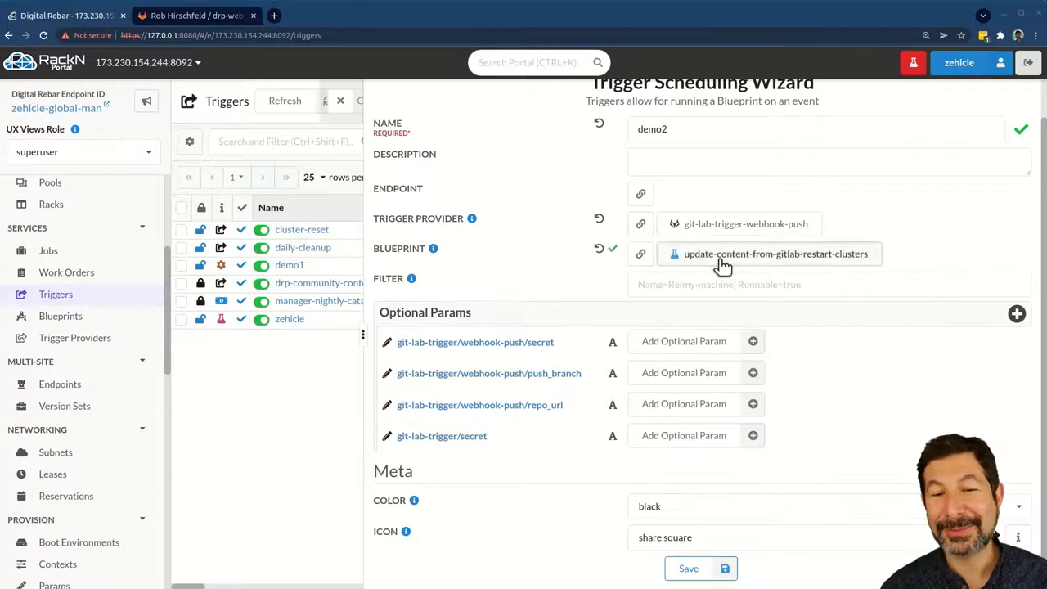
{"action": "left_click", "coordinate": [775, 253]}
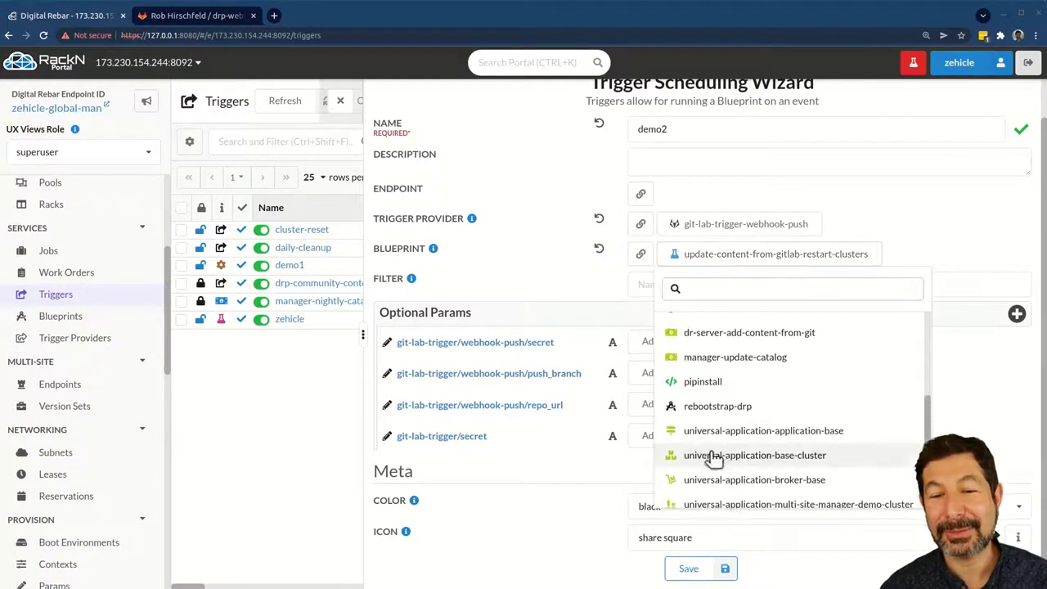
{"action": "scroll", "scroll_direction": "up", "scroll_amount": 3}
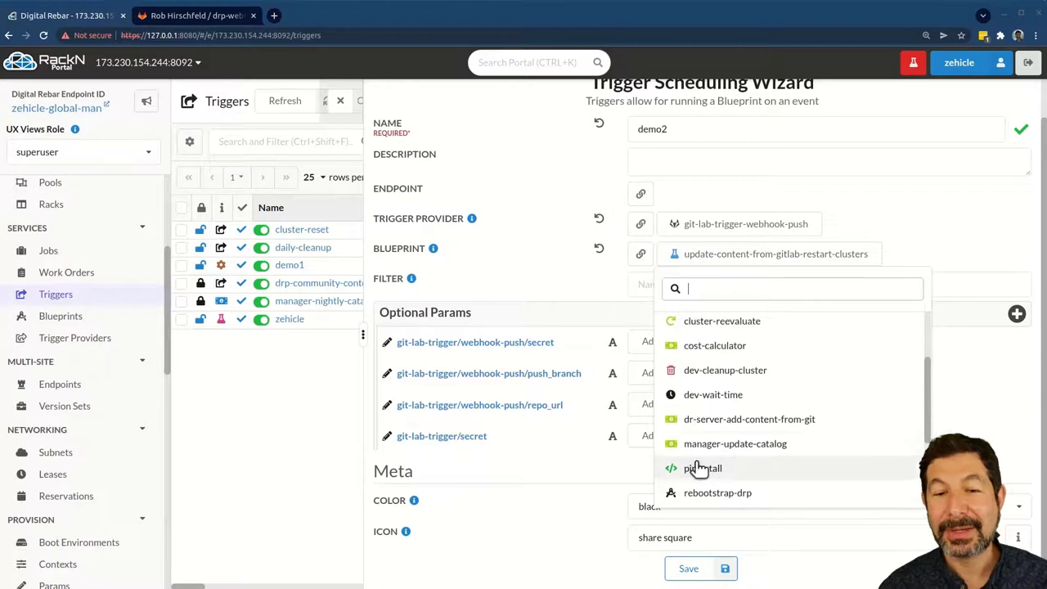
{"action": "mouse_move", "coordinate": [683, 426]}
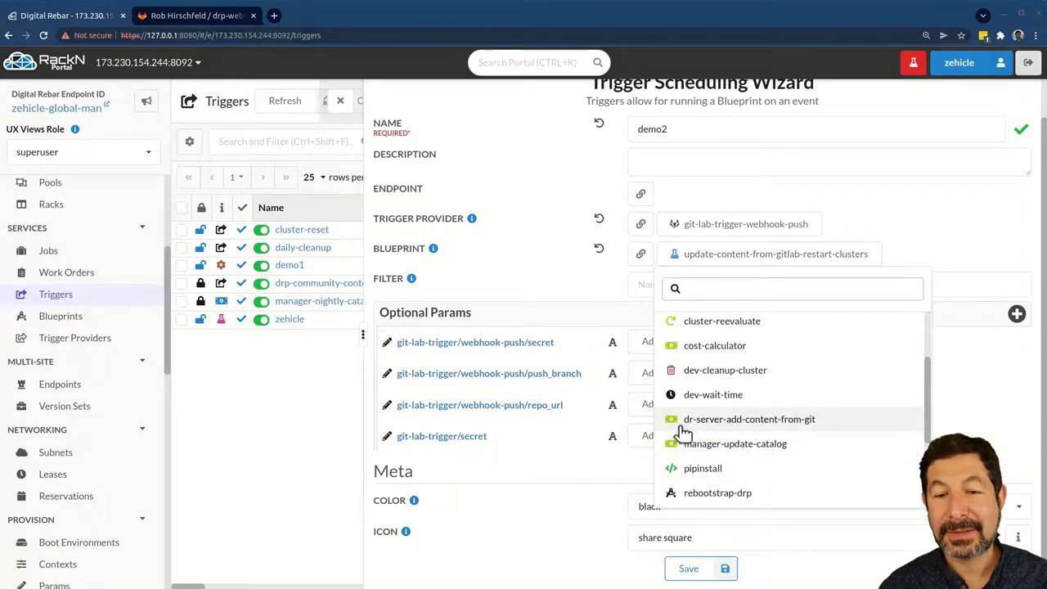
{"action": "mouse_move", "coordinate": [761, 427]}
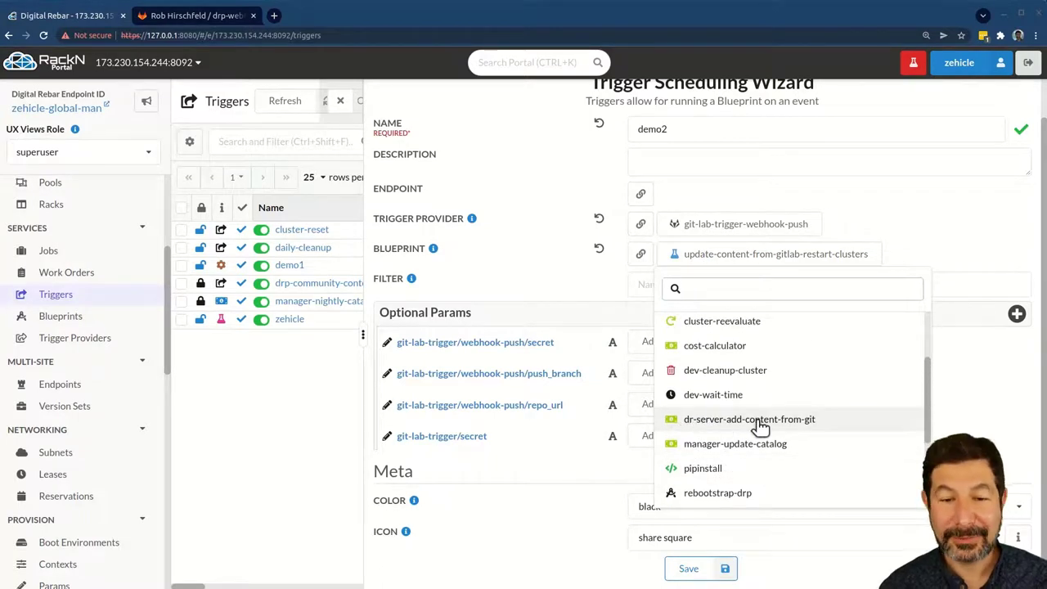
{"action": "left_click", "coordinate": [749, 419]}
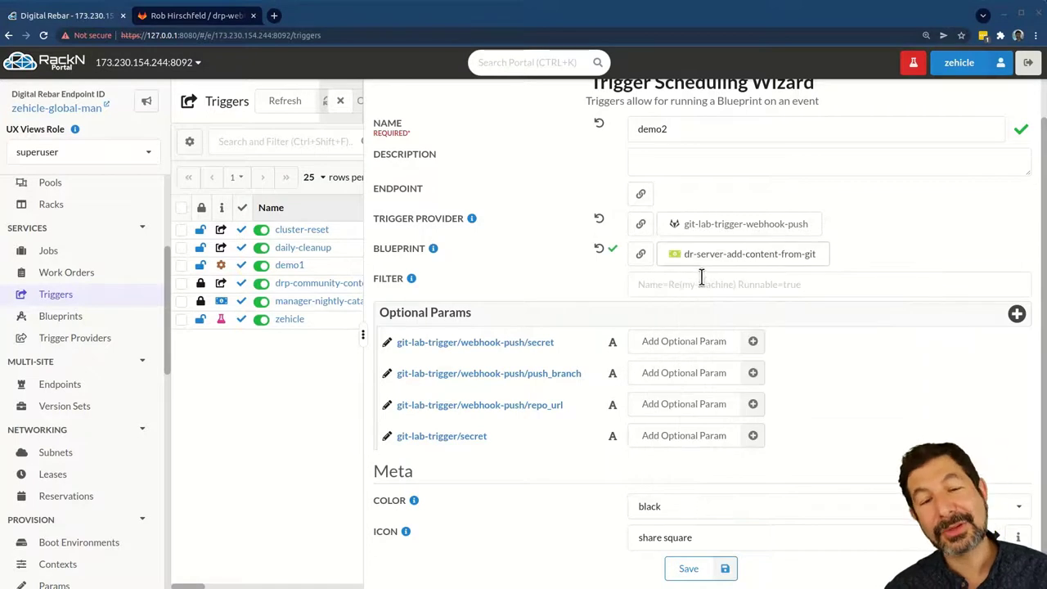
Step: Enter demo2's filter as Params.machine-self-runner=true Endpoint=, leaving the endpoint empty
{"action": "left_click", "coordinate": [828, 284]}
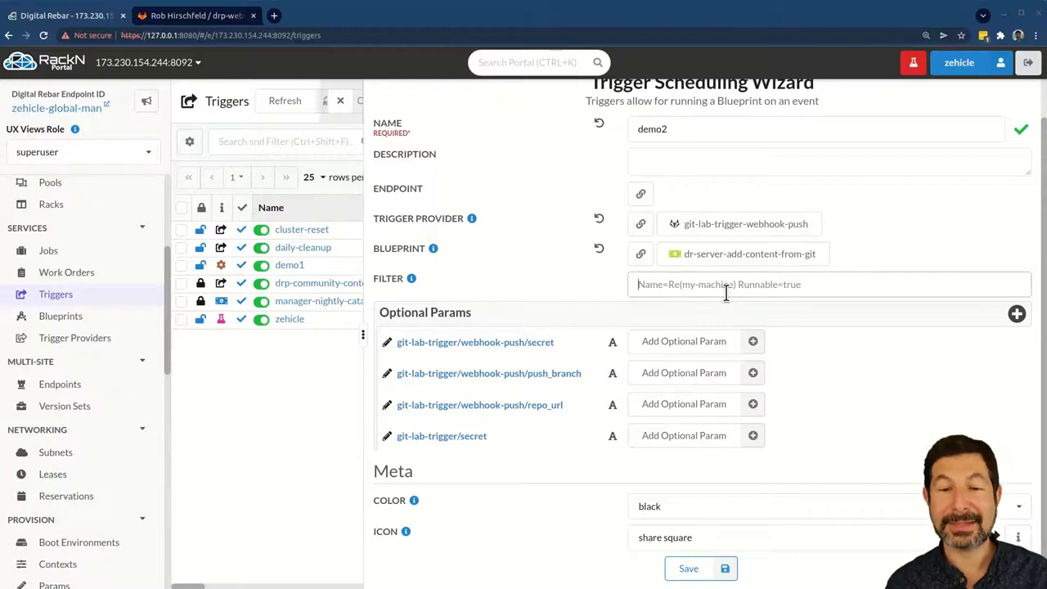
{"action": "mouse_move", "coordinate": [726, 284]}
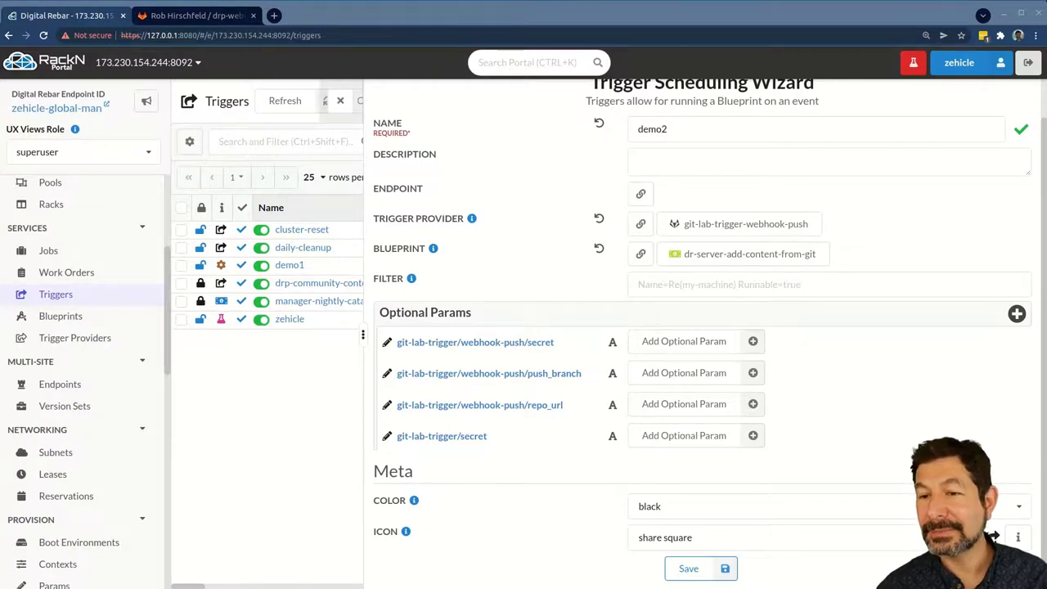
{"action": "mouse_move", "coordinate": [696, 318]}
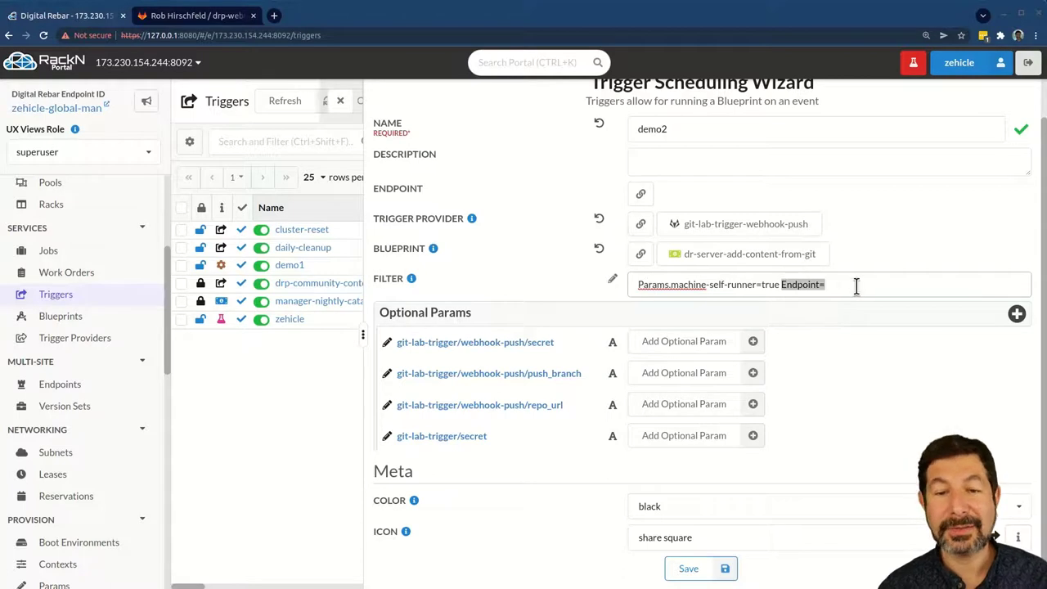
{"action": "left_click", "coordinate": [826, 284]}
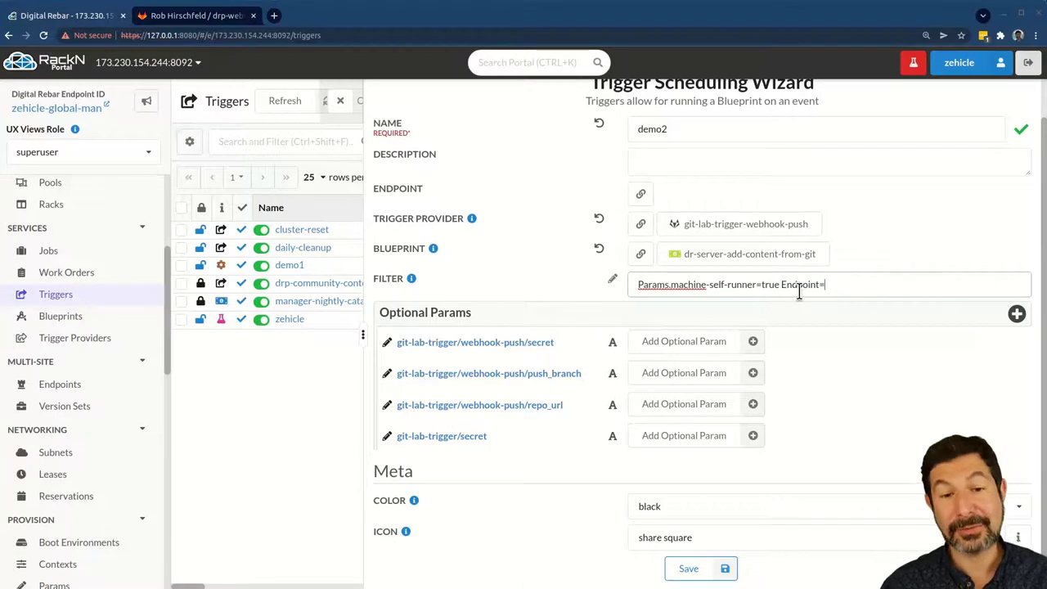
{"action": "mouse_move", "coordinate": [454, 361]}
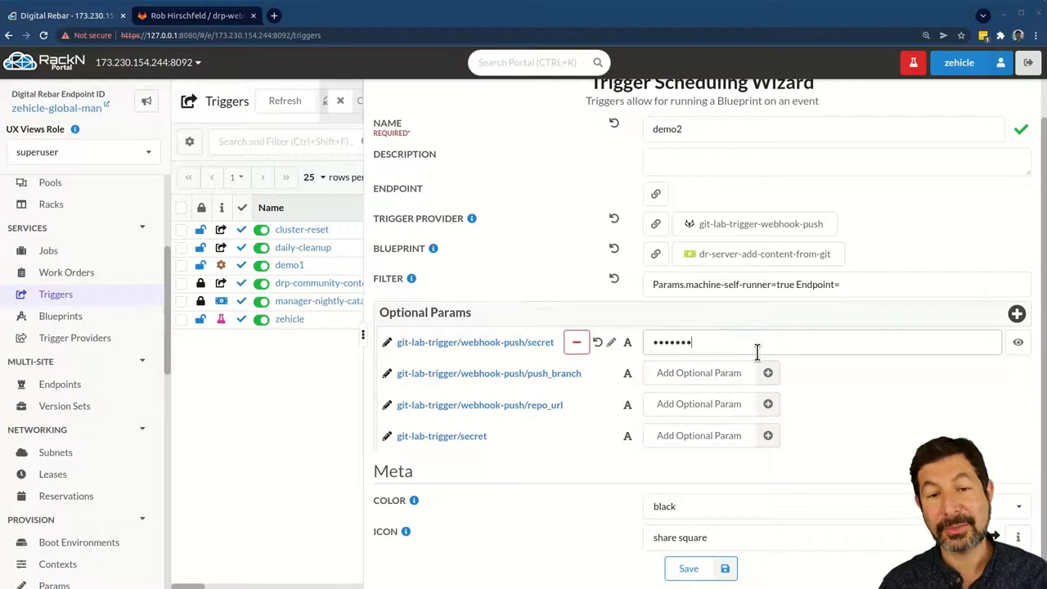
{"action": "mouse_move", "coordinate": [966, 367]}
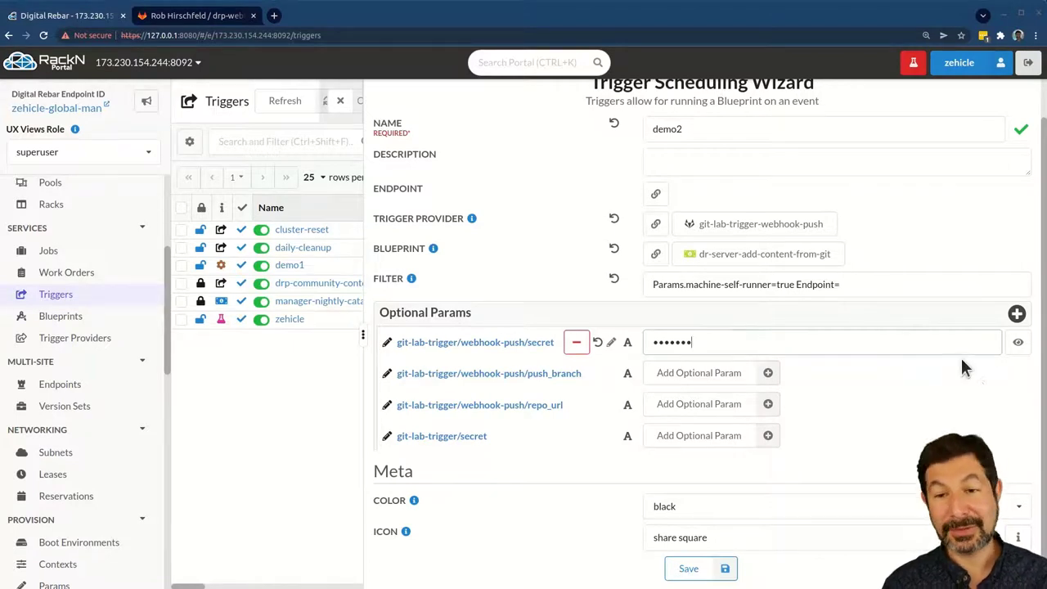
Step: Reveal, then hide again, the demo2 git-lab-trigger/webhook-push/secret value
{"action": "left_click", "coordinate": [1017, 342]}
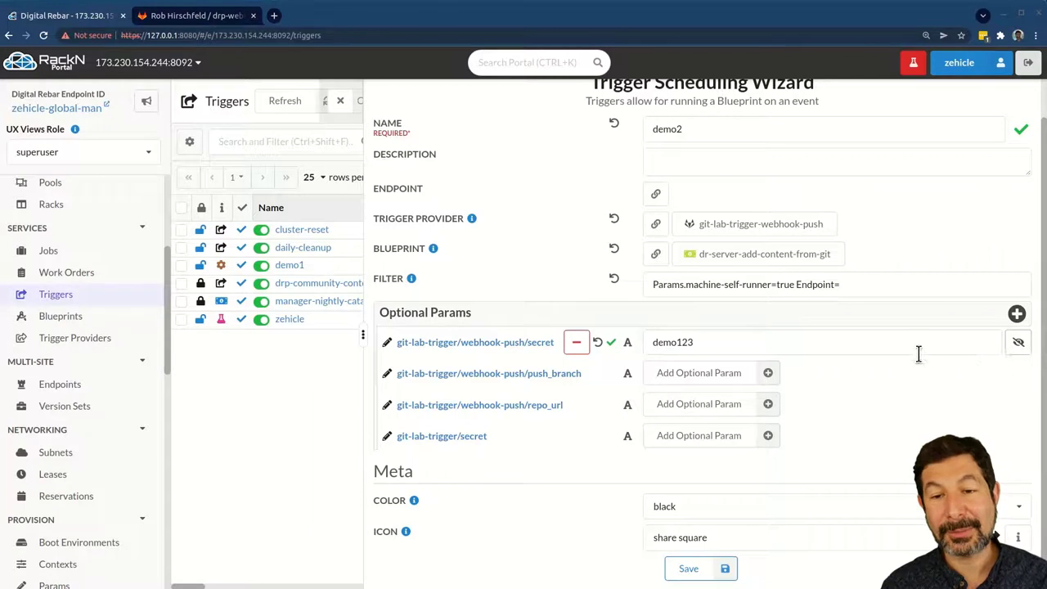
{"action": "left_click", "coordinate": [1018, 342]}
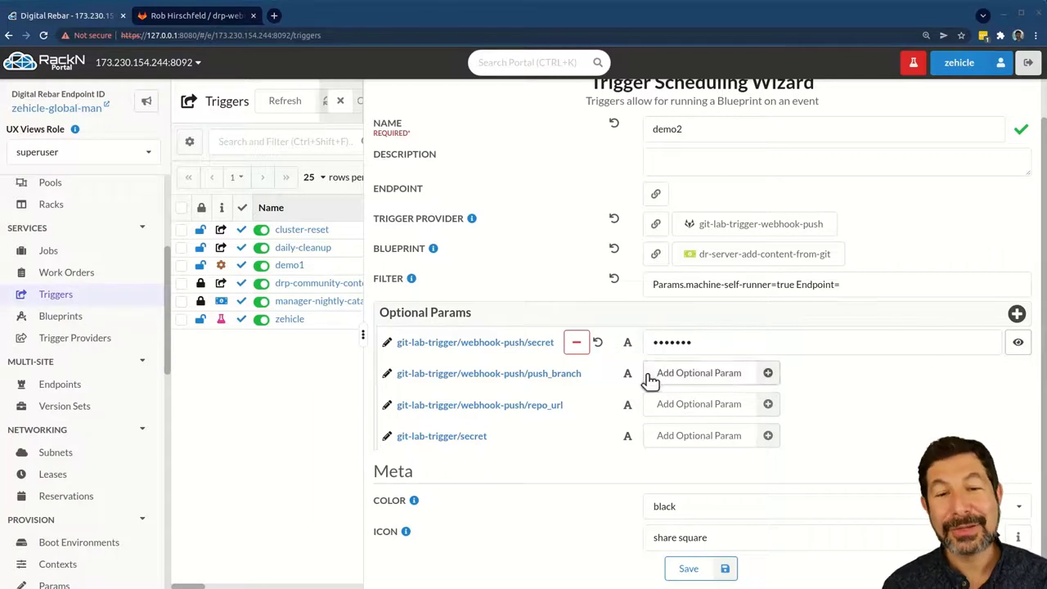
{"action": "mouse_move", "coordinate": [561, 393]}
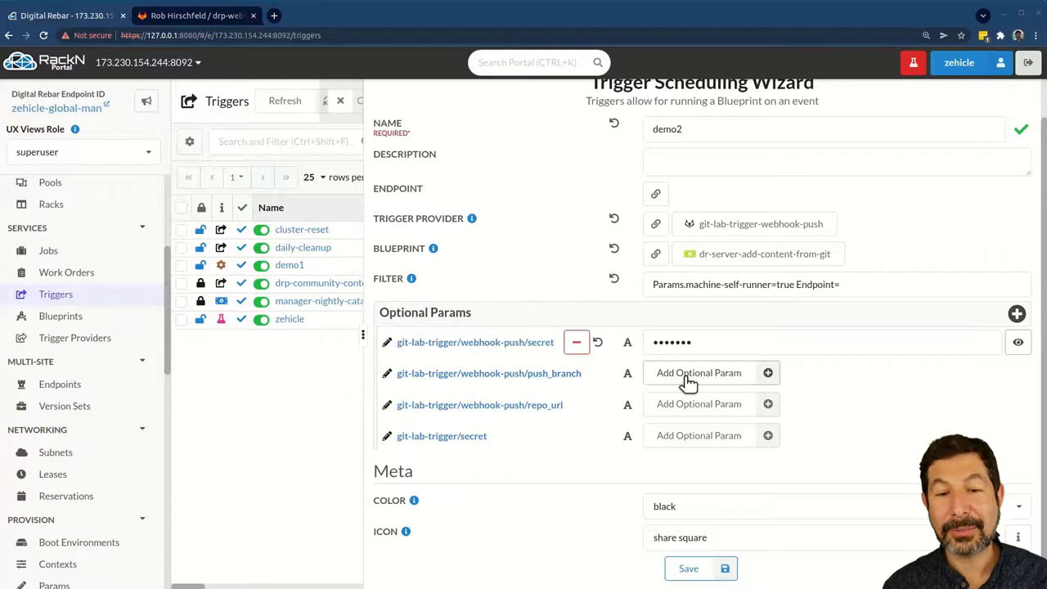
{"action": "mouse_move", "coordinate": [683, 435]}
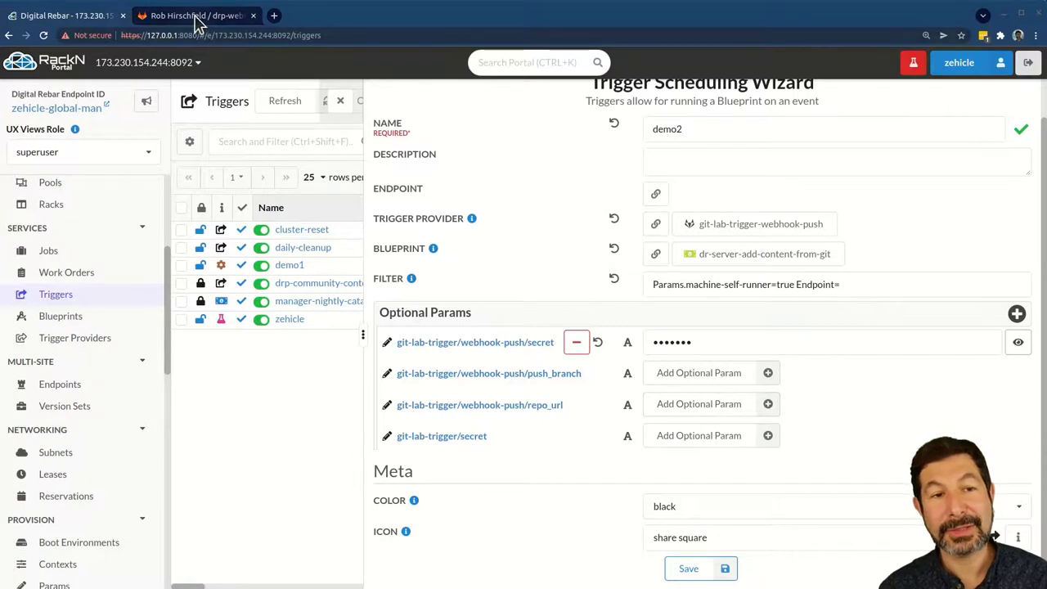
Step: Browse the drp-webhooks repository page and open its content folder
{"action": "left_click", "coordinate": [196, 15]}
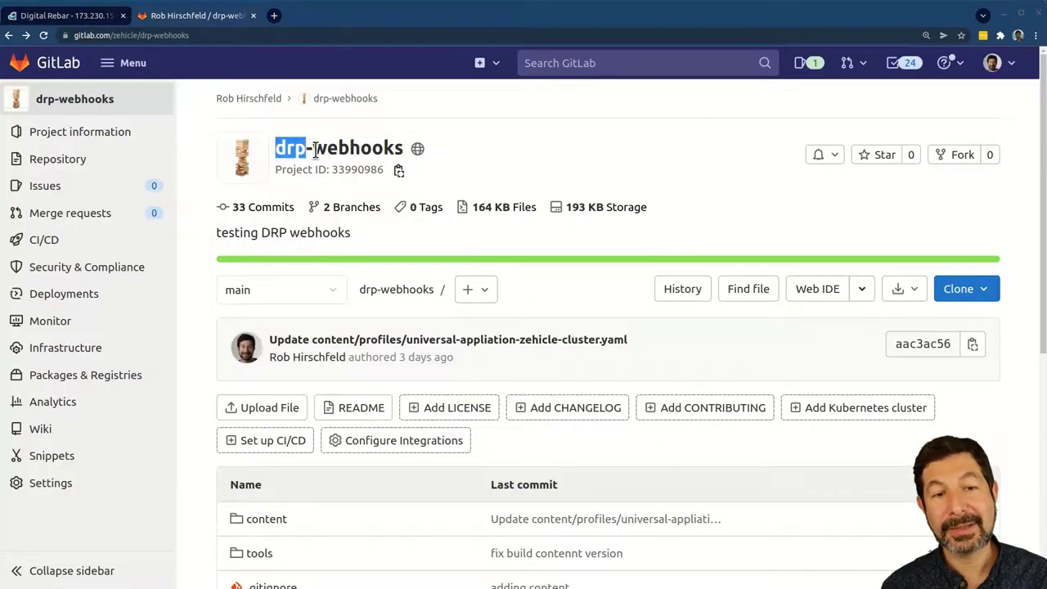
{"action": "scroll", "scroll_direction": "down", "scroll_amount": 3}
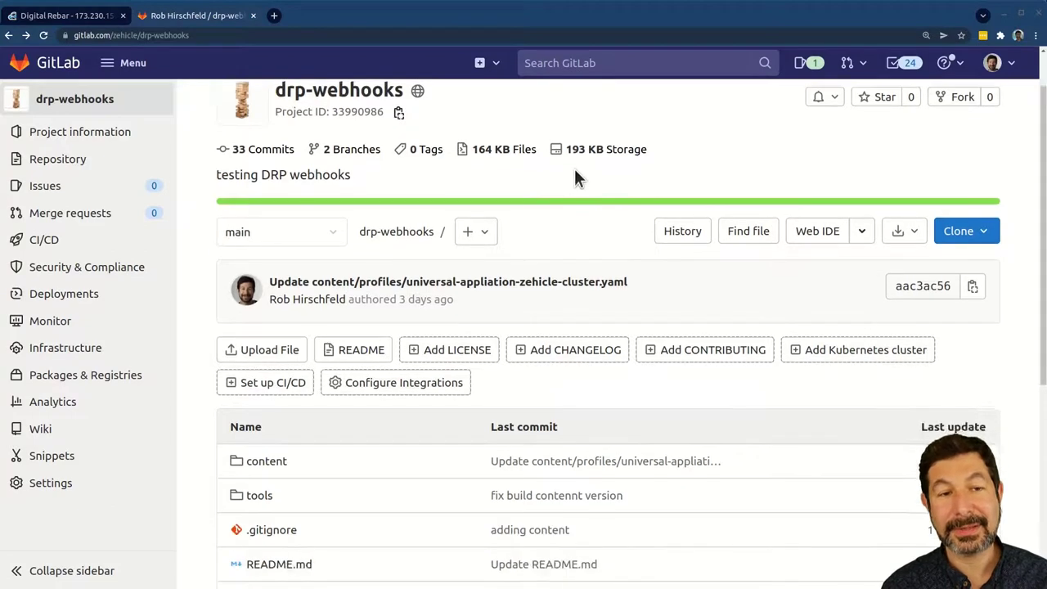
{"action": "scroll", "scroll_direction": "down", "scroll_amount": 3}
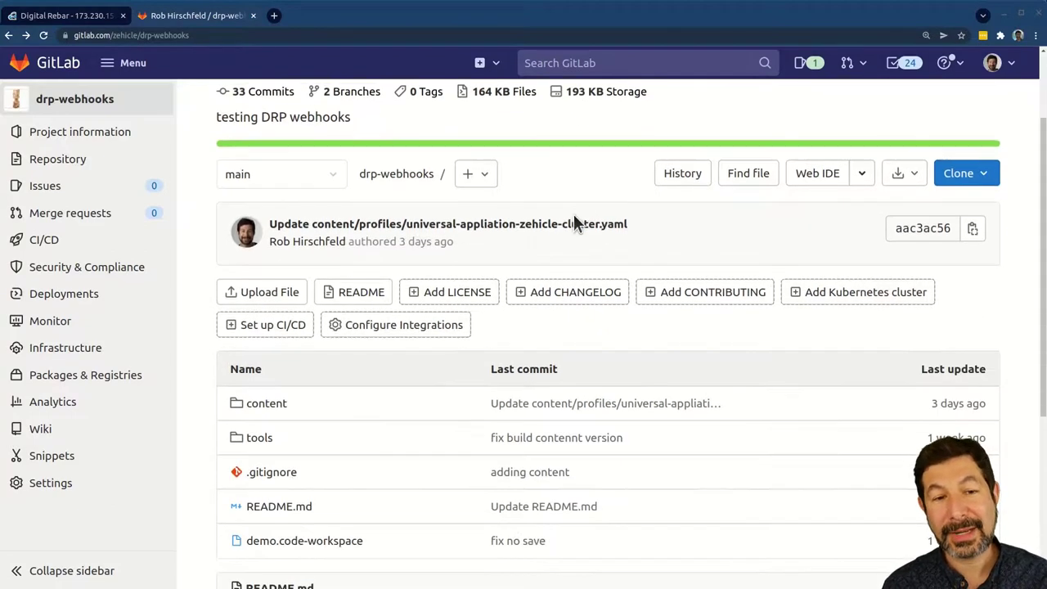
{"action": "scroll", "scroll_direction": "up", "scroll_amount": 3}
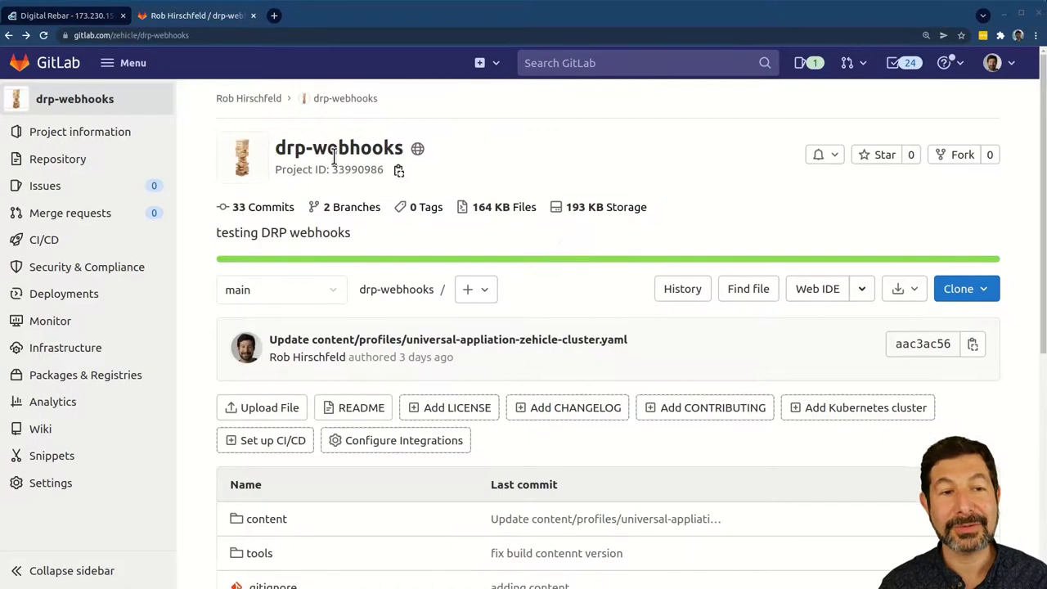
{"action": "scroll", "scroll_direction": "down", "scroll_amount": 3}
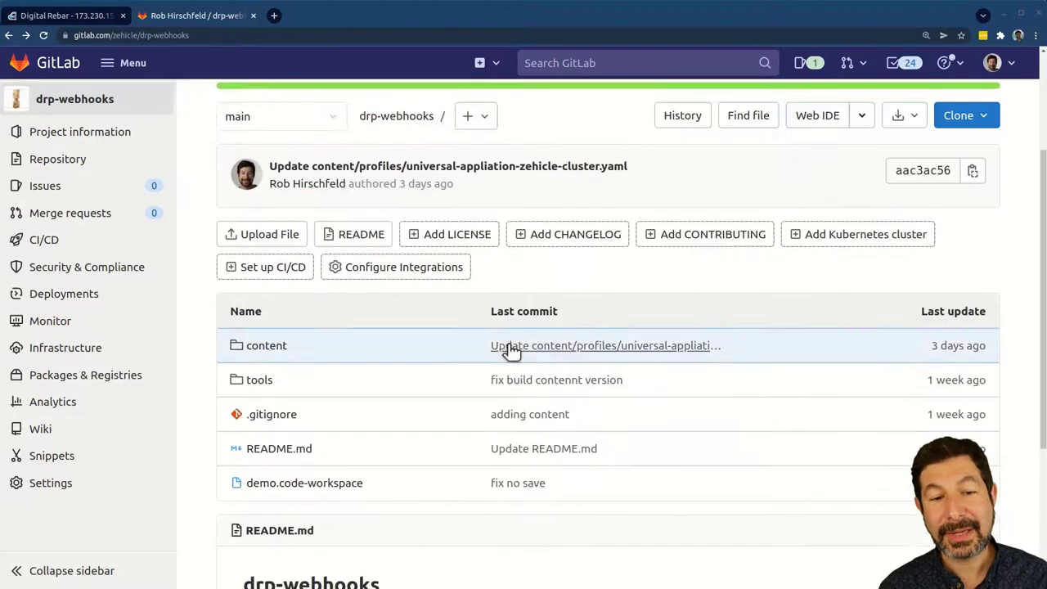
{"action": "scroll", "scroll_direction": "down", "scroll_amount": 3}
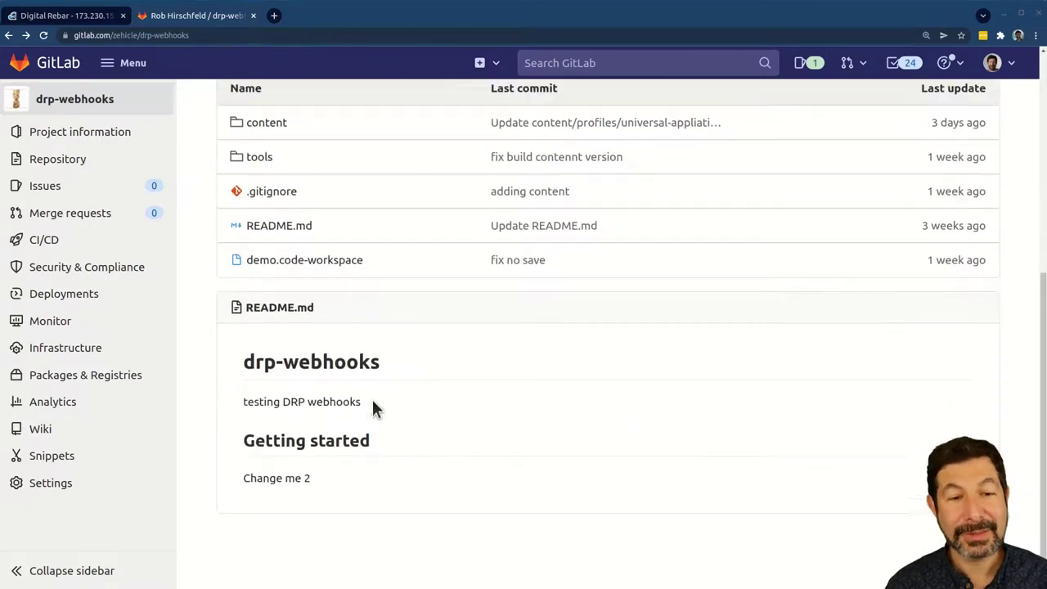
{"action": "scroll", "scroll_direction": "up", "scroll_amount": 3}
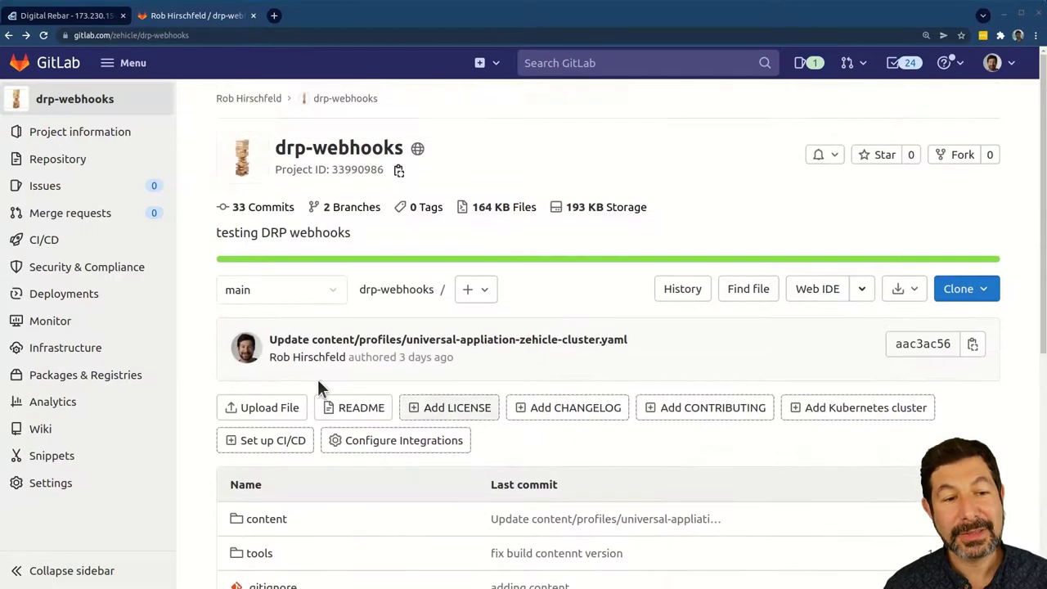
{"action": "mouse_move", "coordinate": [395, 412]}
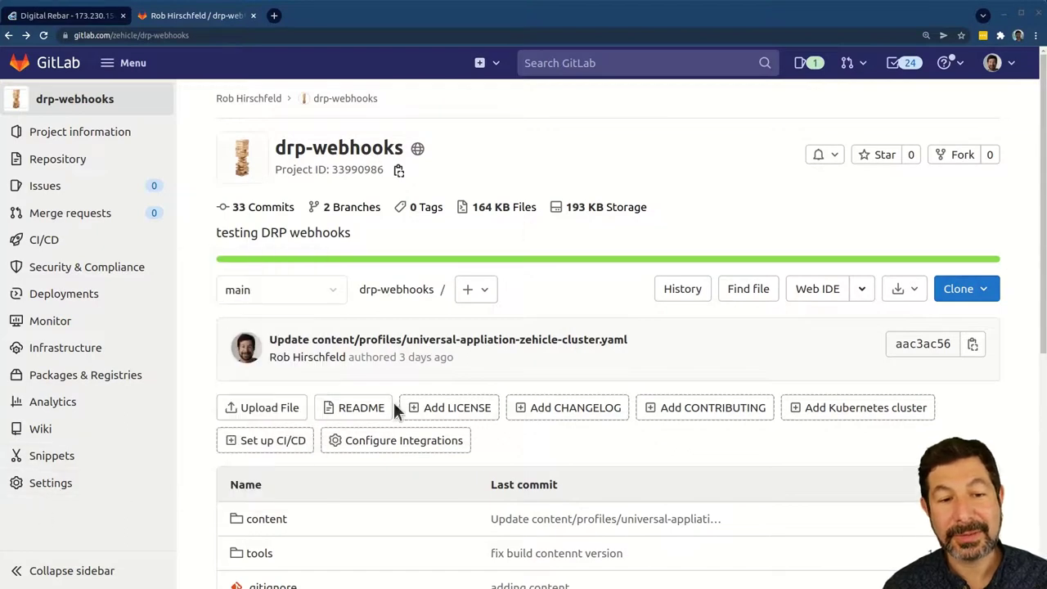
{"action": "left_click", "coordinate": [266, 519]}
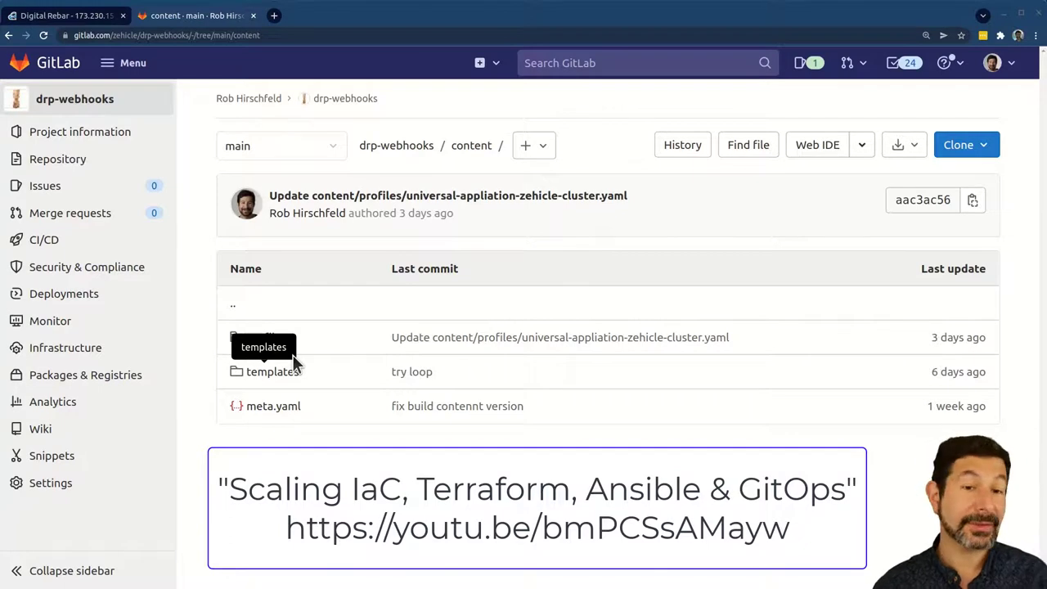
{"action": "mouse_move", "coordinate": [294, 364]}
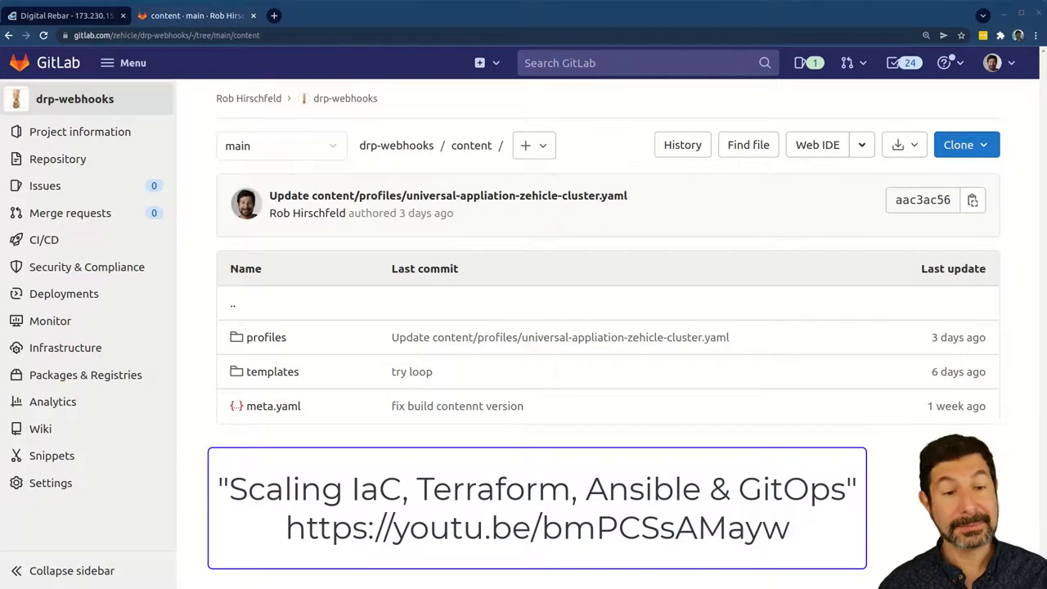
Step: Open the project's Settings > Webhooks page and review the existing push hook
{"action": "left_click", "coordinate": [51, 483]}
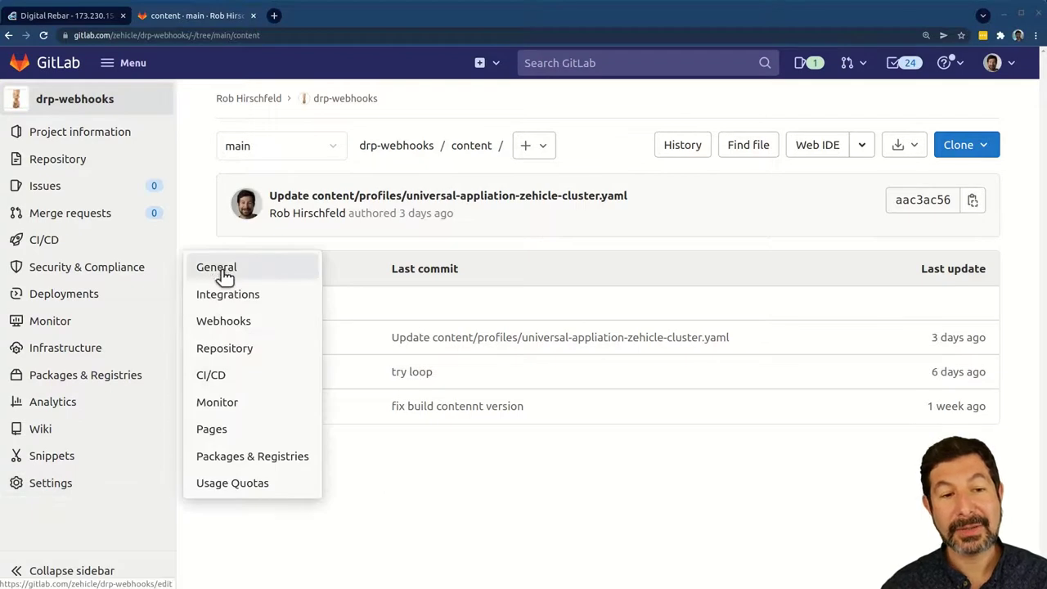
{"action": "left_click", "coordinate": [224, 321]}
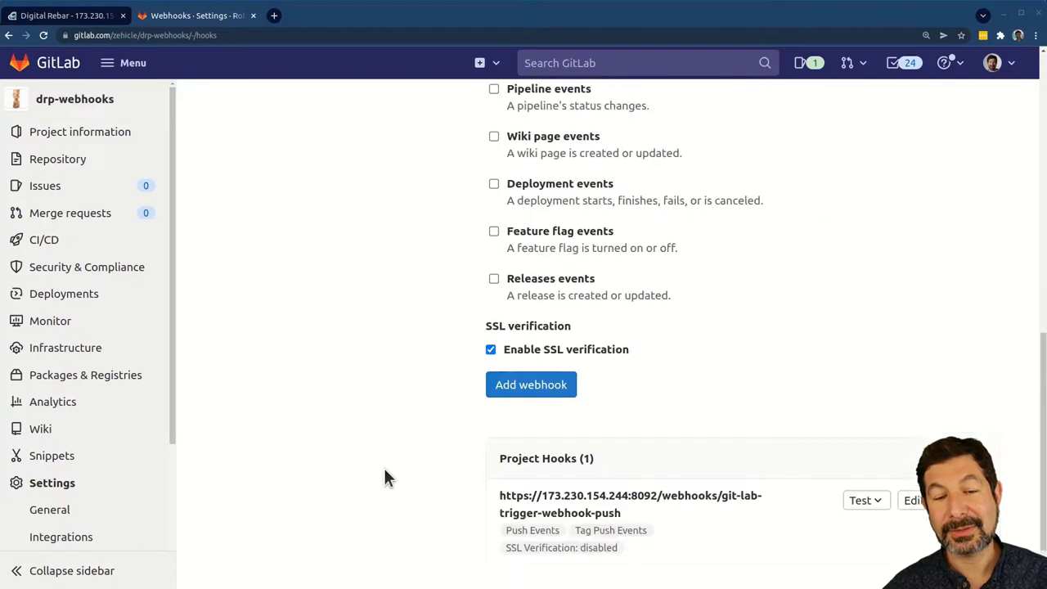
{"action": "scroll", "scroll_direction": "up", "scroll_amount": 3}
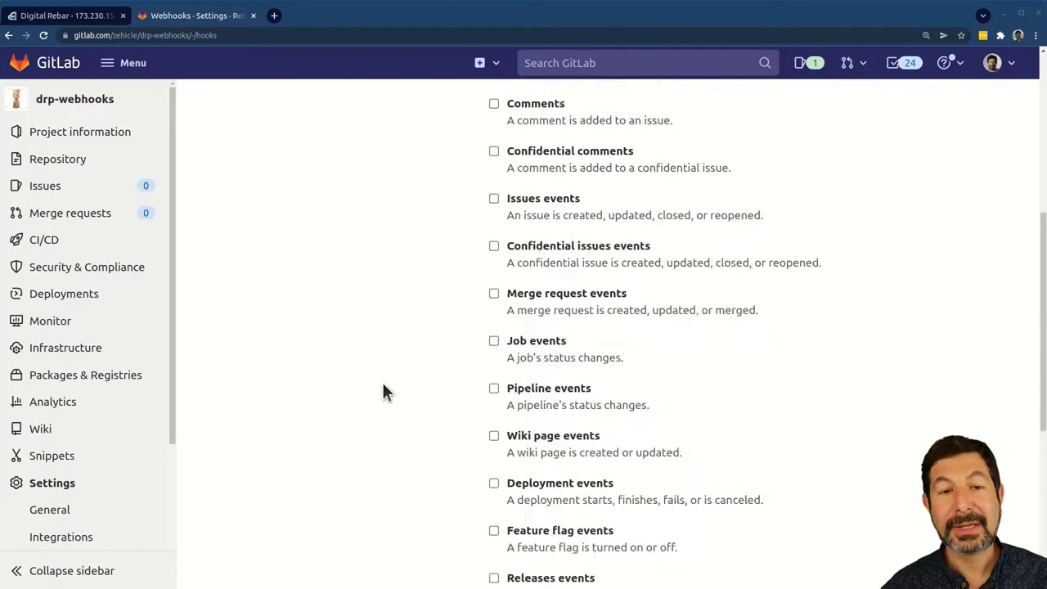
{"action": "scroll", "scroll_direction": "up", "scroll_amount": 3}
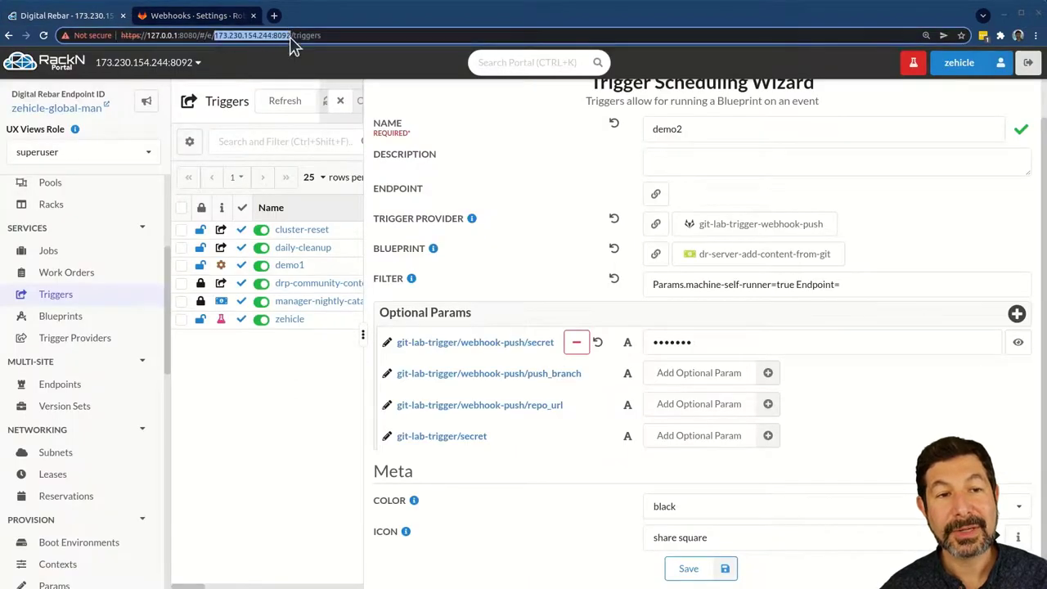
{"action": "left_click", "coordinate": [196, 15]}
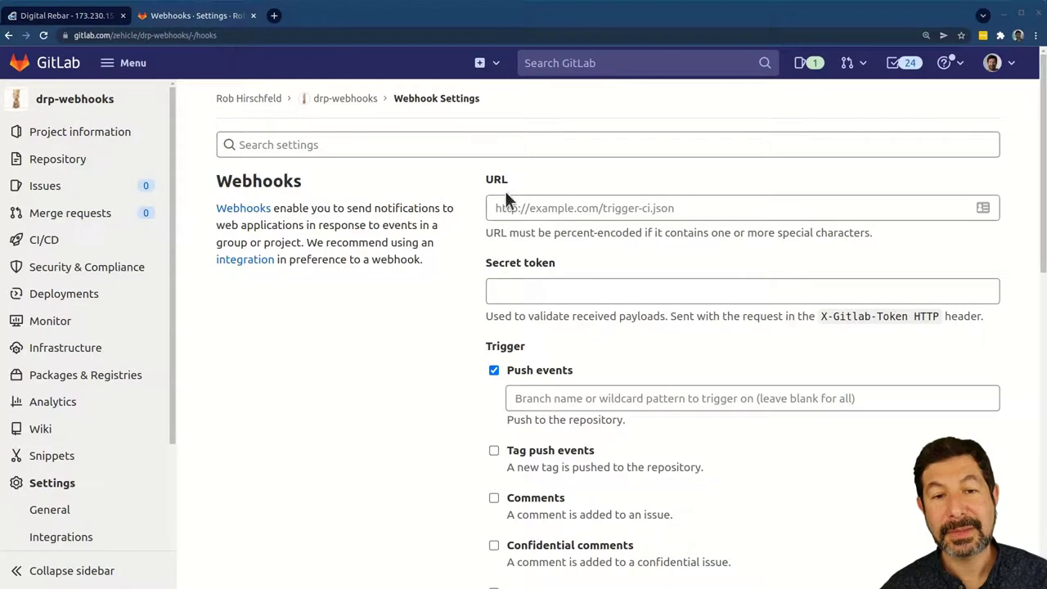
{"action": "type", "text": "https:"}
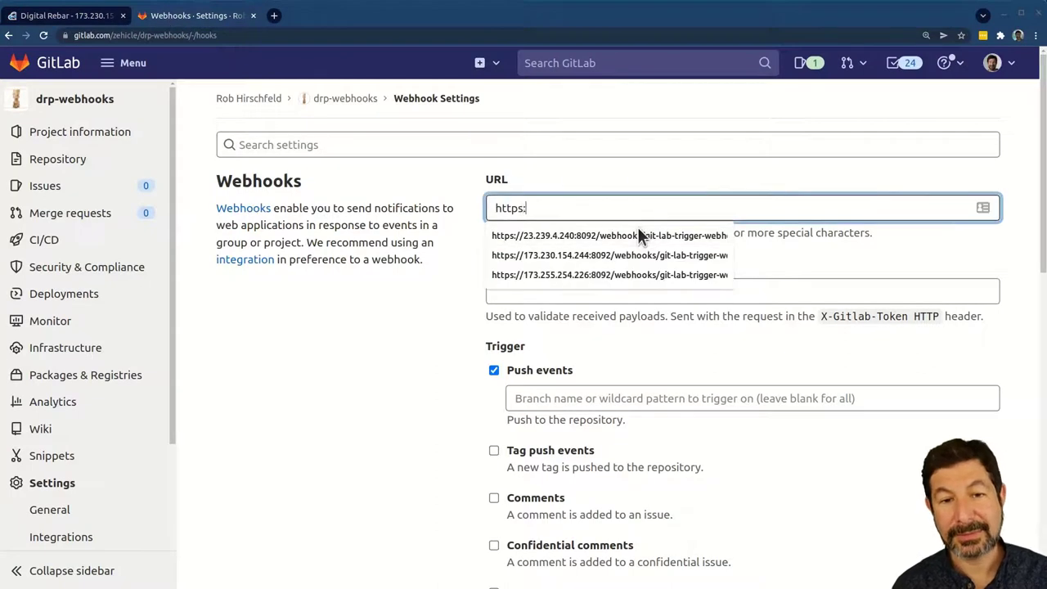
{"action": "left_click", "coordinate": [609, 255]}
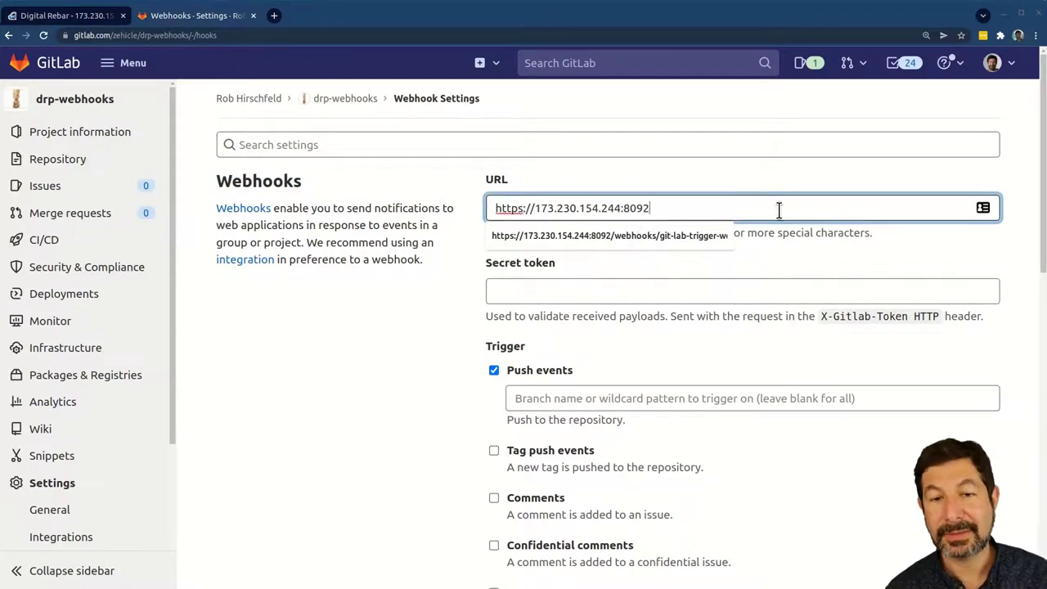
{"action": "type", "text": "/web"}
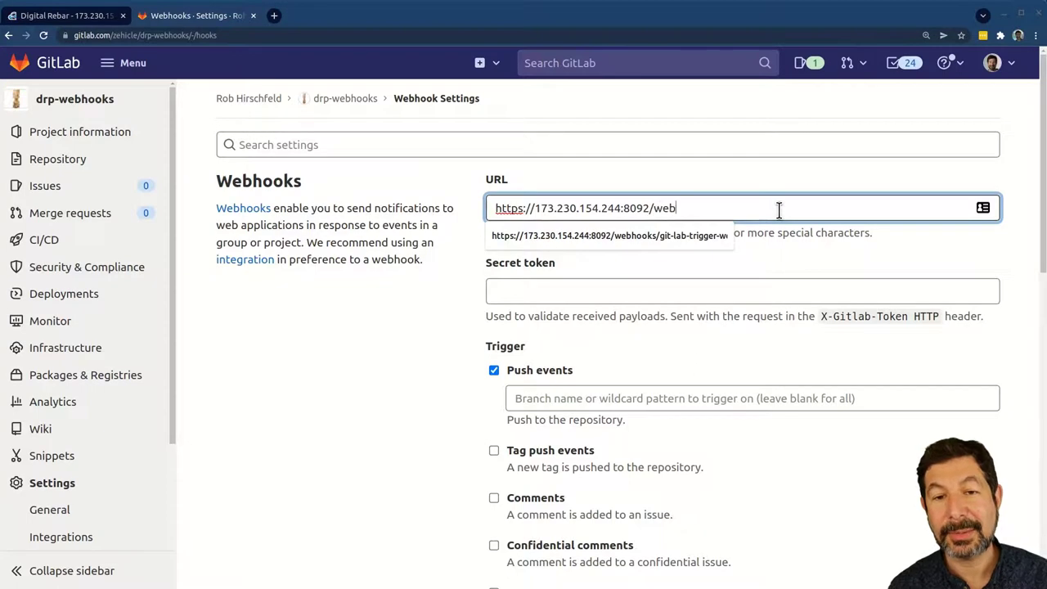
{"action": "type", "text": "hooks/"}
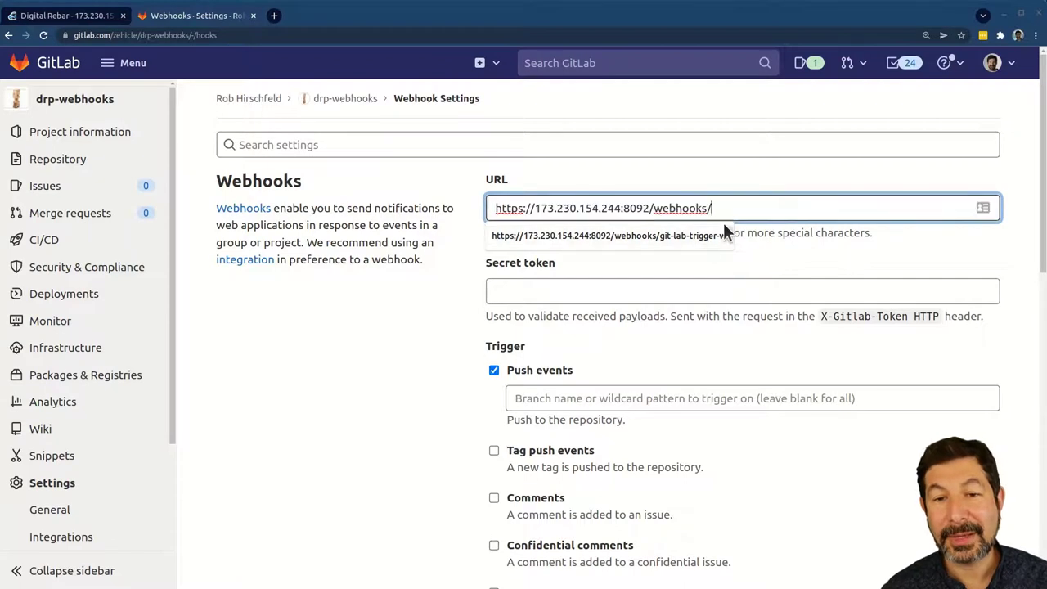
{"action": "type", "text": "git-lab-trigger-webhook-push"}
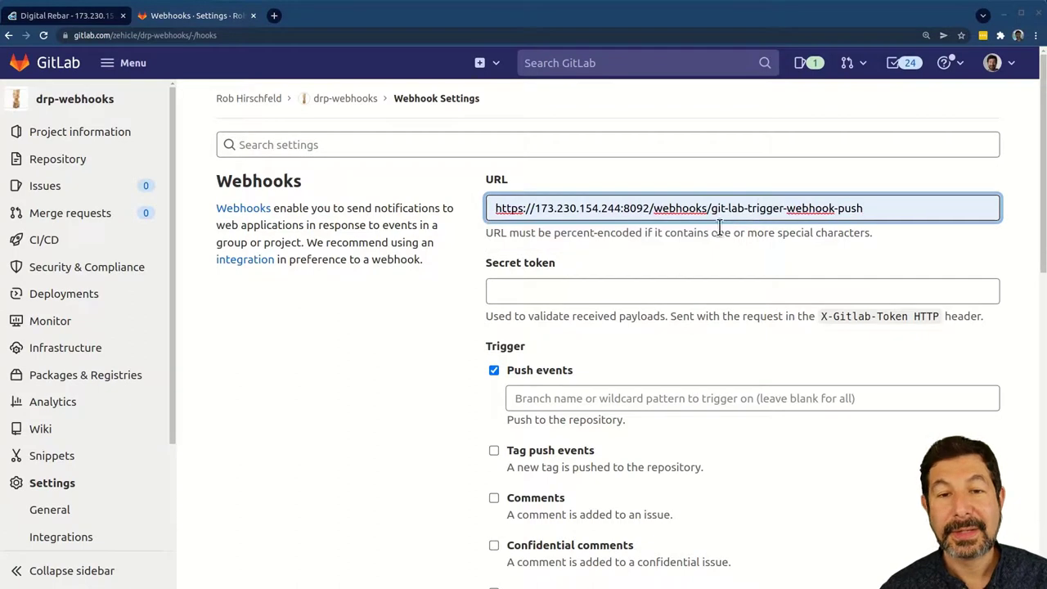
{"action": "double_click", "coordinate": [556, 208]}
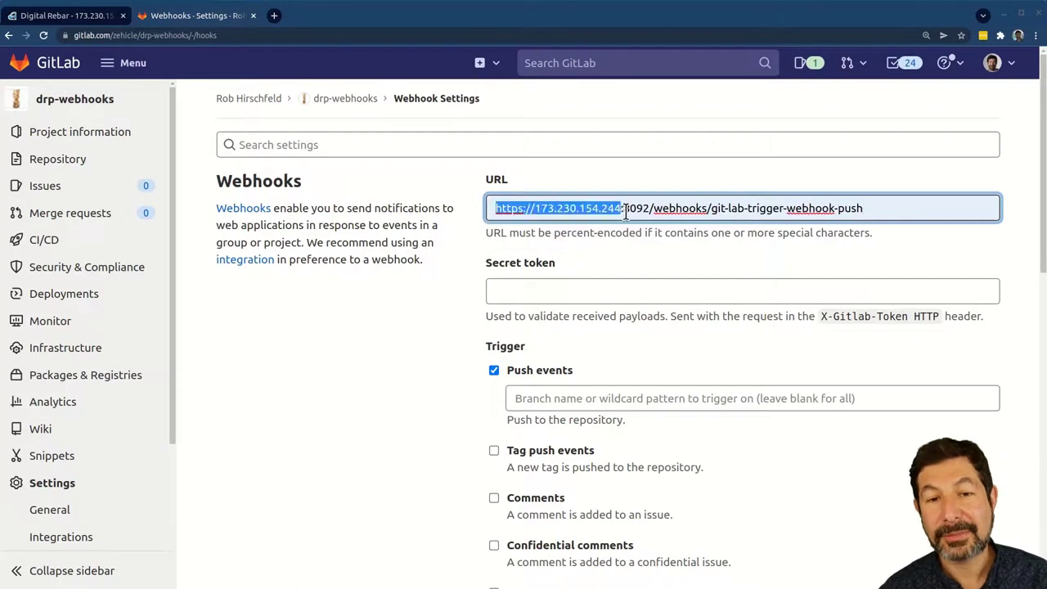
{"action": "double_click", "coordinate": [679, 207]}
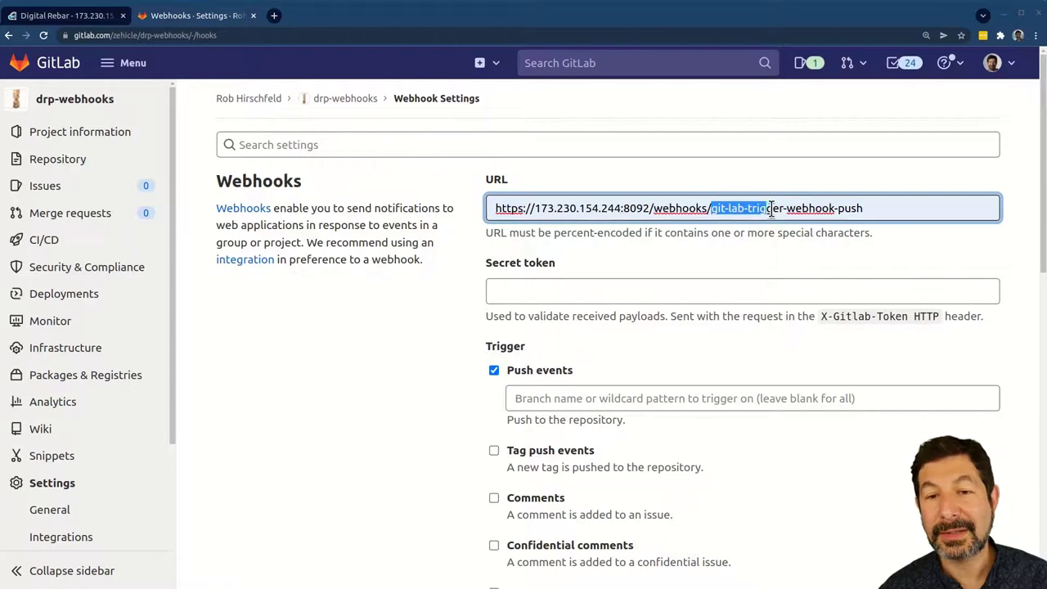
{"action": "left_click", "coordinate": [883, 208]}
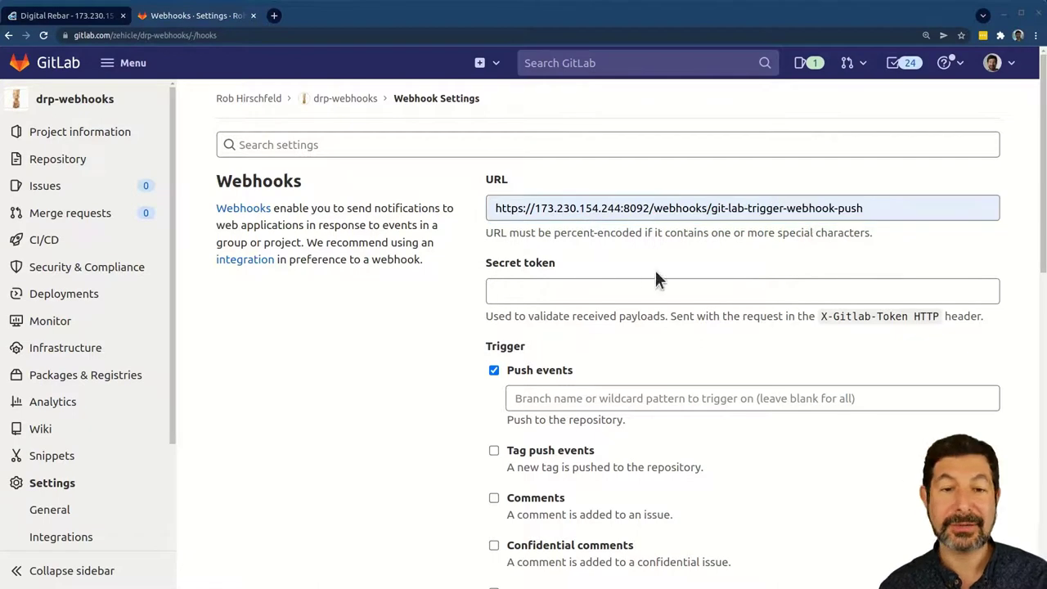
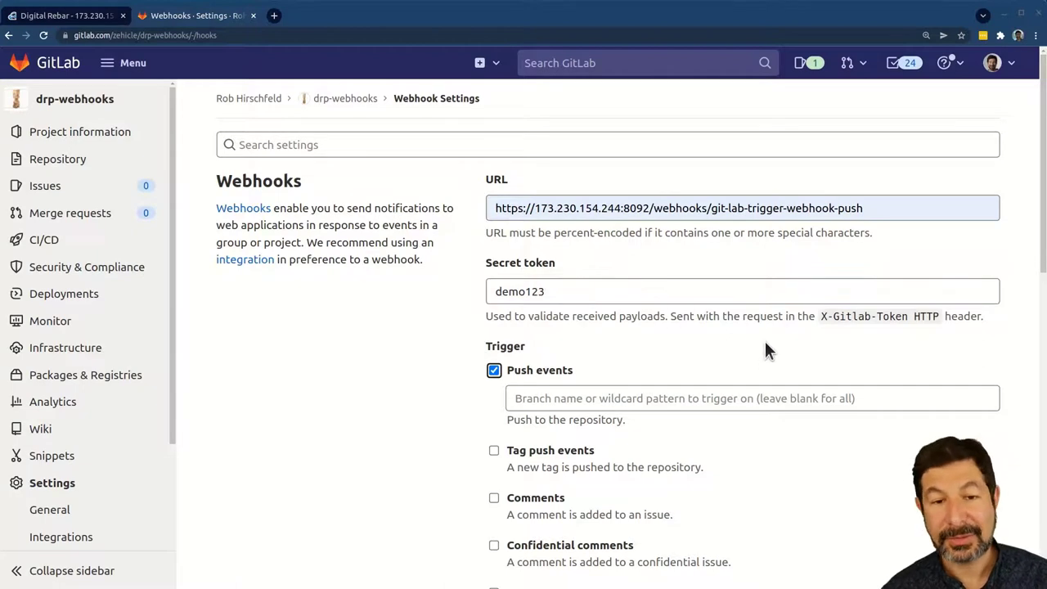
Step: Turn off SSL verification and add the push-event webhook
{"action": "scroll", "scroll_direction": "down", "scroll_amount": 3}
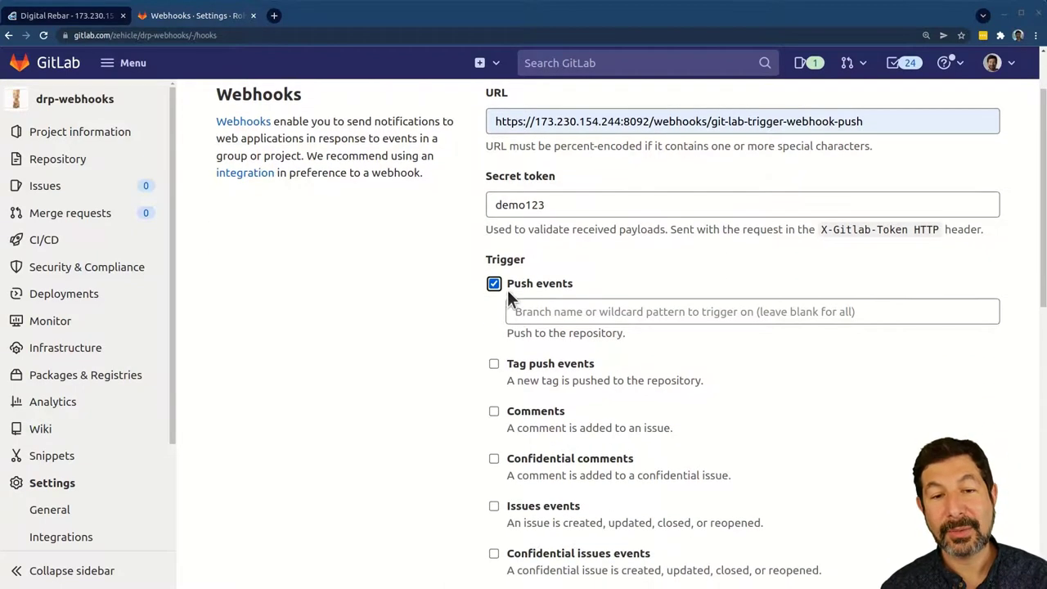
{"action": "mouse_move", "coordinate": [495, 350]}
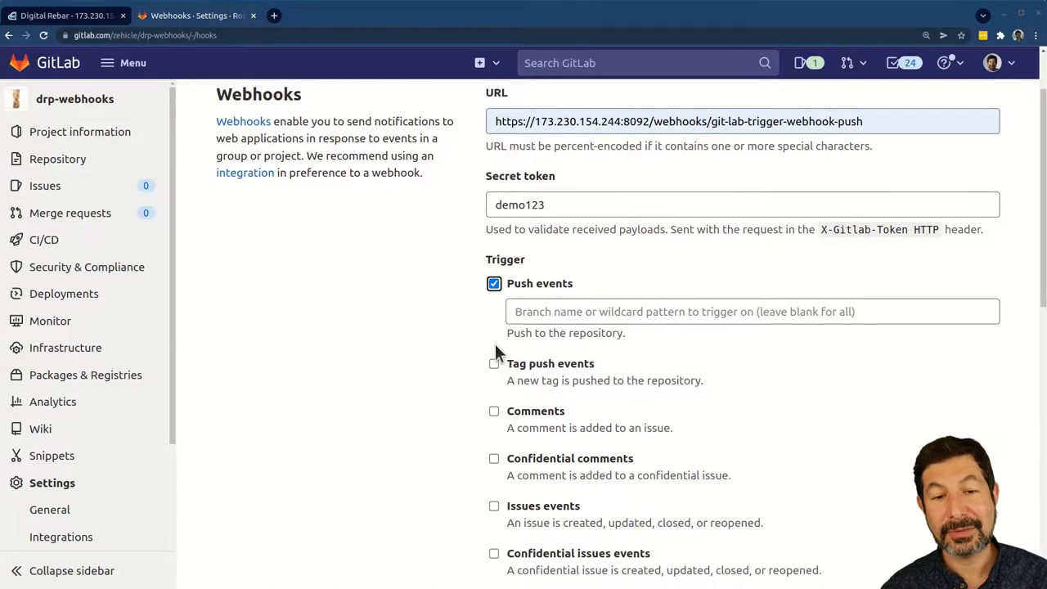
{"action": "scroll", "scroll_direction": "down", "scroll_amount": 3}
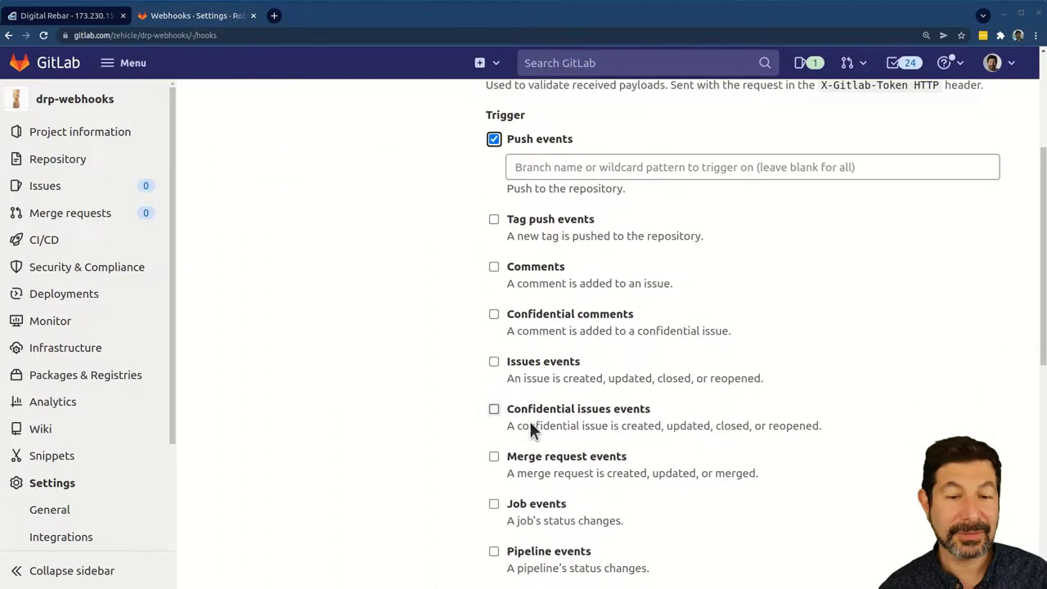
{"action": "scroll", "scroll_direction": "up", "scroll_amount": 3}
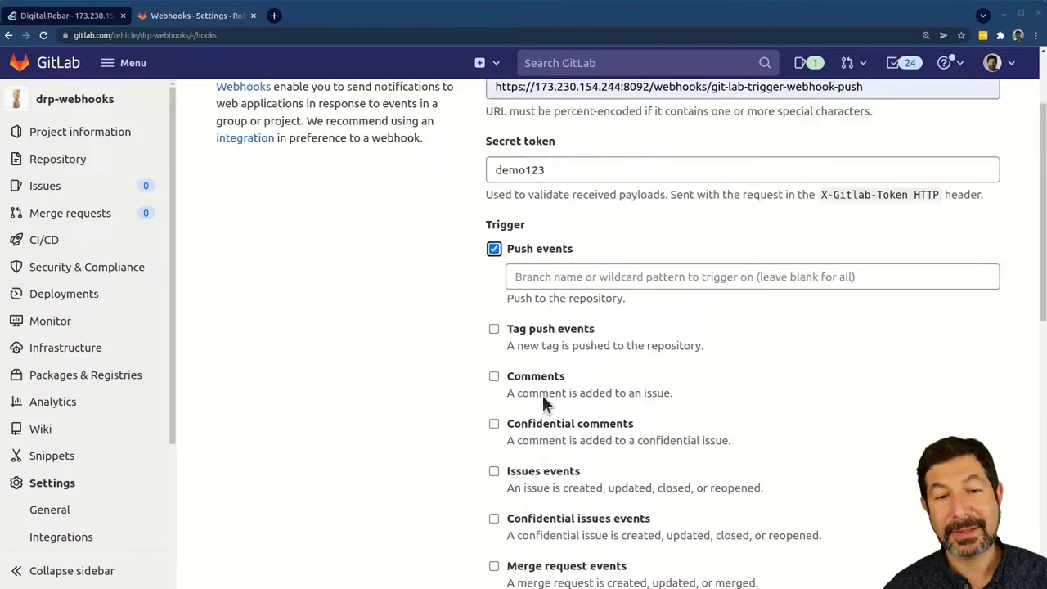
{"action": "scroll", "scroll_direction": "down", "scroll_amount": 3}
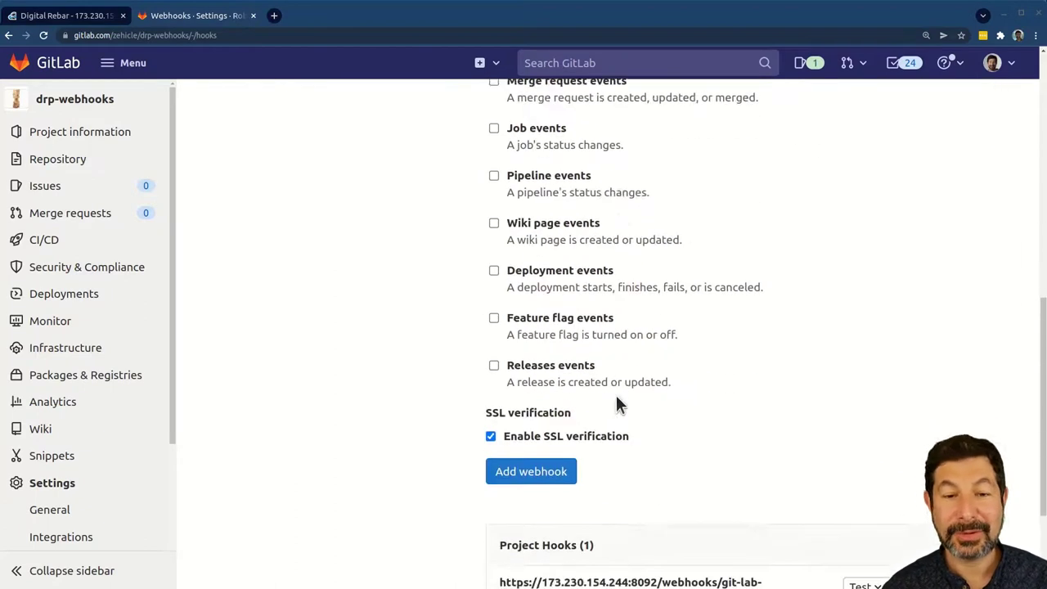
{"action": "scroll", "scroll_direction": "down", "scroll_amount": 3}
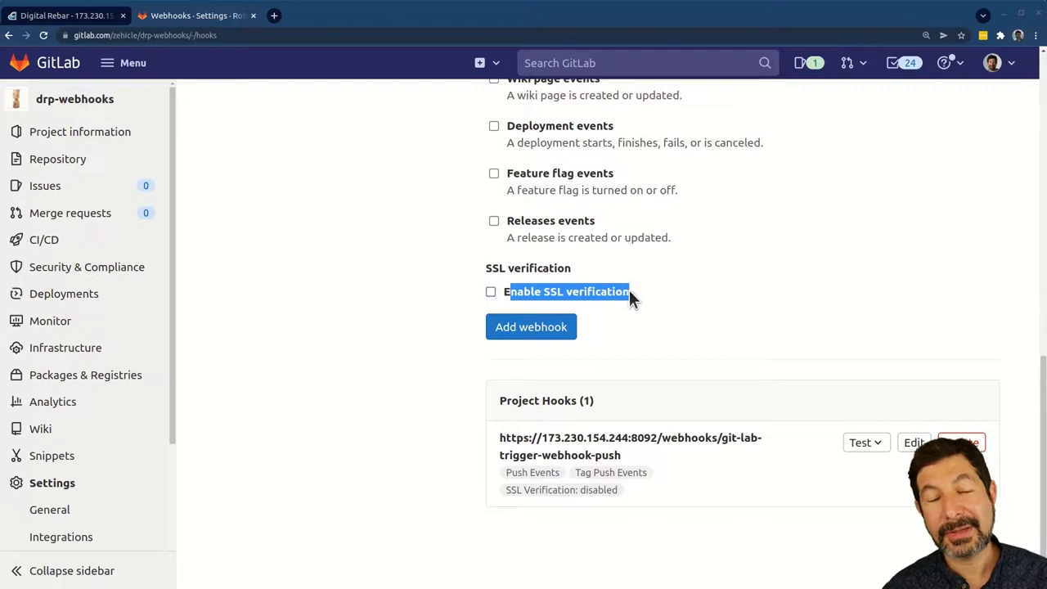
{"action": "left_click", "coordinate": [491, 291]}
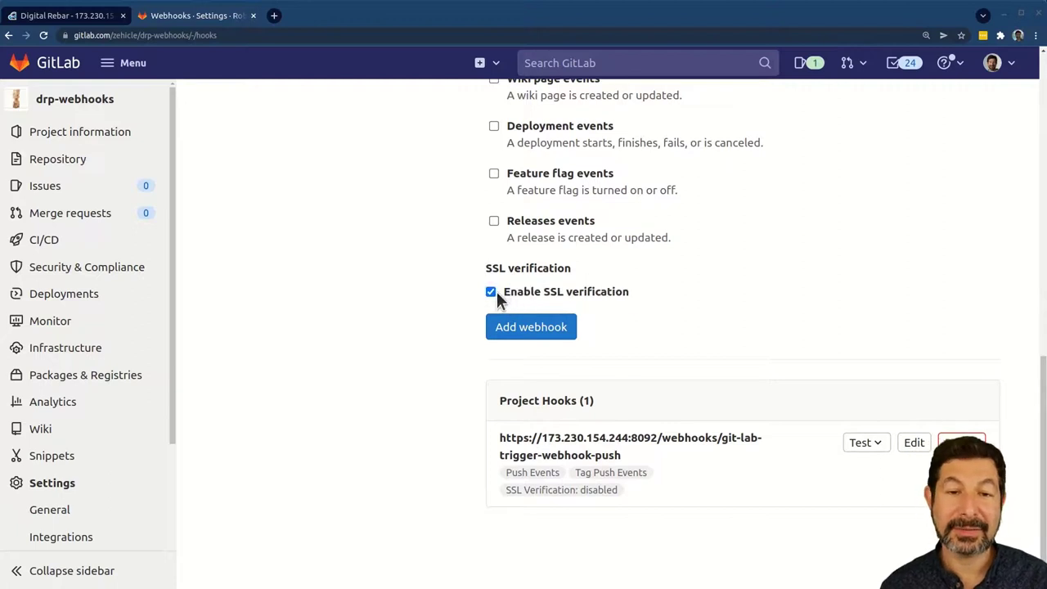
{"action": "left_click", "coordinate": [490, 292]}
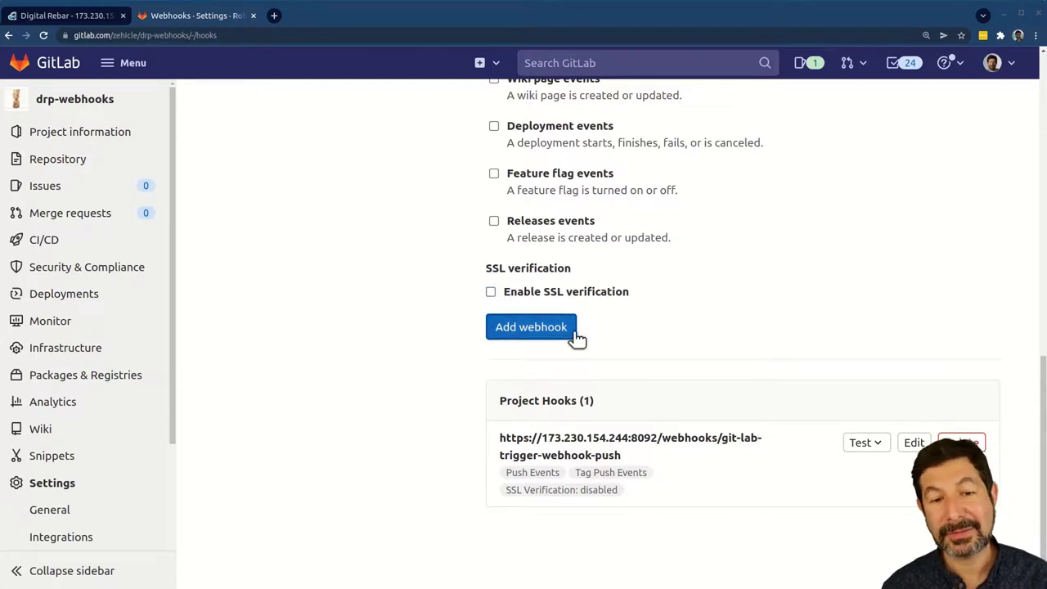
{"action": "left_click", "coordinate": [531, 327]}
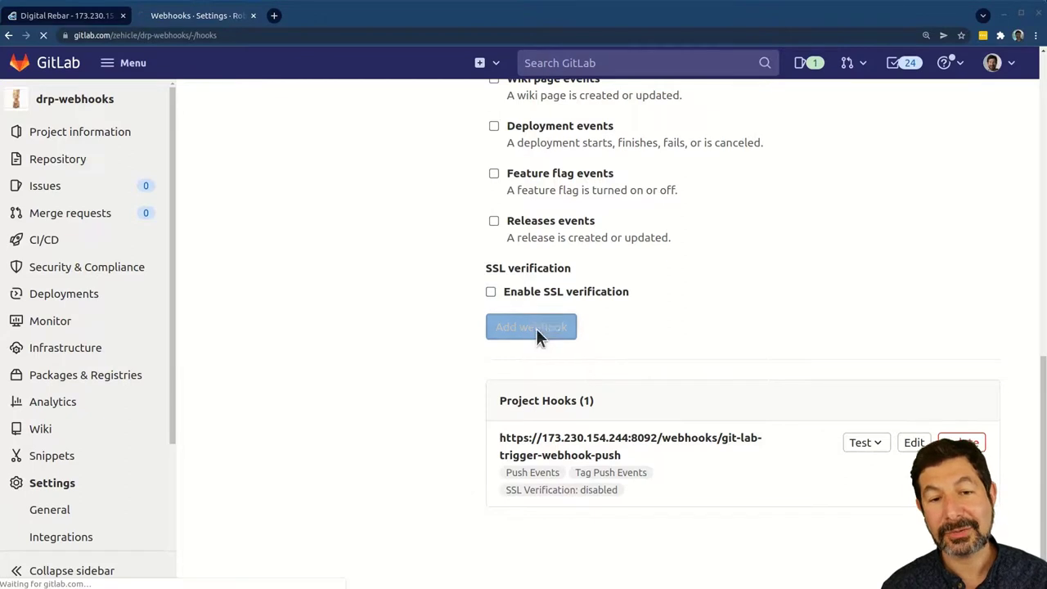
{"action": "left_click", "coordinate": [530, 327]}
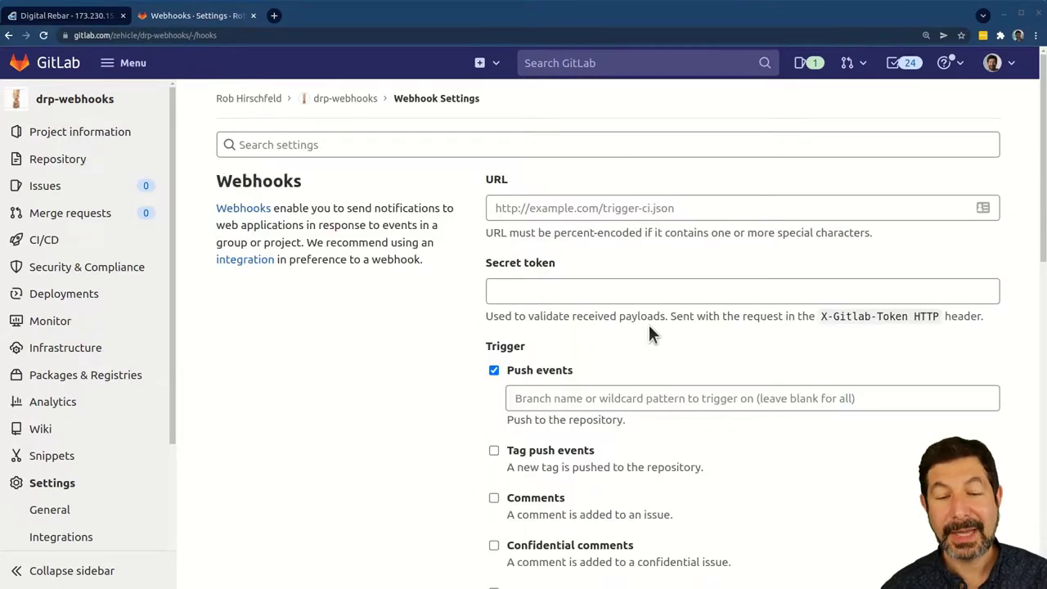
{"action": "scroll", "scroll_direction": "down", "scroll_amount": 3}
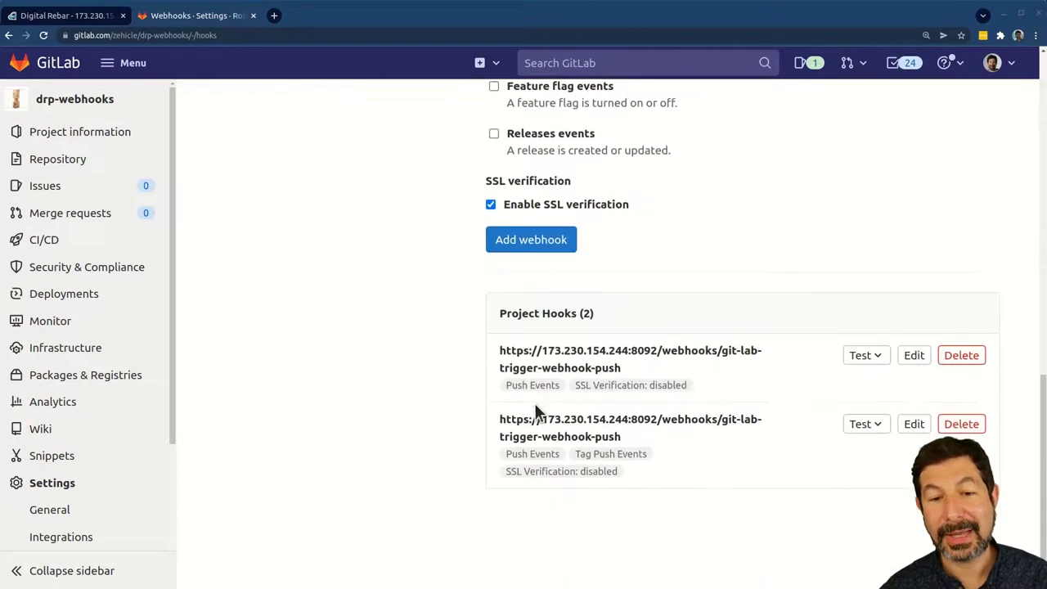
{"action": "mouse_move", "coordinate": [617, 384]}
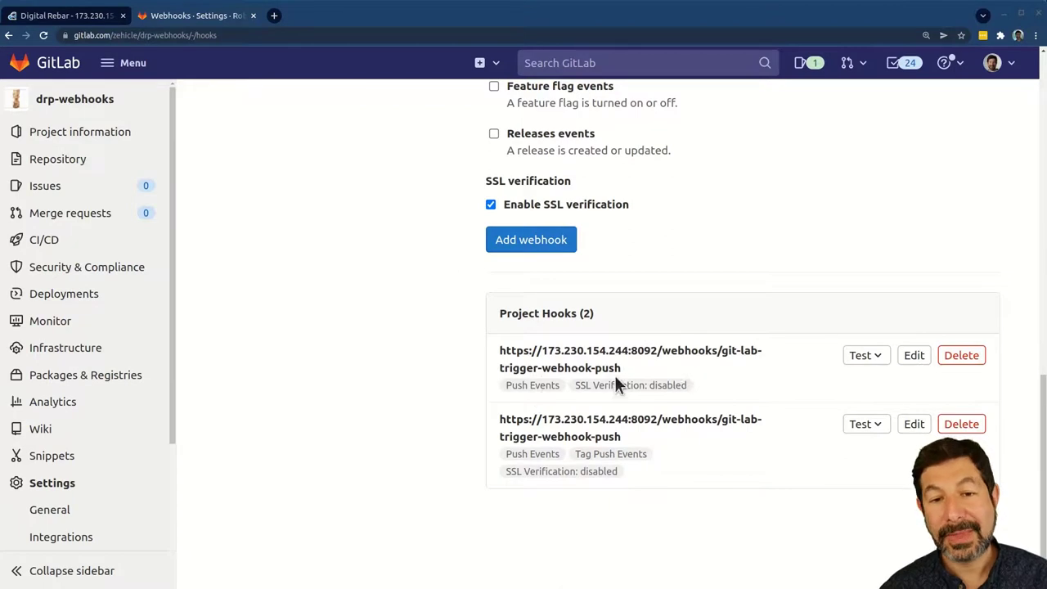
{"action": "mouse_move", "coordinate": [663, 371]}
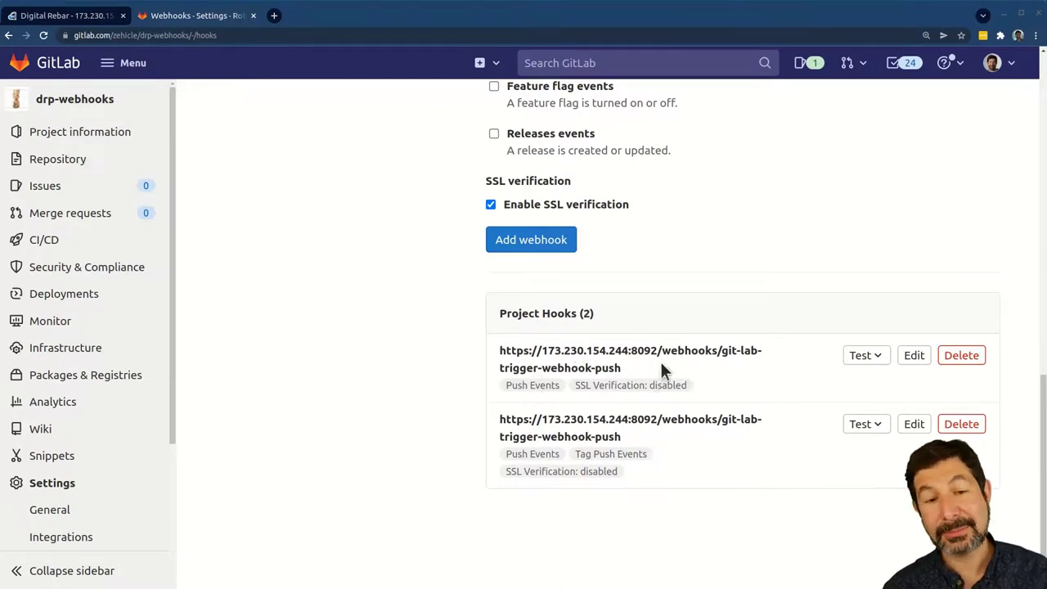
{"action": "mouse_move", "coordinate": [718, 384]}
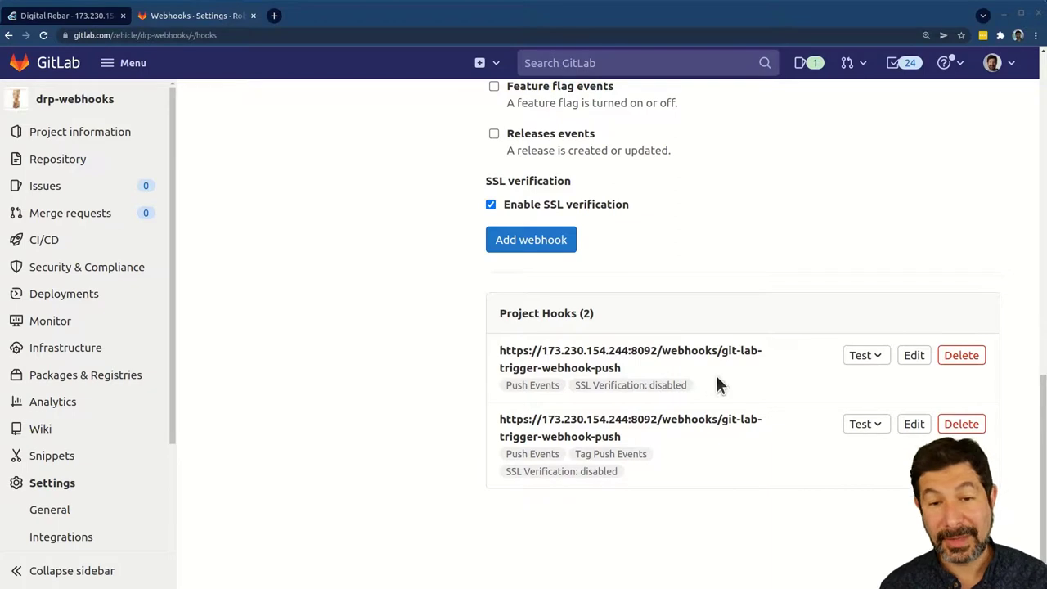
{"action": "left_click", "coordinate": [65, 14]}
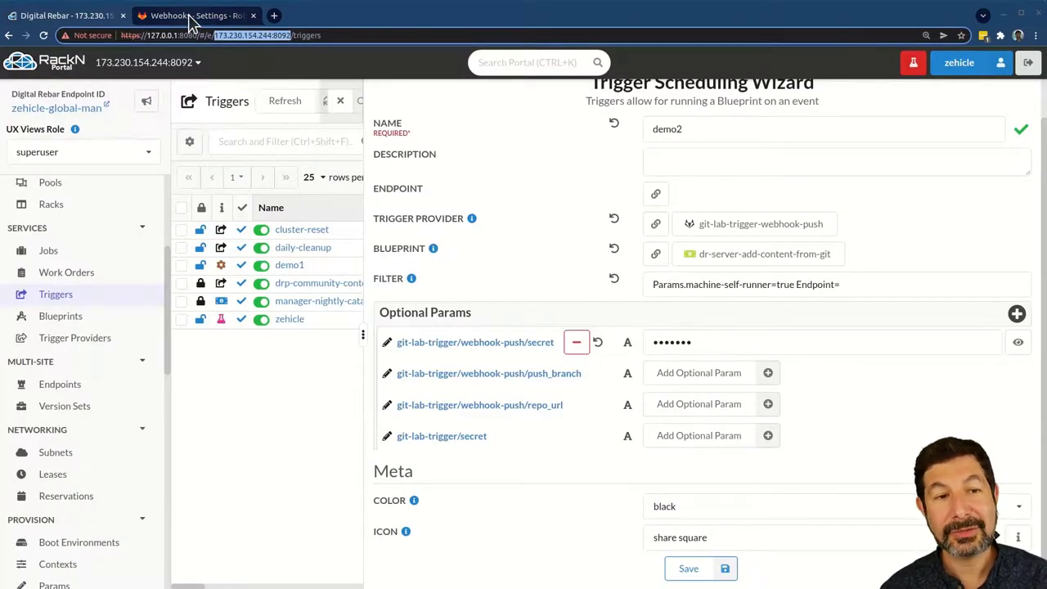
{"action": "left_click", "coordinate": [196, 15]}
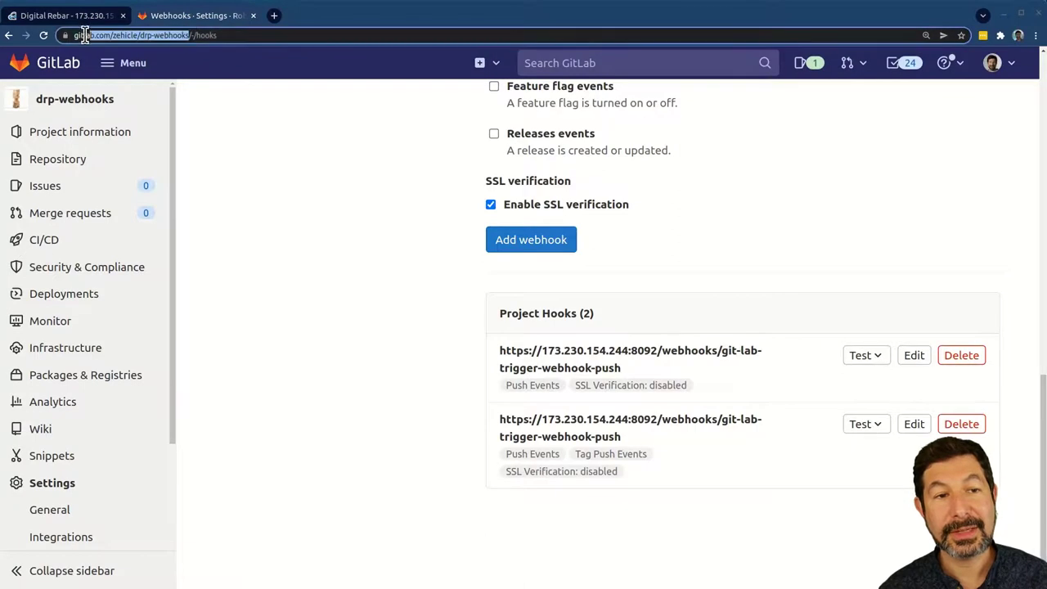
{"action": "left_click", "coordinate": [65, 15]}
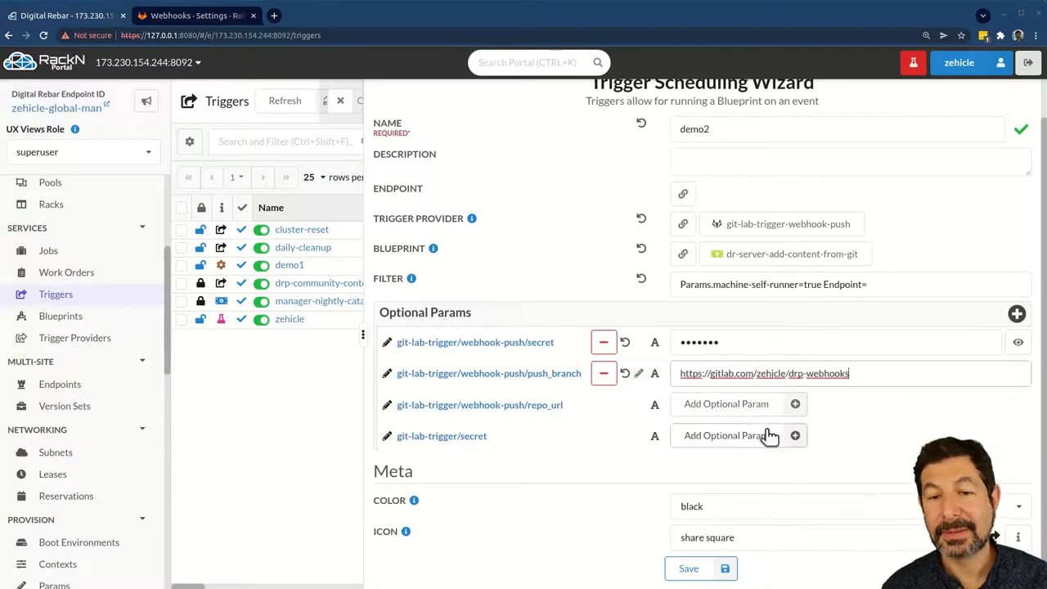
{"action": "mouse_move", "coordinate": [765, 373]}
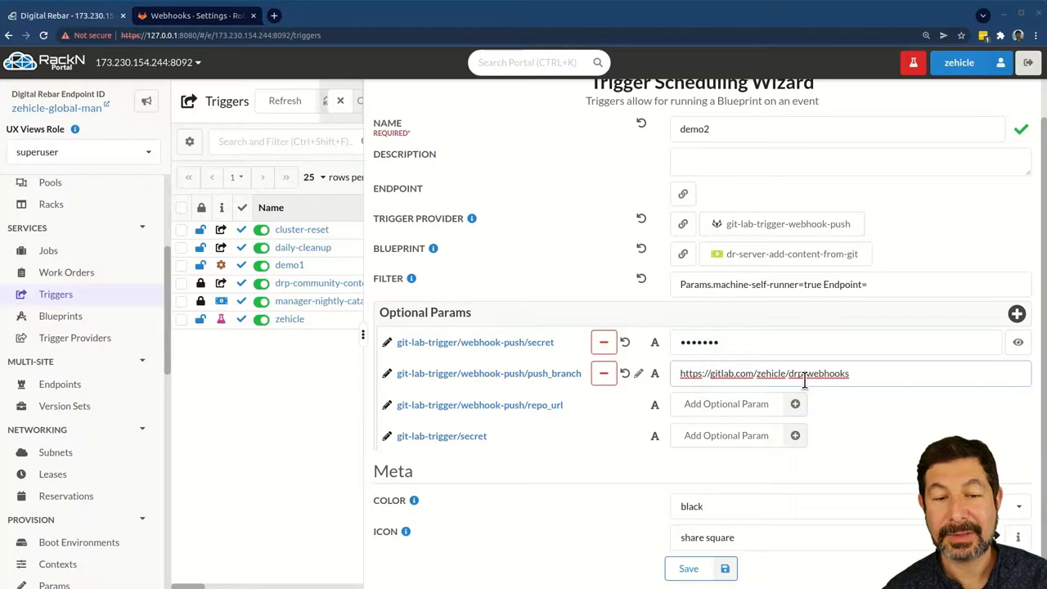
{"action": "mouse_move", "coordinate": [779, 367]}
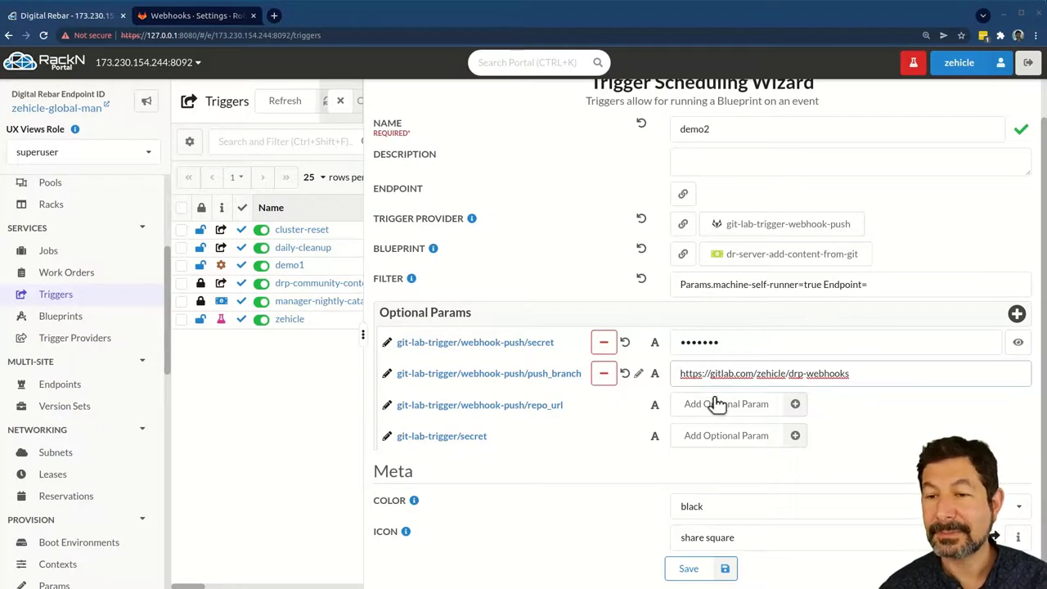
Step: Move the GitLab address from push_branch to repo_url, choose a trigger colour, and save demo2
{"action": "triple_click", "coordinate": [764, 373]}
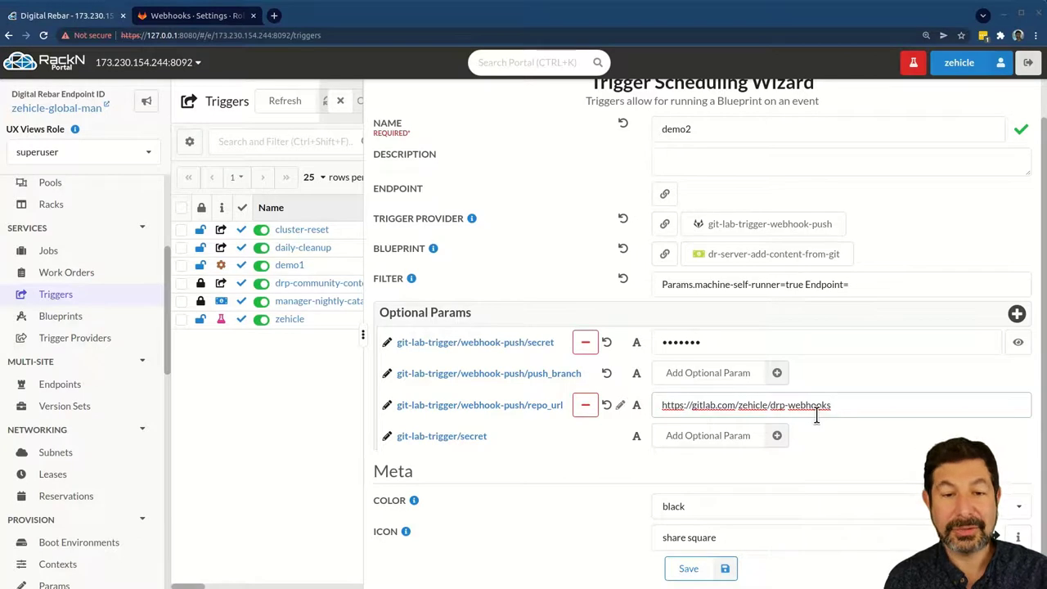
{"action": "mouse_move", "coordinate": [816, 413]}
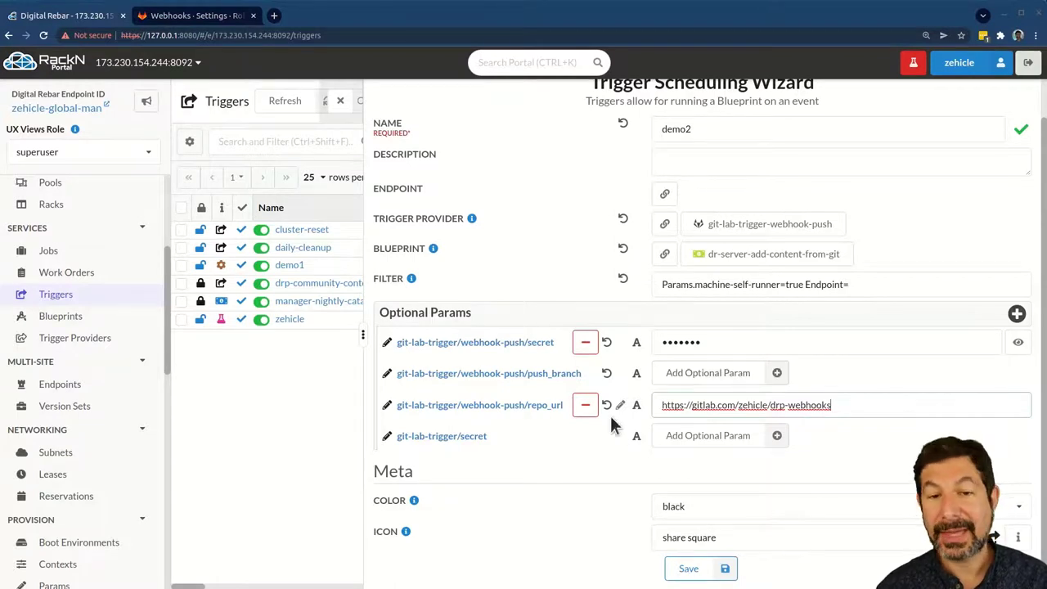
{"action": "mouse_move", "coordinate": [441, 435]}
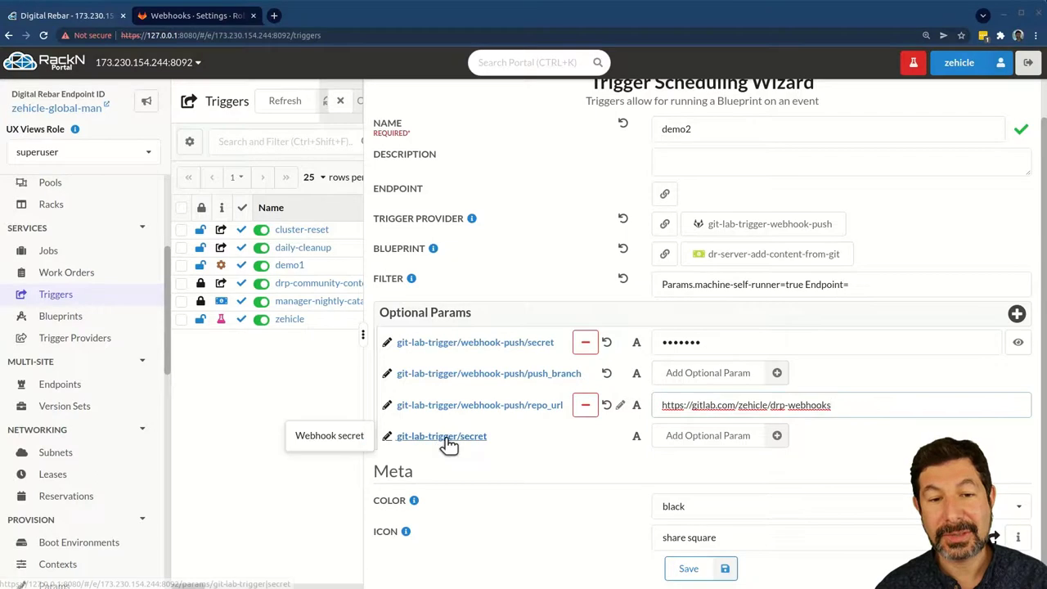
{"action": "mouse_move", "coordinate": [572, 409]}
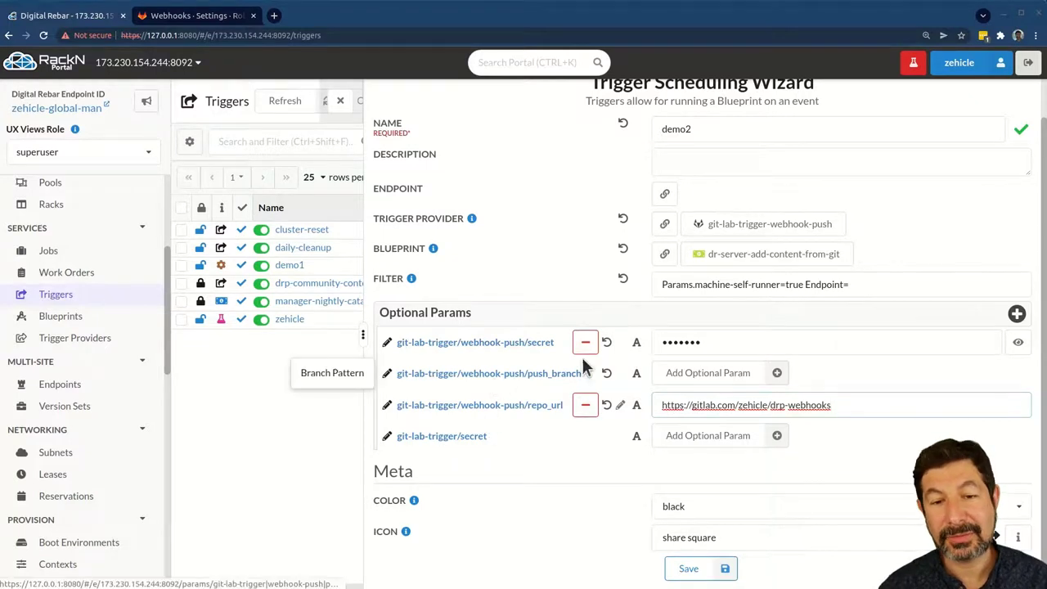
{"action": "left_click", "coordinate": [818, 506]}
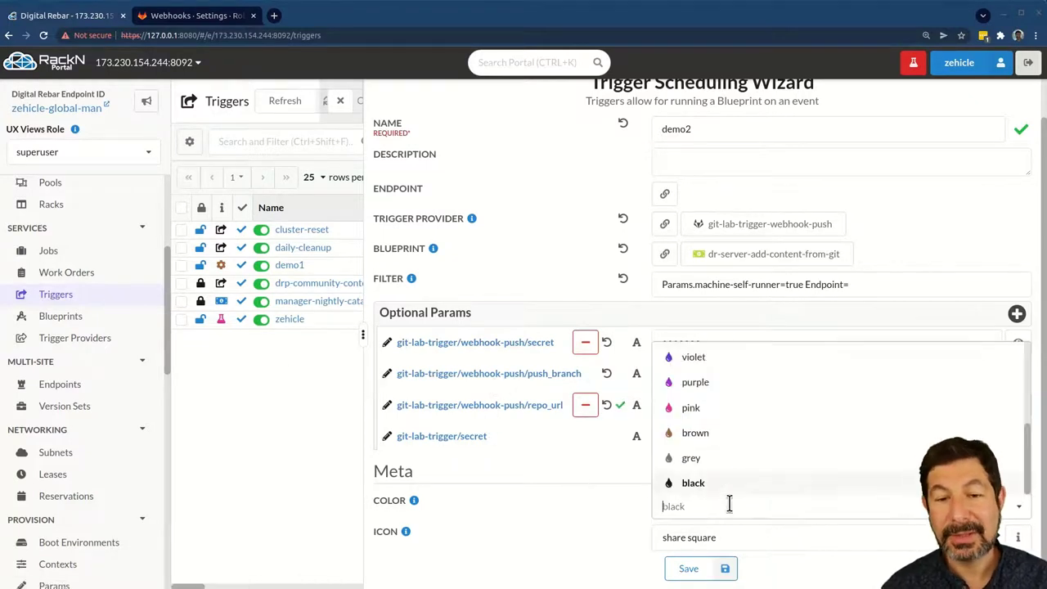
{"action": "left_click", "coordinate": [690, 406]}
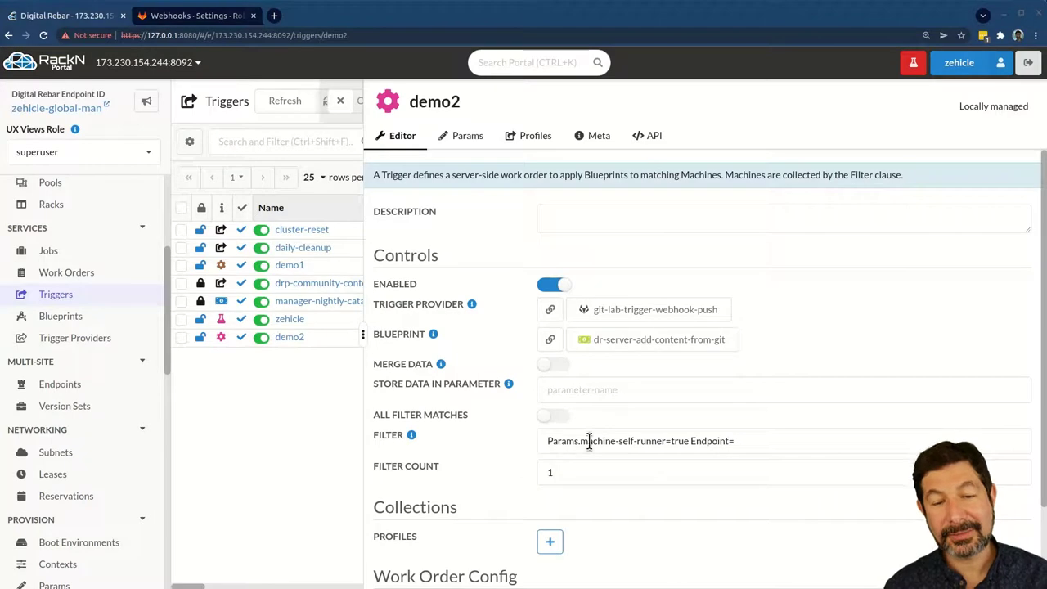
{"action": "mouse_move", "coordinate": [524, 410]}
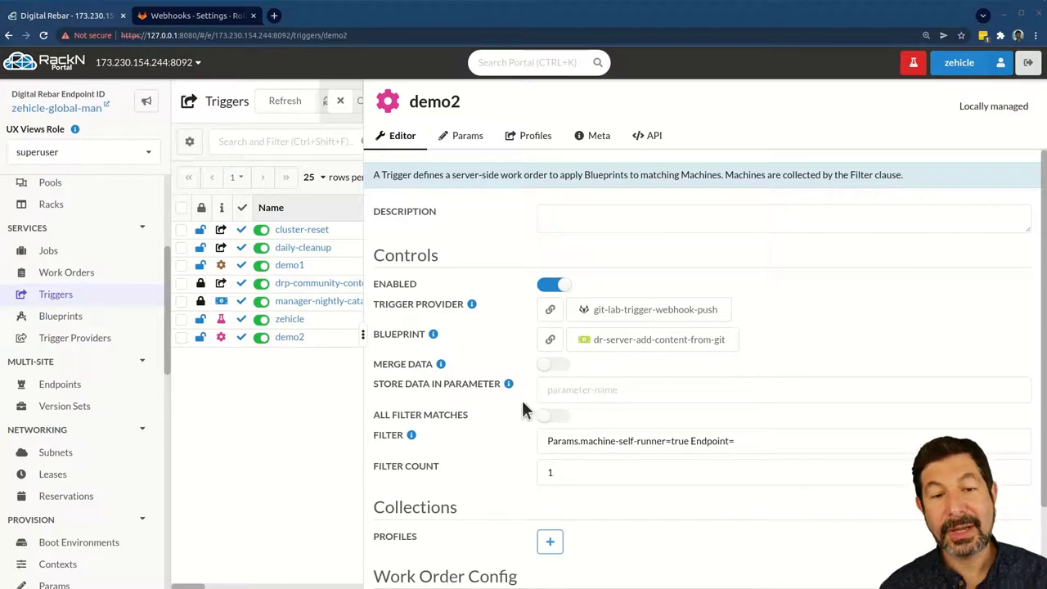
{"action": "mouse_move", "coordinate": [638, 377]}
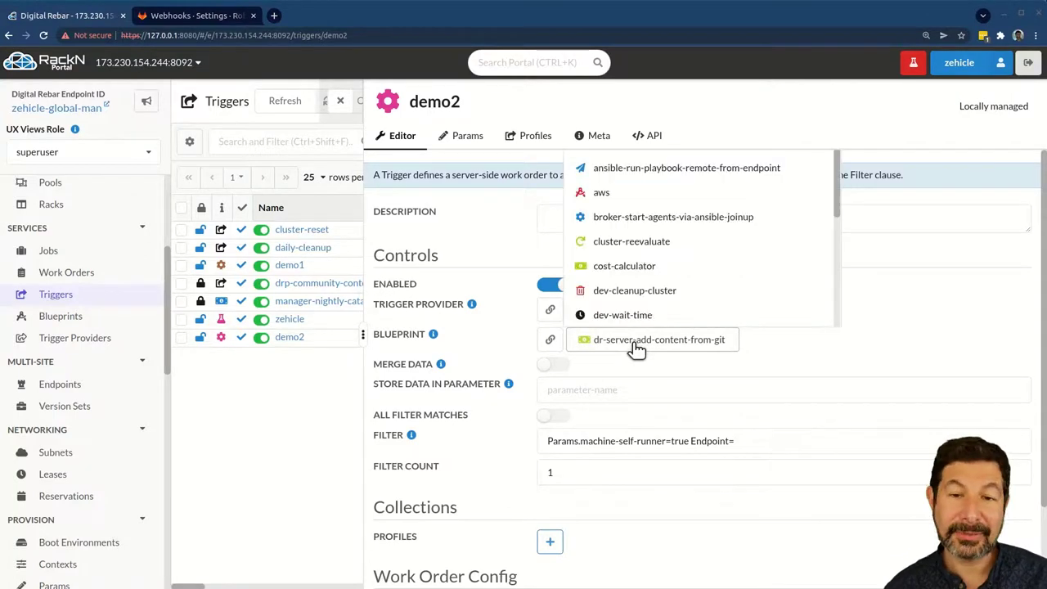
{"action": "mouse_move", "coordinate": [662, 354]}
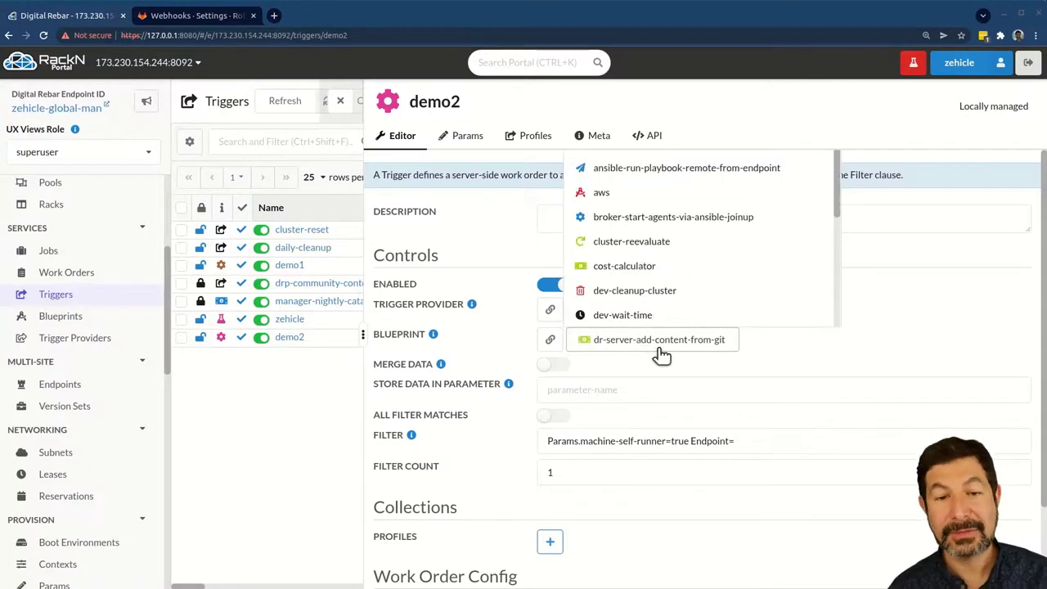
{"action": "mouse_move", "coordinate": [622, 315]}
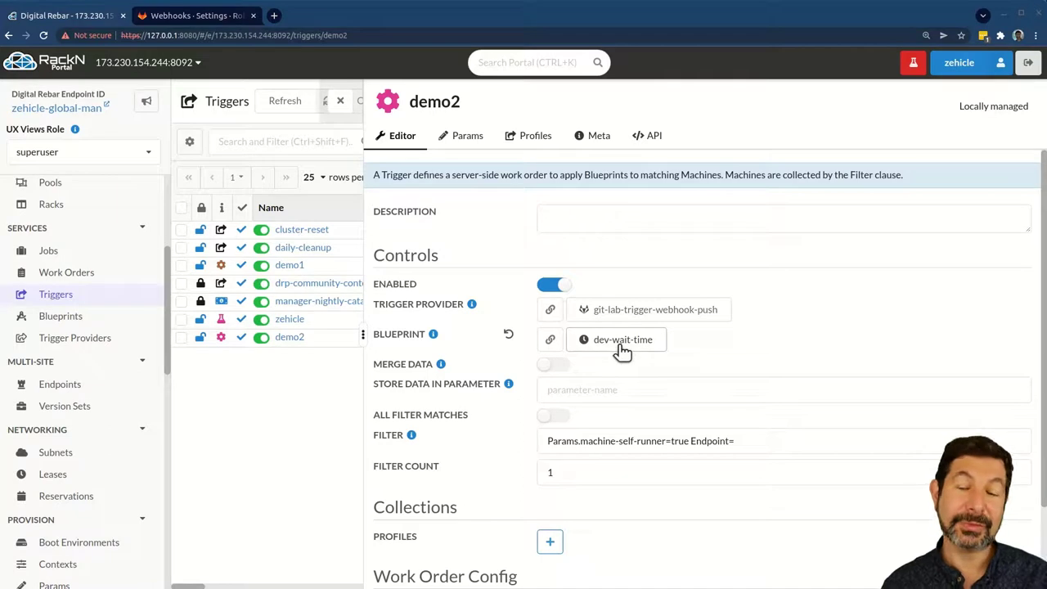
{"action": "mouse_move", "coordinate": [636, 352]}
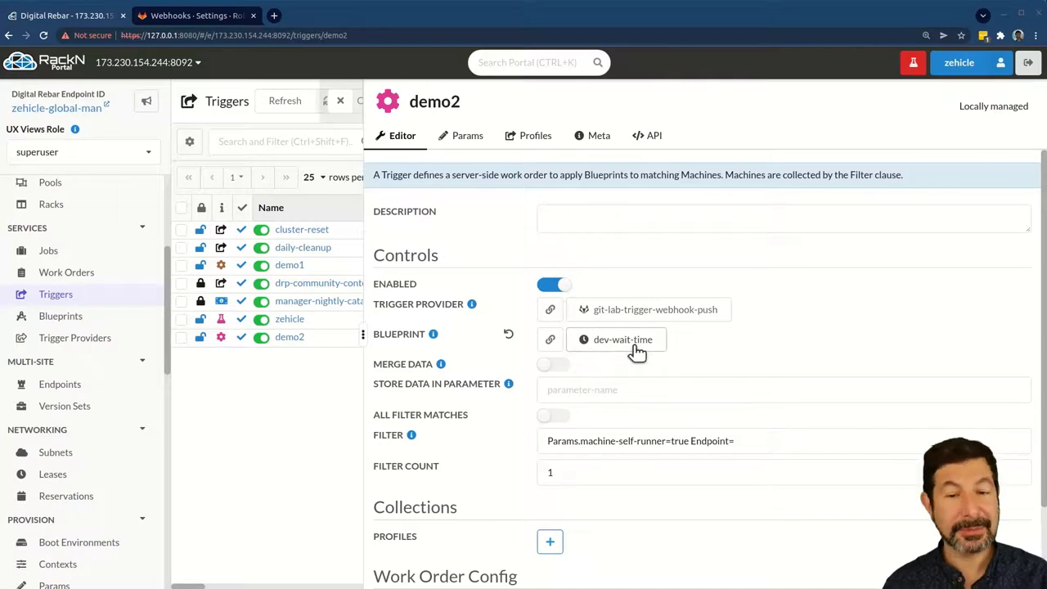
{"action": "mouse_move", "coordinate": [702, 406]}
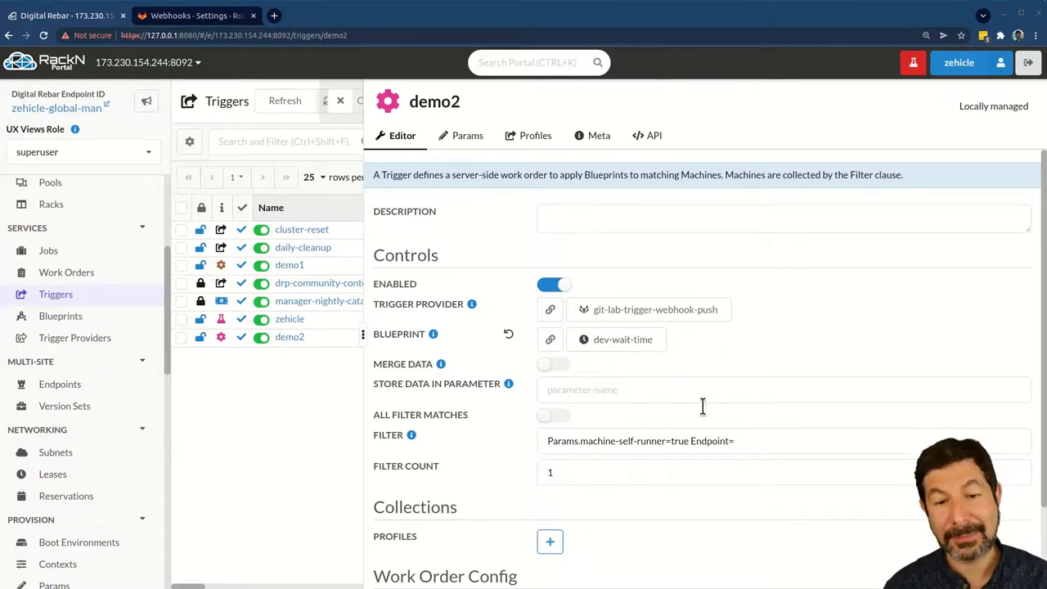
Step: Switch demo2 to its Params tab to view repo_url and secret
{"action": "scroll", "scroll_direction": "down", "scroll_amount": 3}
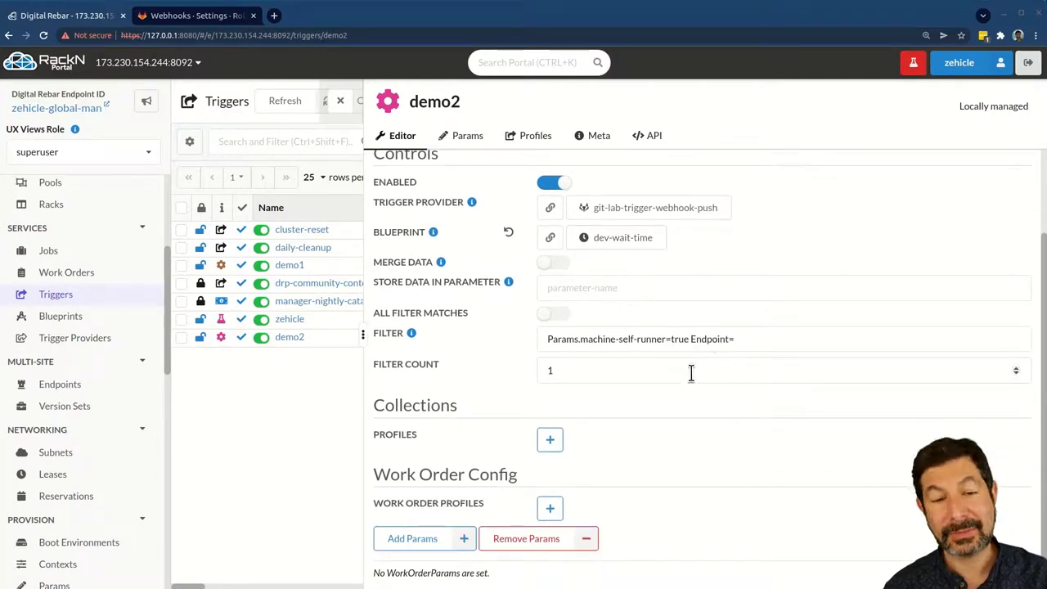
{"action": "mouse_move", "coordinate": [655, 464]}
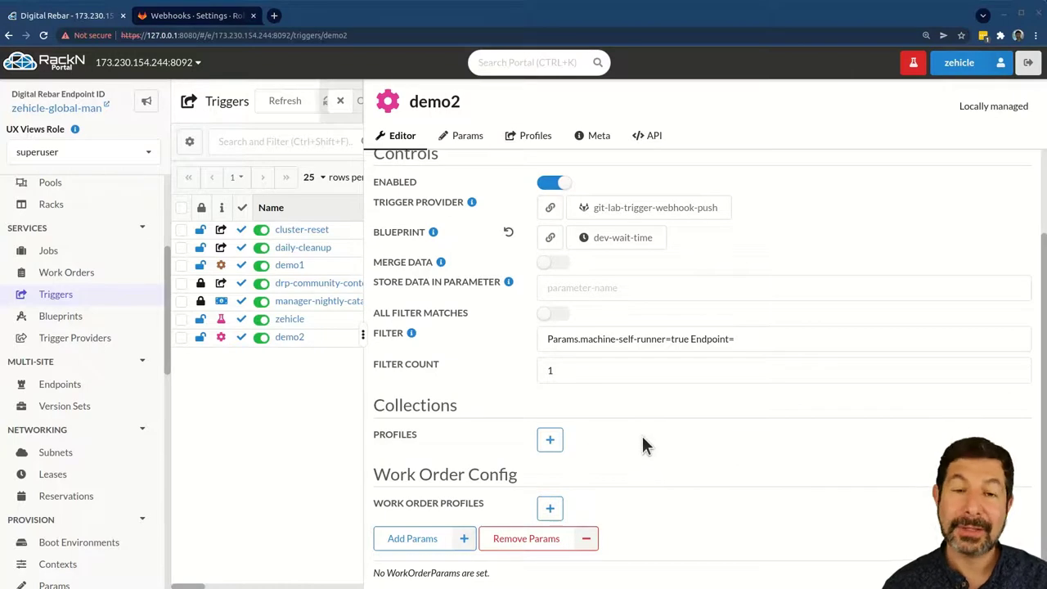
{"action": "mouse_move", "coordinate": [504, 513]}
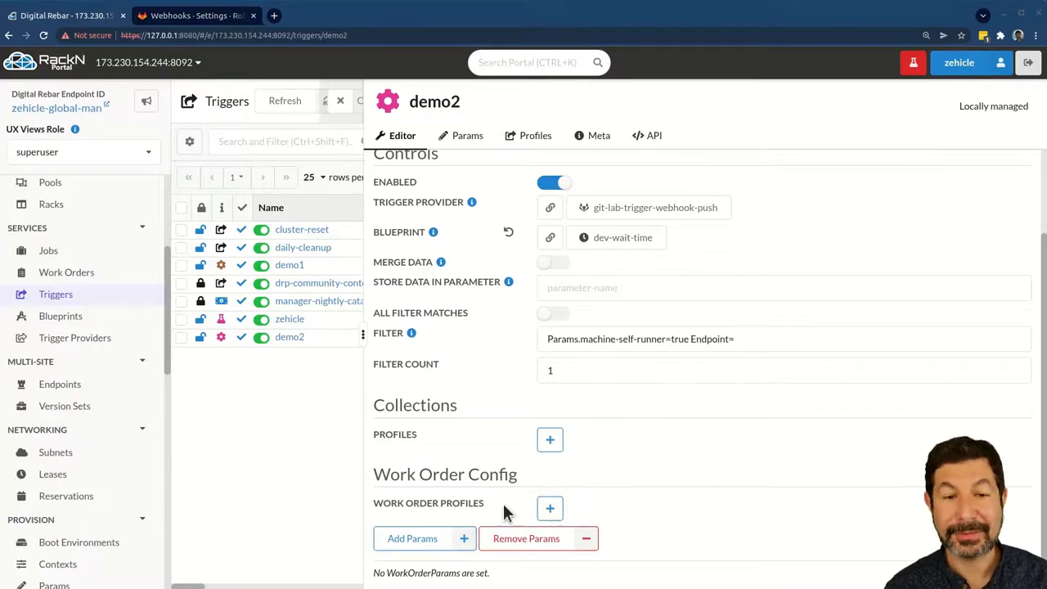
{"action": "left_click", "coordinate": [467, 135]}
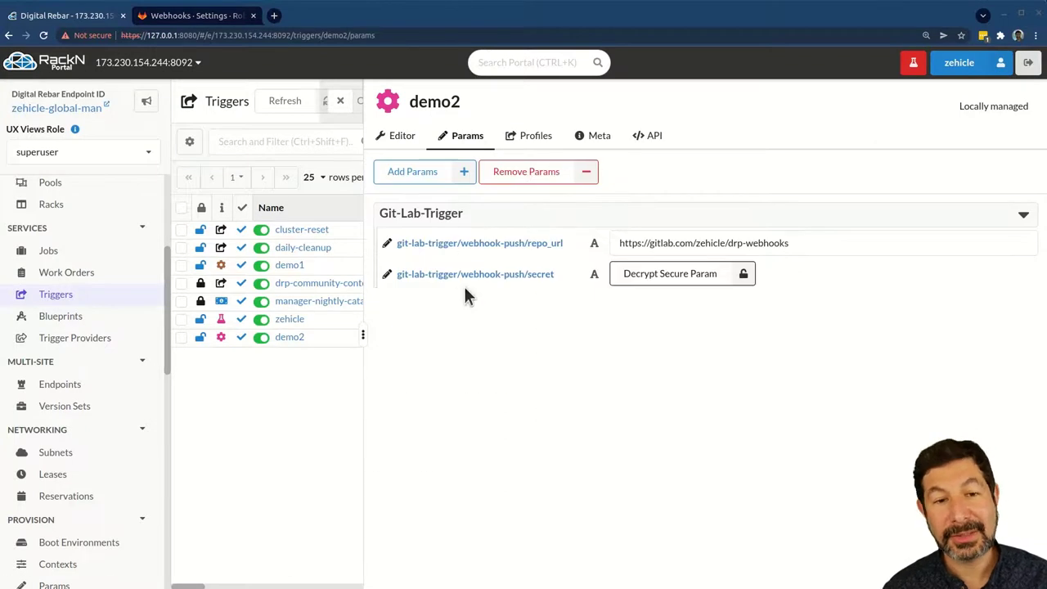
{"action": "mouse_move", "coordinate": [555, 214]}
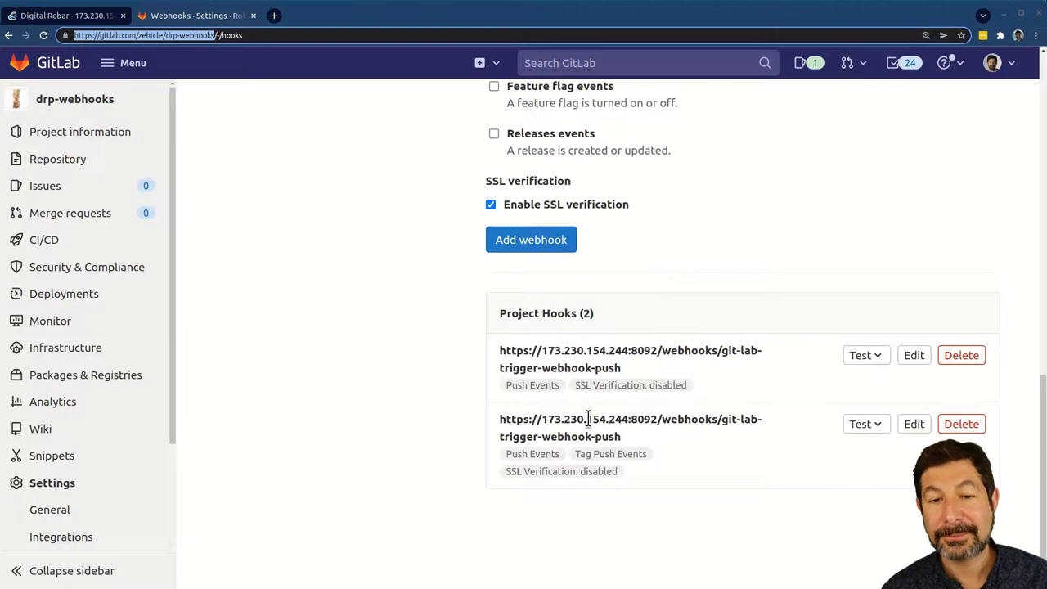
{"action": "mouse_move", "coordinate": [802, 409]}
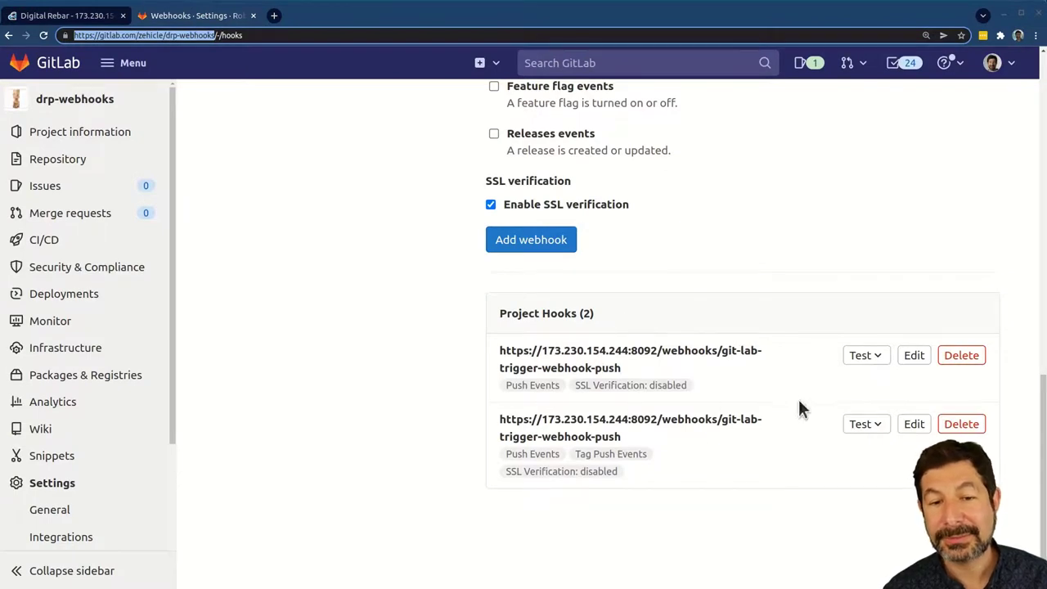
{"action": "mouse_move", "coordinate": [530, 399]}
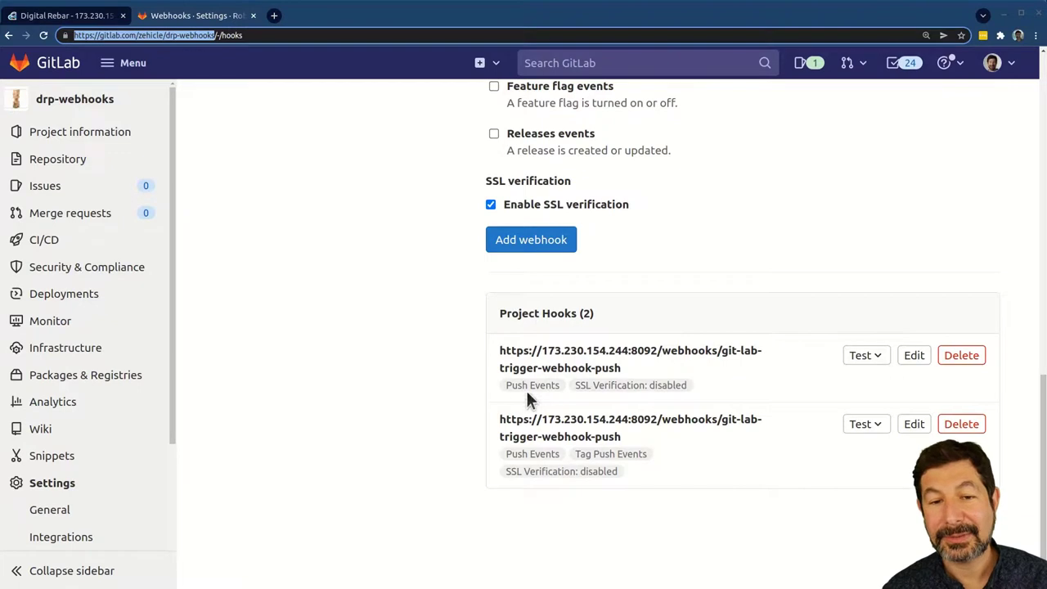
{"action": "mouse_move", "coordinate": [864, 355]}
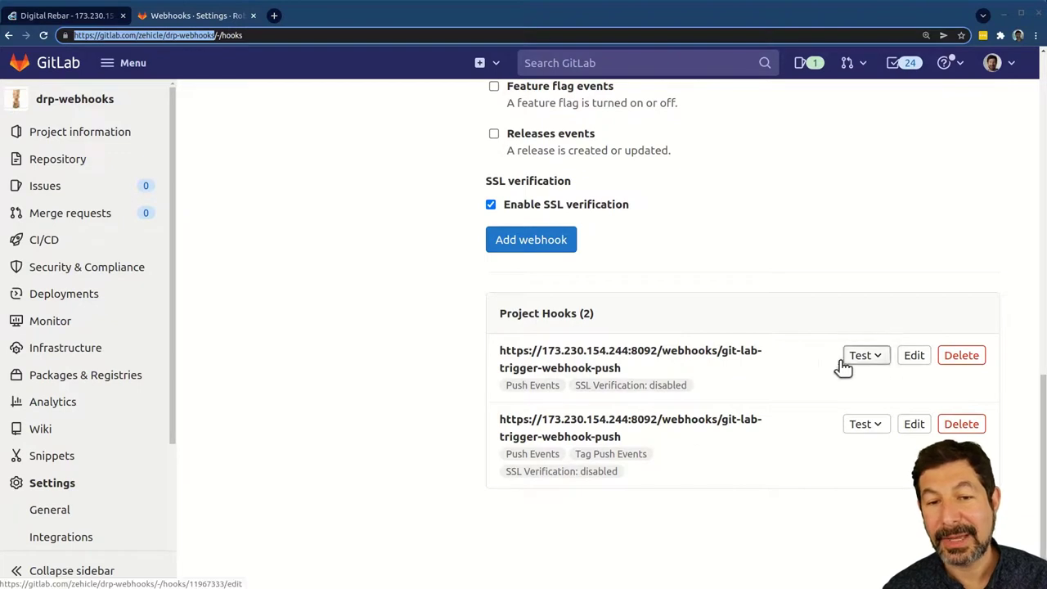
Step: Send a Push events test from the first drp-webhooks project hook
{"action": "left_click", "coordinate": [861, 355]}
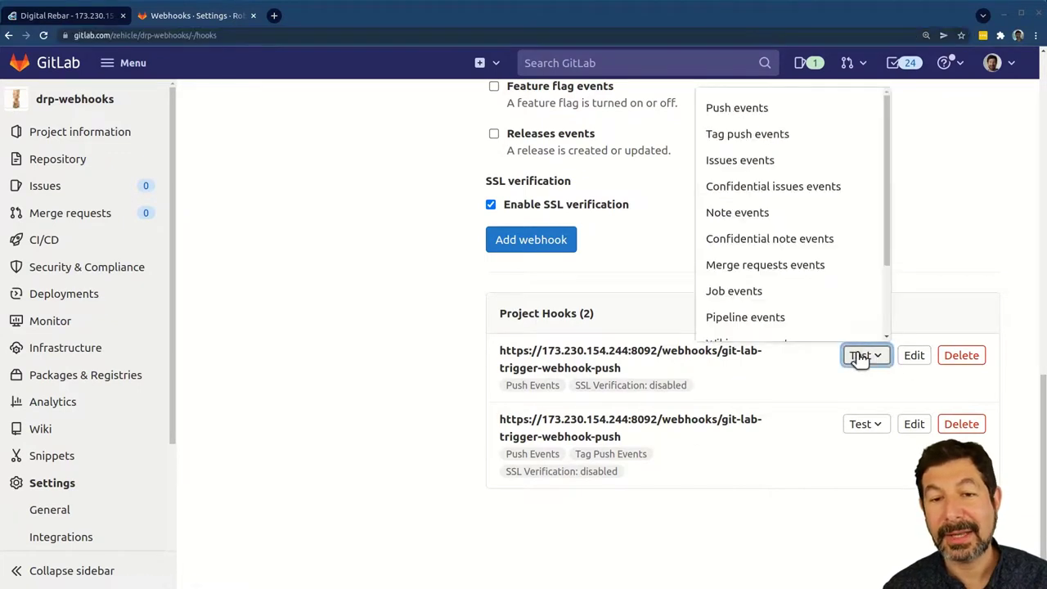
{"action": "left_click", "coordinate": [860, 355]}
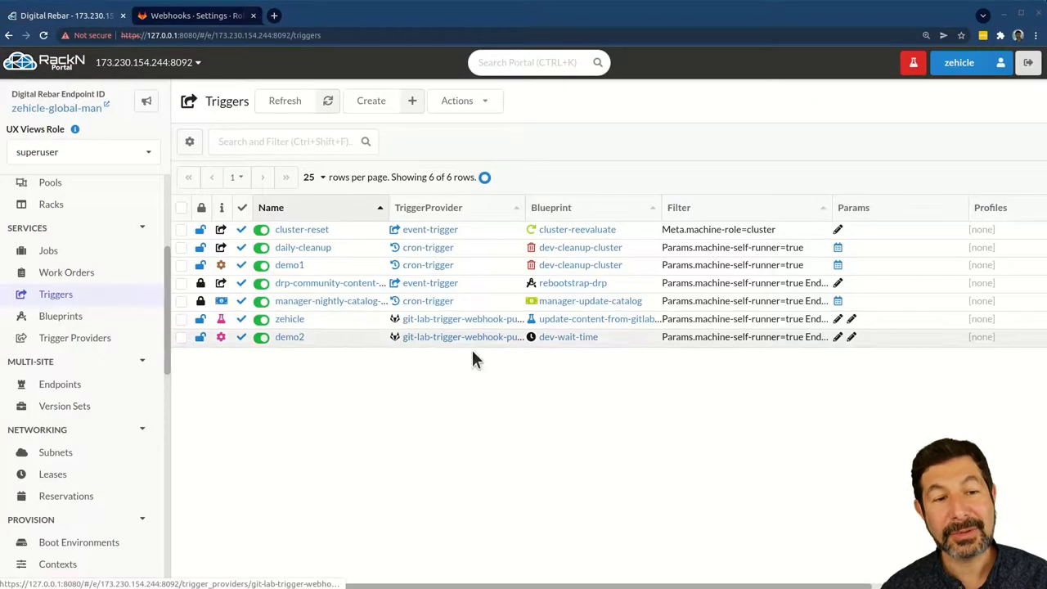
Step: Check the triggered wait-time work order's activity, then browse the machines list for zehicle-global-manager
{"action": "left_click", "coordinate": [66, 272]}
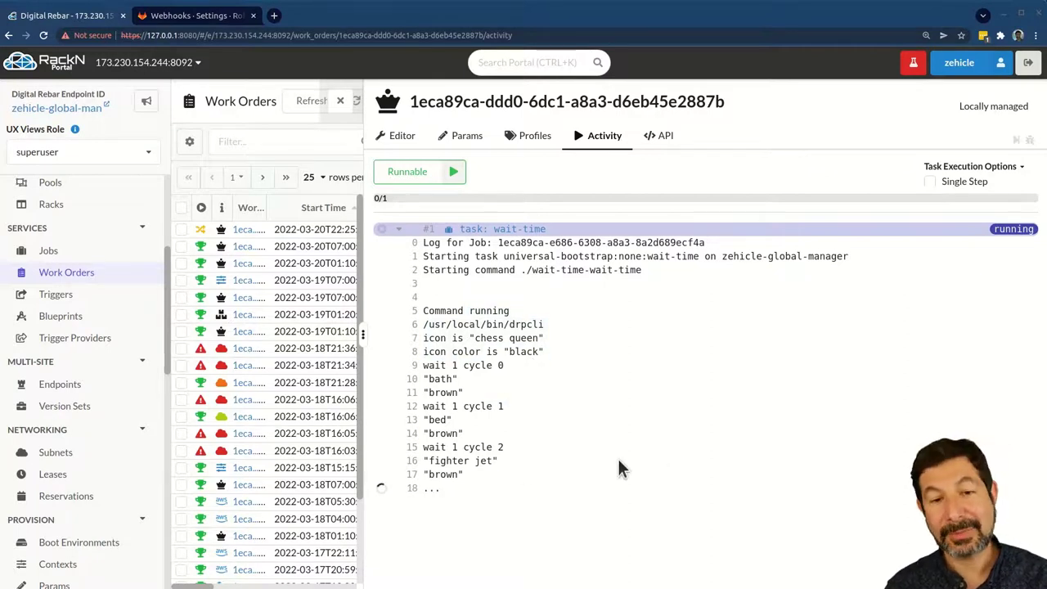
{"action": "scroll", "scroll_direction": "up", "scroll_amount": 3}
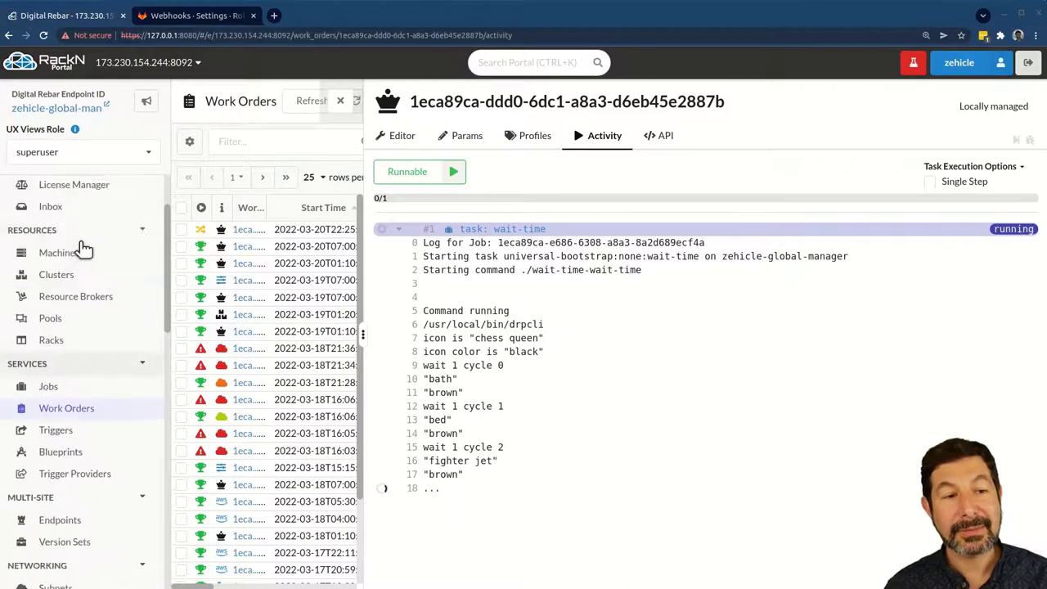
{"action": "left_click", "coordinate": [56, 252]}
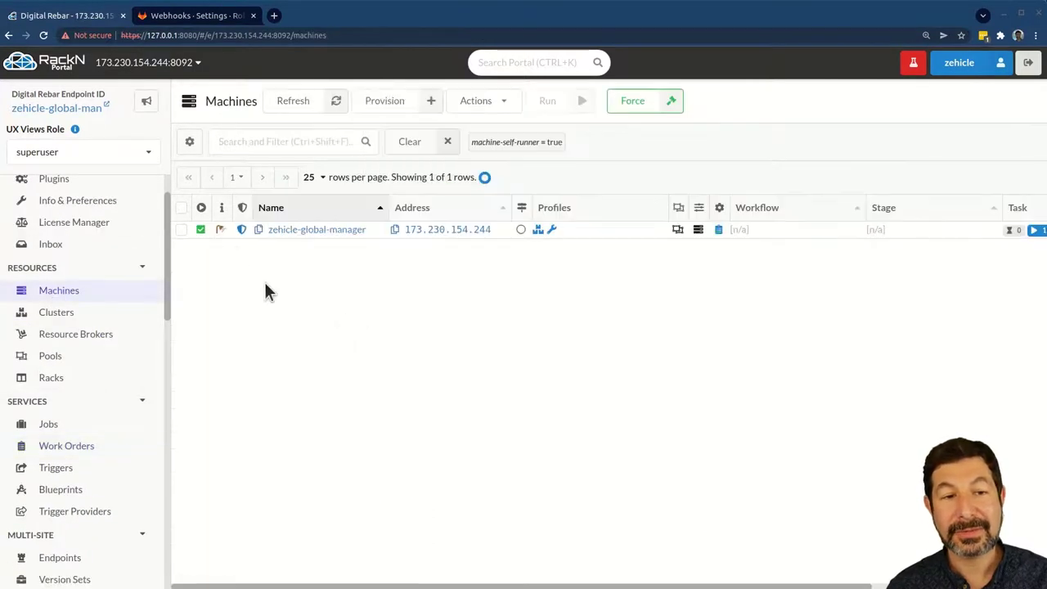
{"action": "mouse_move", "coordinate": [220, 234]}
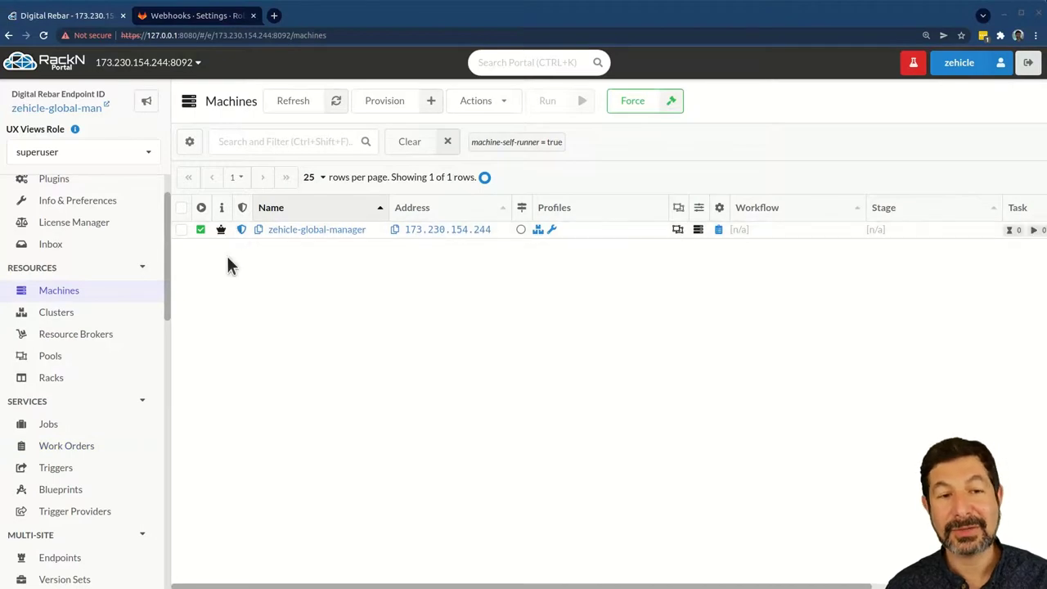
{"action": "mouse_move", "coordinate": [295, 312]}
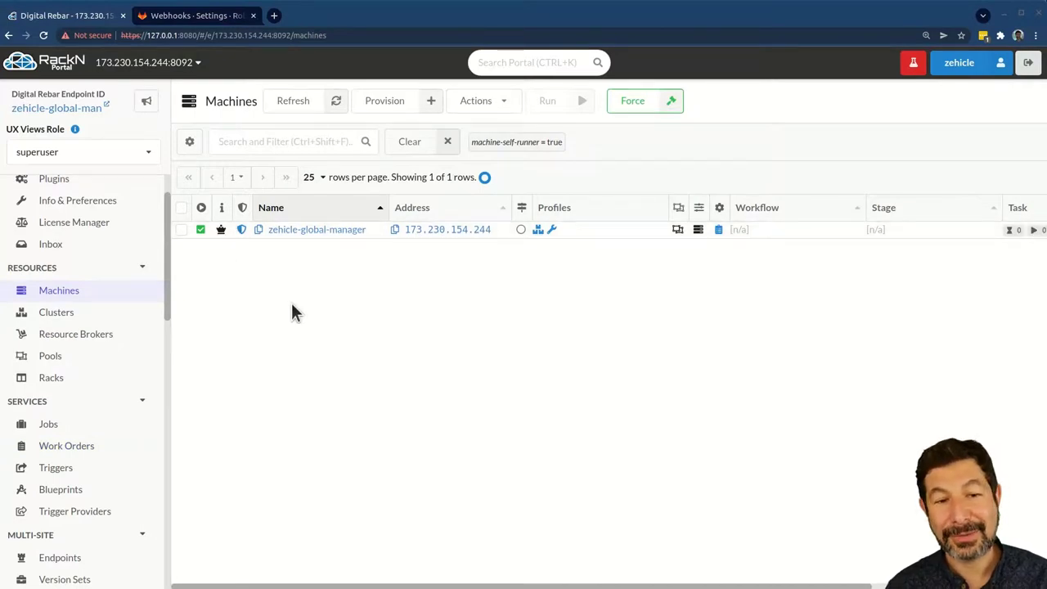
{"action": "mouse_move", "coordinate": [75, 334]}
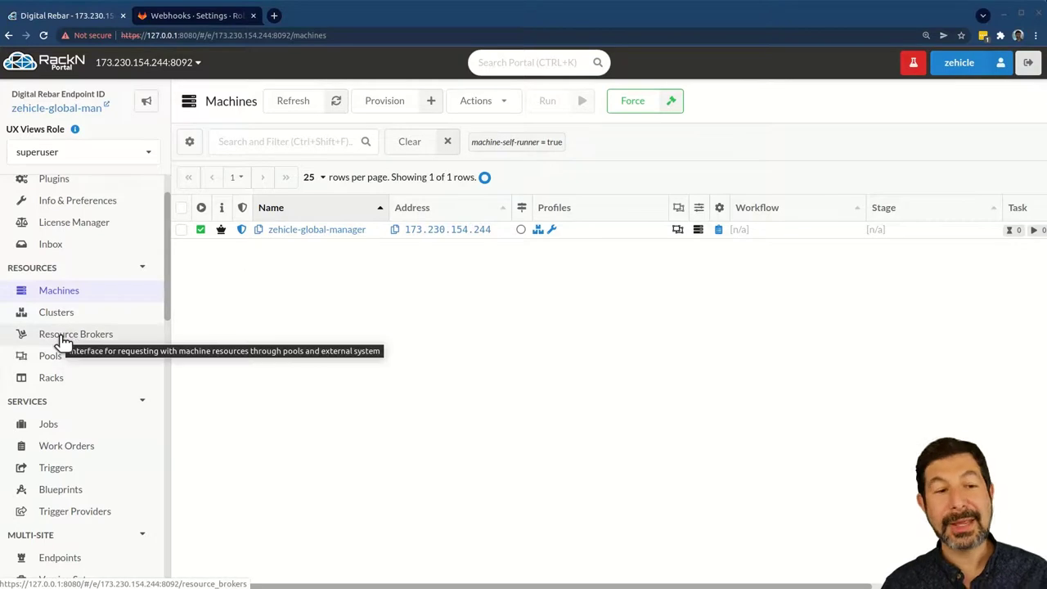
{"action": "scroll", "scroll_direction": "down", "scroll_amount": 3}
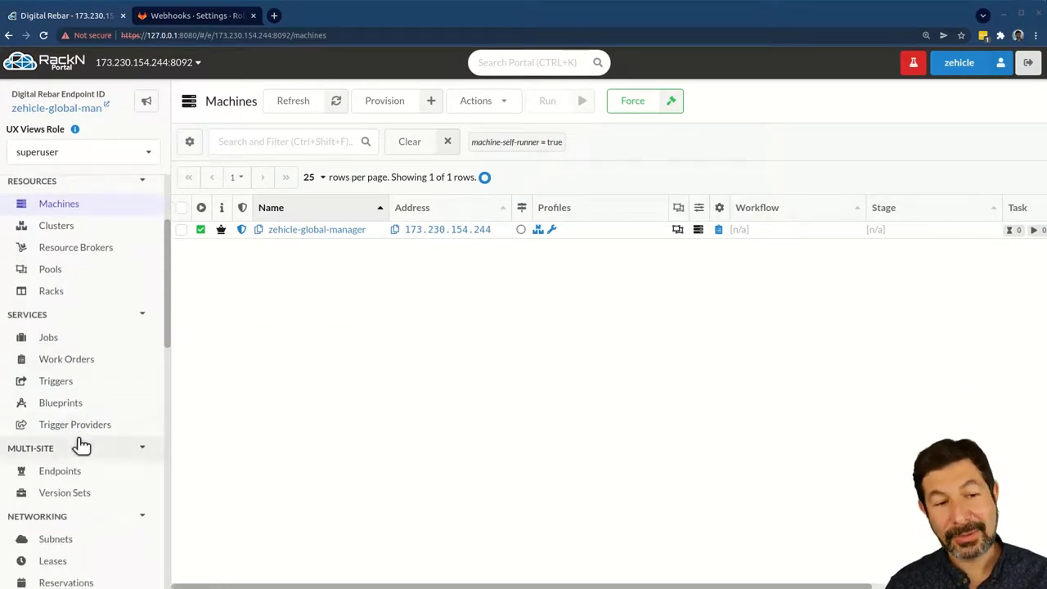
{"action": "mouse_move", "coordinate": [75, 424]}
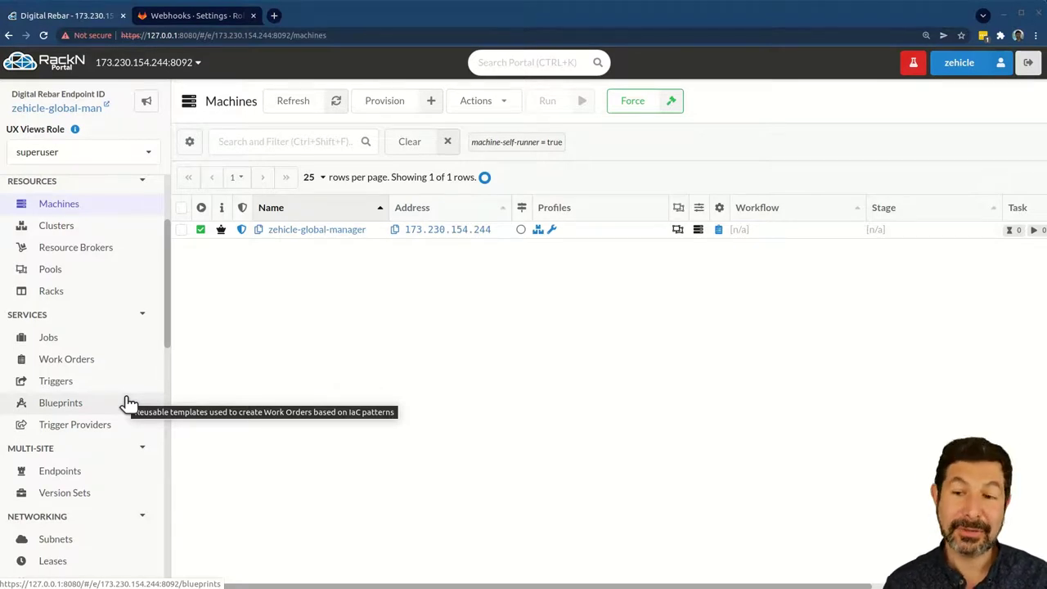
{"action": "mouse_move", "coordinate": [343, 401]}
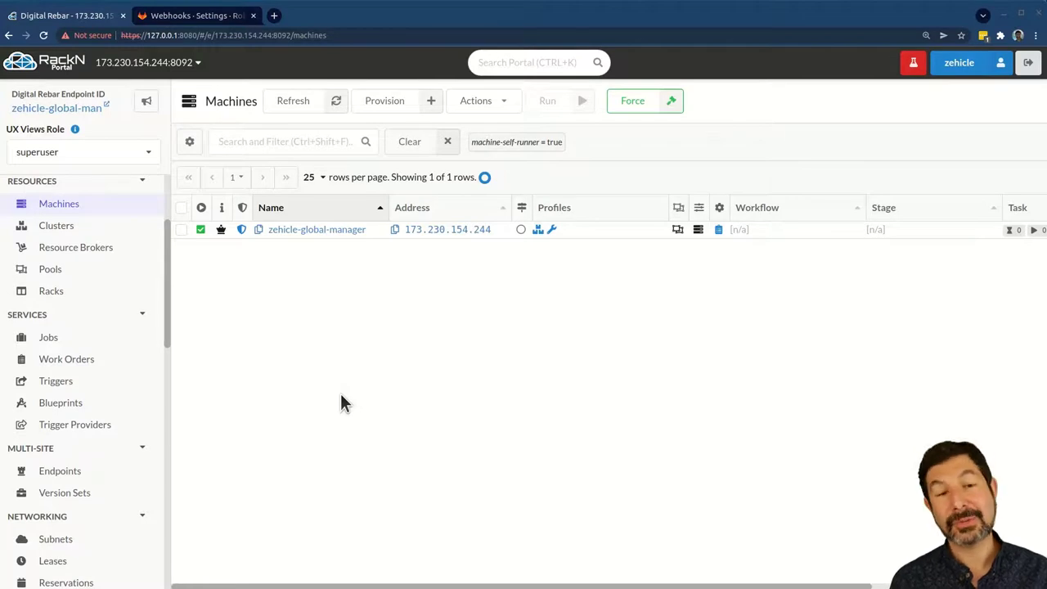
{"action": "mouse_move", "coordinate": [147, 352]}
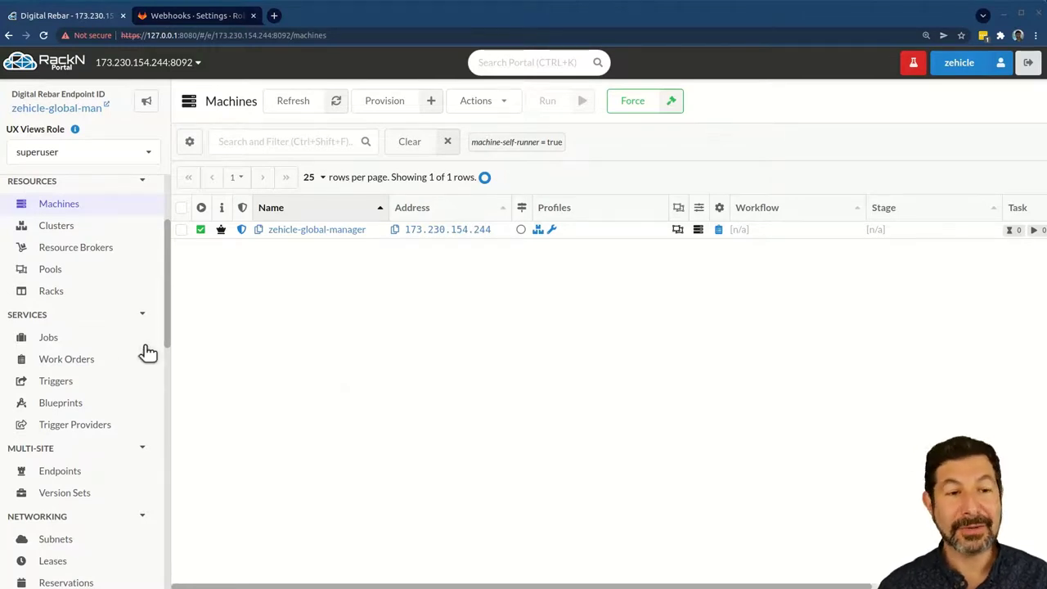
Step: Open the latest dev-wait-time work order and review its Params and Editor details
{"action": "left_click", "coordinate": [66, 359]}
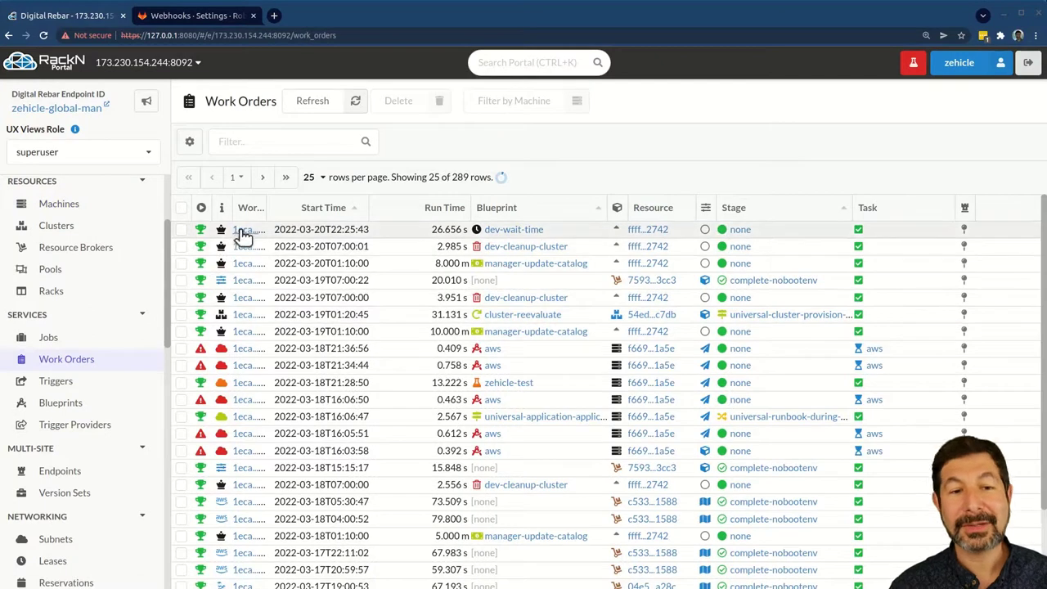
{"action": "left_click", "coordinate": [249, 229]}
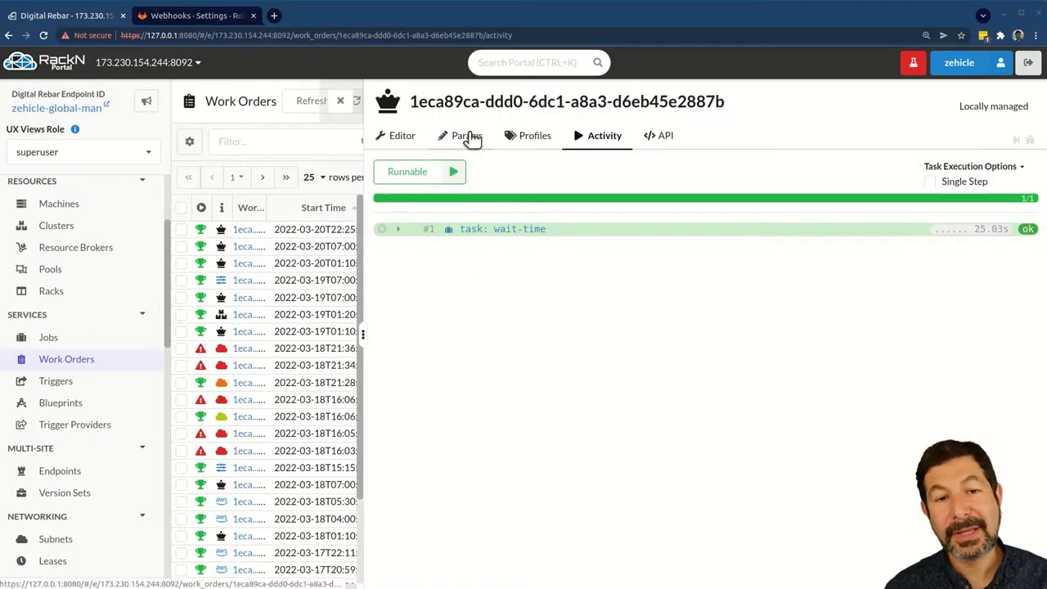
{"action": "left_click", "coordinate": [467, 135]}
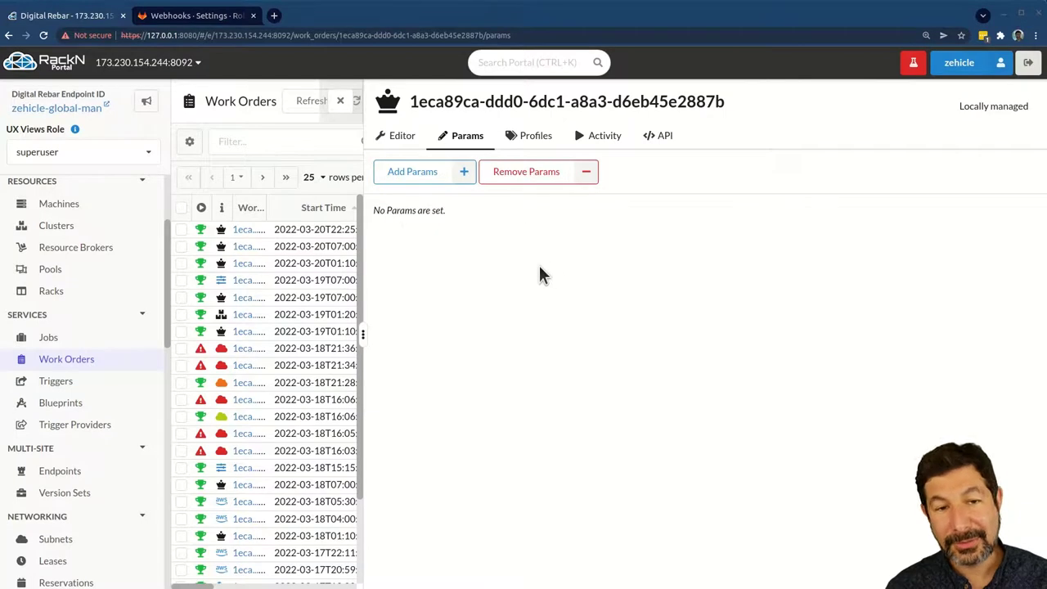
{"action": "mouse_move", "coordinate": [401, 135]}
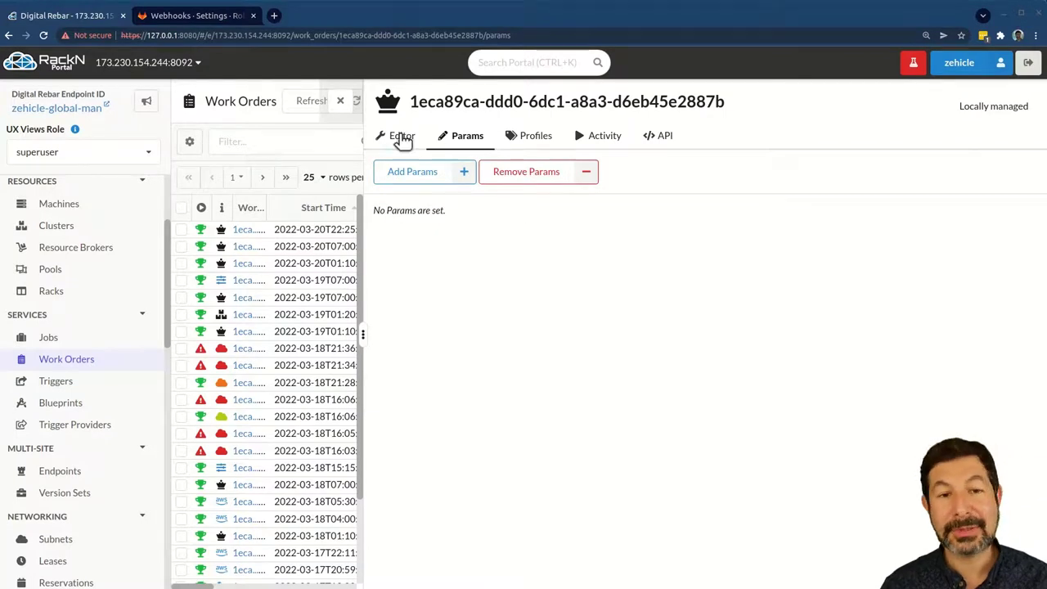
{"action": "left_click", "coordinate": [402, 135]}
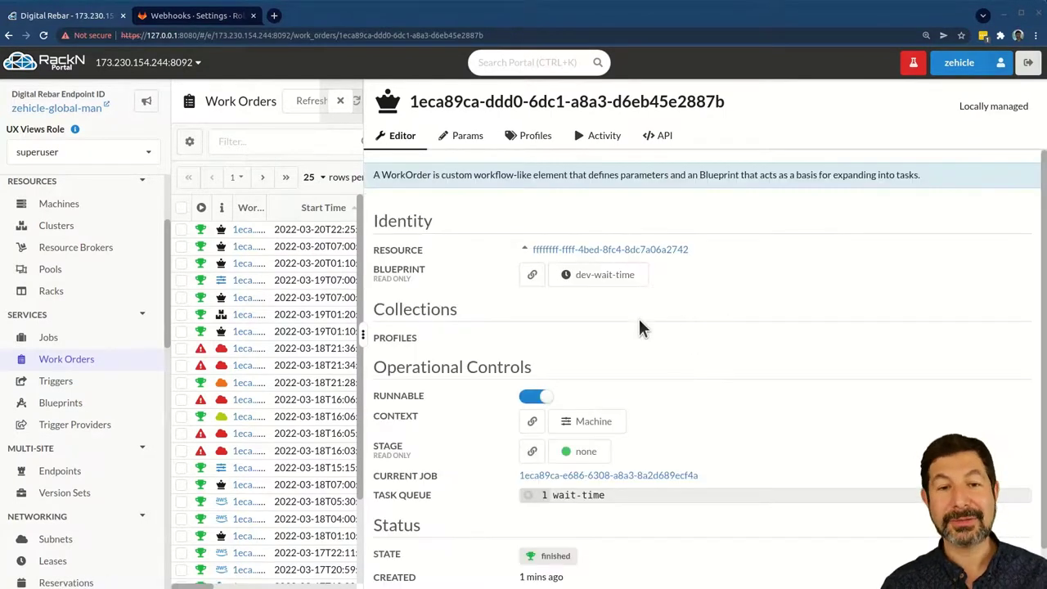
{"action": "mouse_move", "coordinate": [593, 292]}
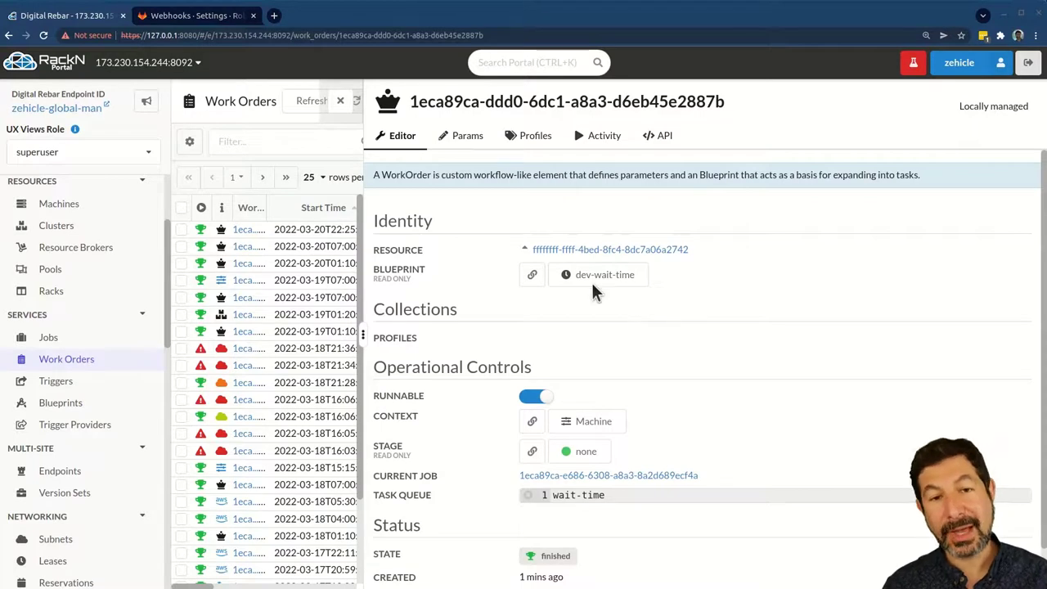
{"action": "mouse_move", "coordinate": [745, 362]}
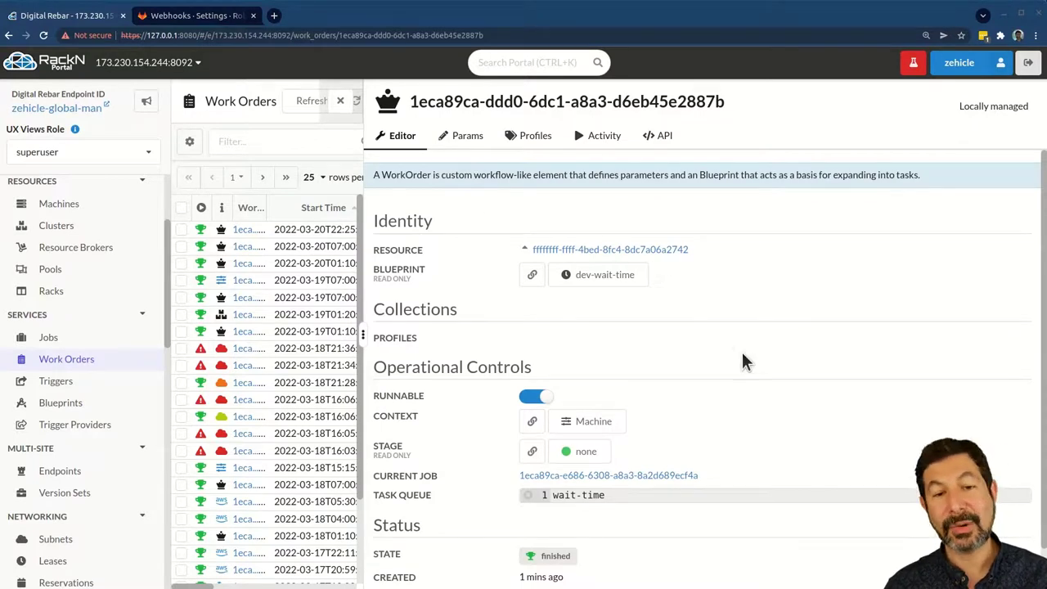
{"action": "scroll", "scroll_direction": "down", "scroll_amount": 3}
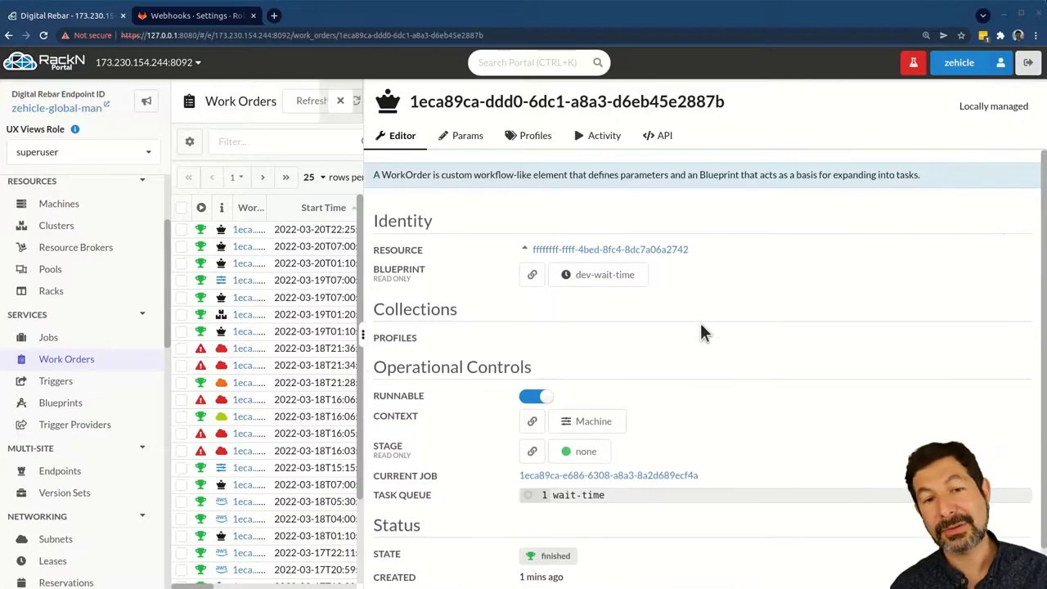
{"action": "mouse_move", "coordinate": [477, 403]}
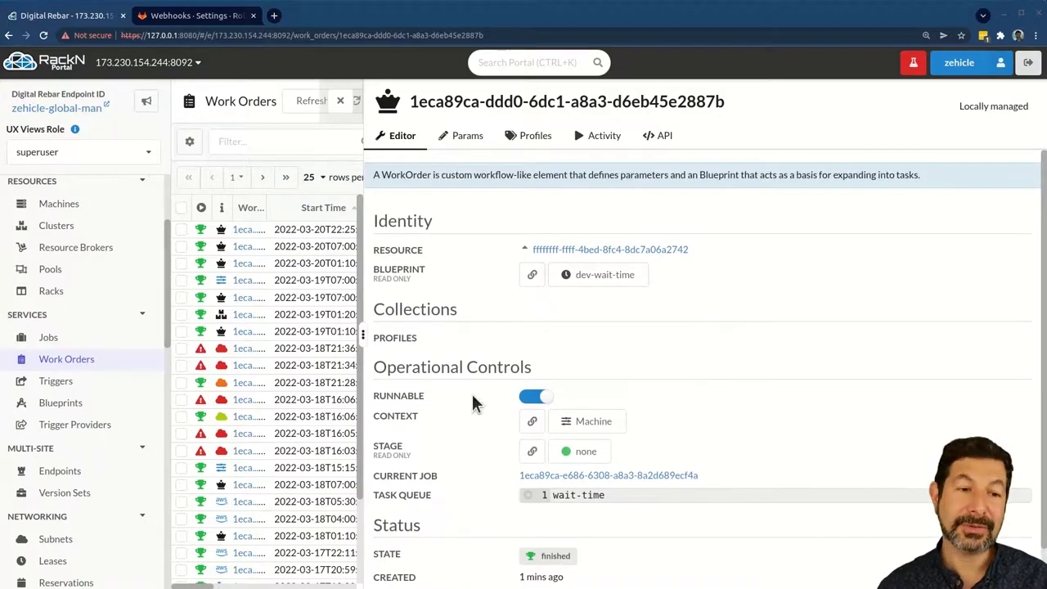
{"action": "mouse_move", "coordinate": [79, 359]}
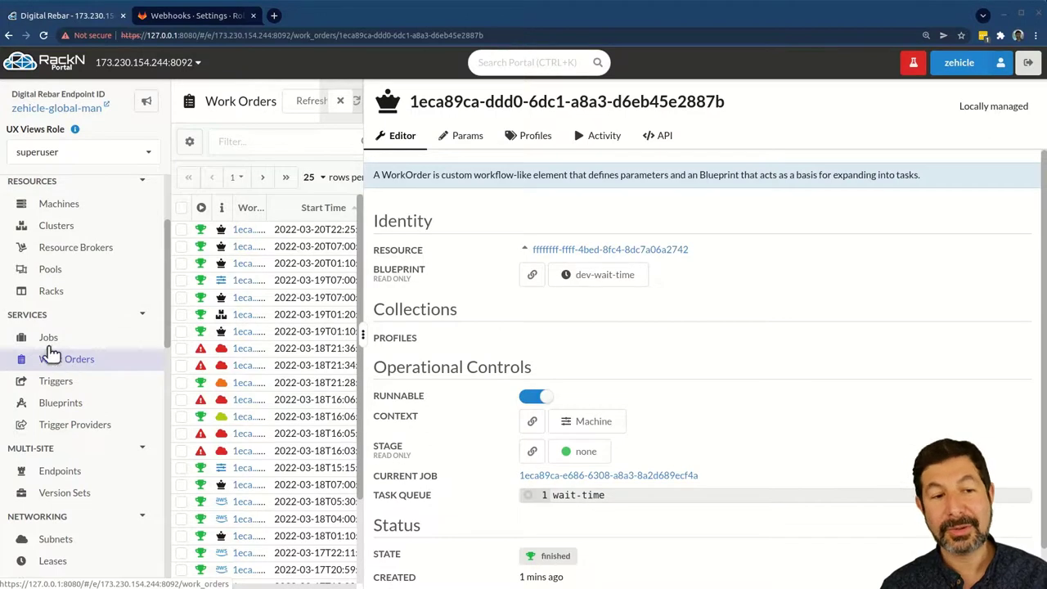
Step: Review the jobs list topped by the finished wait-time job, then show the 18 blueprints
{"action": "left_click", "coordinate": [48, 337]}
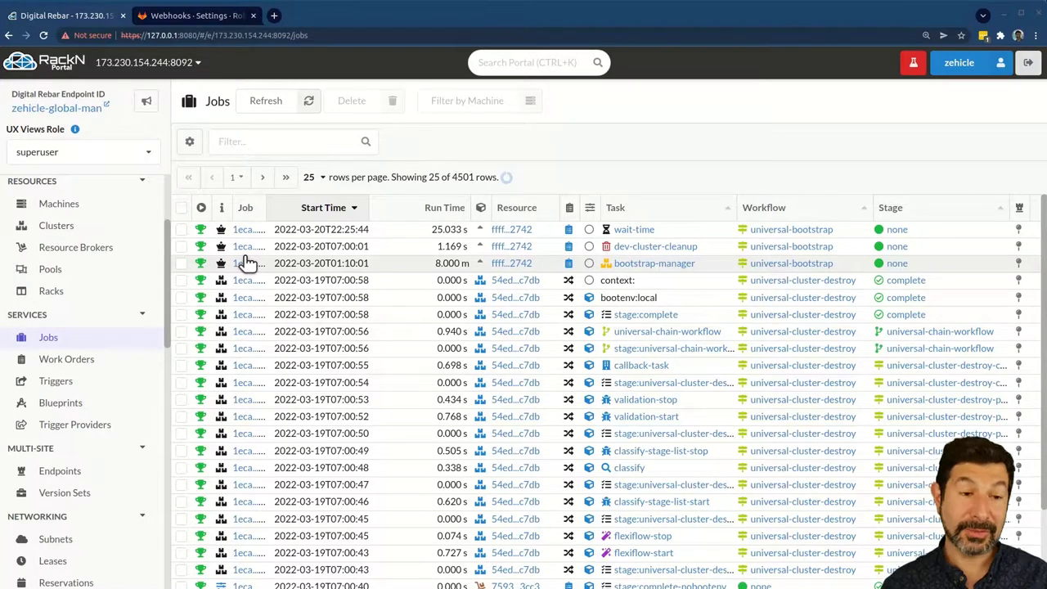
{"action": "mouse_move", "coordinate": [316, 314]}
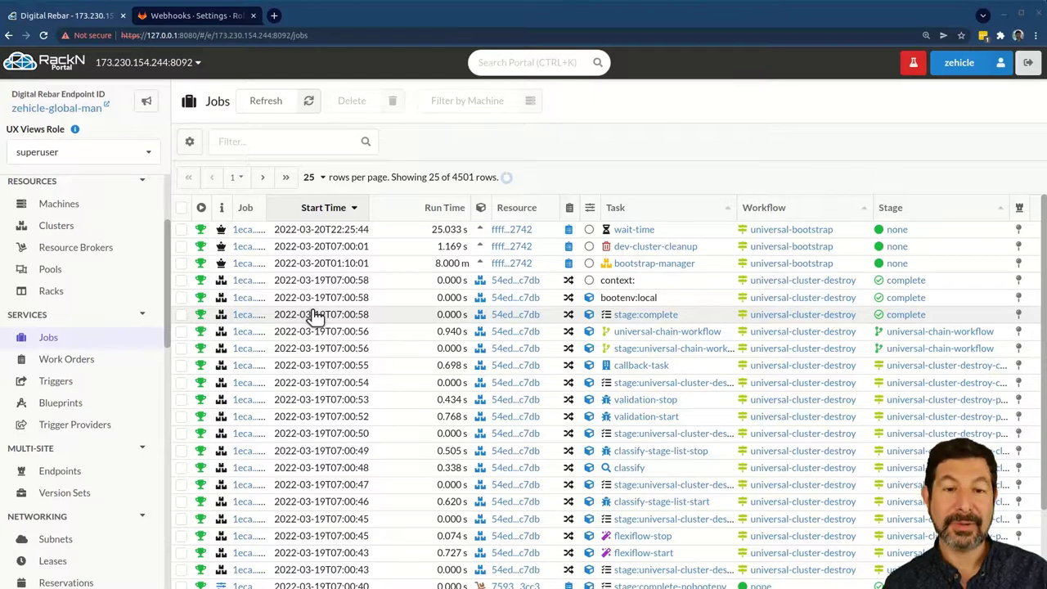
{"action": "left_click", "coordinate": [60, 403]}
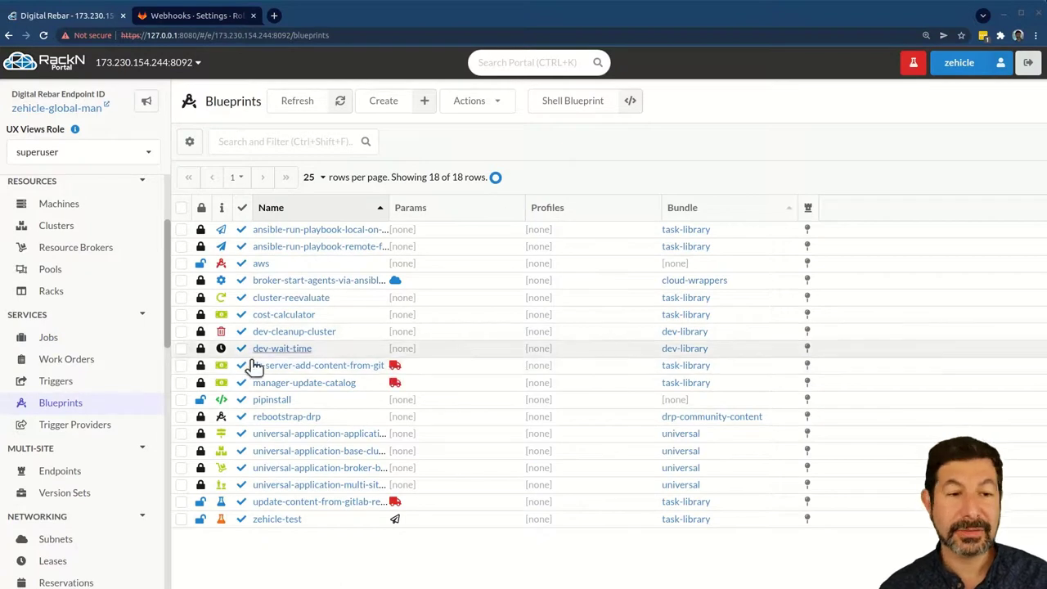
Step: Show the trigger list of seven triggers, including cluster-reset, demo1 and demo2
{"action": "left_click", "coordinate": [56, 380]}
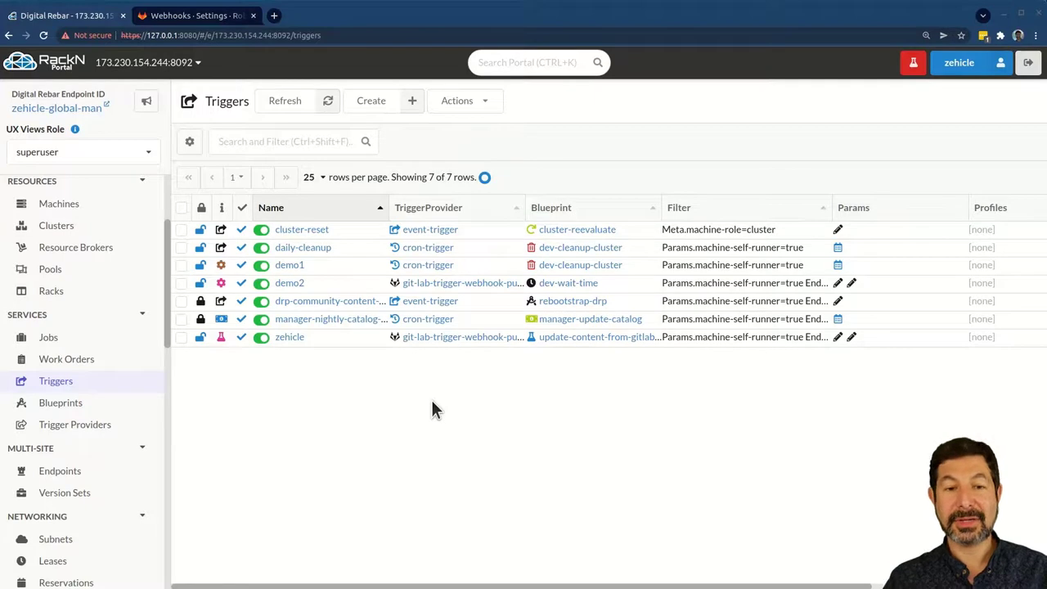
{"action": "mouse_move", "coordinate": [432, 402]}
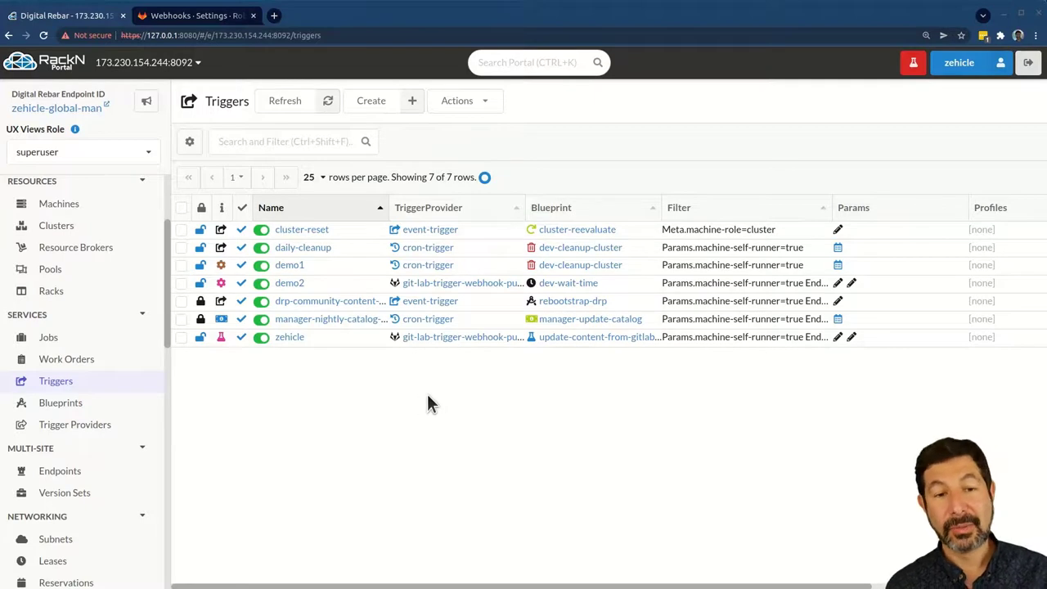
{"action": "mouse_move", "coordinate": [338, 377]}
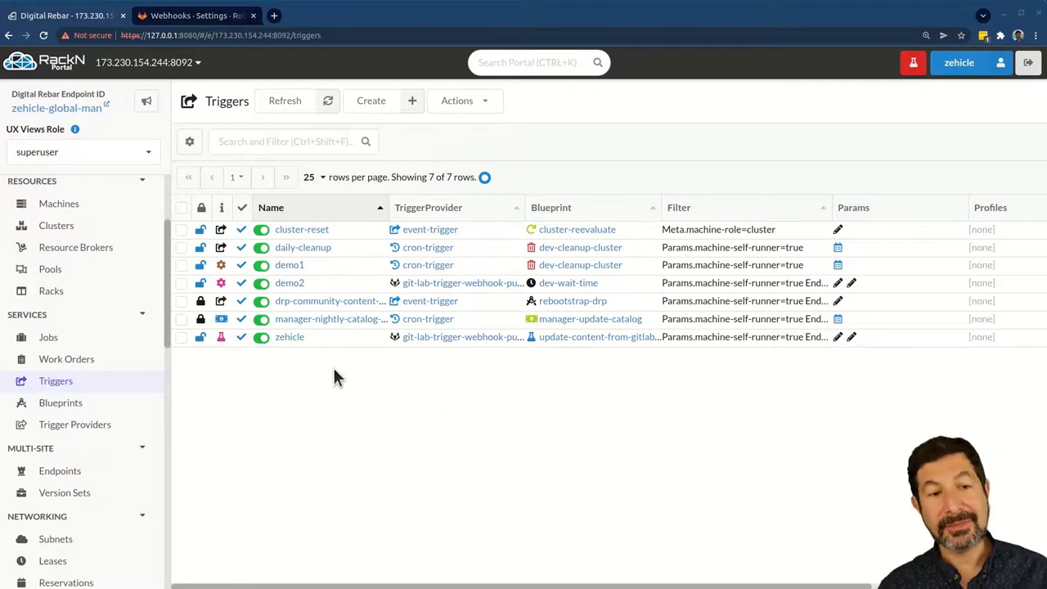
{"action": "mouse_move", "coordinate": [327, 372]}
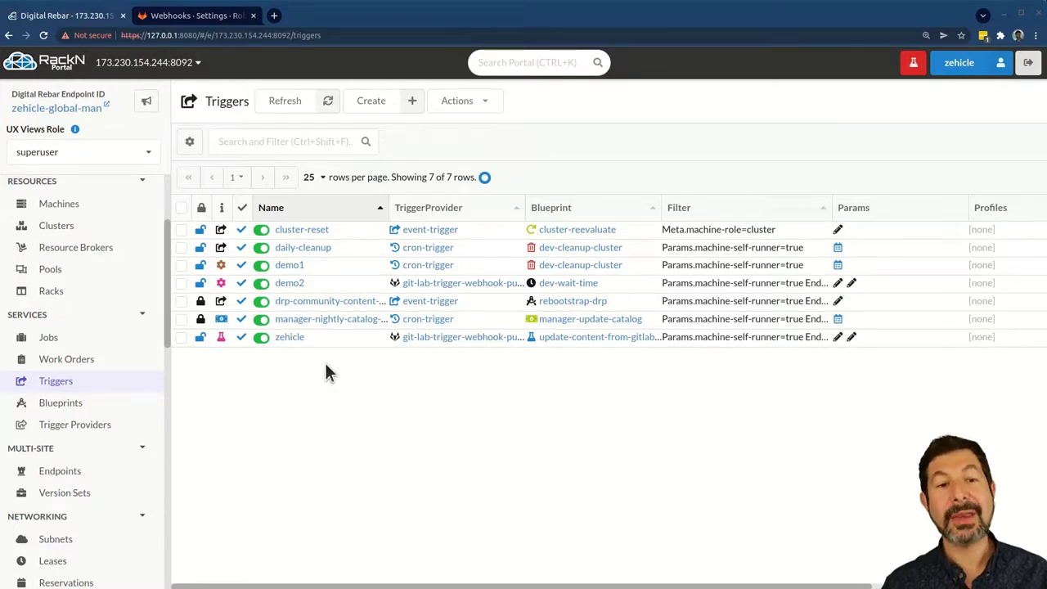
{"action": "mouse_move", "coordinate": [356, 163]}
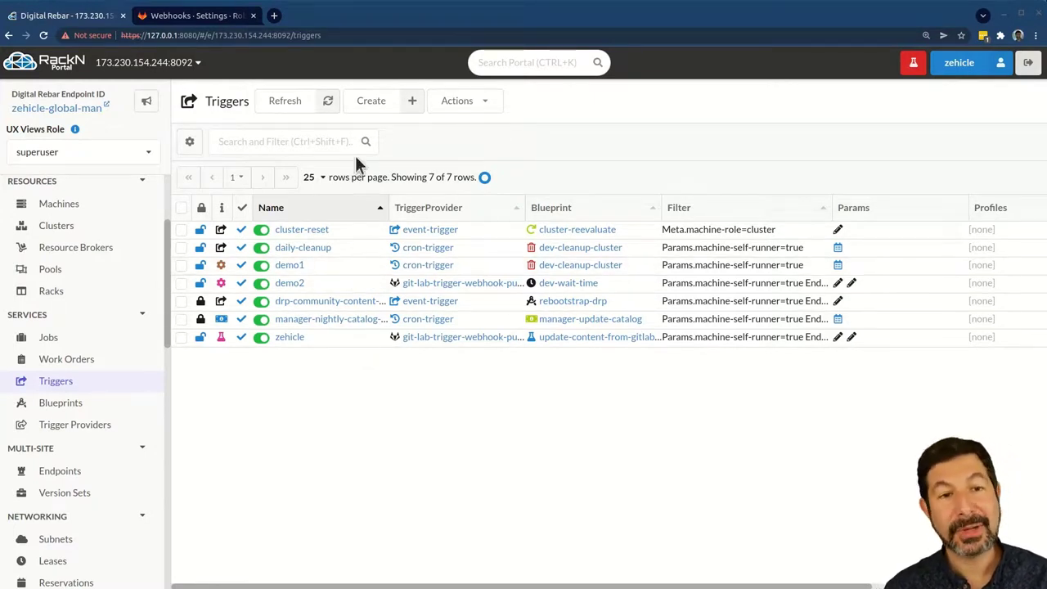
Step: Start a new trigger named demo3 with the description 'wait for event'
{"action": "left_click", "coordinate": [370, 100]}
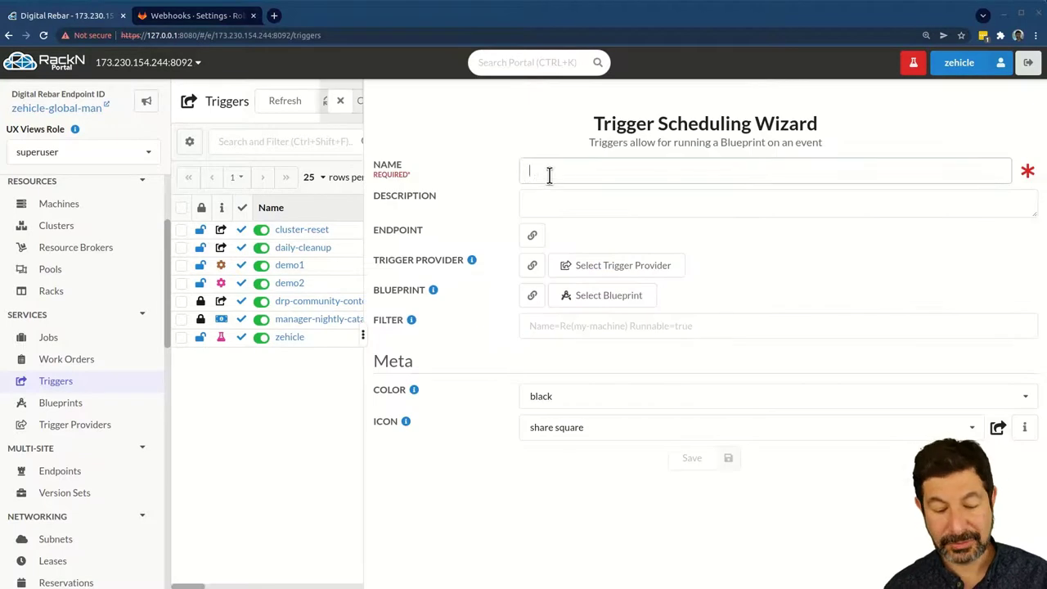
{"action": "type", "text": "demo3"}
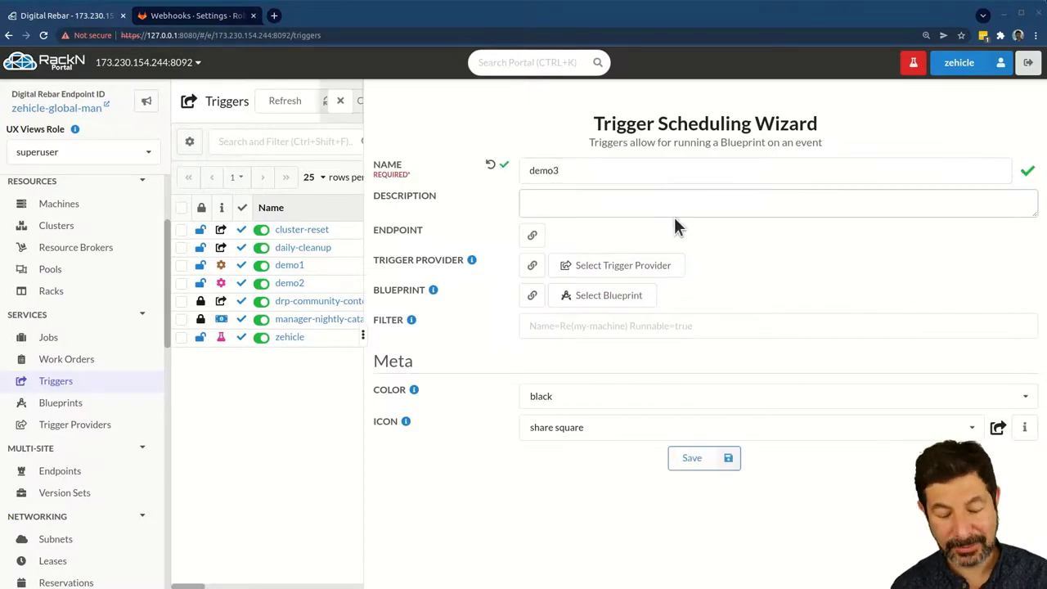
{"action": "type", "text": "wait for event"}
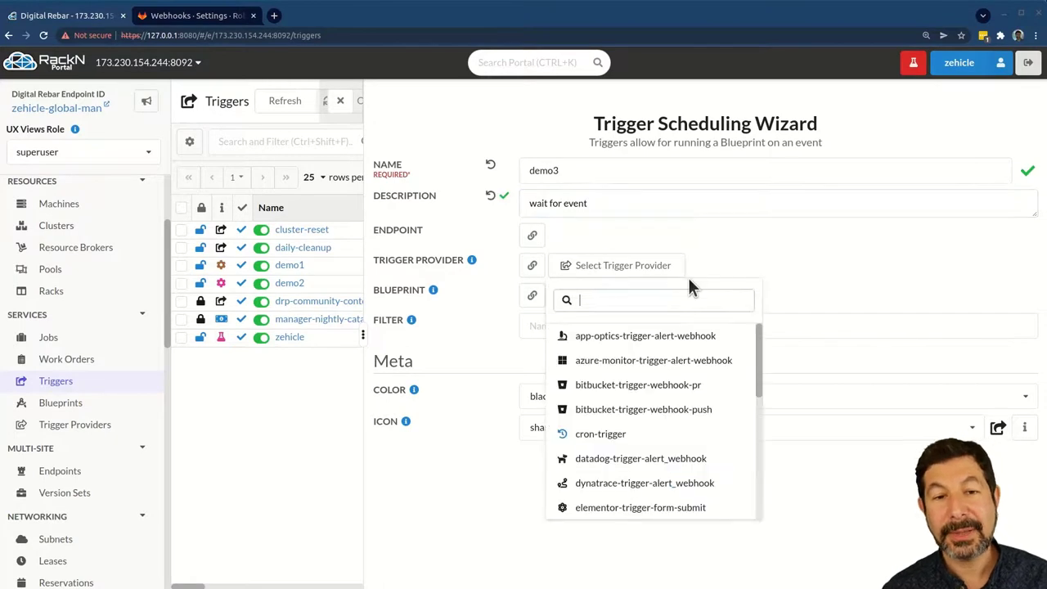
Step: Select event-trigger as the provider and dev-wait-time as the blueprint
{"action": "type", "text": "eve"}
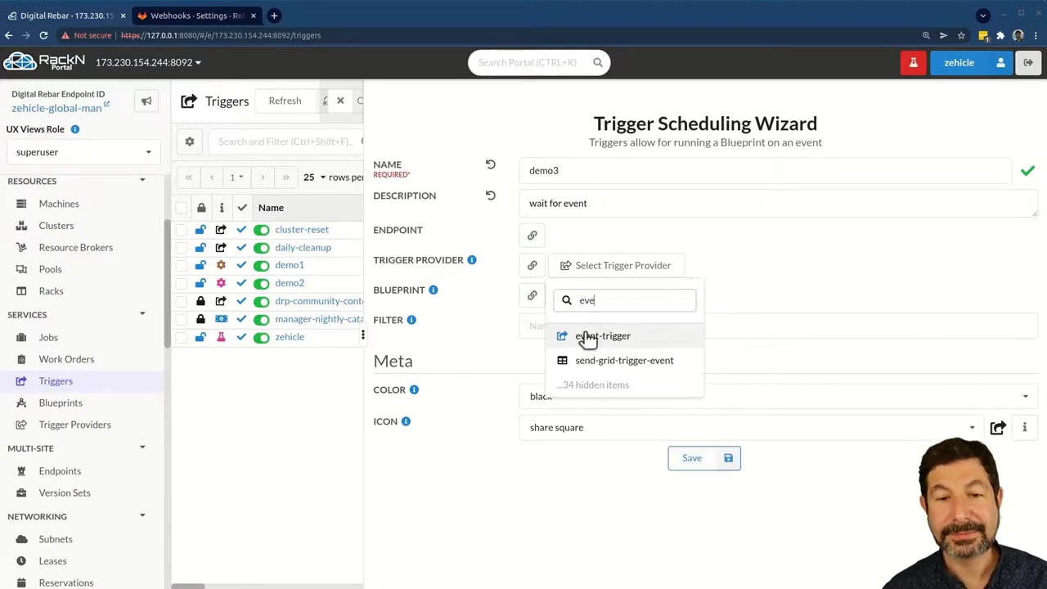
{"action": "left_click", "coordinate": [603, 335]}
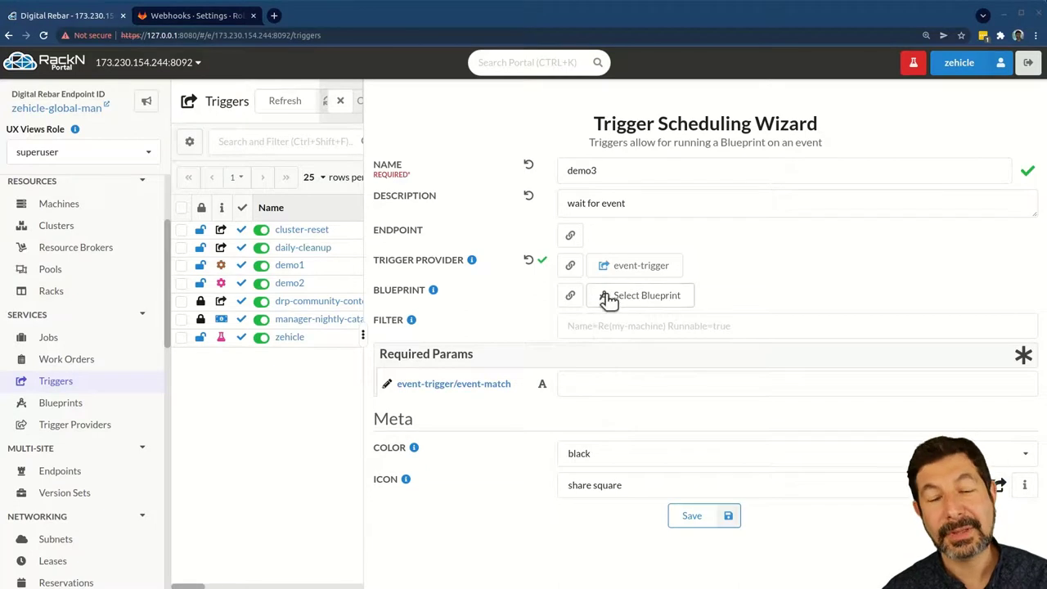
{"action": "left_click", "coordinate": [646, 296]}
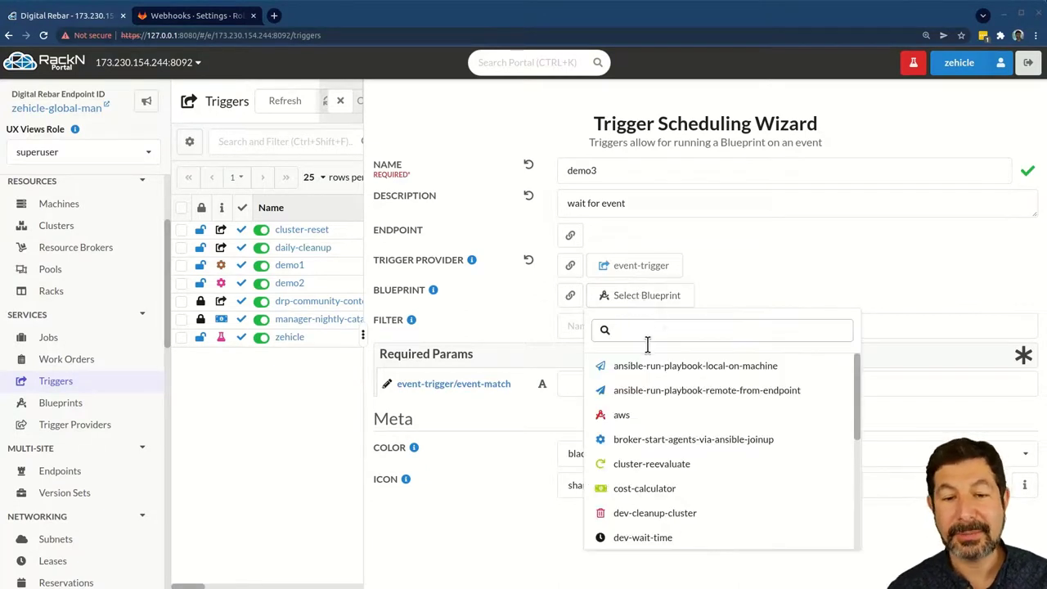
{"action": "scroll", "scroll_direction": "down", "scroll_amount": 3}
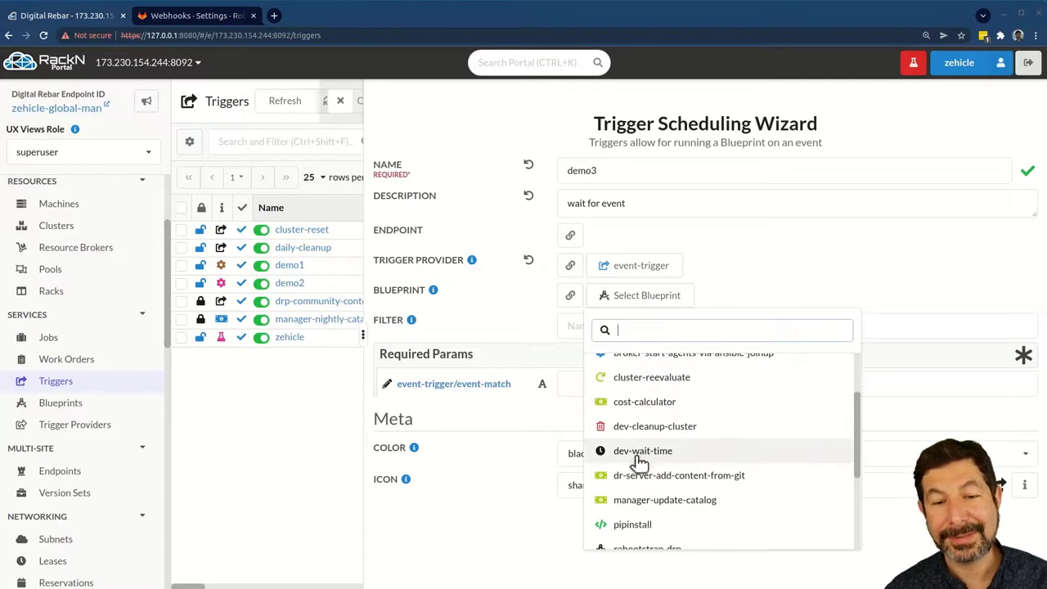
{"action": "left_click", "coordinate": [642, 450]}
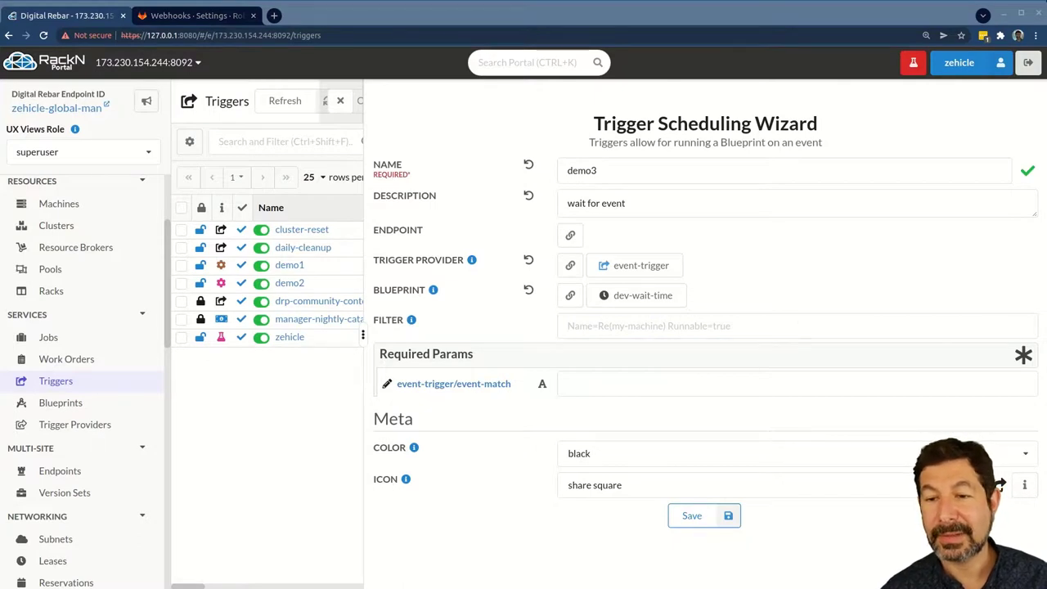
{"action": "mouse_move", "coordinate": [732, 371]}
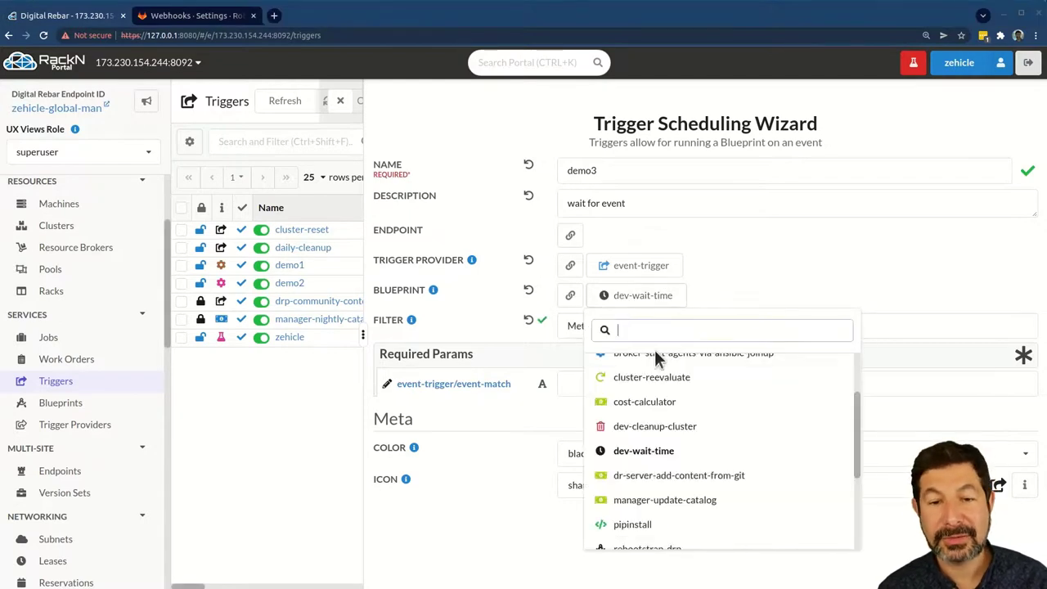
Step: Switch demo3 to cluster-reevaluate, keep Meta.machine-role=cluster, set event-match contents.create,update.*
{"action": "left_click", "coordinate": [652, 377]}
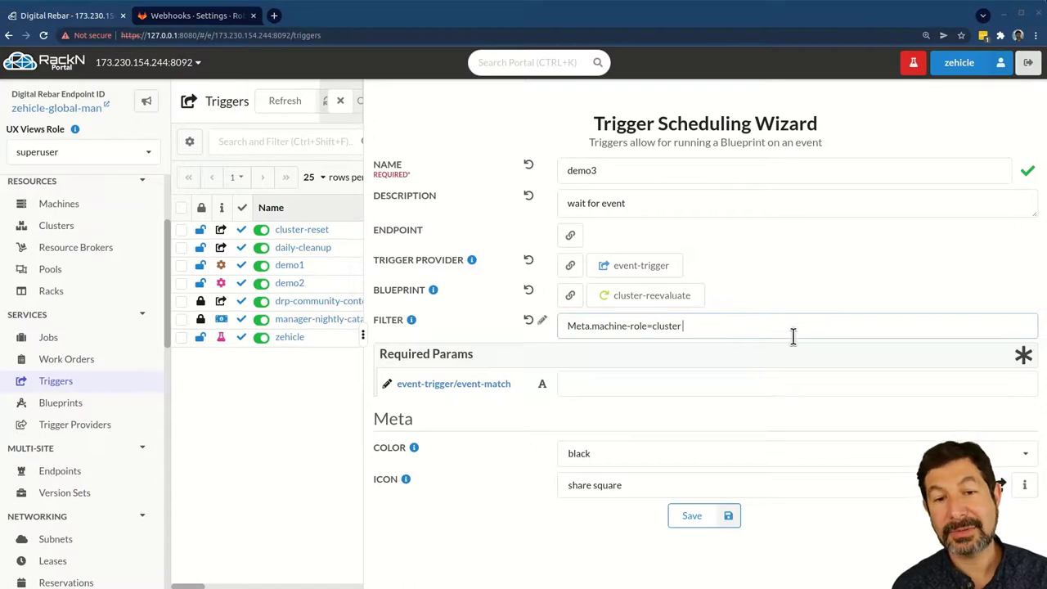
{"action": "type", "text": "Name;"}
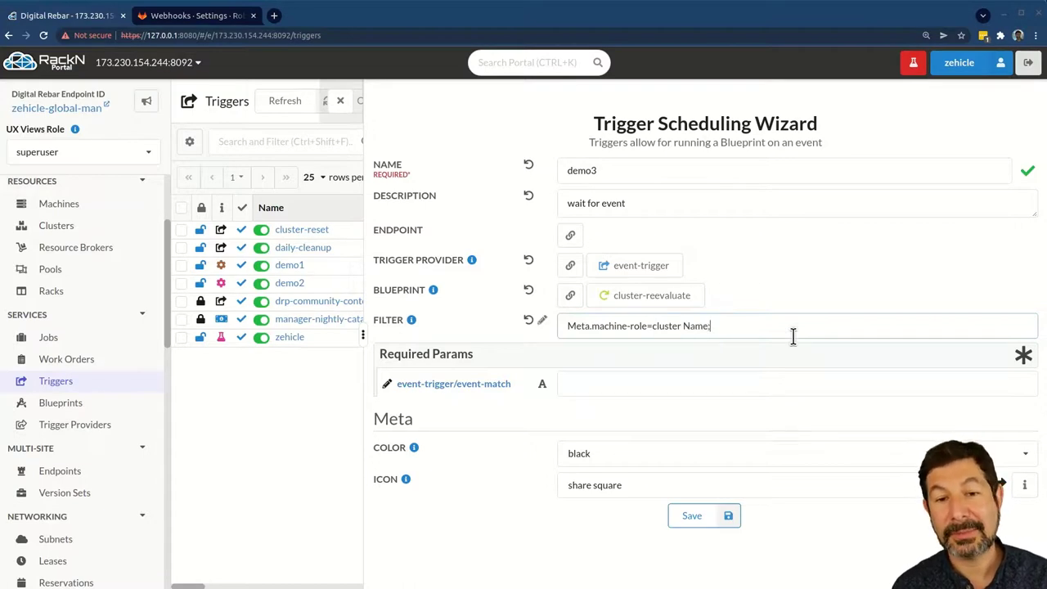
{"action": "type", "text": "="}
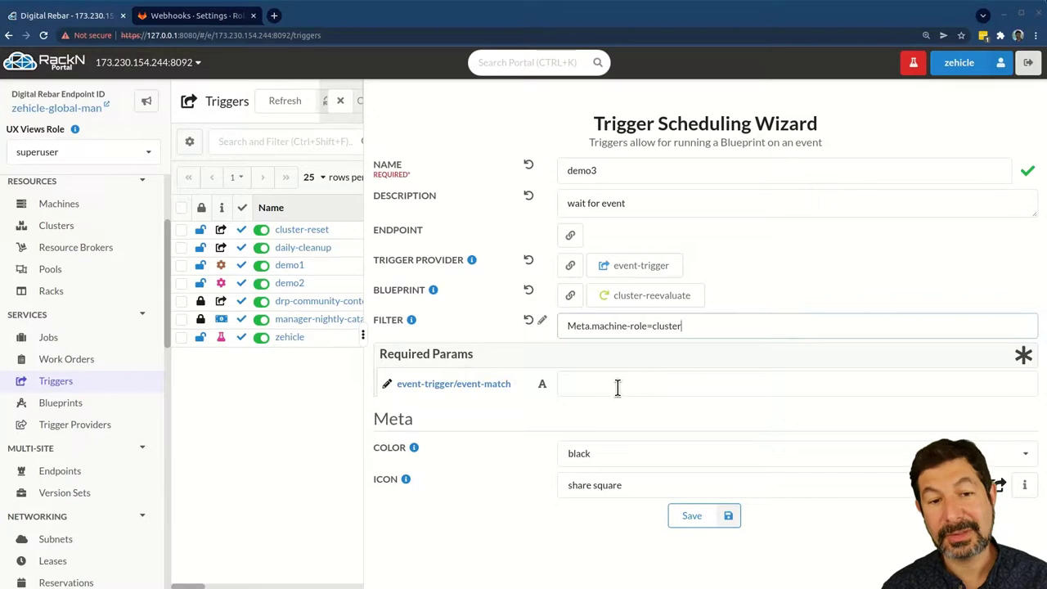
{"action": "left_click", "coordinate": [797, 384]}
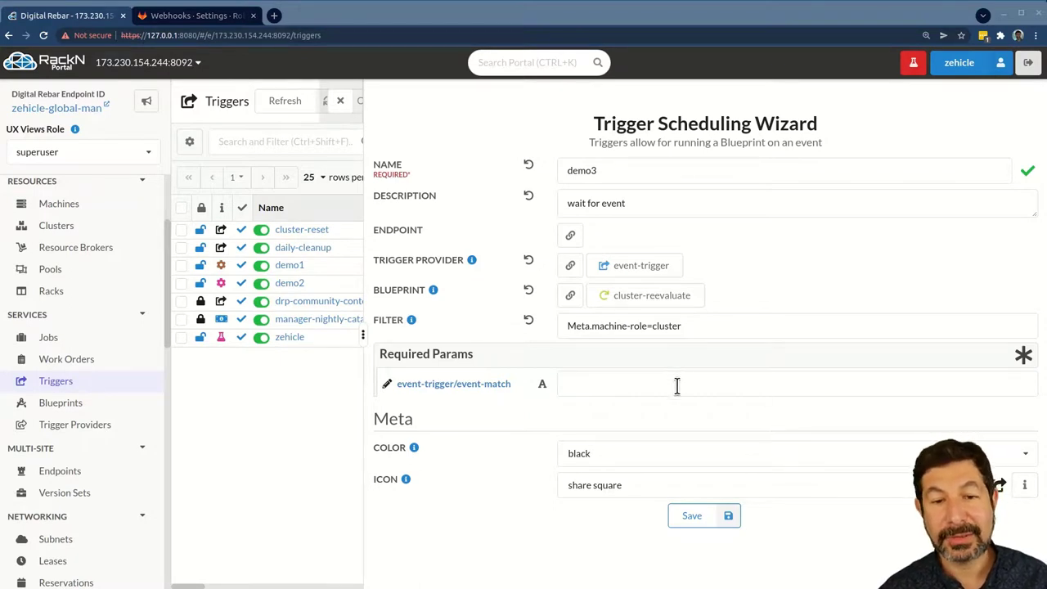
{"action": "type", "text": "contents.create,update.*"}
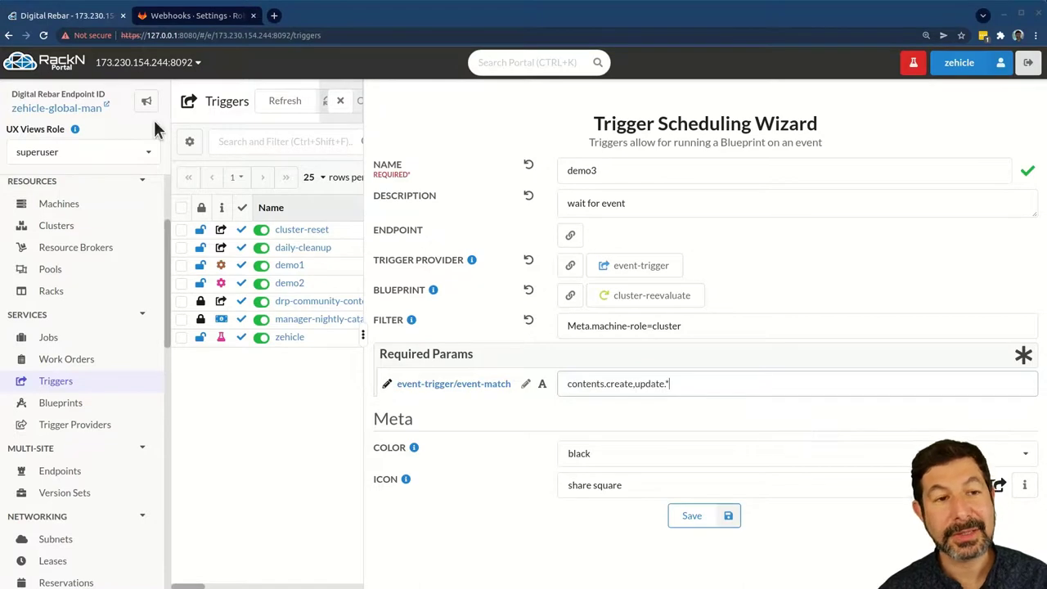
{"action": "left_click", "coordinate": [146, 101]}
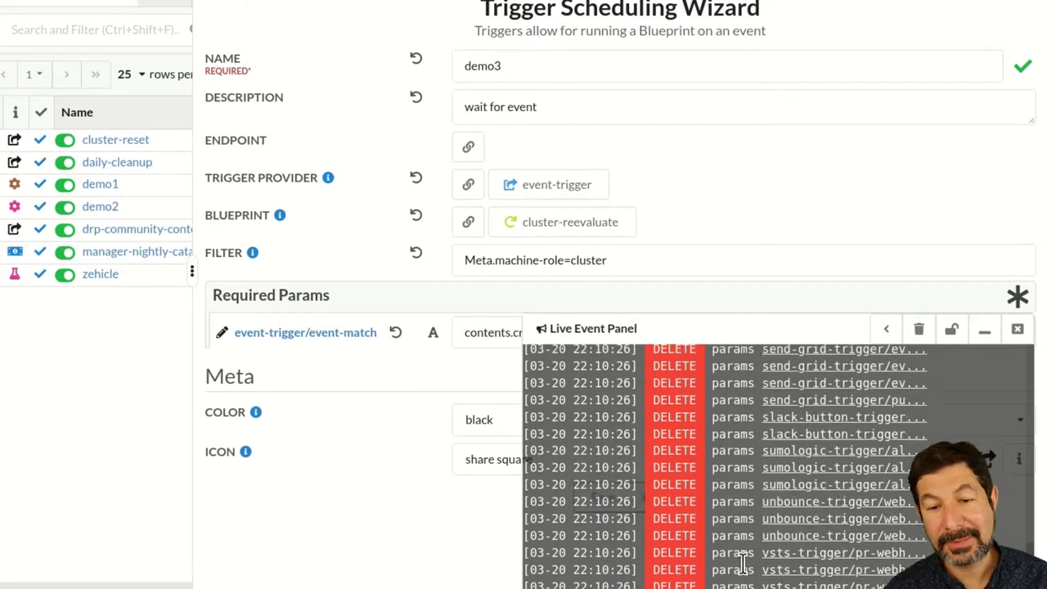
{"action": "scroll", "scroll_direction": "down", "scroll_amount": 3}
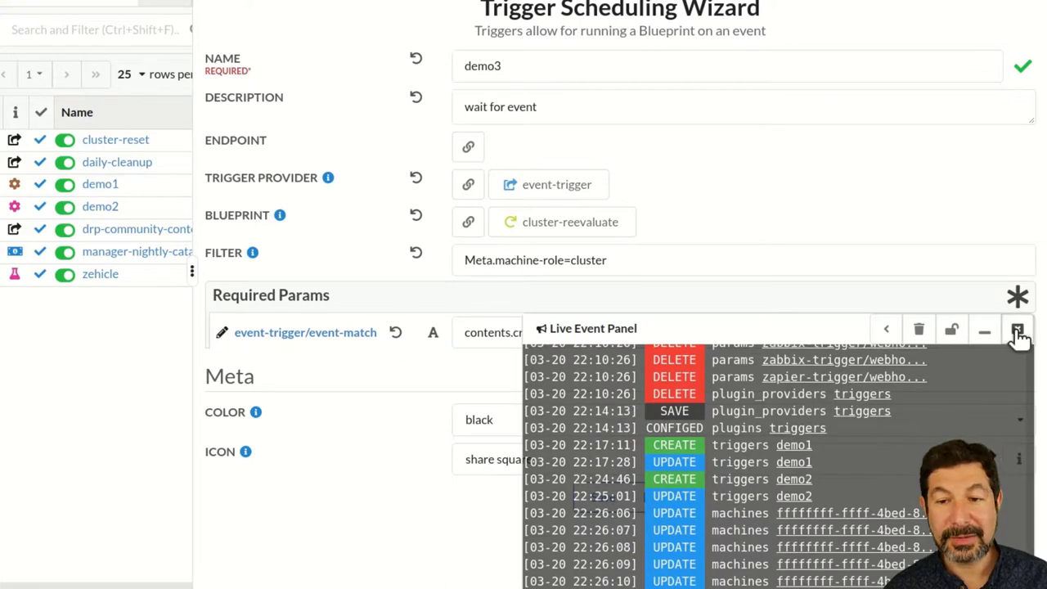
{"action": "left_click", "coordinate": [1017, 331]}
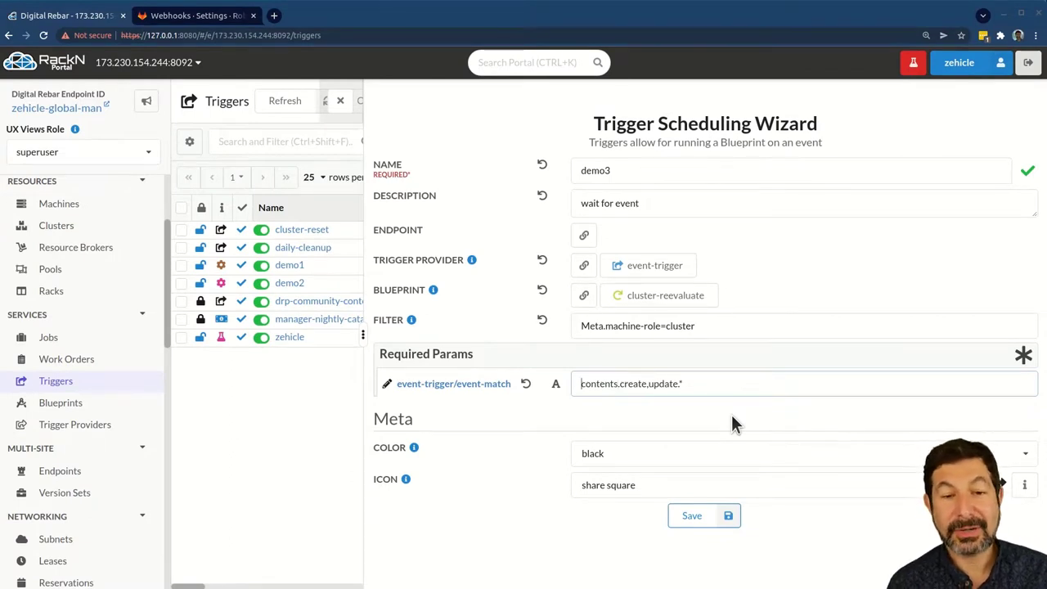
Step: Give the demo3 trigger a green colour, dev-wait-time blueprint and setting icon
{"action": "double_click", "coordinate": [598, 383]}
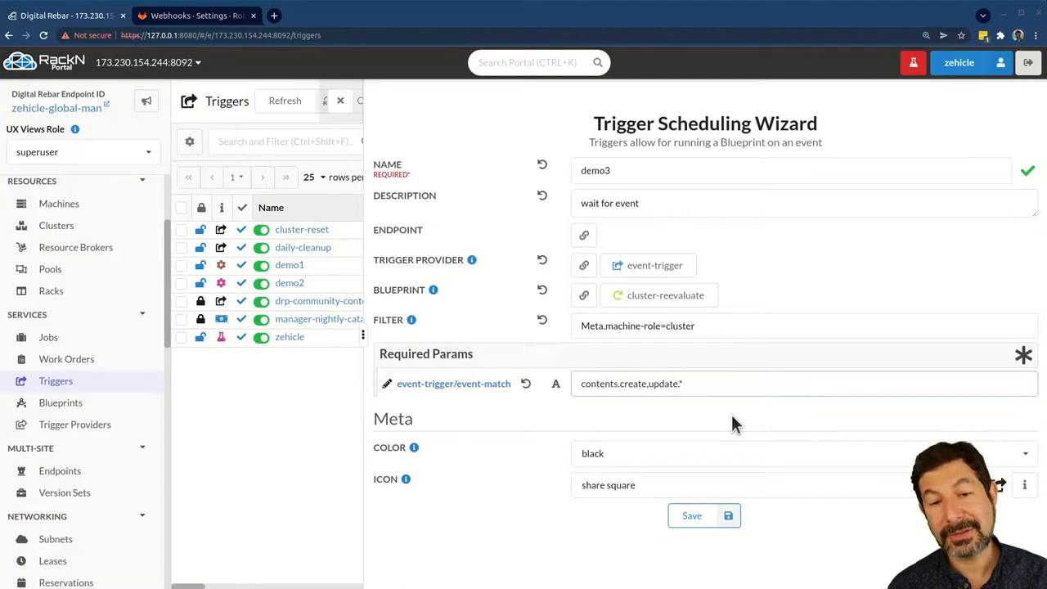
{"action": "left_click", "coordinate": [599, 384]}
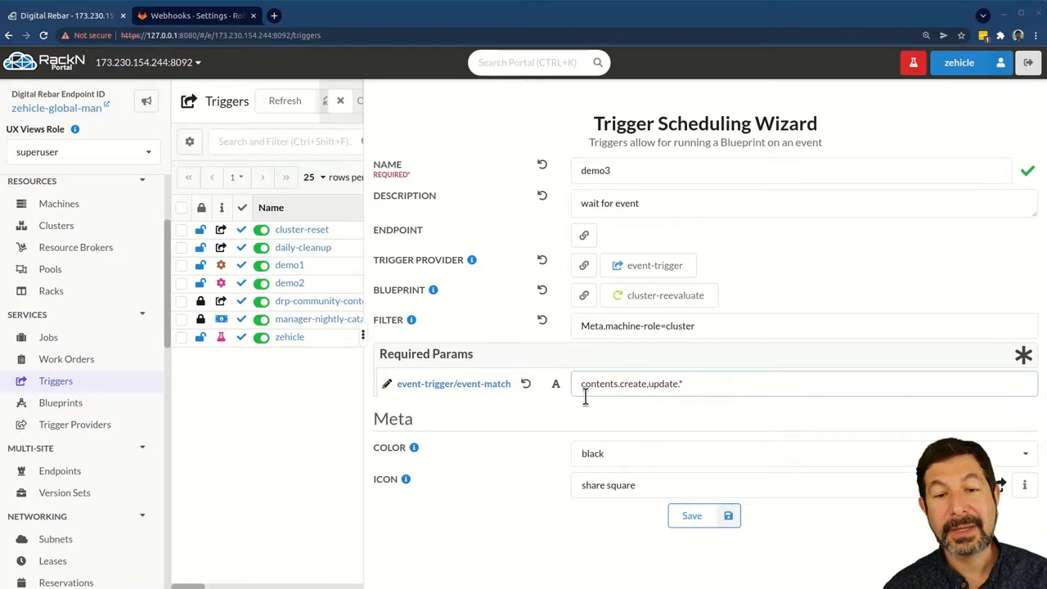
{"action": "mouse_move", "coordinate": [808, 409]}
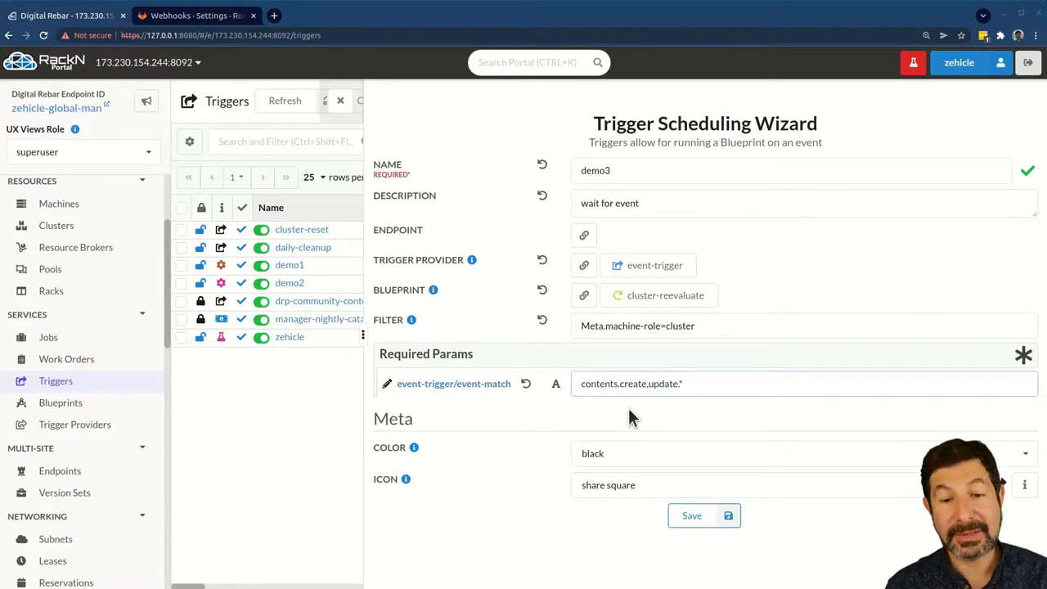
{"action": "left_click", "coordinate": [802, 453]}
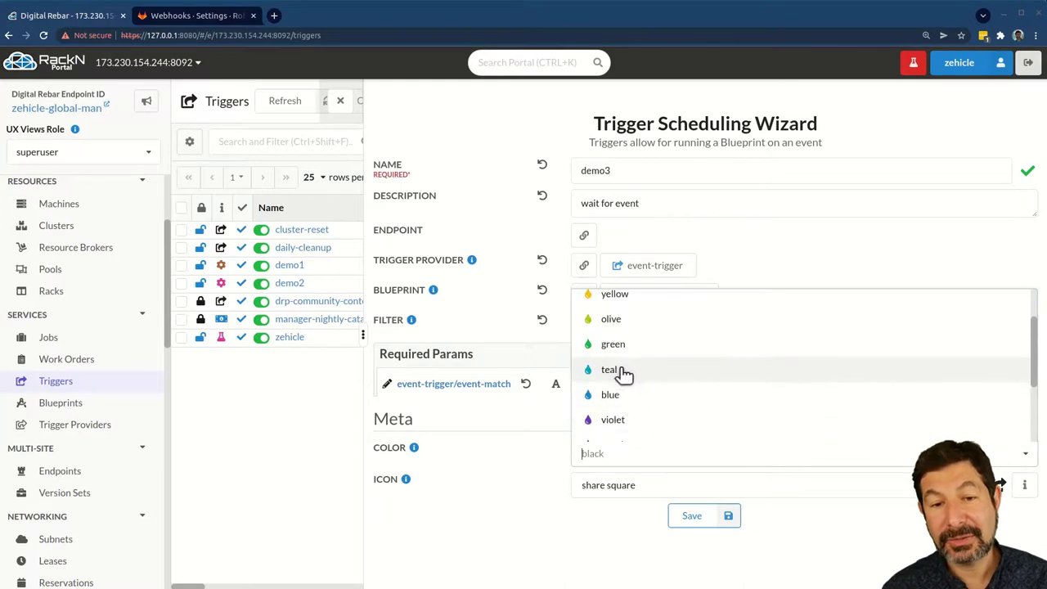
{"action": "left_click", "coordinate": [613, 343]}
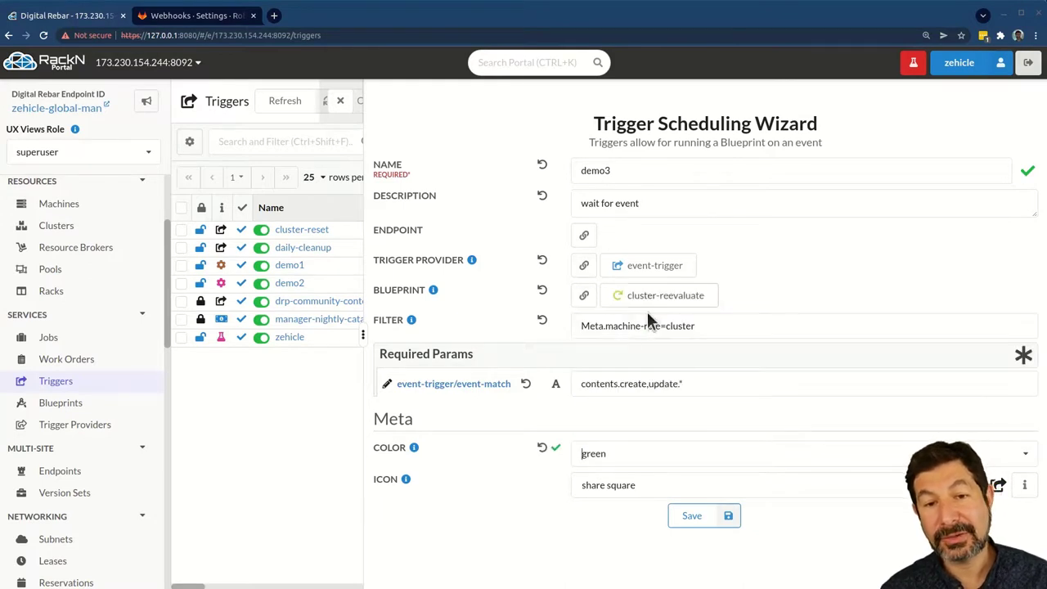
{"action": "left_click", "coordinate": [665, 295]}
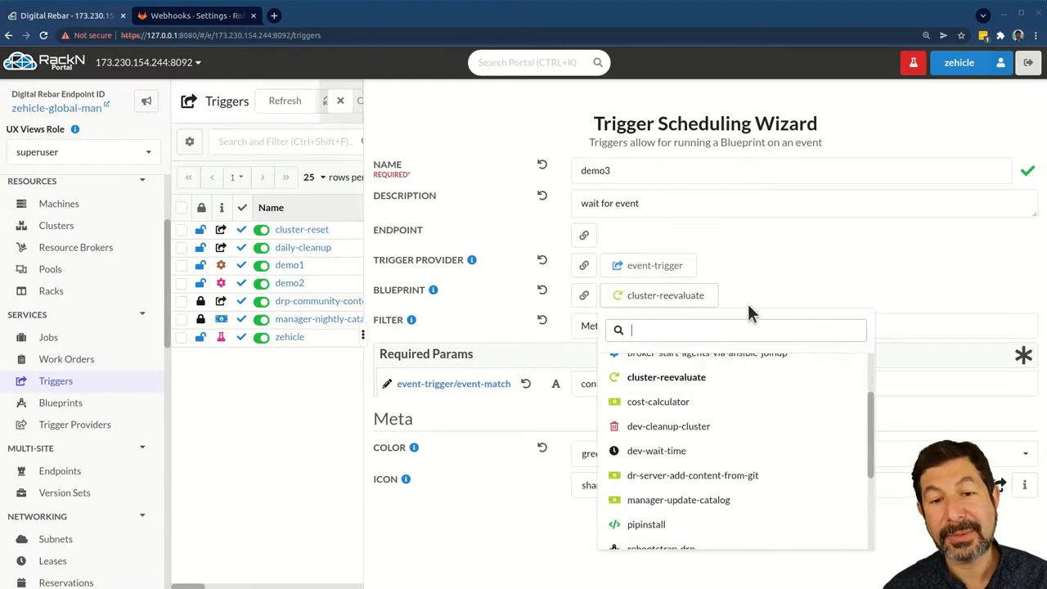
{"action": "mouse_move", "coordinate": [656, 450]}
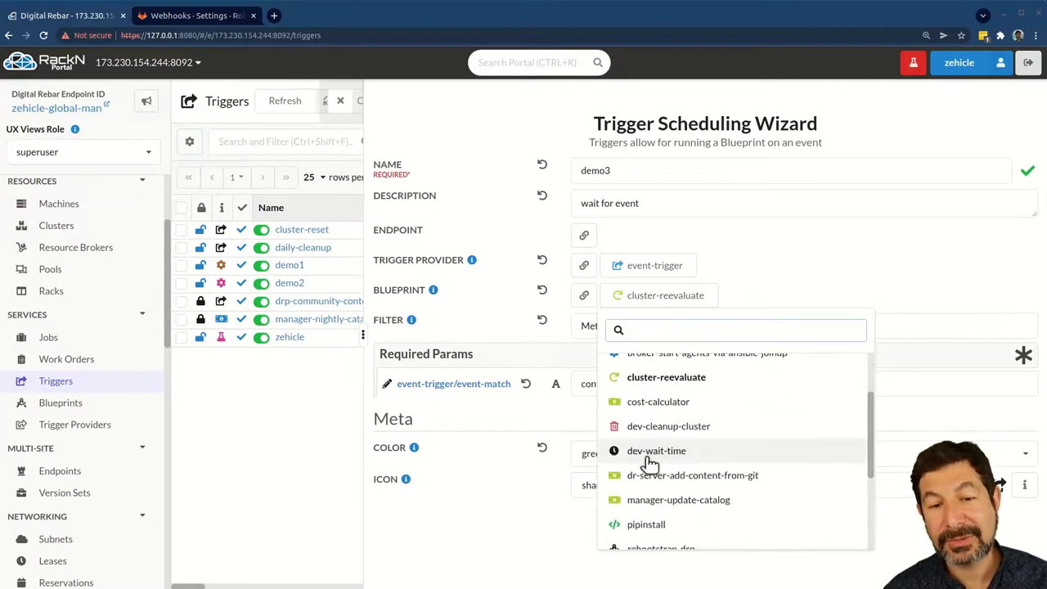
{"action": "left_click", "coordinate": [656, 451]}
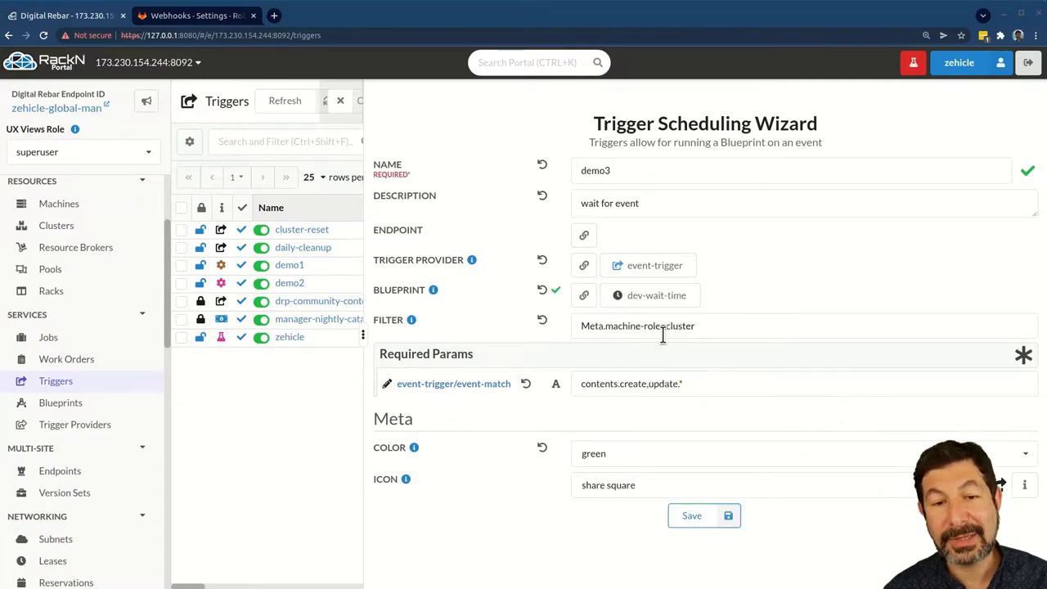
{"action": "left_click", "coordinate": [608, 484]}
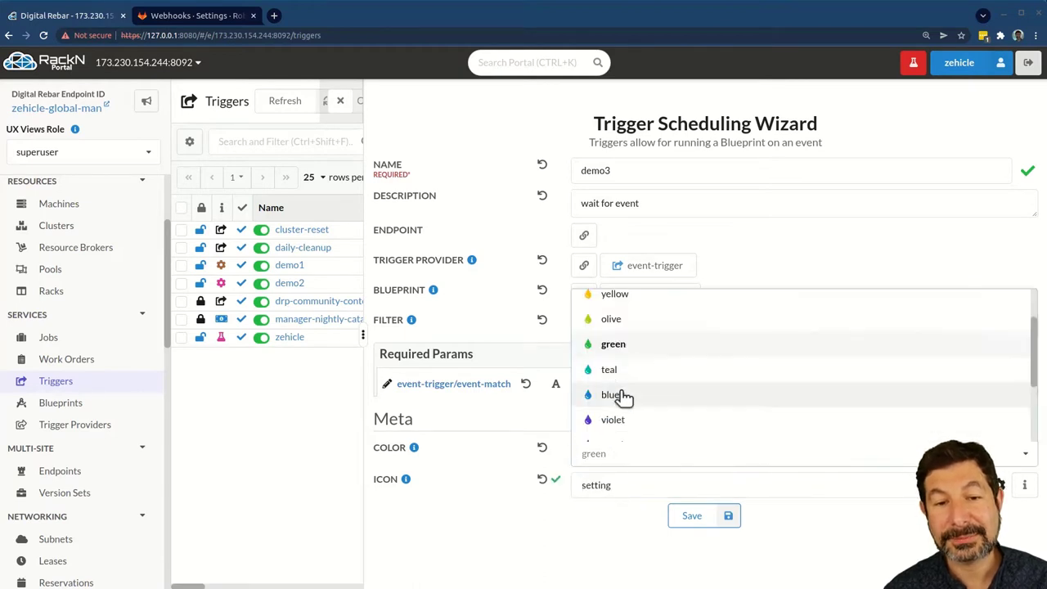
Step: Save demo3, switch on All Filter Matches, and close the trigger editor
{"action": "left_click", "coordinate": [691, 516]}
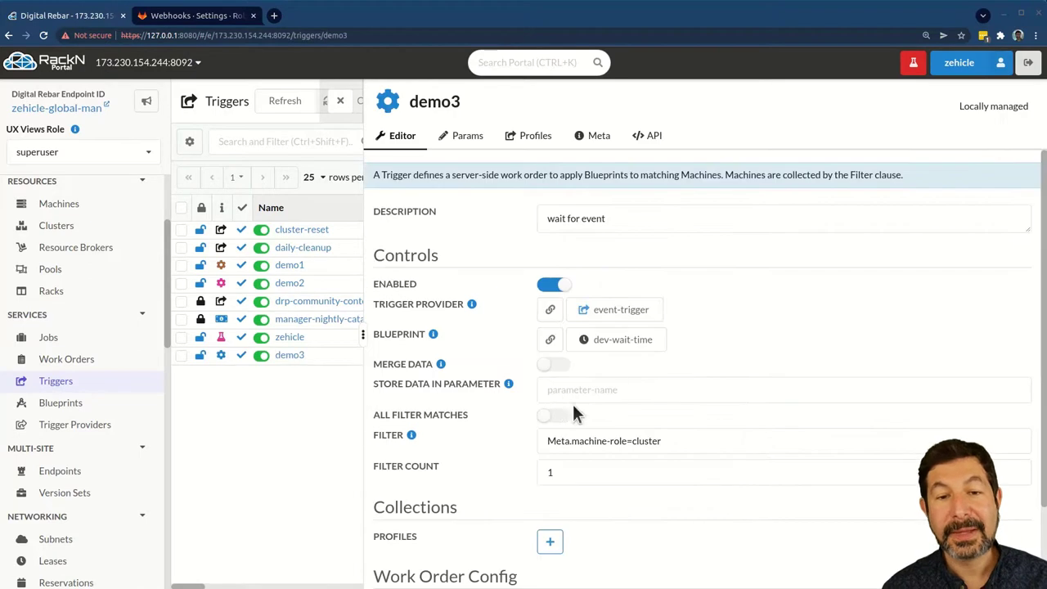
{"action": "mouse_move", "coordinate": [448, 438]}
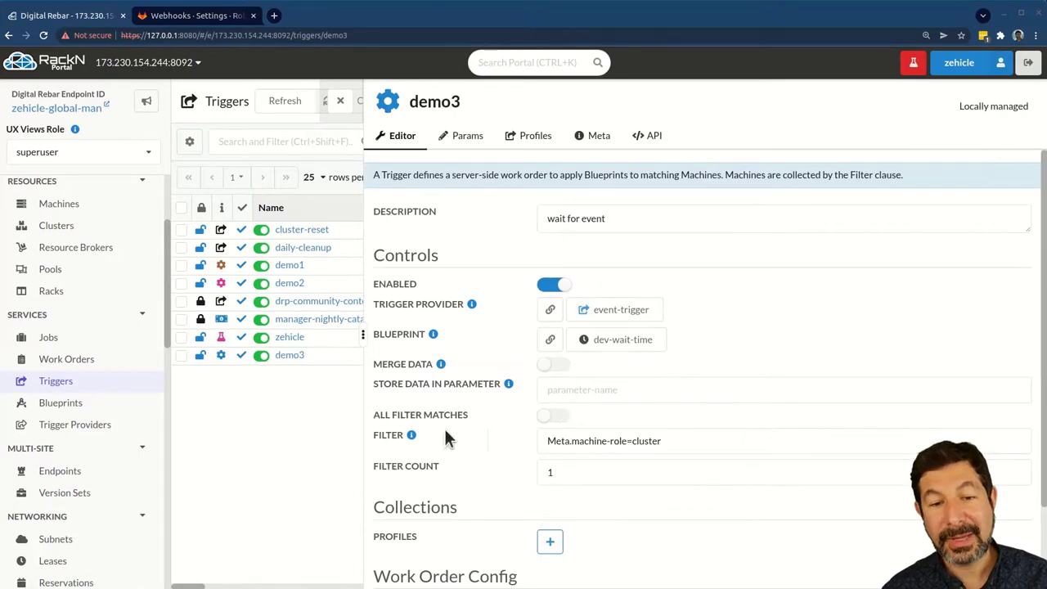
{"action": "mouse_move", "coordinate": [554, 417]}
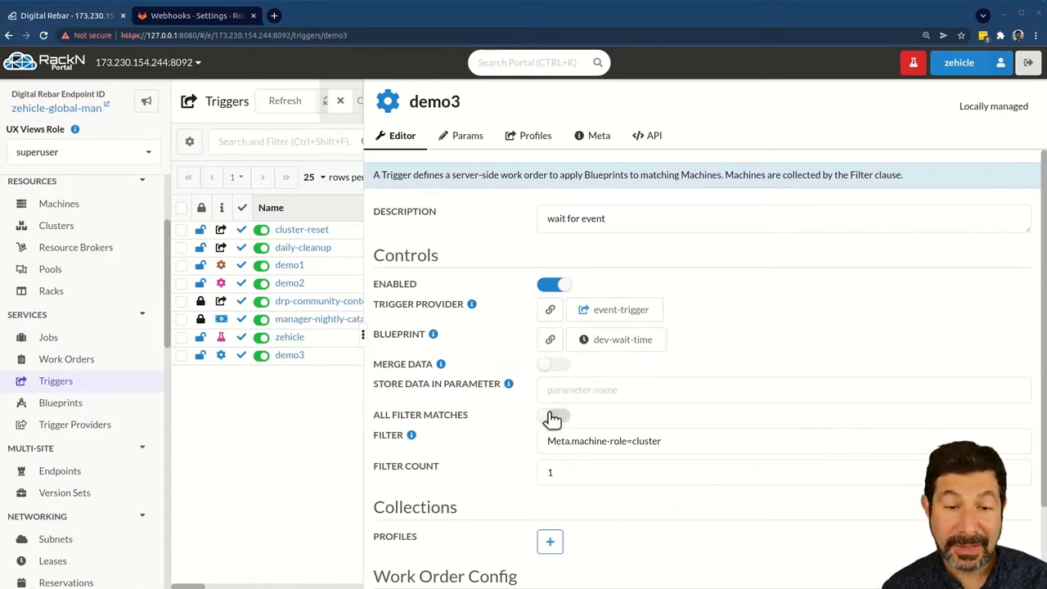
{"action": "left_click", "coordinate": [554, 415]}
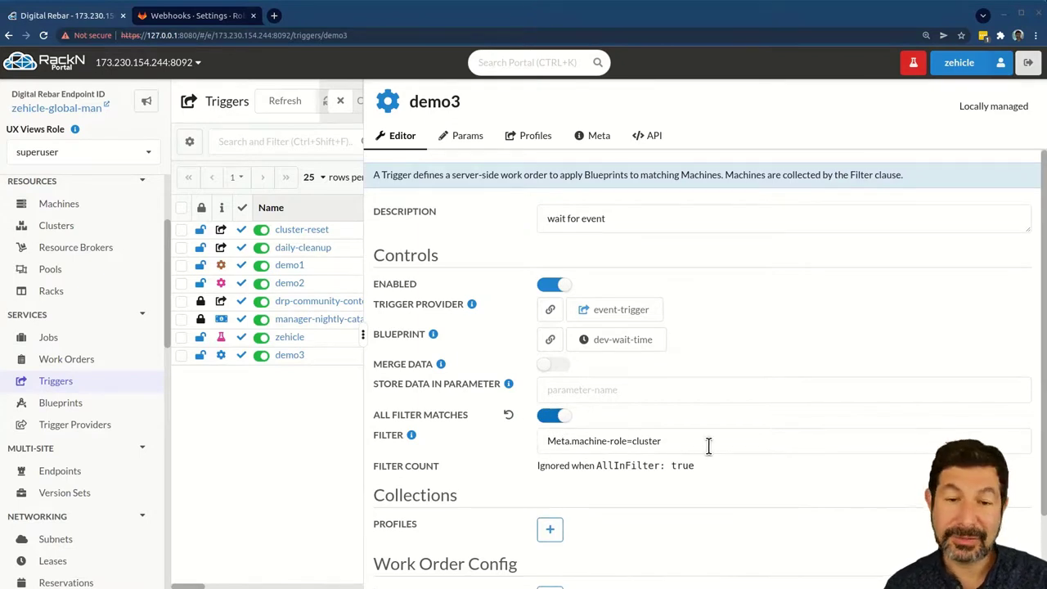
{"action": "mouse_move", "coordinate": [754, 468]}
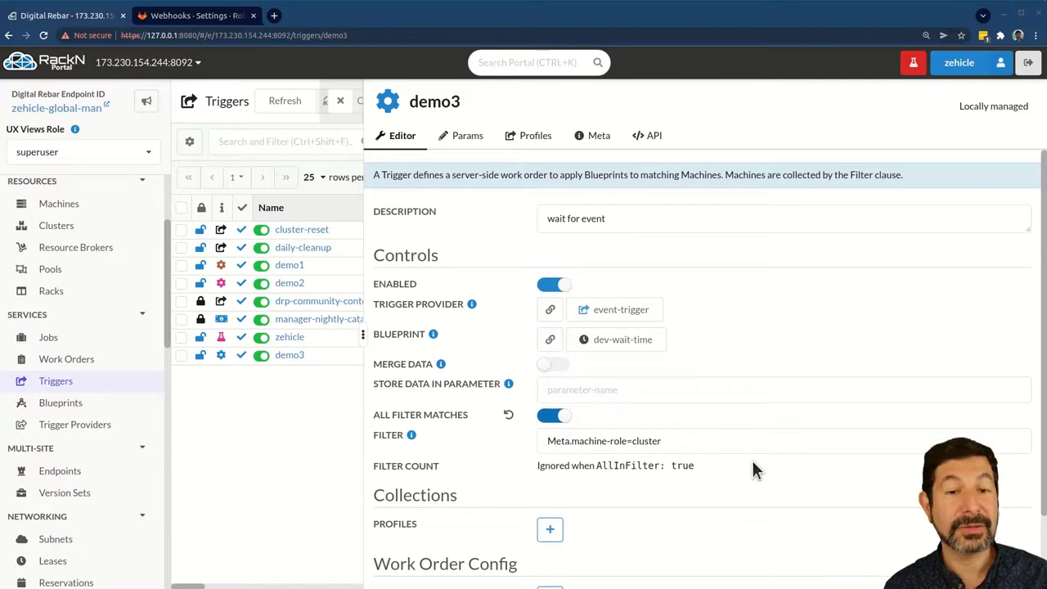
{"action": "scroll", "scroll_direction": "down", "scroll_amount": 3}
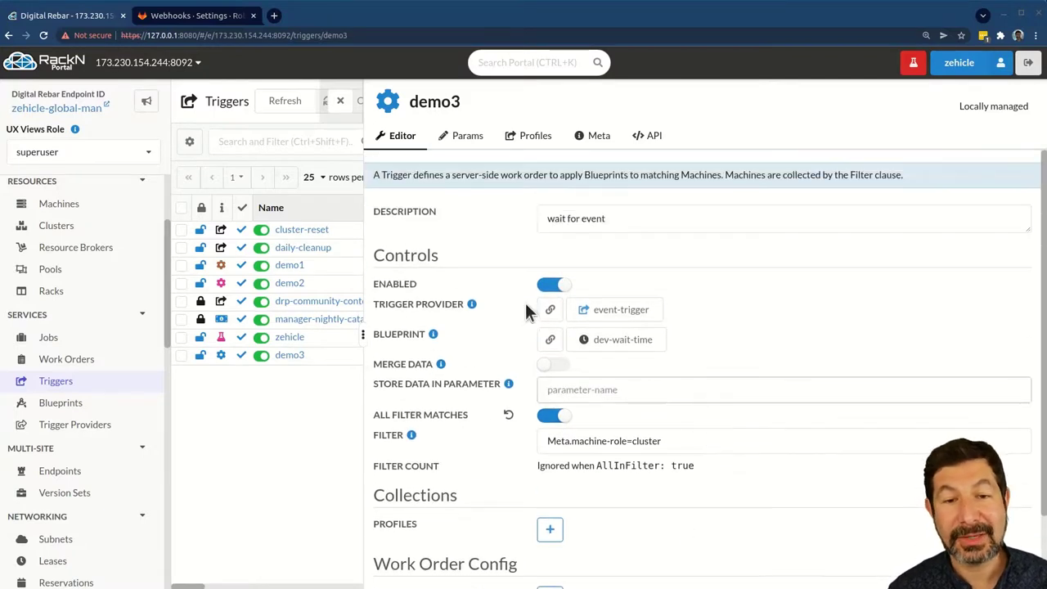
{"action": "left_click", "coordinate": [340, 101]}
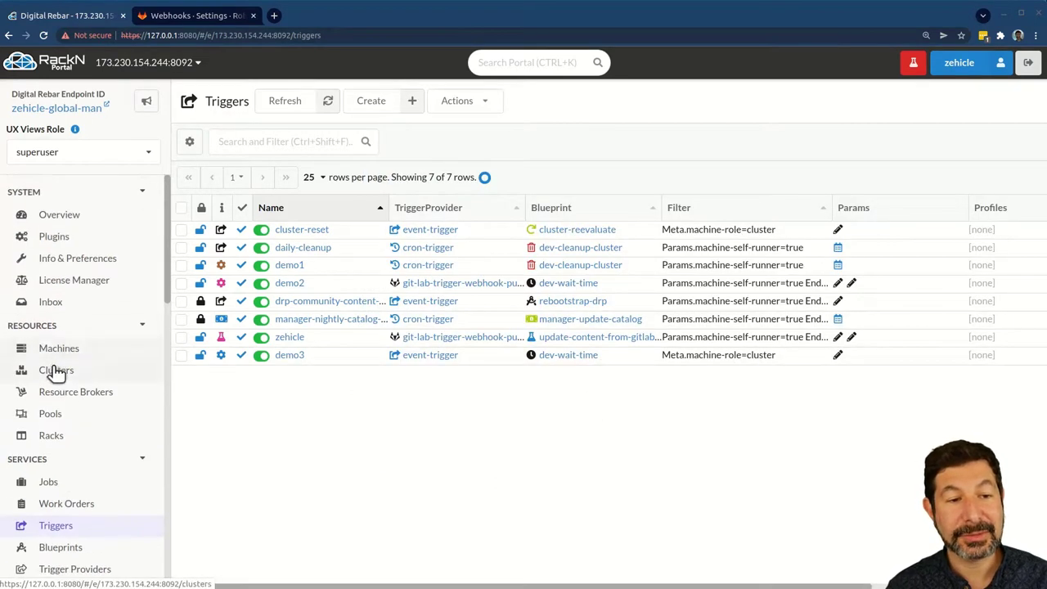
Step: Create cluster demo4 using context-broker with the setting icon
{"action": "left_click", "coordinate": [56, 370]}
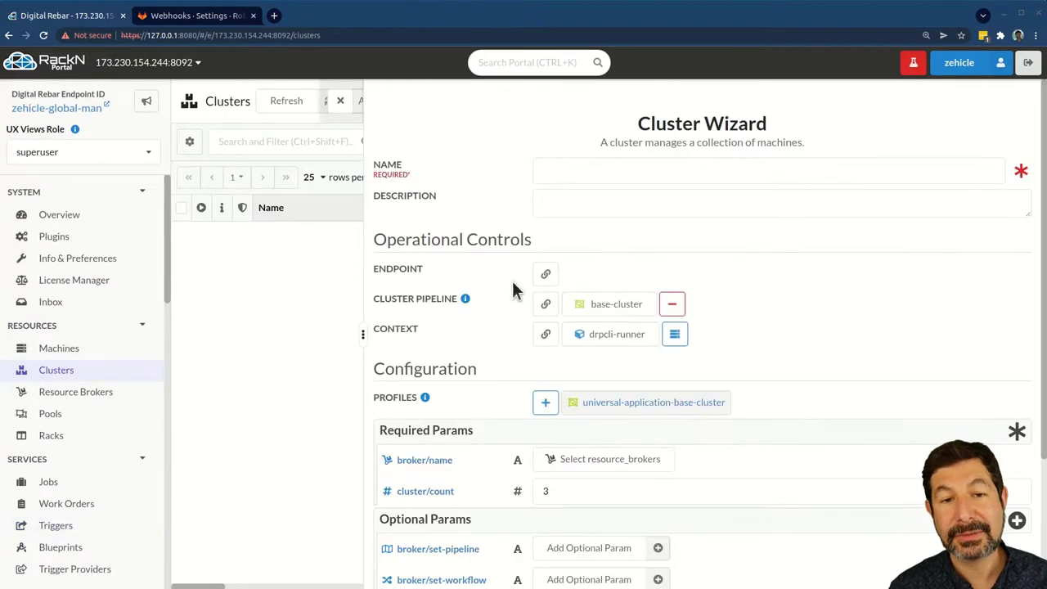
{"action": "type", "text": "test"}
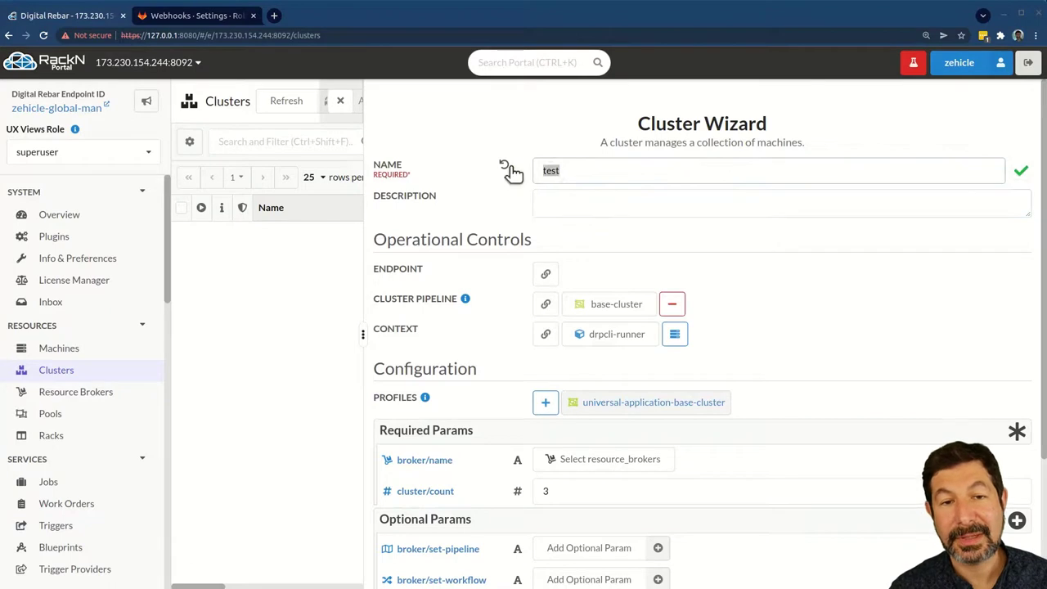
{"action": "type", "text": "demo4"}
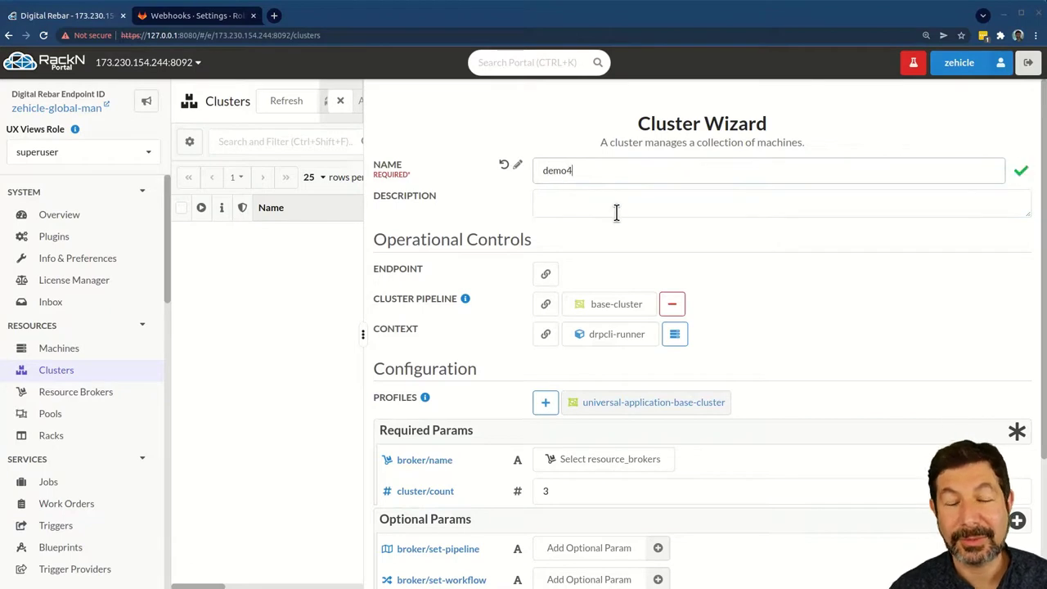
{"action": "mouse_move", "coordinate": [608, 303]}
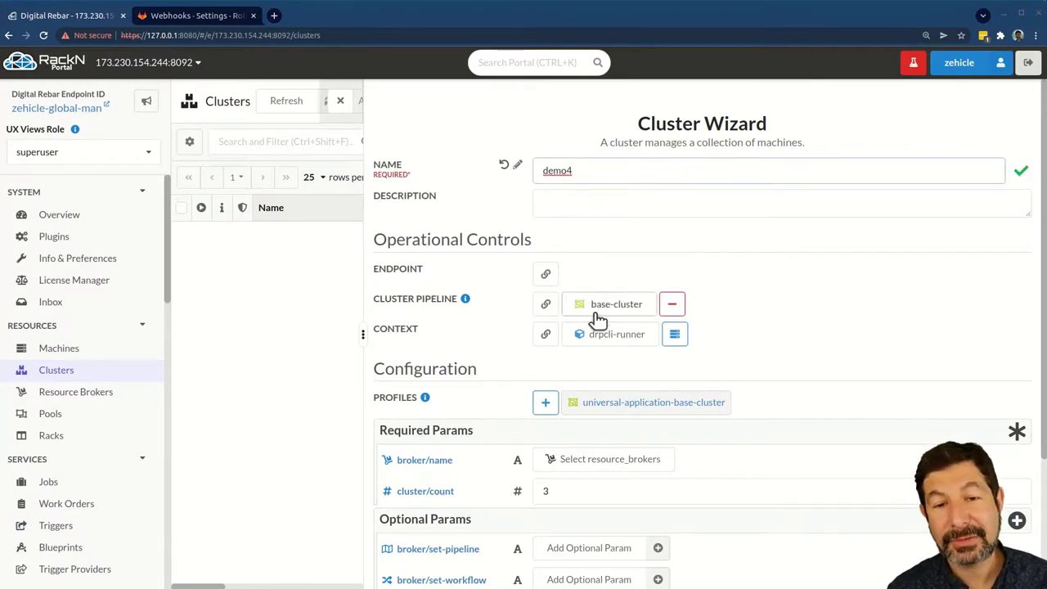
{"action": "left_click", "coordinate": [603, 458]}
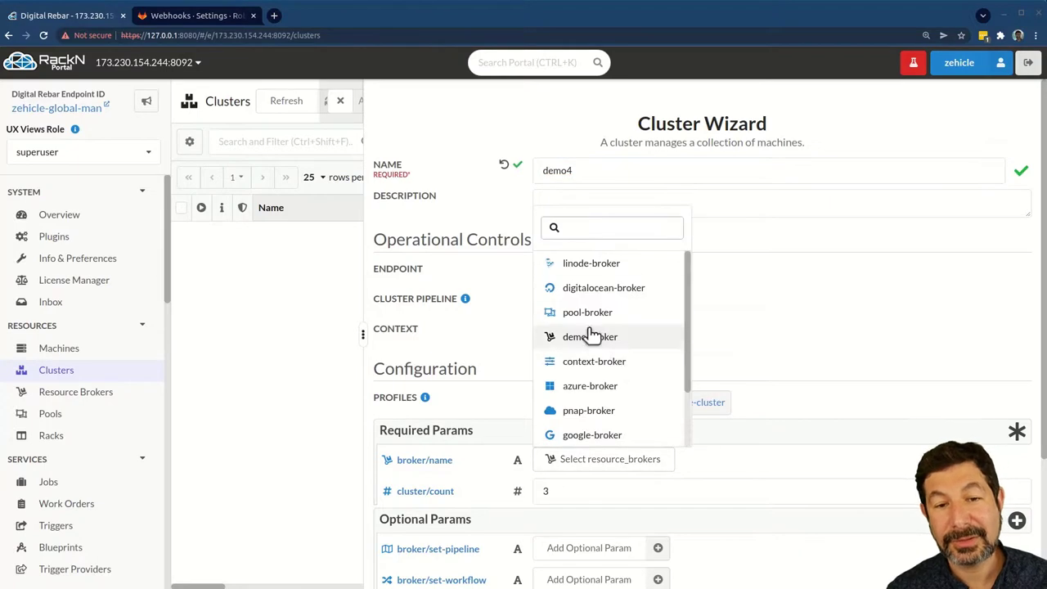
{"action": "left_click", "coordinate": [594, 361]}
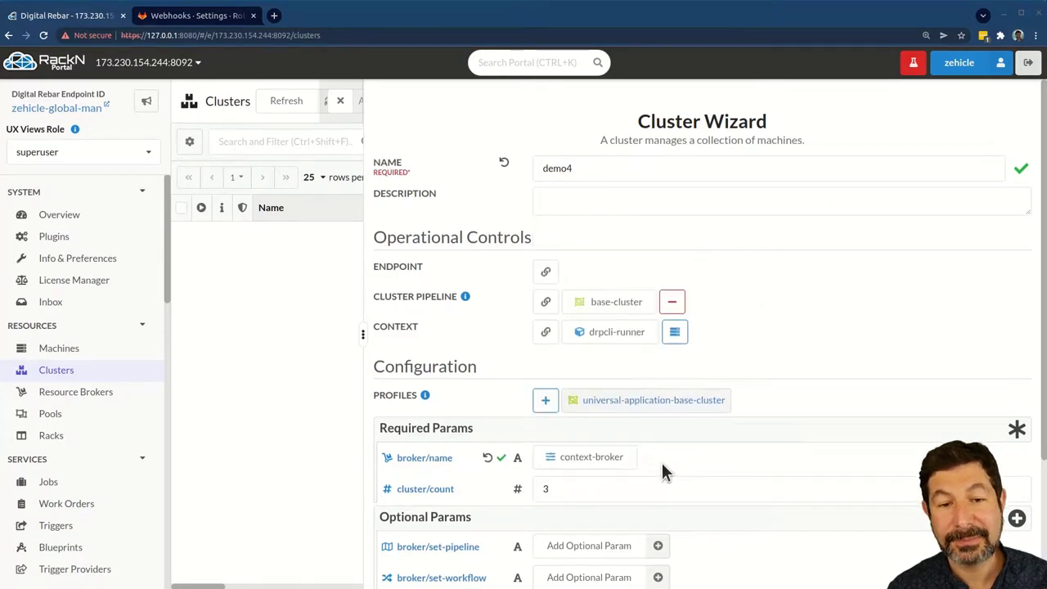
{"action": "scroll", "scroll_direction": "down", "scroll_amount": 3}
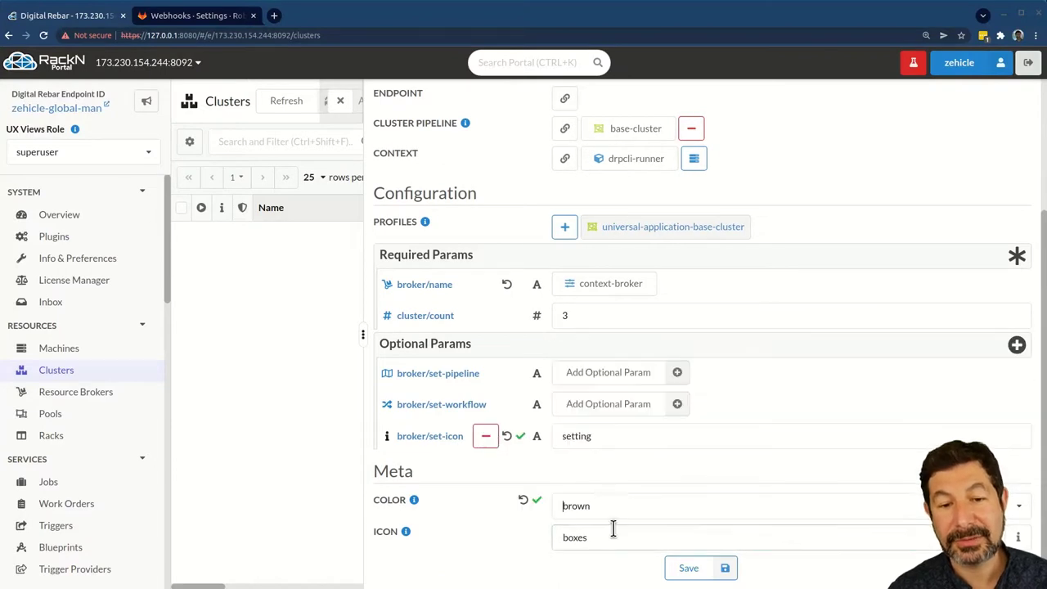
{"action": "type", "text": "setting"}
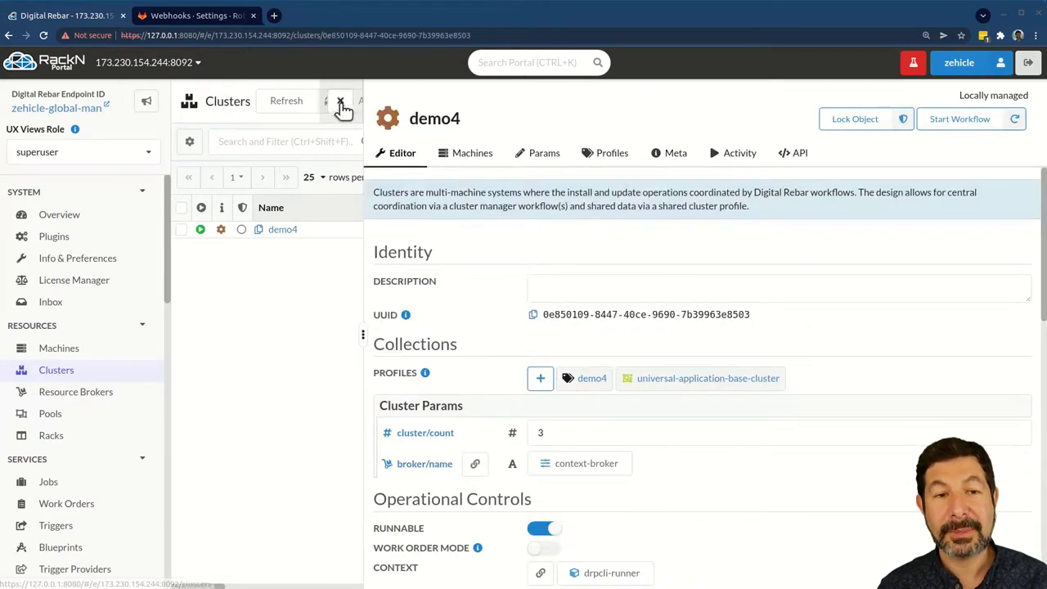
{"action": "left_click", "coordinate": [341, 100]}
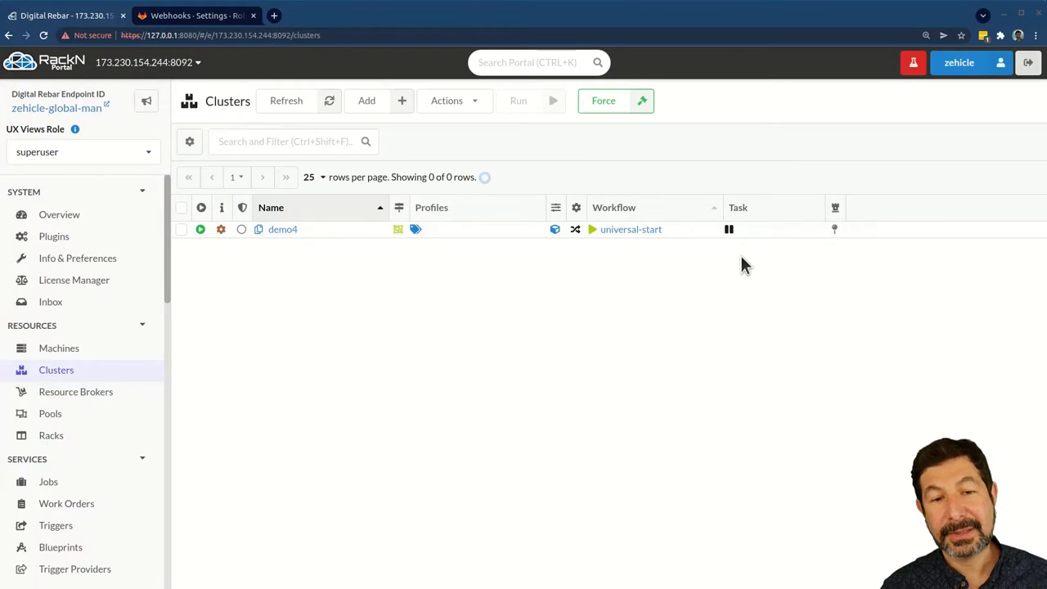
{"action": "mouse_move", "coordinate": [77, 347]}
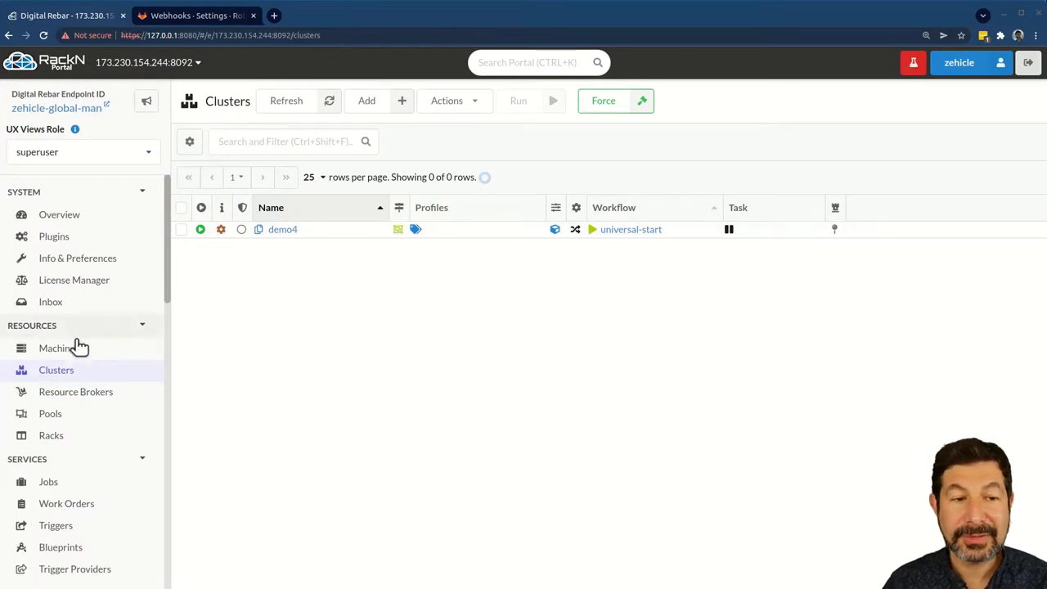
Step: Check the machines and clusters lists, then return to GitLab's webhook settings
{"action": "left_click", "coordinate": [59, 347]}
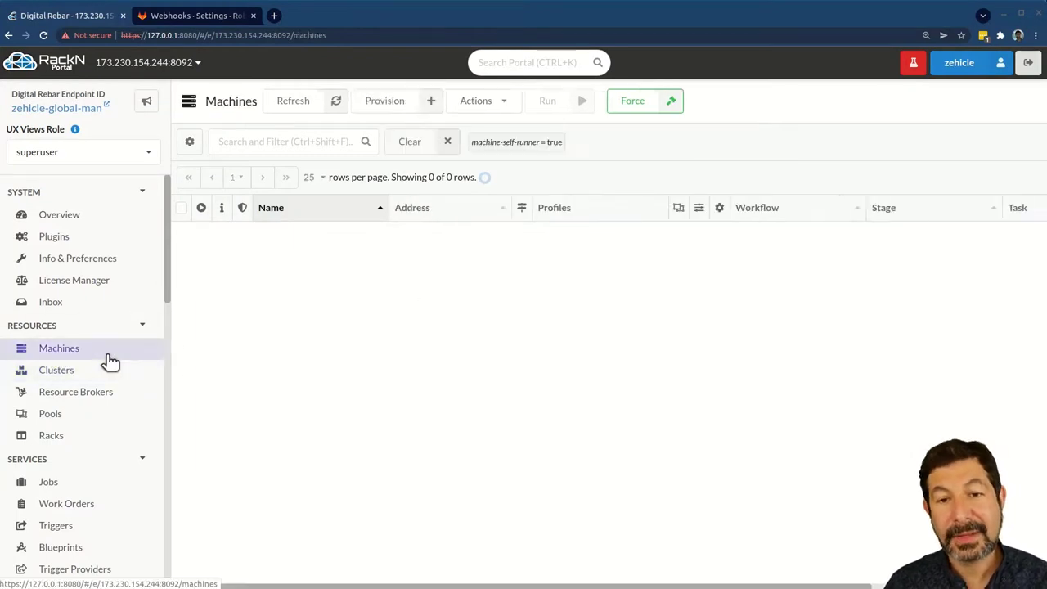
{"action": "left_click", "coordinate": [56, 369]}
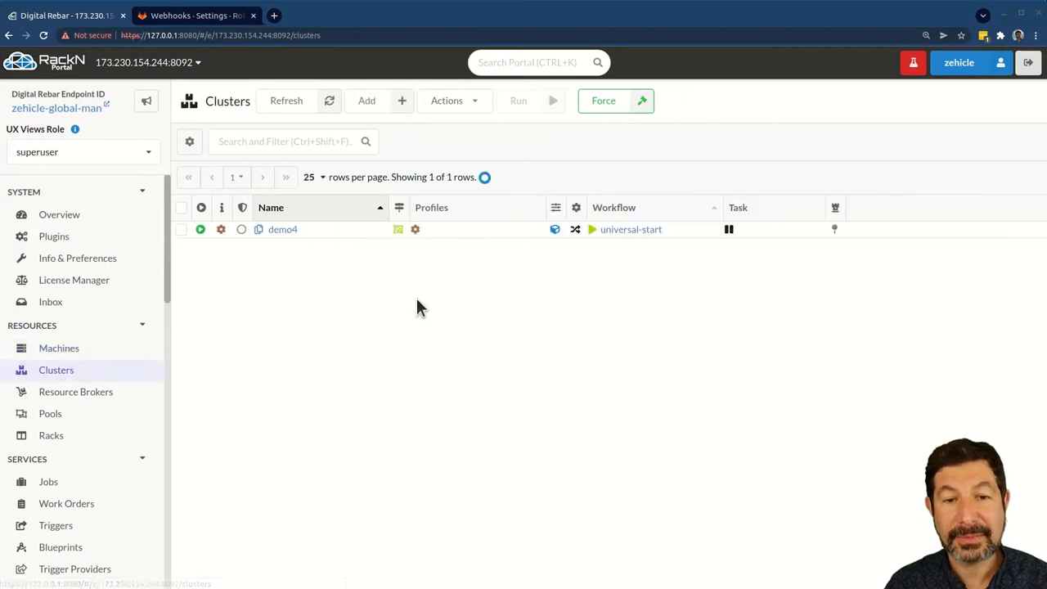
{"action": "mouse_move", "coordinate": [315, 233]}
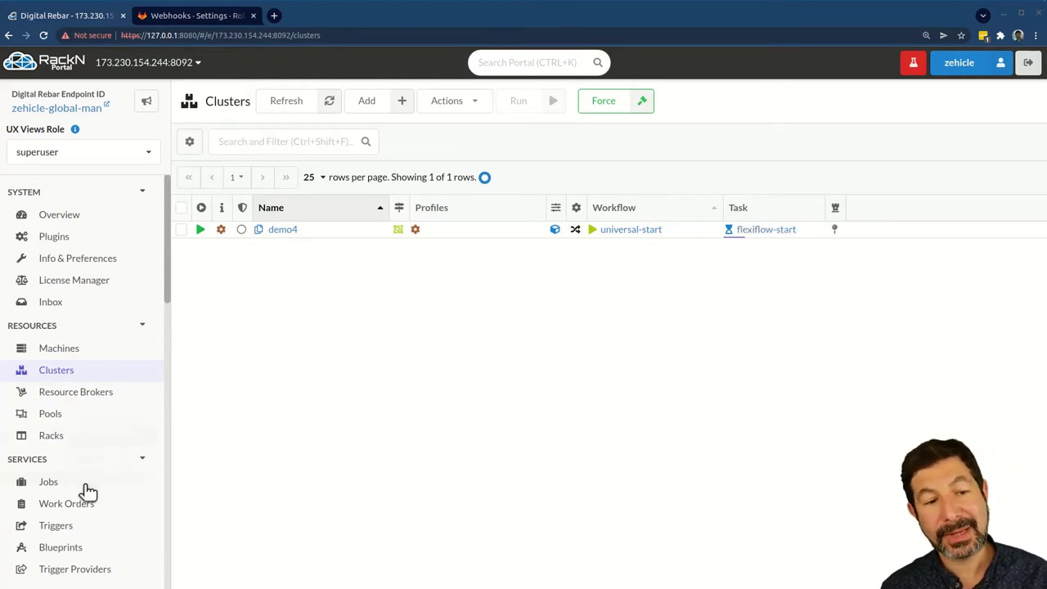
{"action": "left_click", "coordinate": [196, 15]}
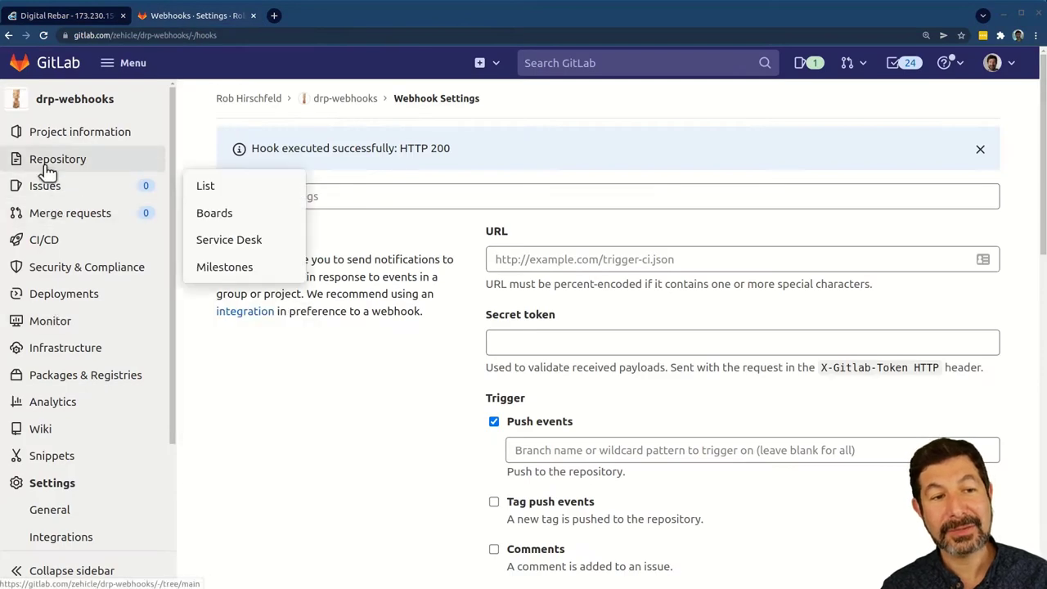
Step: Browse the drp-webhooks files into content and profiles, then back to content
{"action": "left_click", "coordinate": [58, 158]}
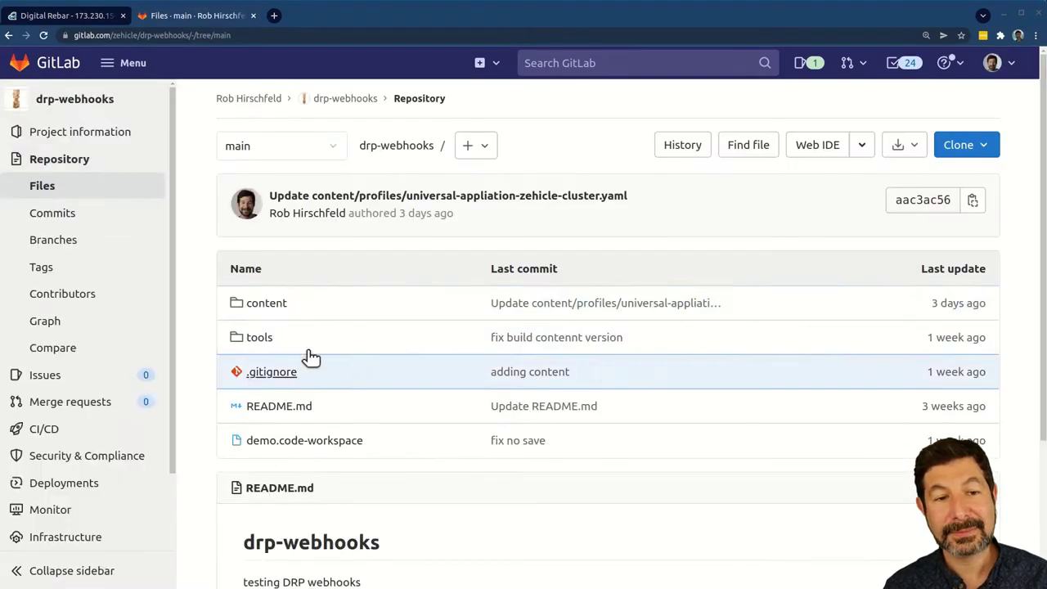
{"action": "left_click", "coordinate": [266, 303]}
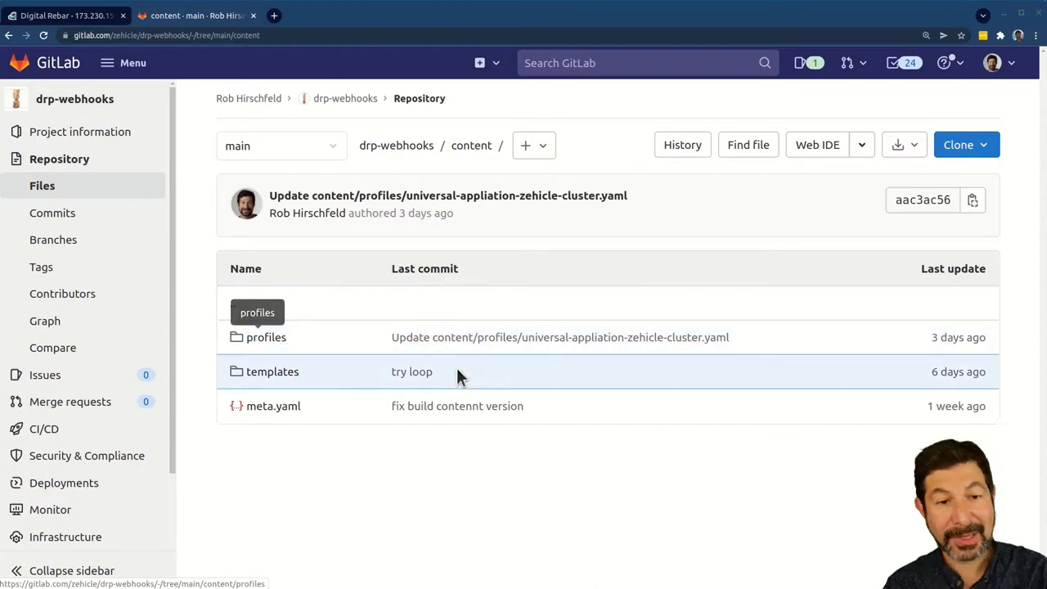
{"action": "mouse_move", "coordinate": [266, 337]}
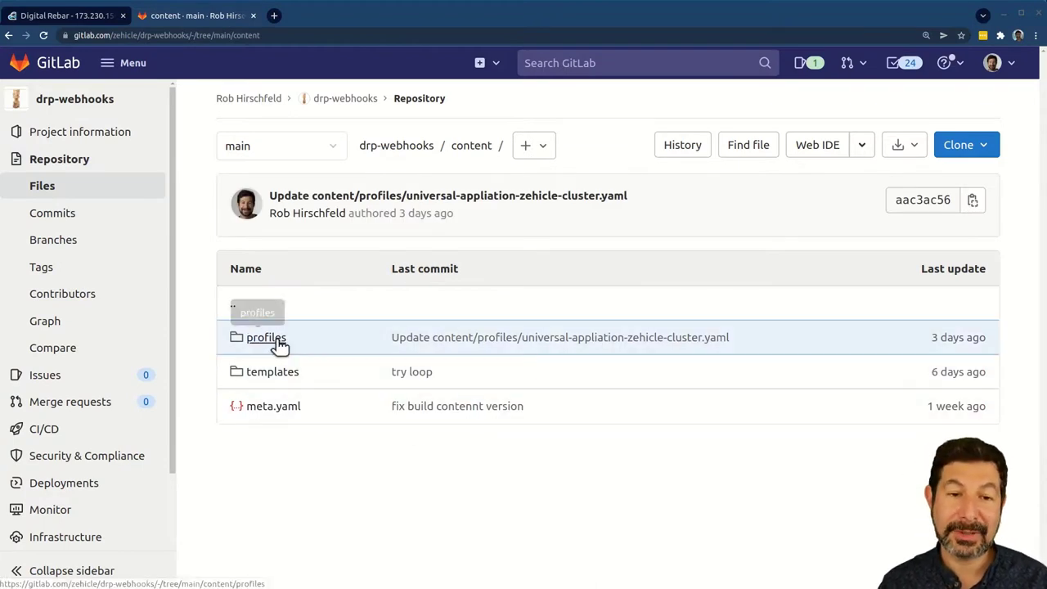
{"action": "left_click", "coordinate": [266, 337]}
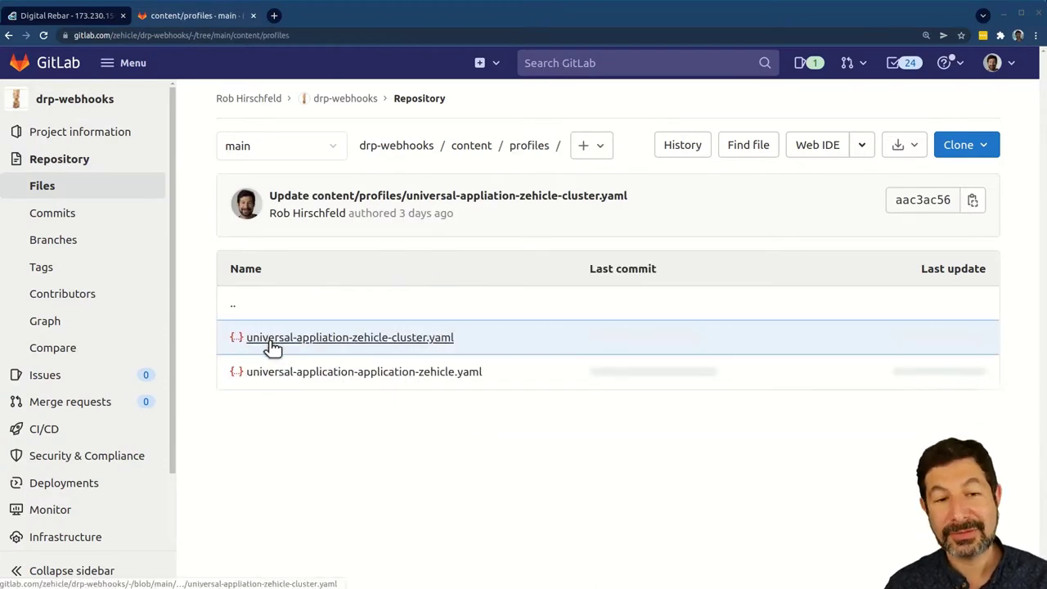
{"action": "left_click", "coordinate": [471, 145]}
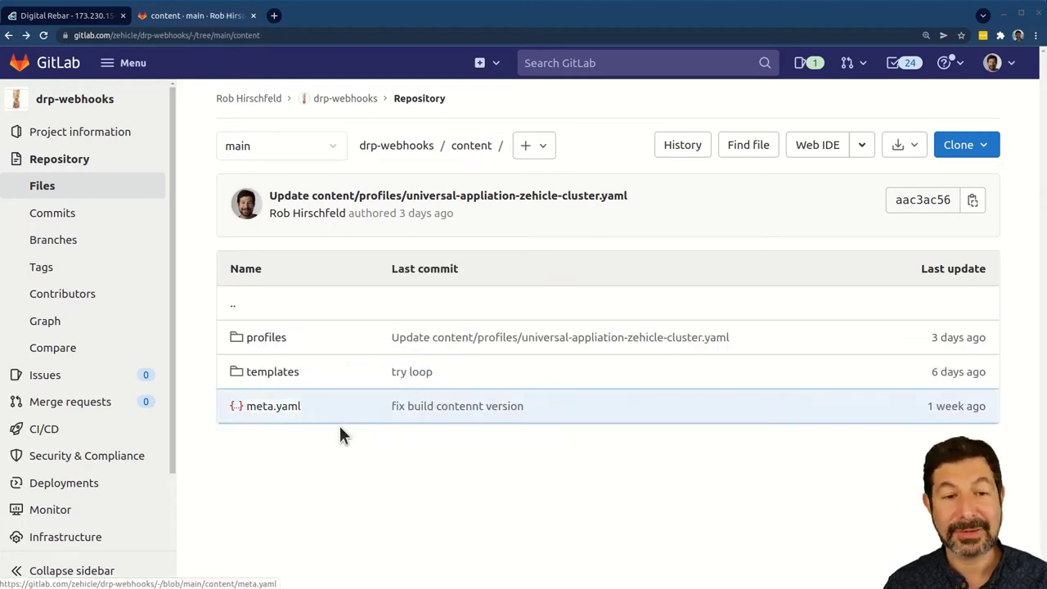
{"action": "mouse_move", "coordinate": [364, 460]}
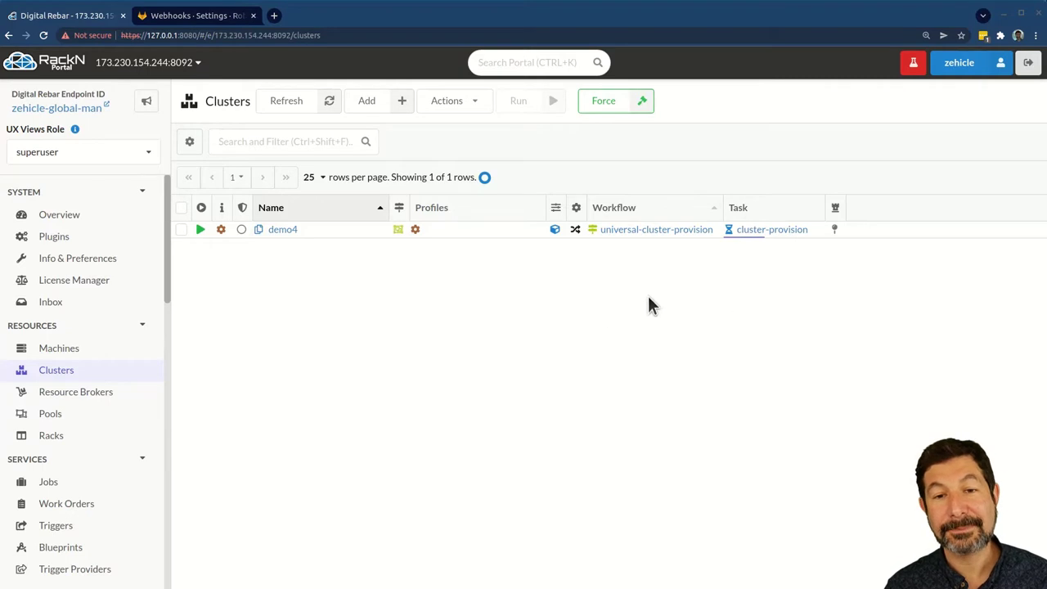
{"action": "mouse_move", "coordinate": [476, 332]}
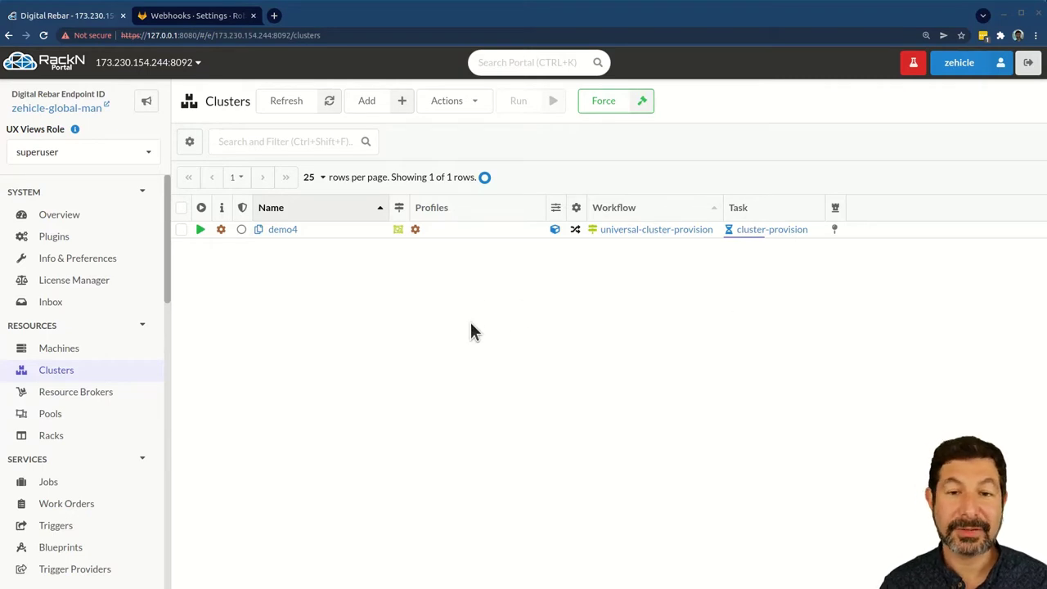
{"action": "mouse_move", "coordinate": [438, 329]}
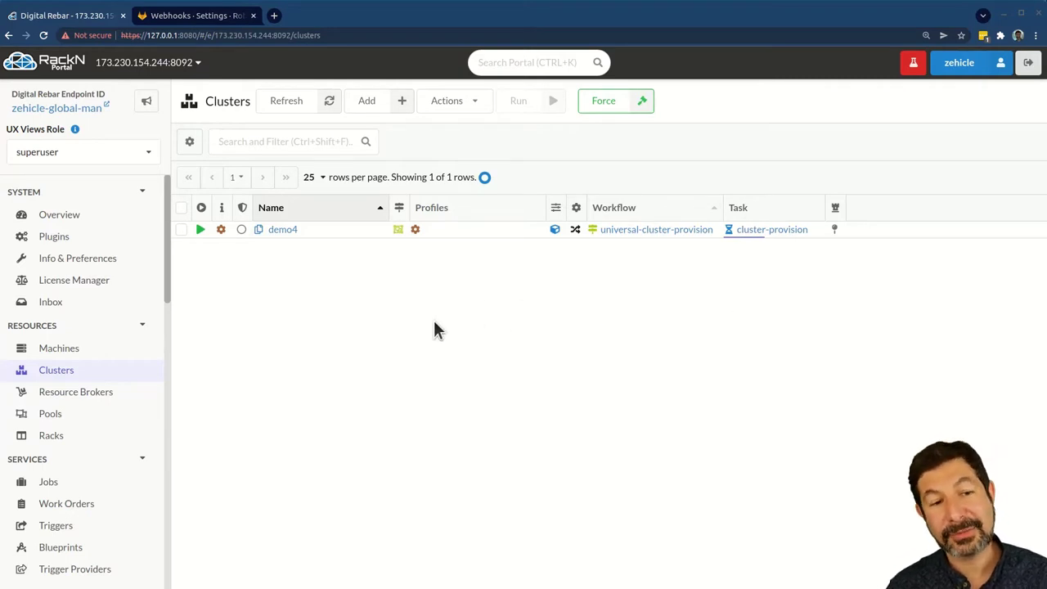
{"action": "mouse_move", "coordinate": [319, 364]}
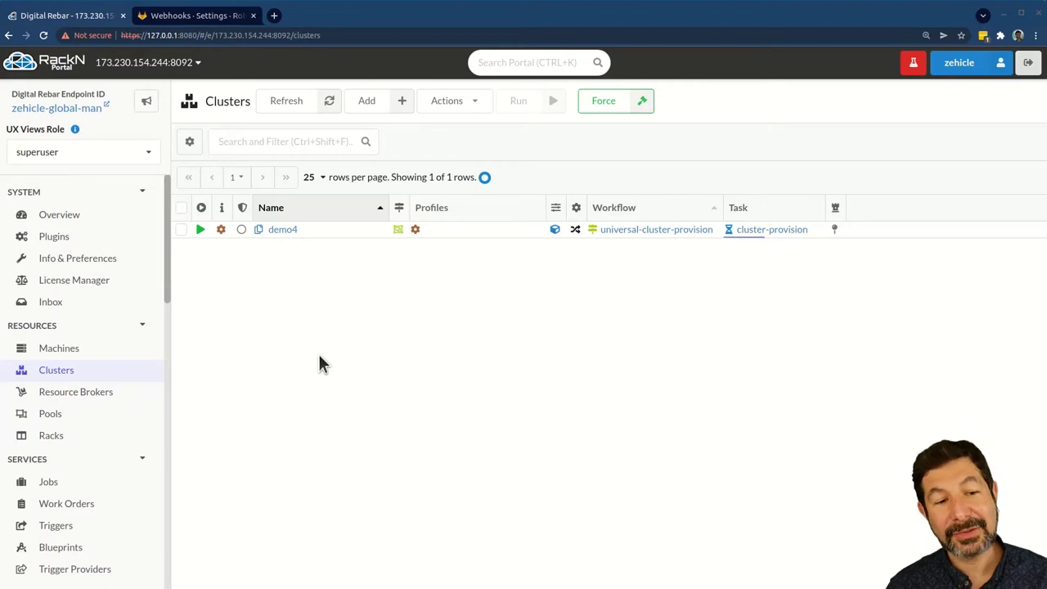
{"action": "mouse_move", "coordinate": [401, 344]}
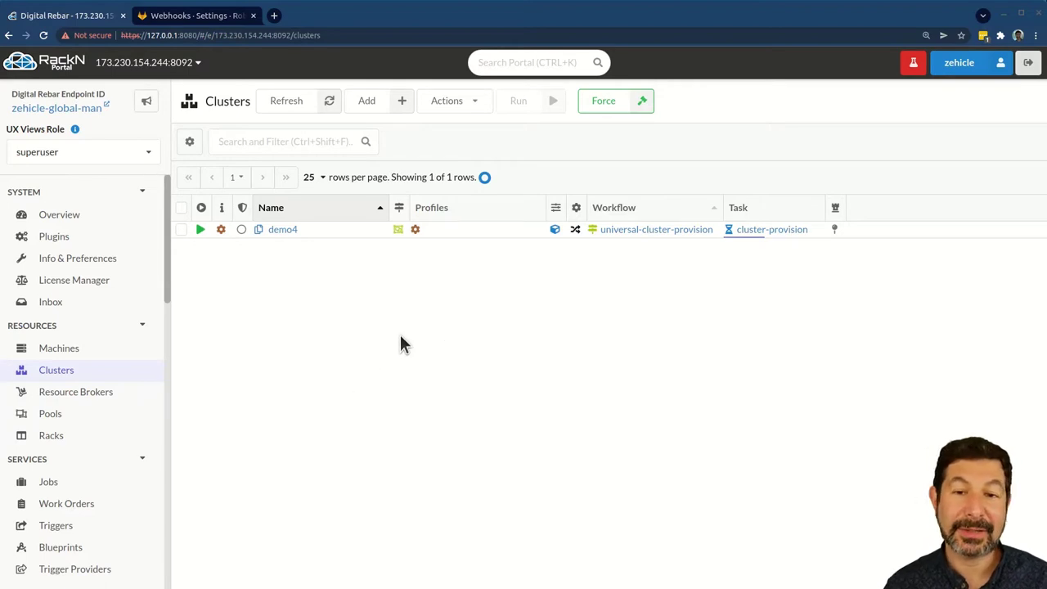
{"action": "mouse_move", "coordinate": [395, 339]}
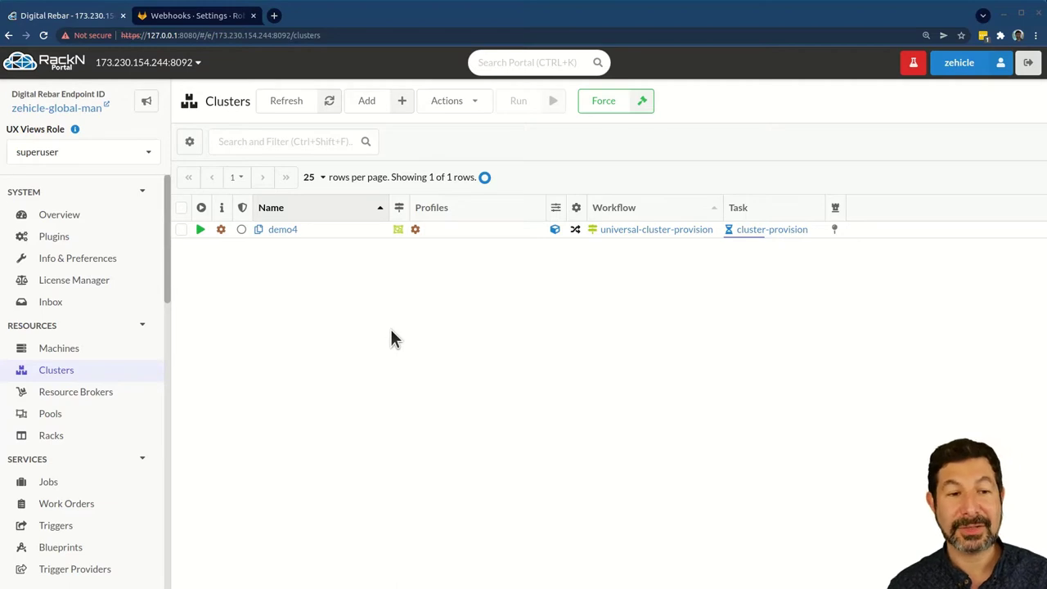
Step: Refresh Machines, Clusters and Resource Brokers until demo4-0 to demo4-2 complete
{"action": "left_click", "coordinate": [58, 347]}
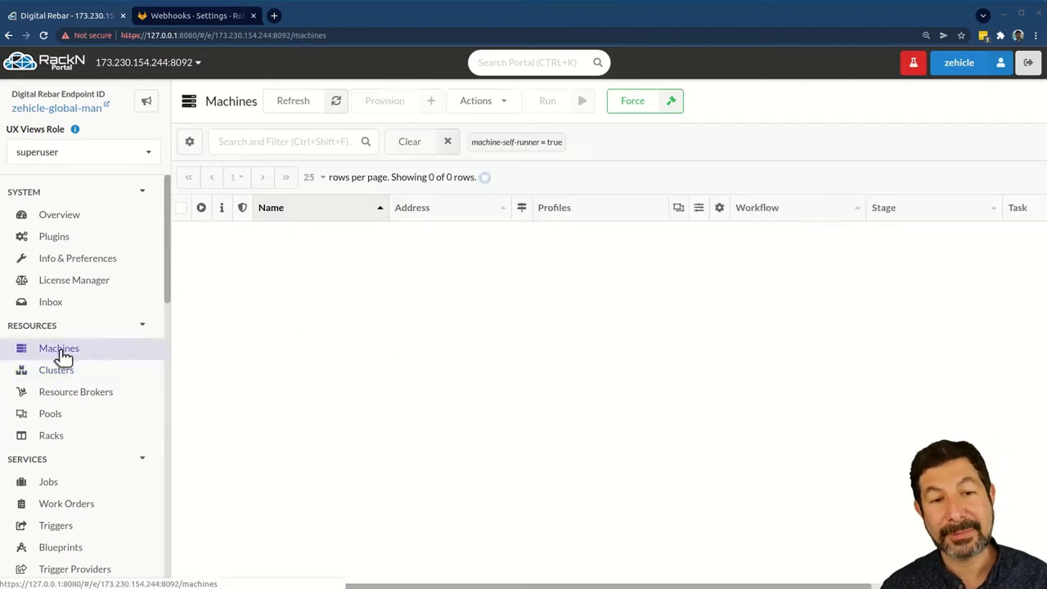
{"action": "left_click", "coordinate": [293, 100]}
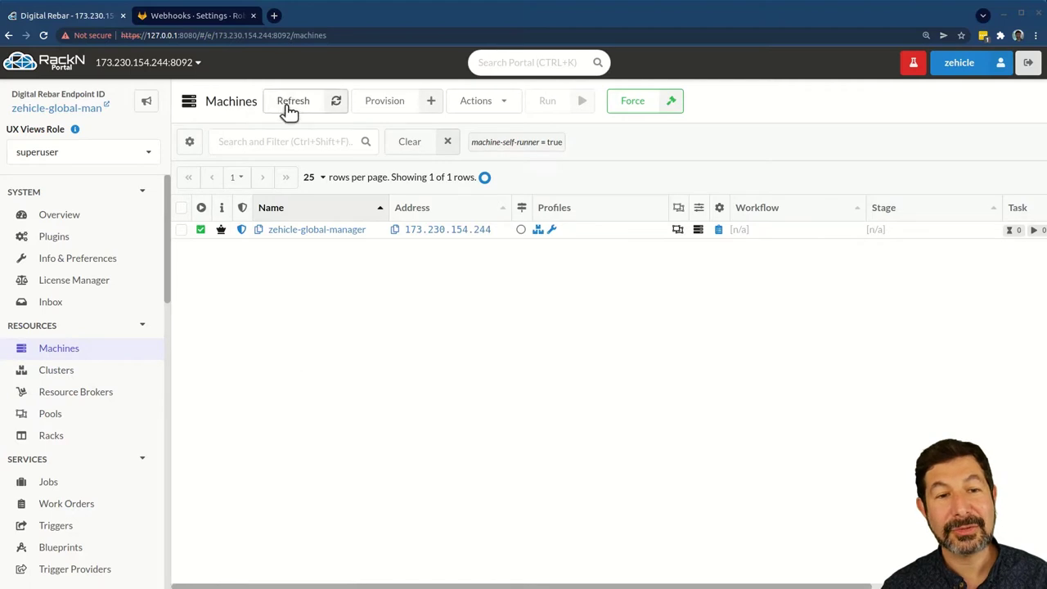
{"action": "left_click", "coordinate": [55, 370]}
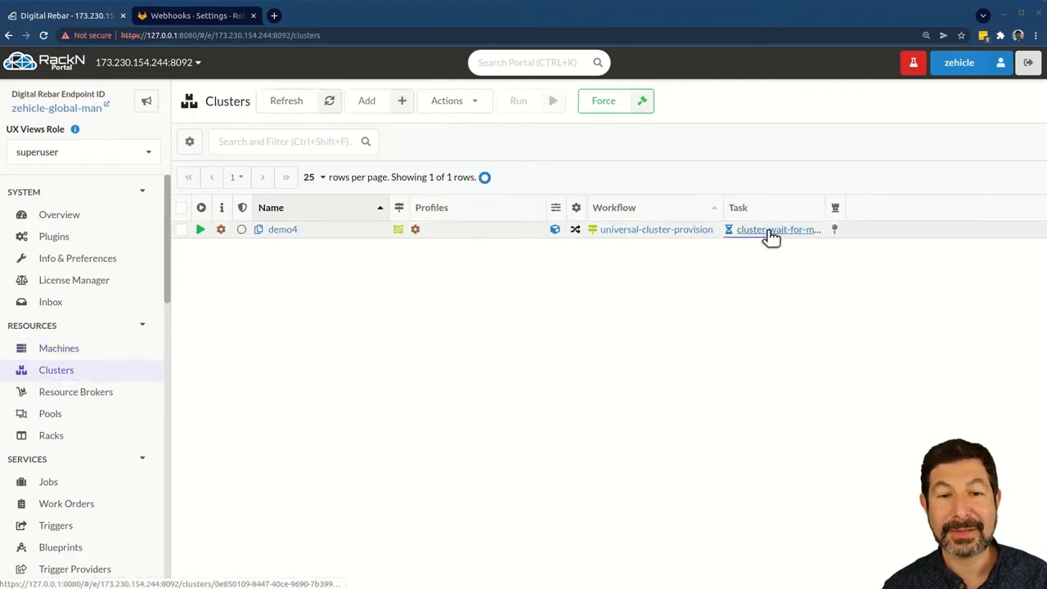
{"action": "left_click", "coordinate": [76, 391]}
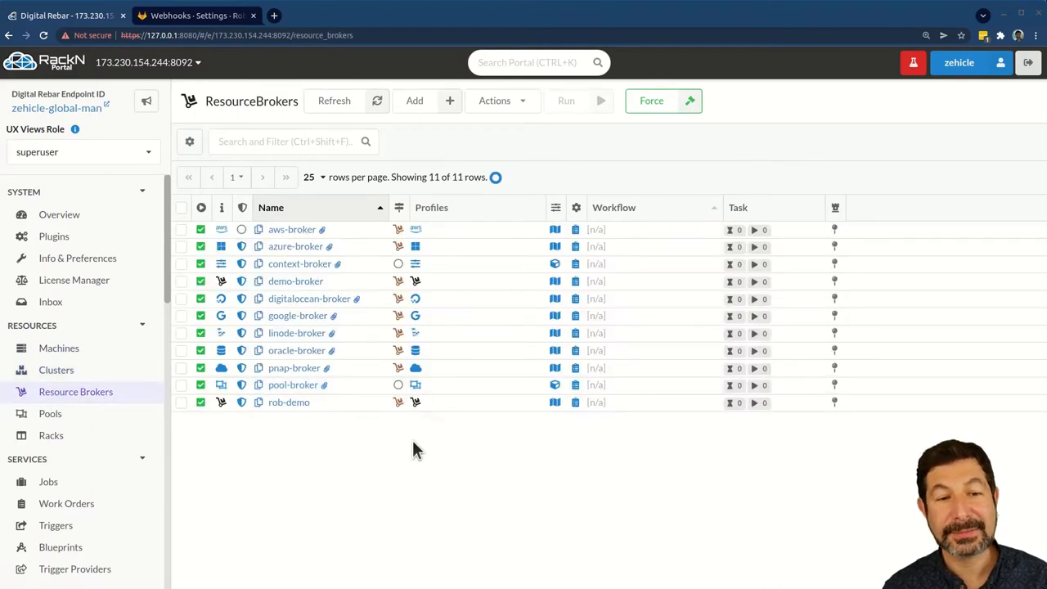
{"action": "left_click", "coordinate": [57, 369]}
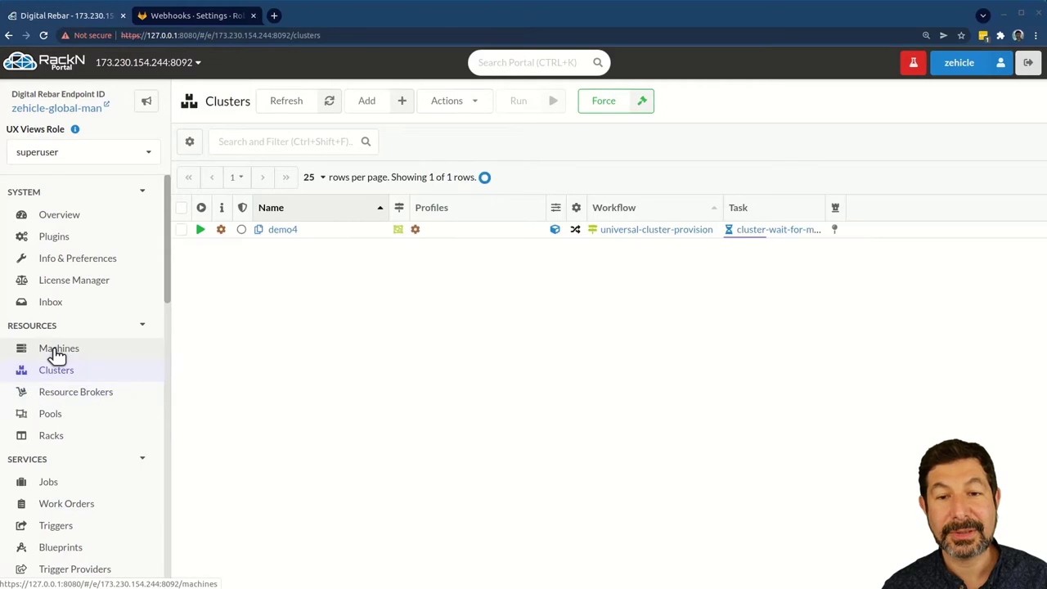
{"action": "left_click", "coordinate": [59, 348]}
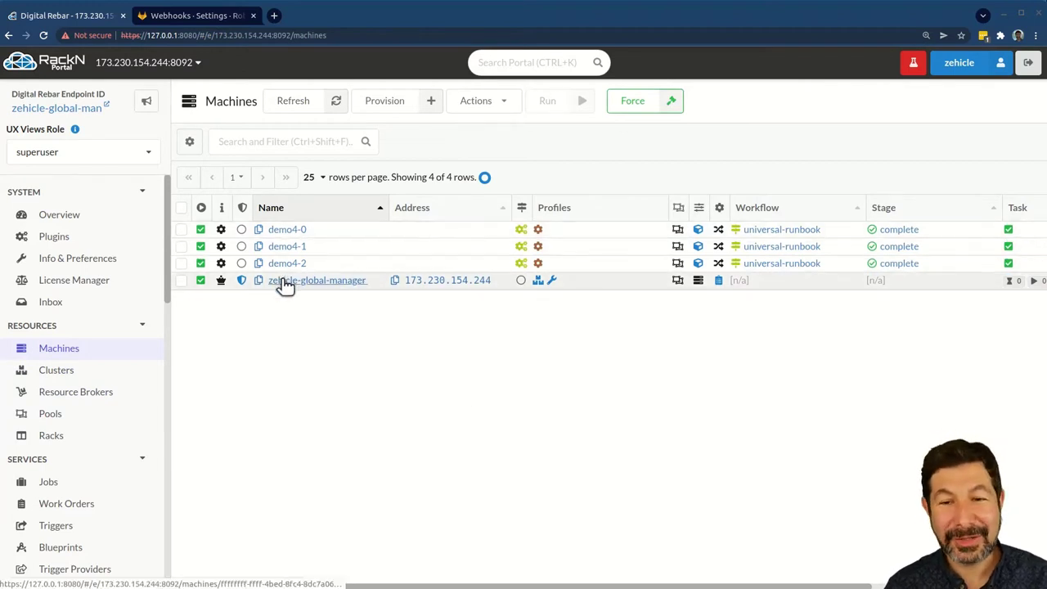
{"action": "left_click", "coordinate": [55, 370]}
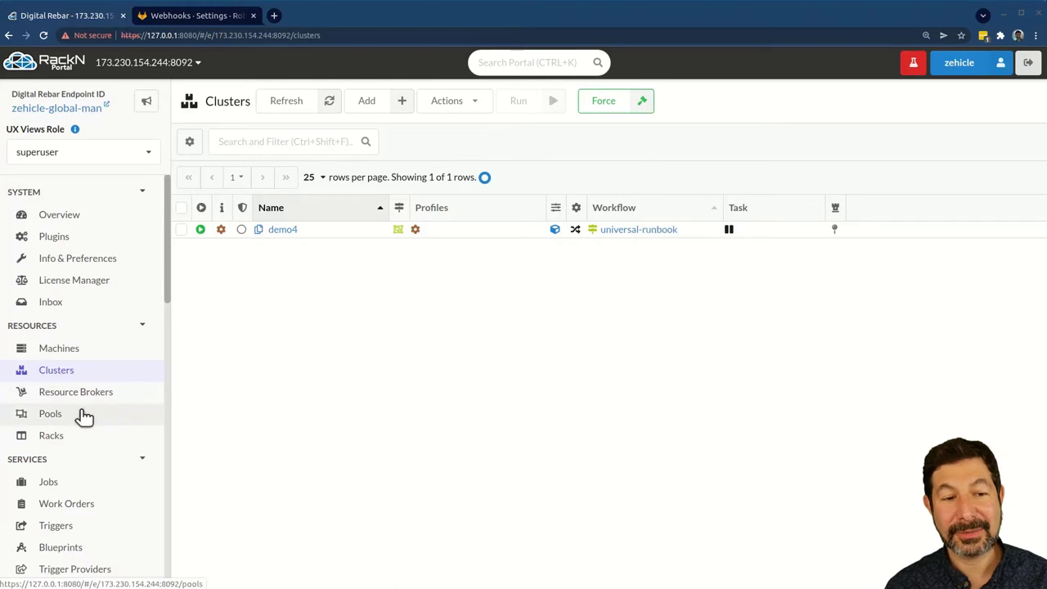
Step: Install the billing content pack (v4.9.0) from the catalog and return to Clusters
{"action": "scroll", "scroll_direction": "down", "scroll_amount": 3}
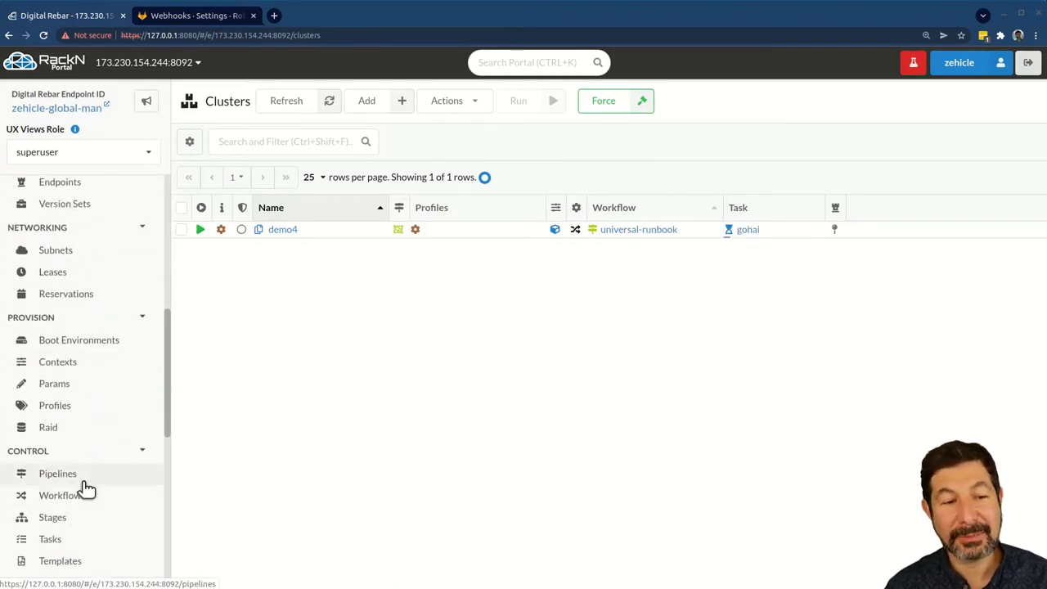
{"action": "scroll", "scroll_direction": "down", "scroll_amount": 3}
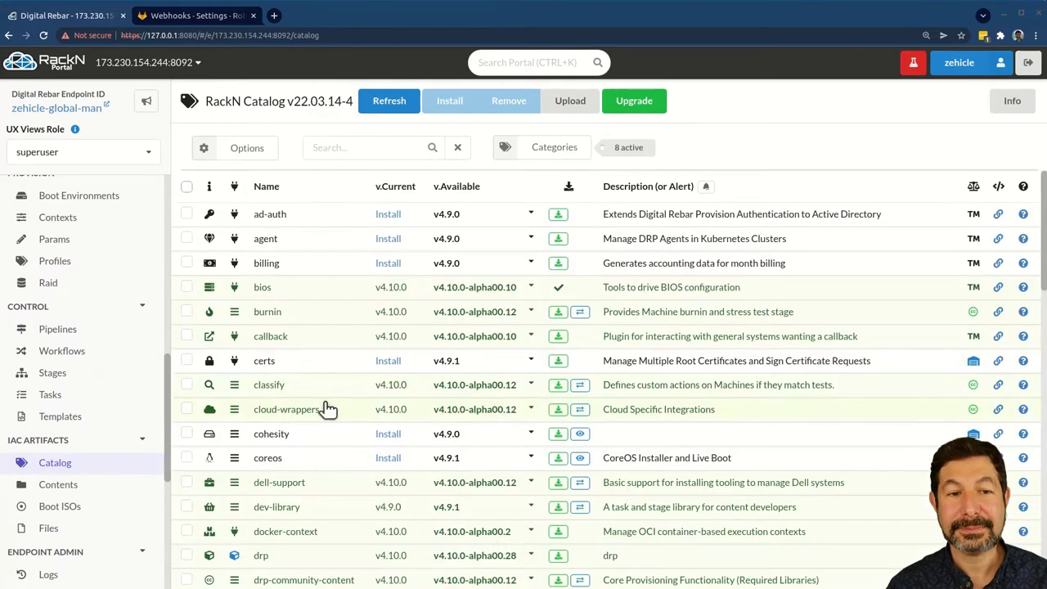
{"action": "mouse_move", "coordinate": [315, 260]}
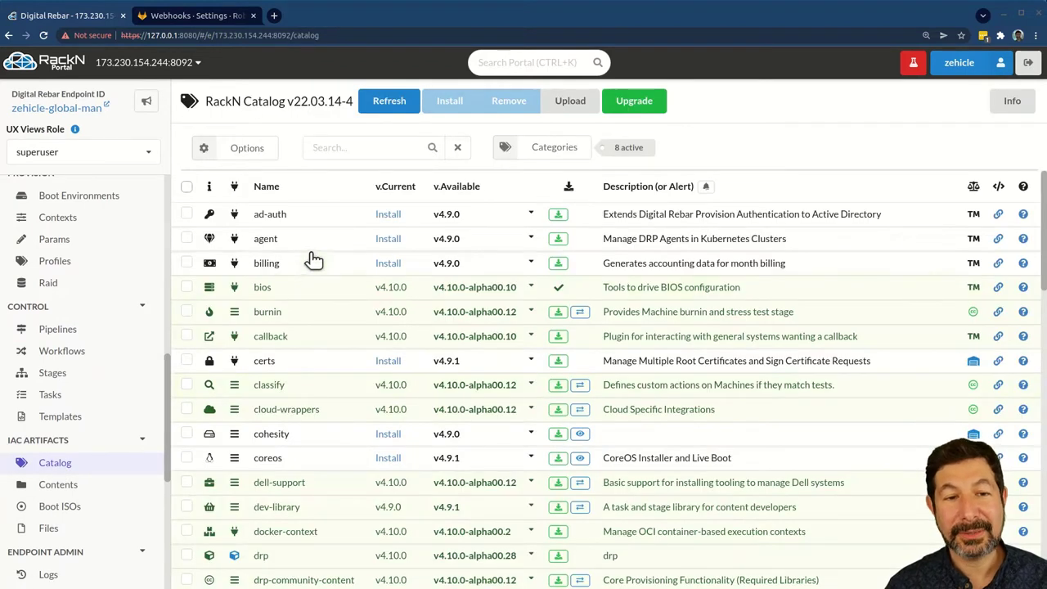
{"action": "left_click", "coordinate": [187, 263]}
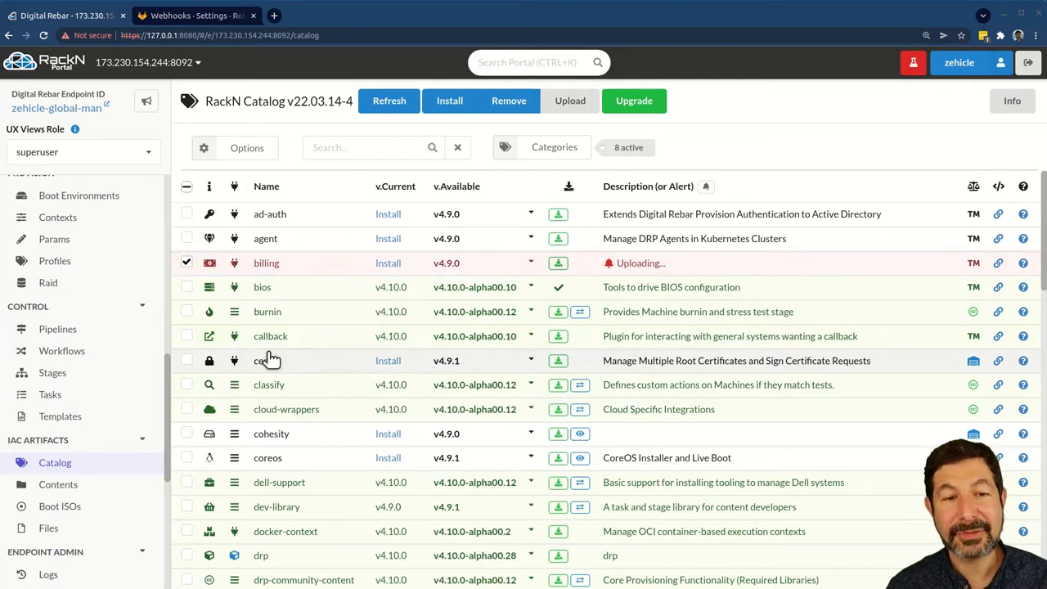
{"action": "mouse_move", "coordinate": [346, 437]}
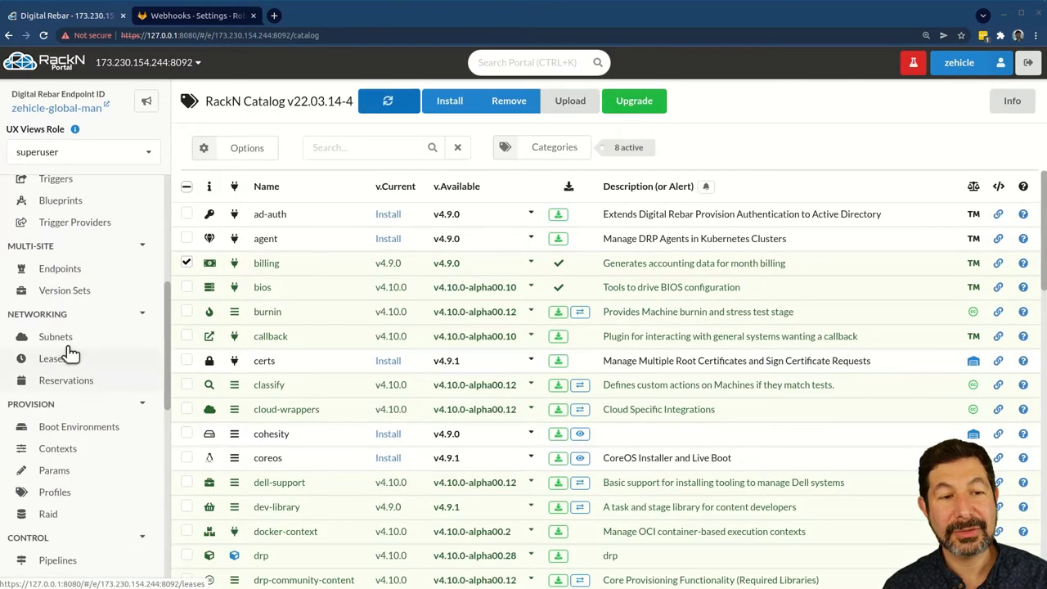
{"action": "scroll", "scroll_direction": "up", "scroll_amount": 3}
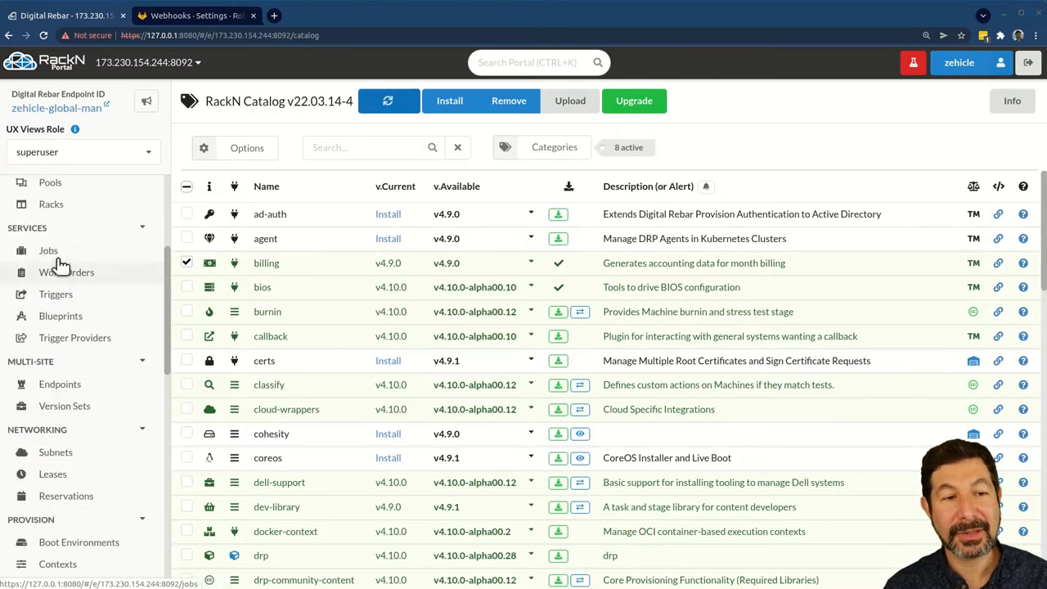
{"action": "left_click", "coordinate": [55, 312]}
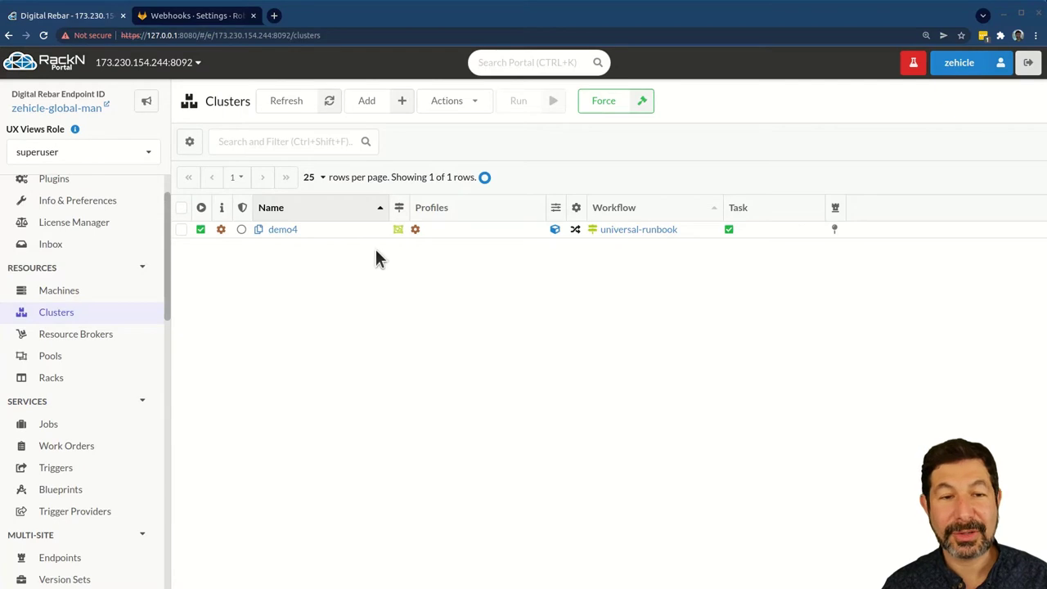
{"action": "mouse_move", "coordinate": [343, 275]}
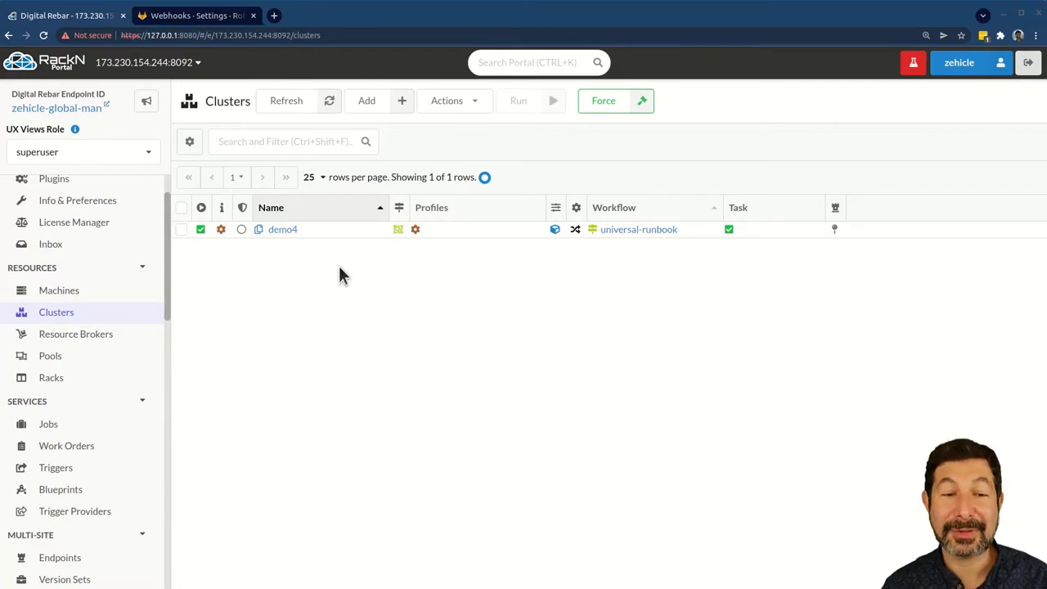
{"action": "mouse_move", "coordinate": [67, 446]}
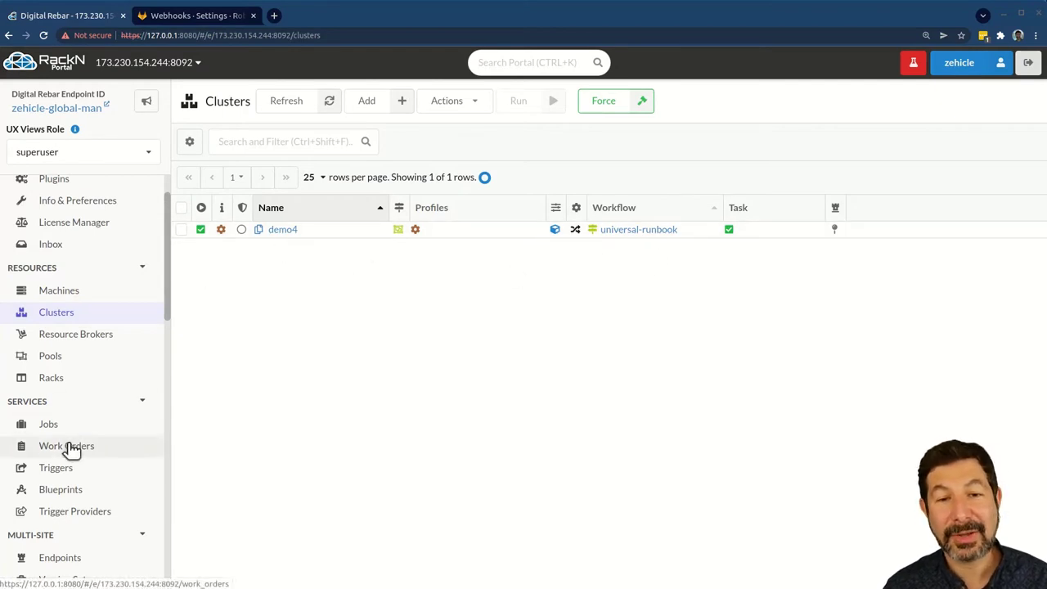
Step: List the work orders, then show the eight triggers including demo3 and zehicle
{"action": "left_click", "coordinate": [67, 445]}
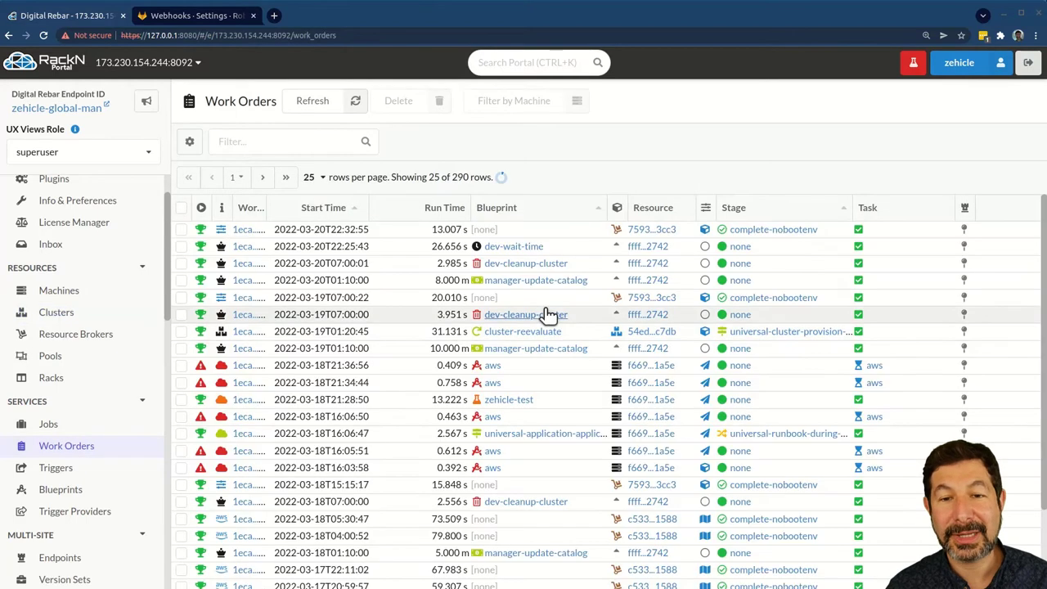
{"action": "mouse_move", "coordinate": [282, 246]}
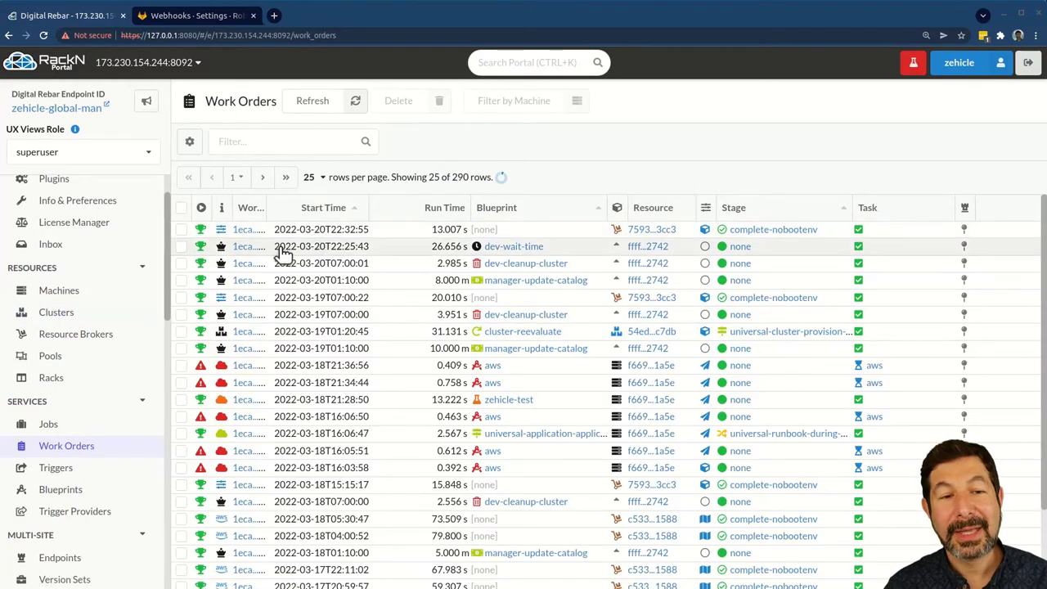
{"action": "mouse_move", "coordinate": [513, 246]}
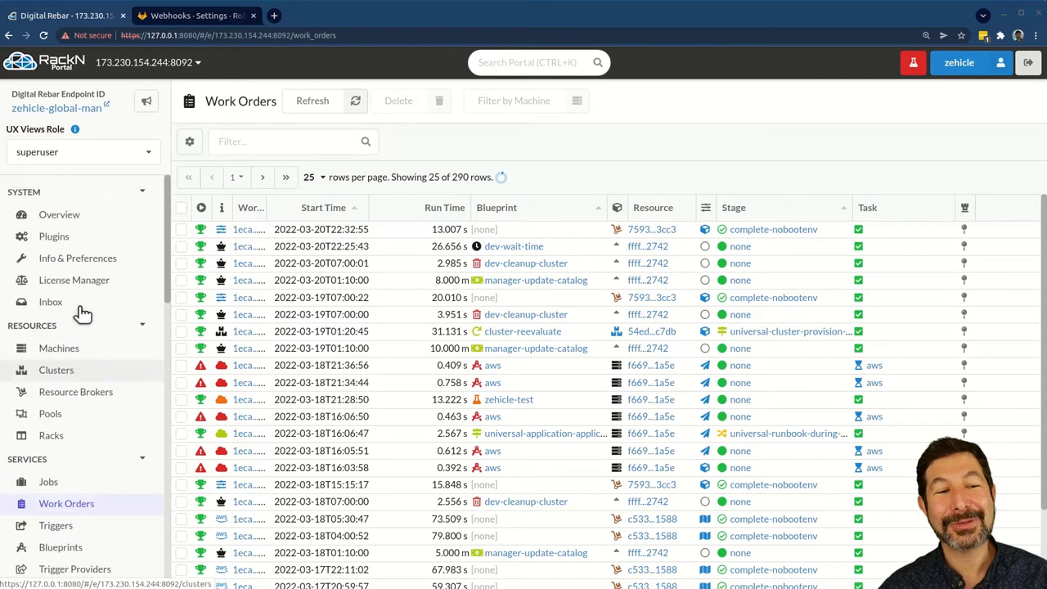
{"action": "scroll", "scroll_direction": "down", "scroll_amount": 3}
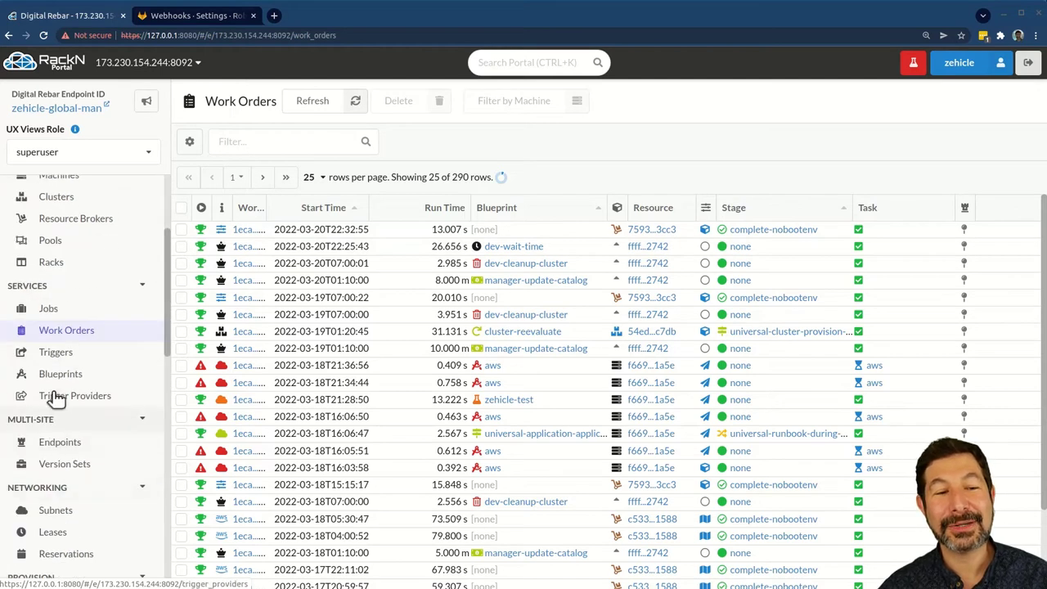
{"action": "left_click", "coordinate": [56, 351]}
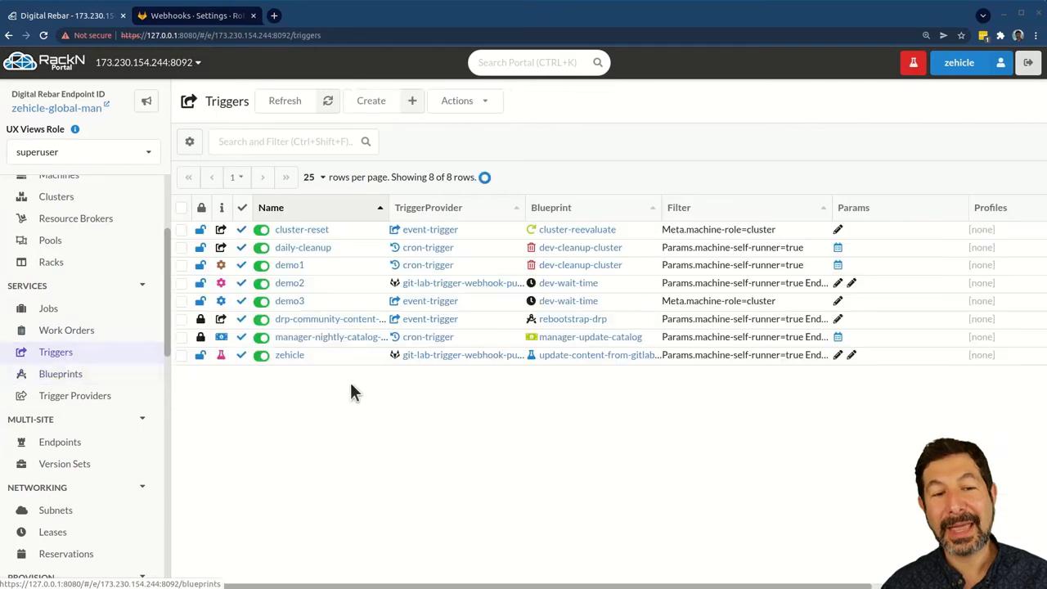
{"action": "mouse_move", "coordinate": [392, 433]}
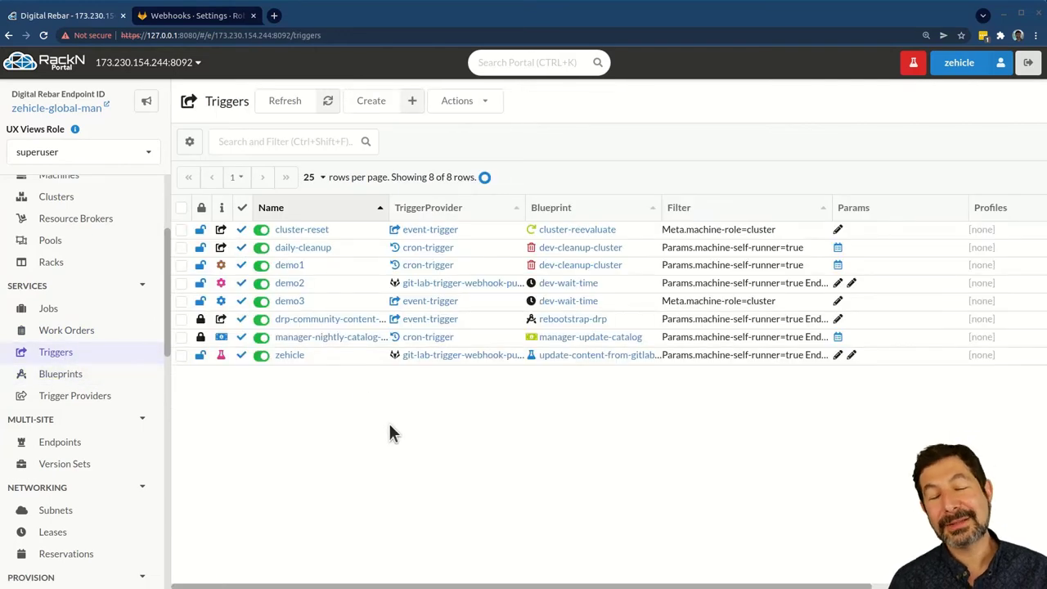